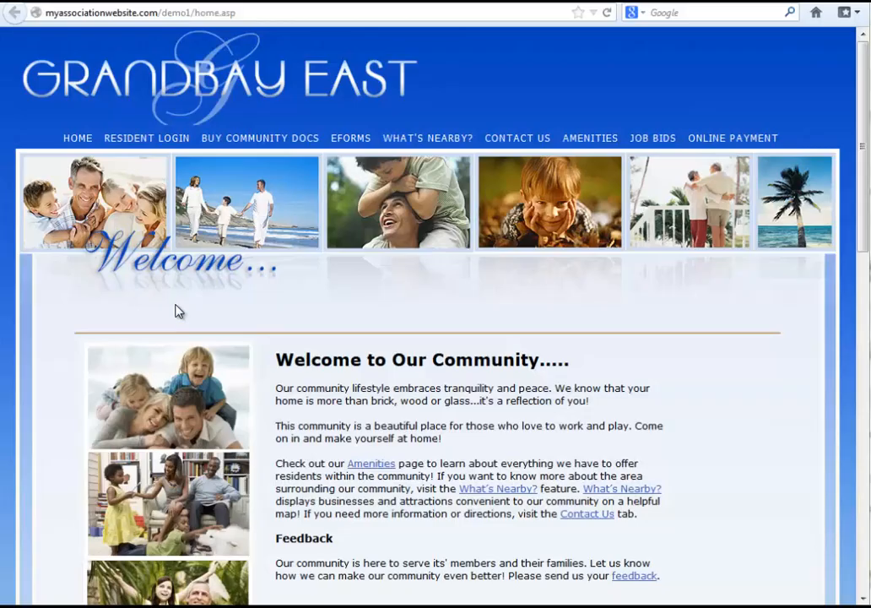
pyautogui.moveTo(321, 339)
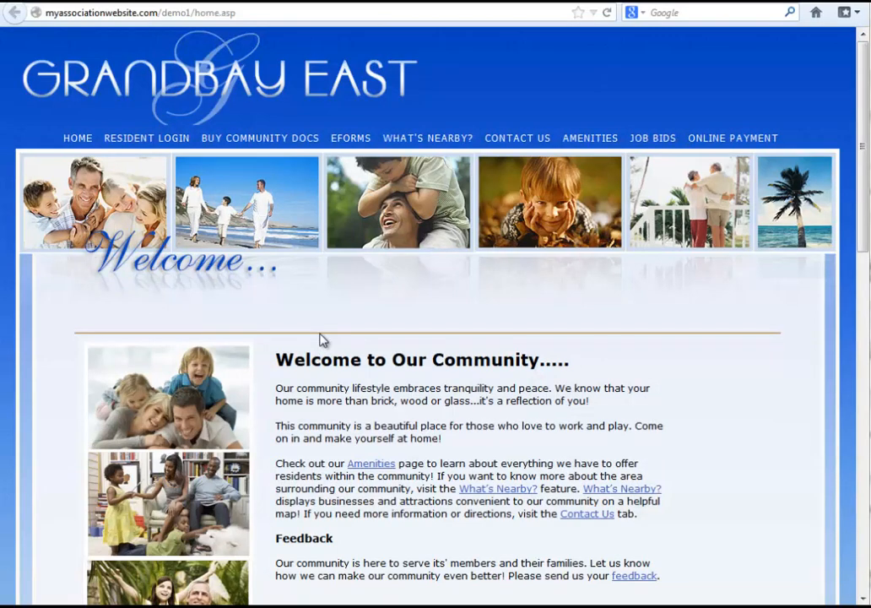
pyautogui.moveTo(578, 370)
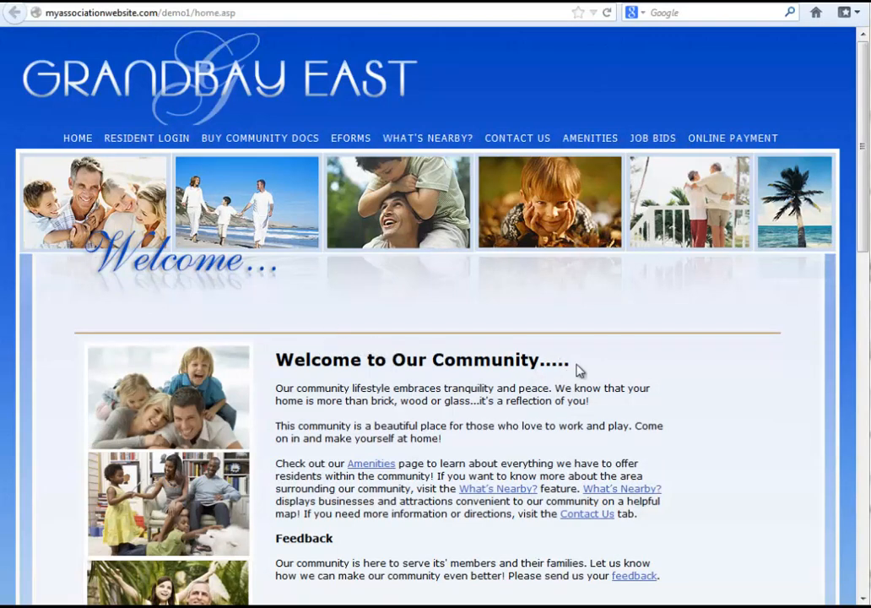
pyautogui.moveTo(303, 363)
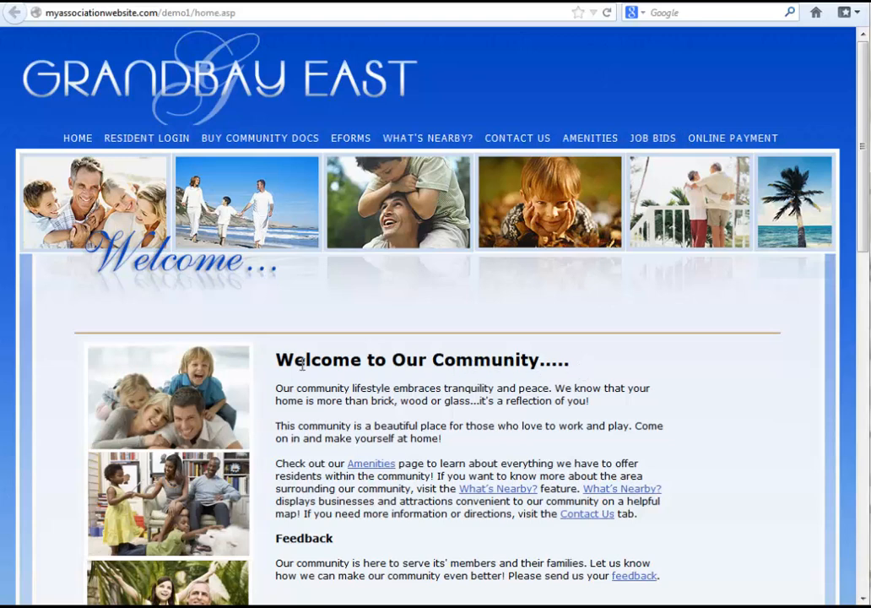
pyautogui.moveTo(522, 359)
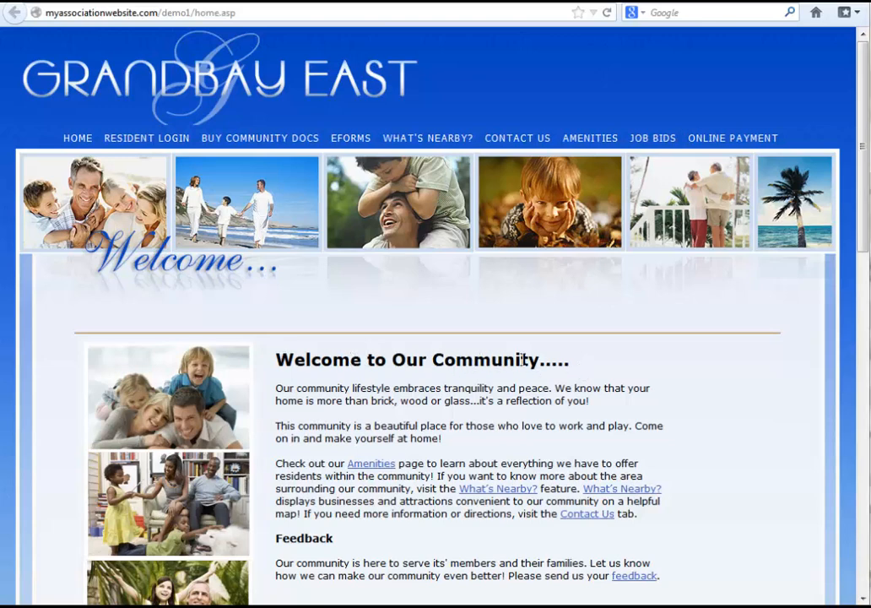
# Log in with the demo resident credentials, then switch to the Bushwood Country Club demo site.
pyautogui.click(146, 138)
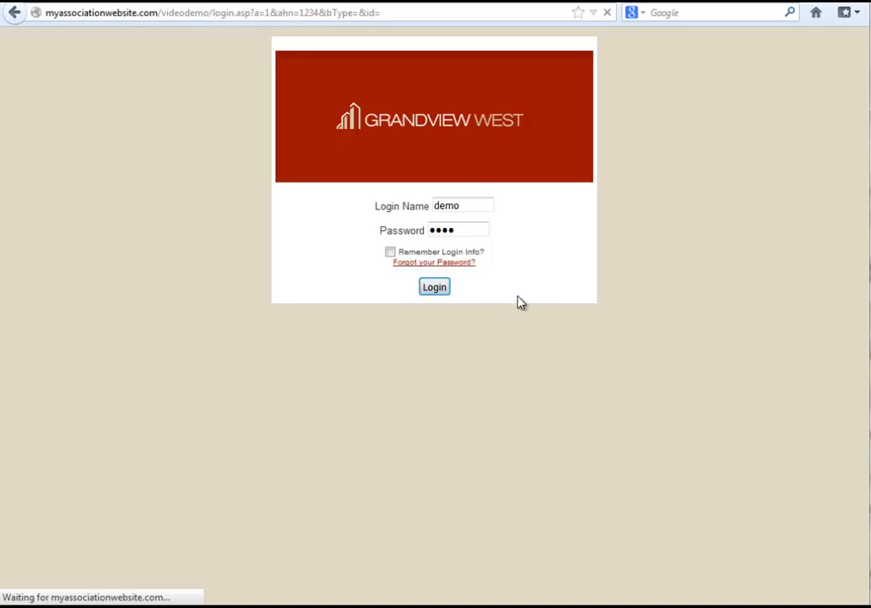
pyautogui.click(434, 286)
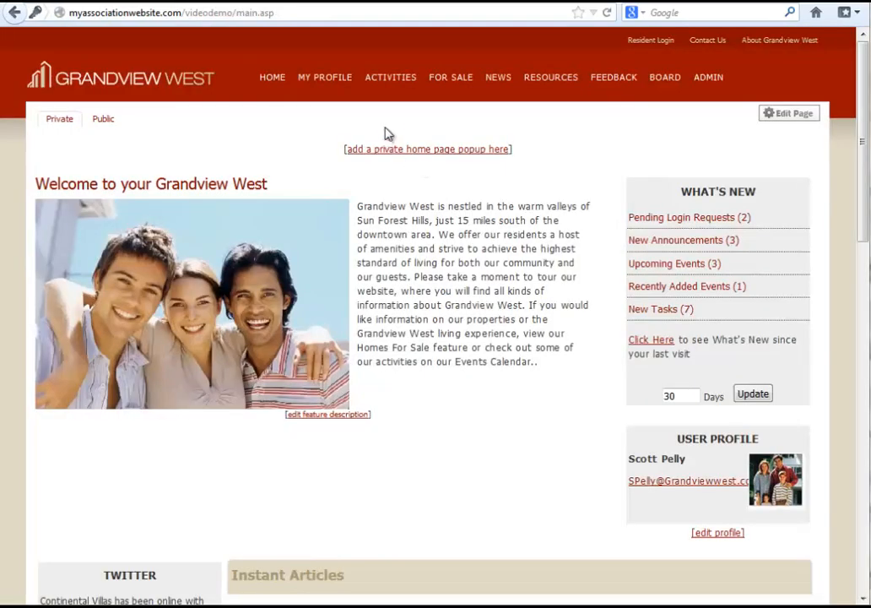
pyautogui.click(390, 77)
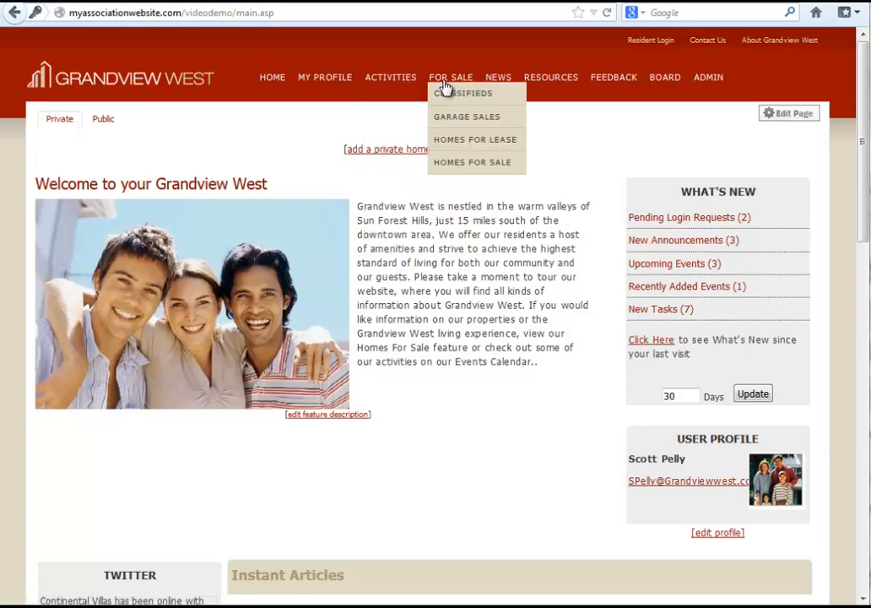
pyautogui.moveTo(470, 93)
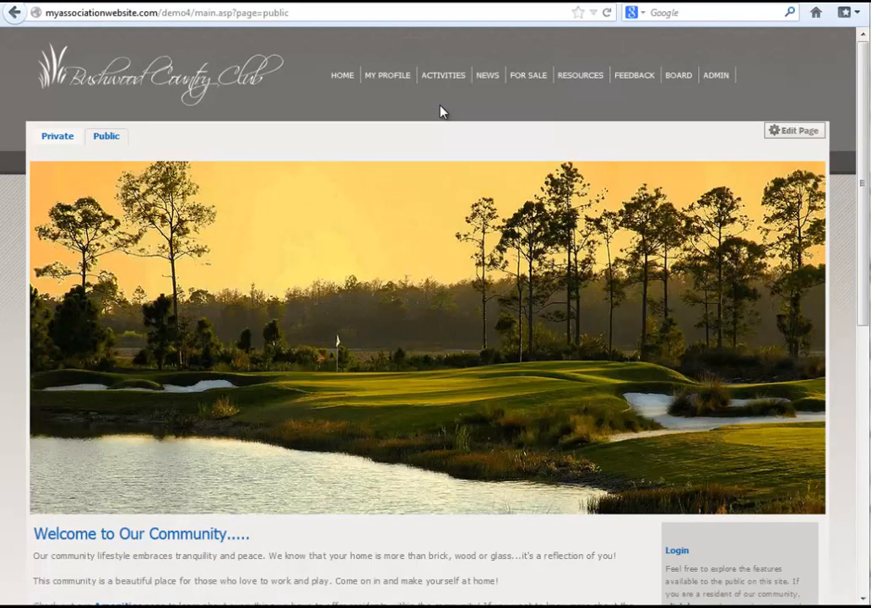
pyautogui.moveTo(422, 291)
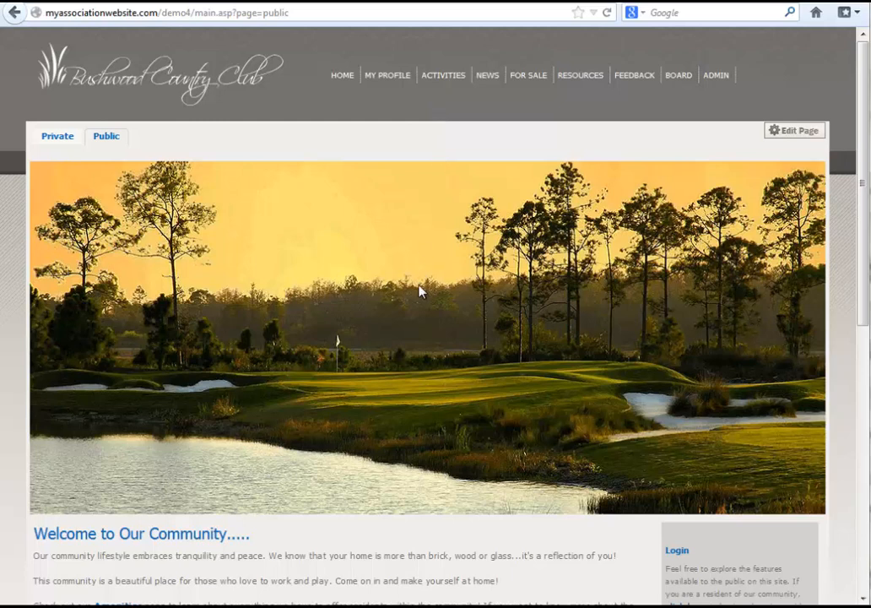
pyautogui.moveTo(453, 393)
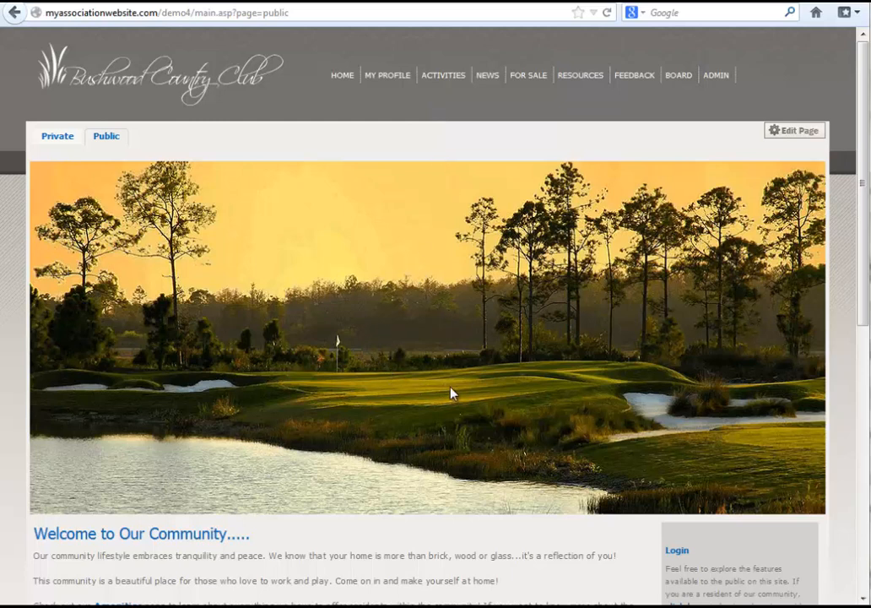
# Show the Bushwood News menu options and scroll down the public home page.
pyautogui.click(580, 75)
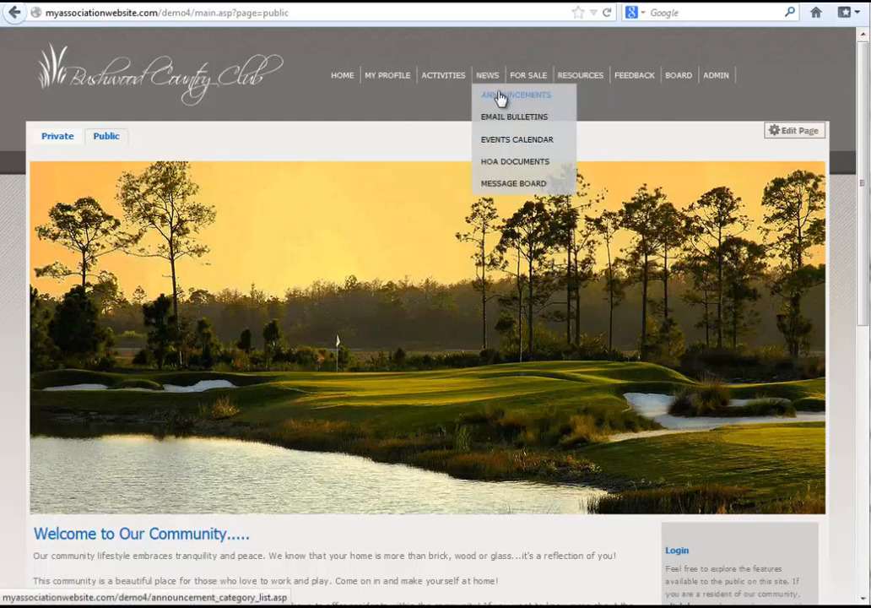
pyautogui.moveTo(553, 103)
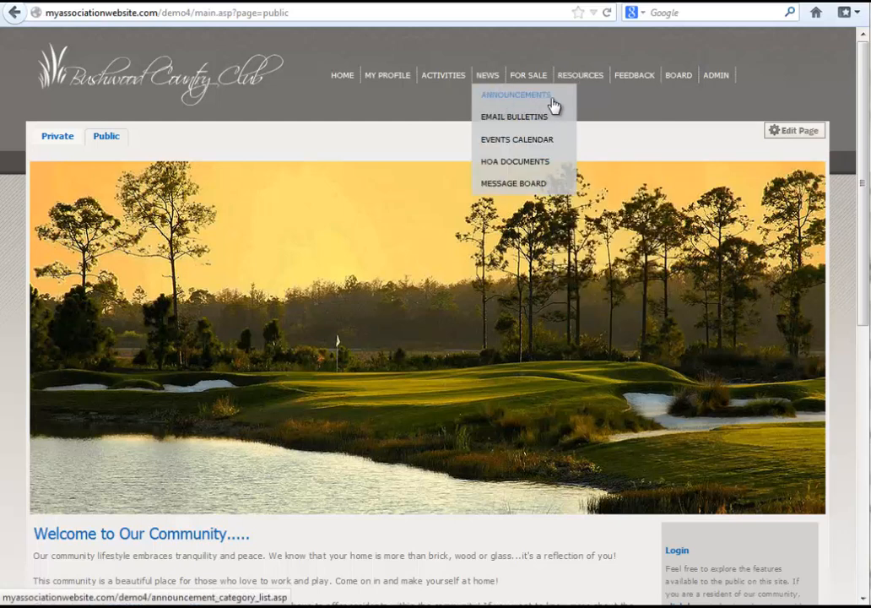
pyautogui.moveTo(516, 140)
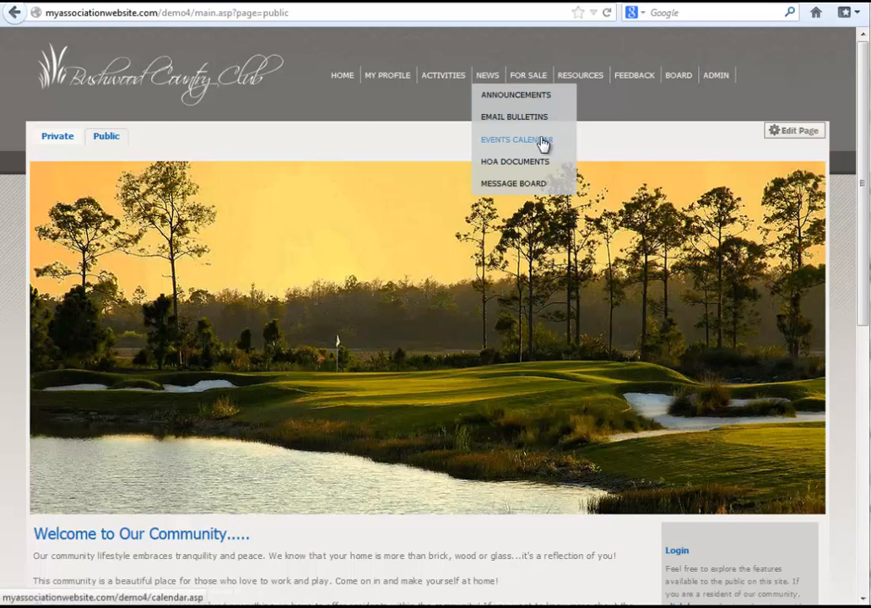
pyautogui.moveTo(515, 95)
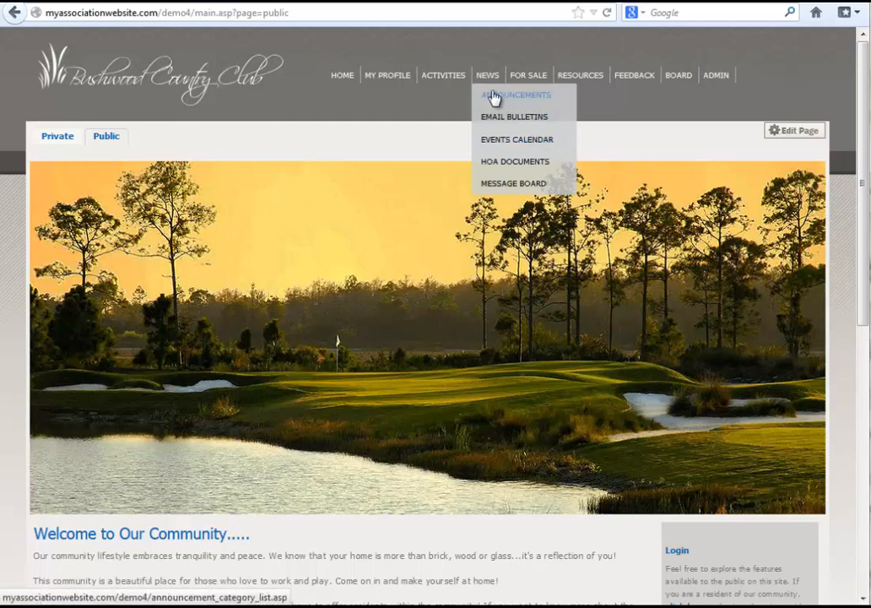
pyautogui.moveTo(414, 100)
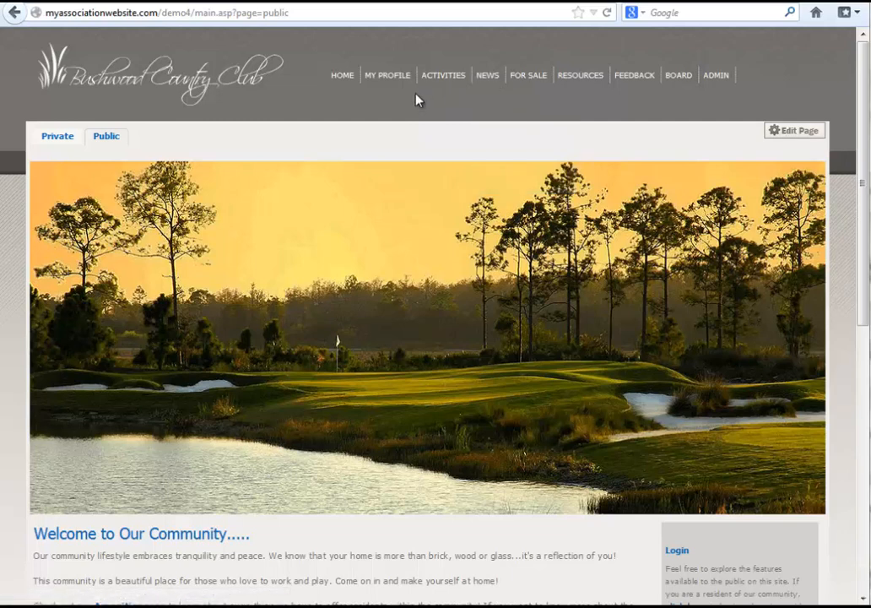
pyautogui.moveTo(422, 110)
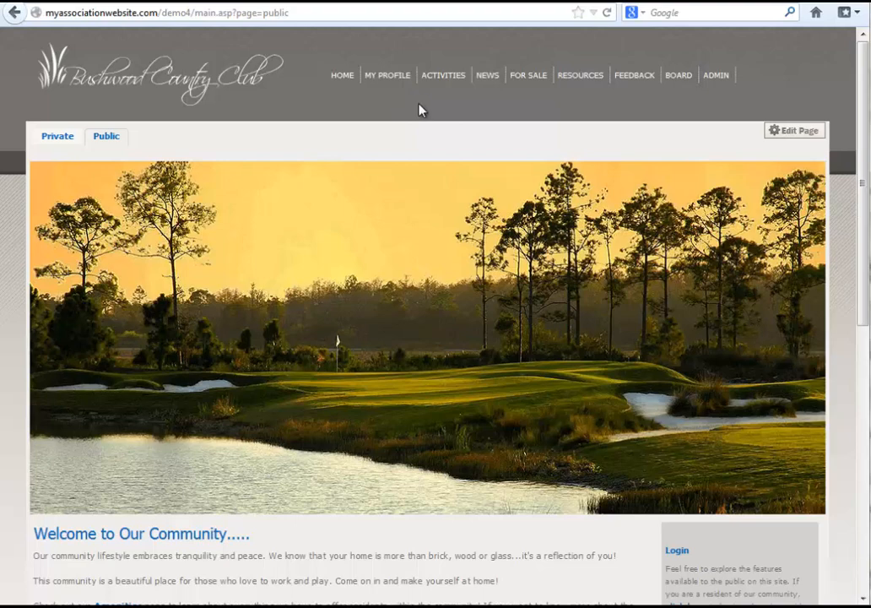
pyautogui.moveTo(815, 160)
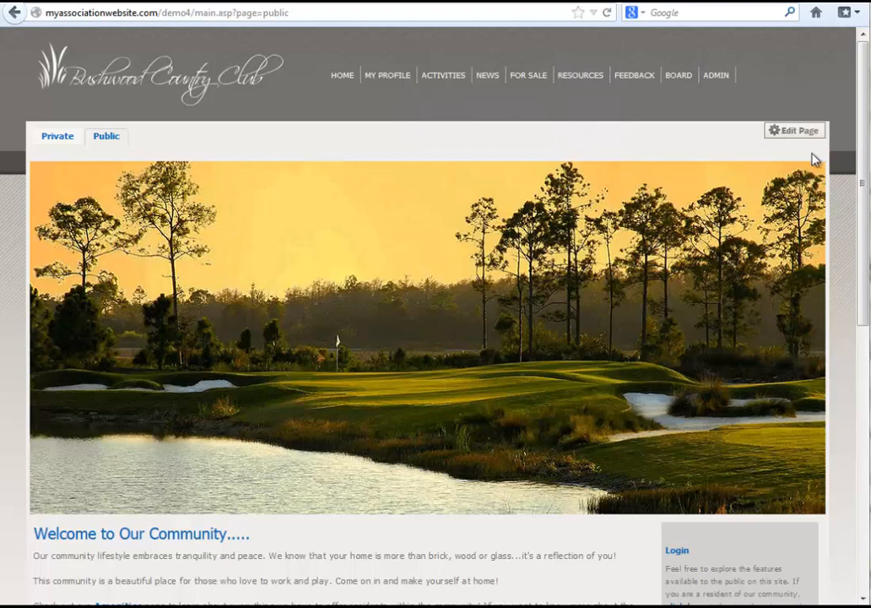
pyautogui.scroll(-3)
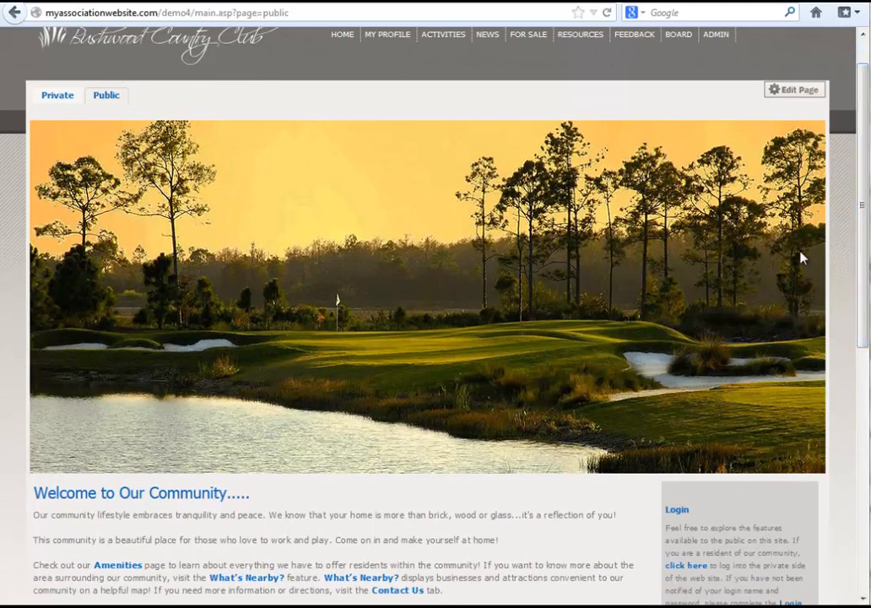
pyautogui.moveTo(684, 565)
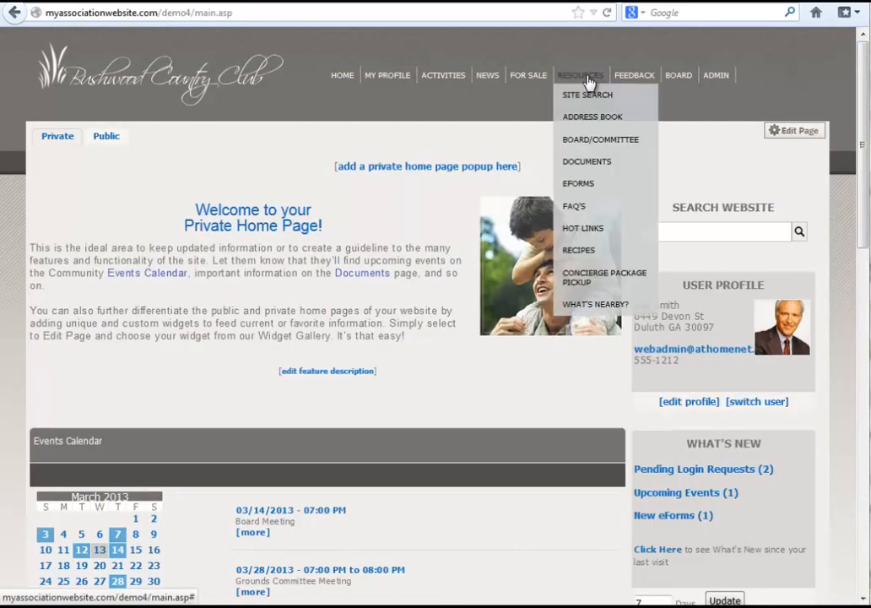
pyautogui.click(585, 161)
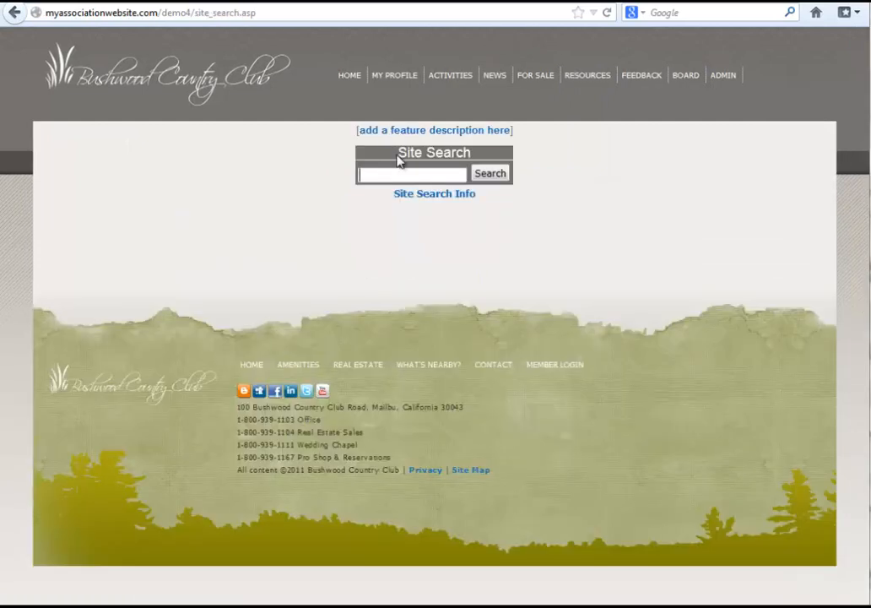
pyautogui.write('HOA Documents')
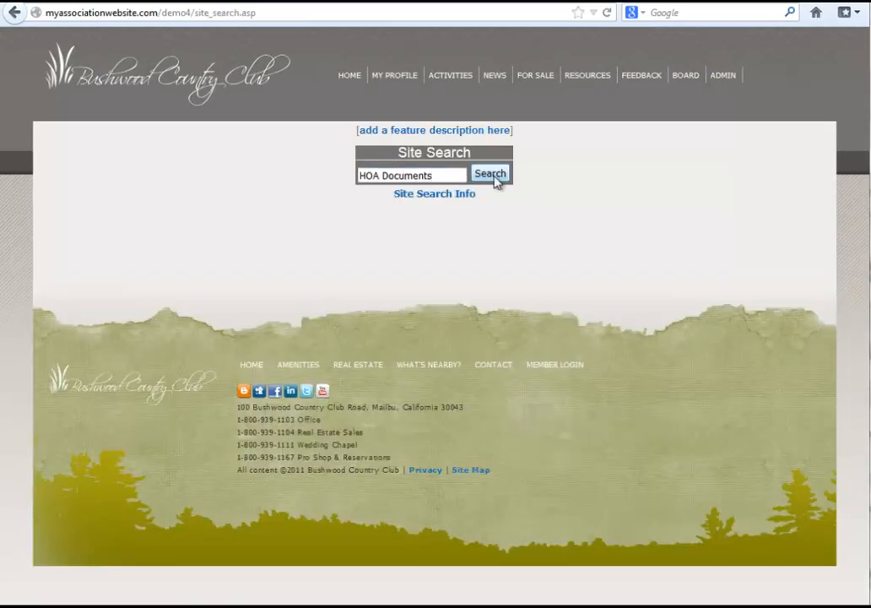
pyautogui.click(491, 175)
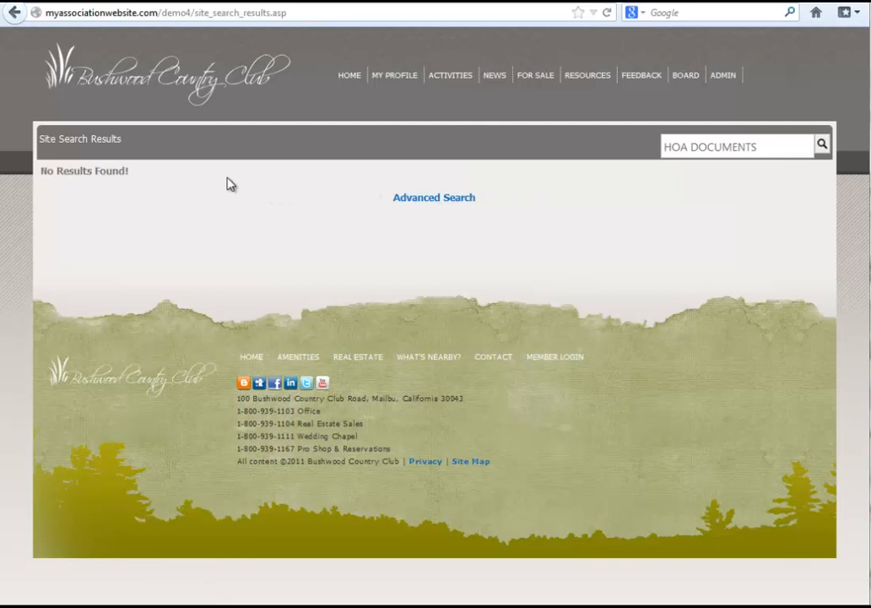
pyautogui.doubleClick(93, 170)
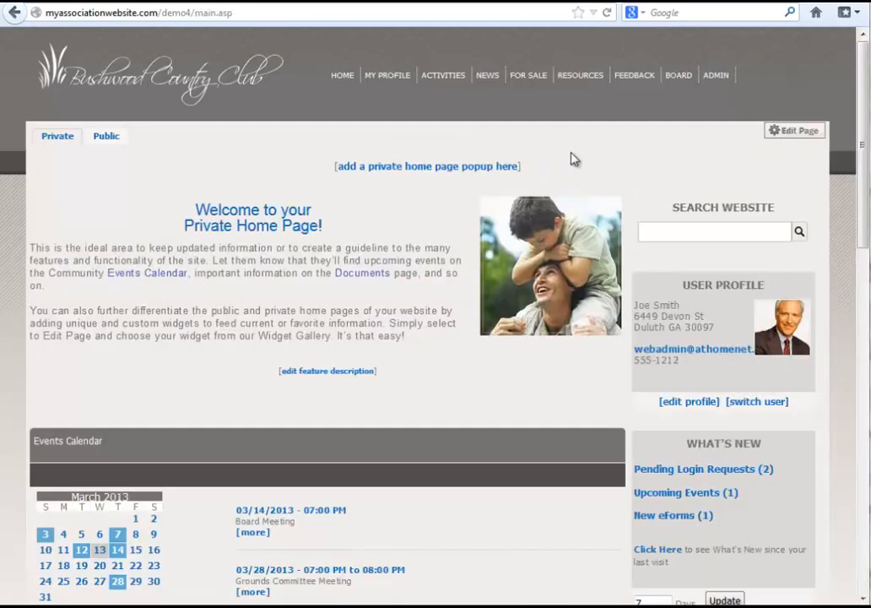
pyautogui.moveTo(791, 135)
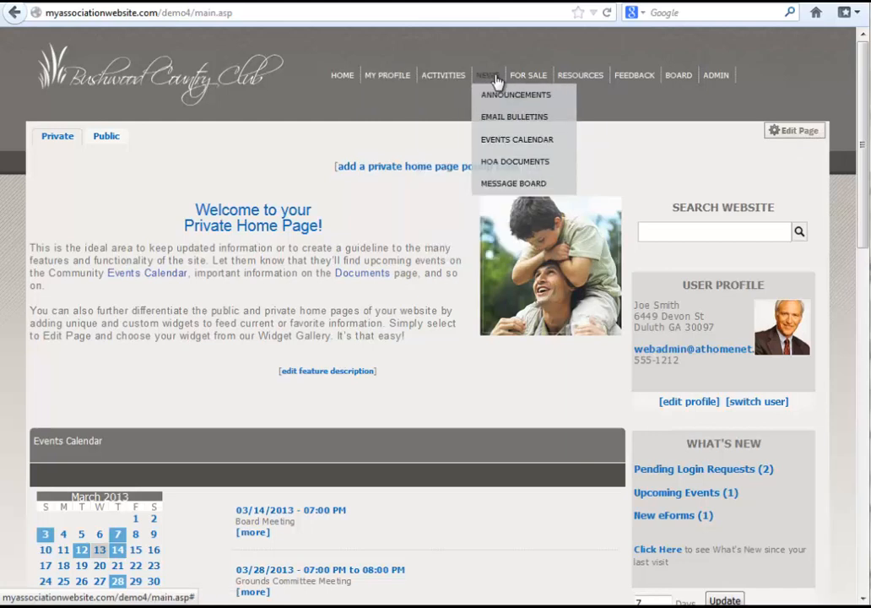
# Bring up the Add a New Document Category form under HOA Documents.
pyautogui.click(514, 161)
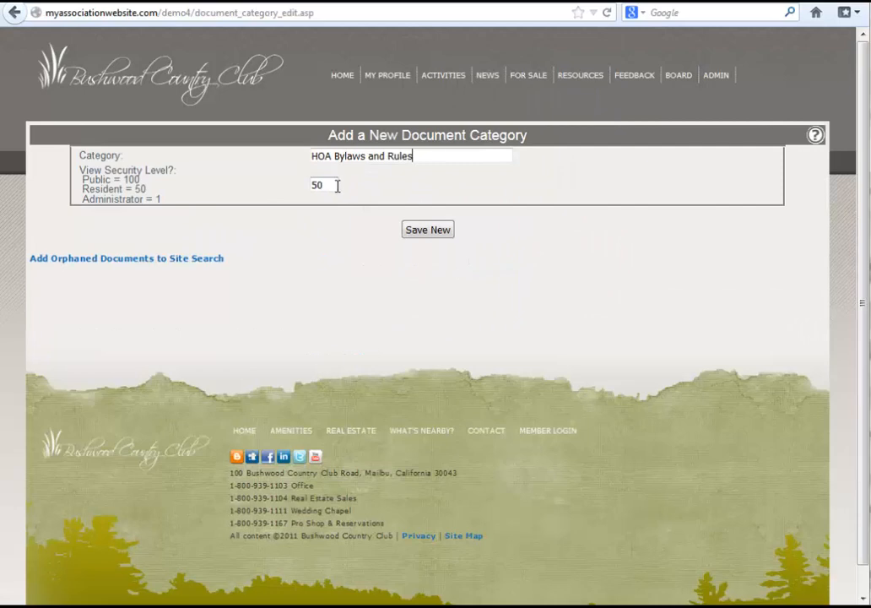
pyautogui.moveTo(428, 230)
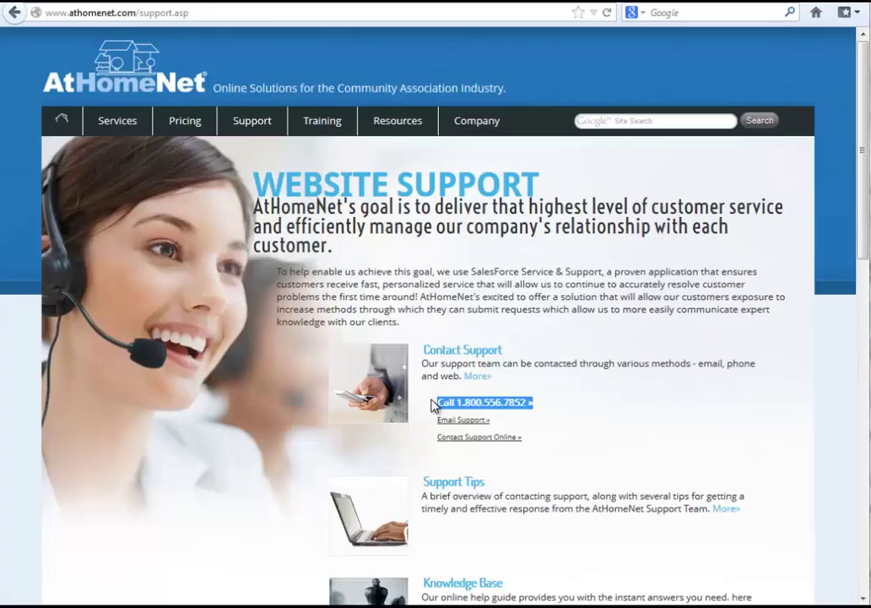
pyautogui.moveTo(463, 420)
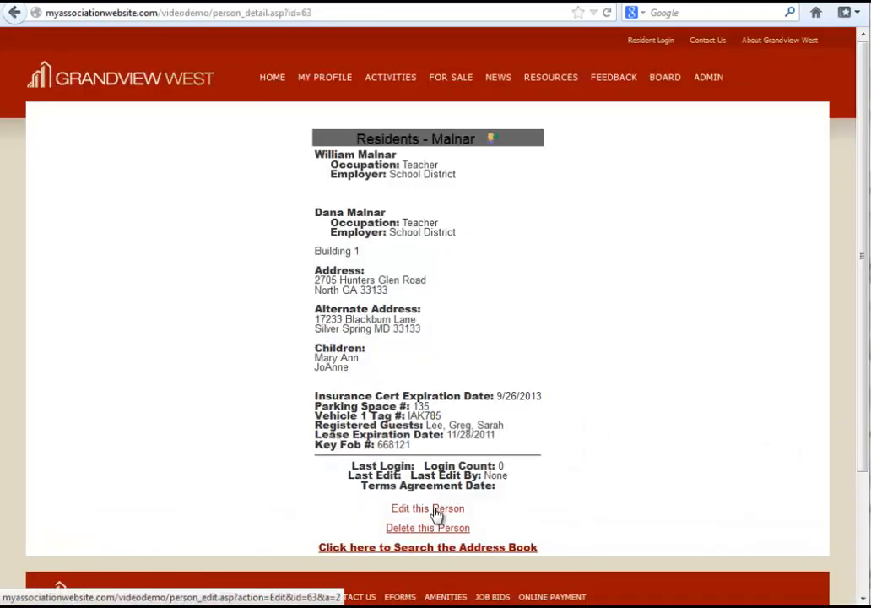
# Edit the resident's profile, change security level to 25, and save the changes.
pyautogui.click(428, 507)
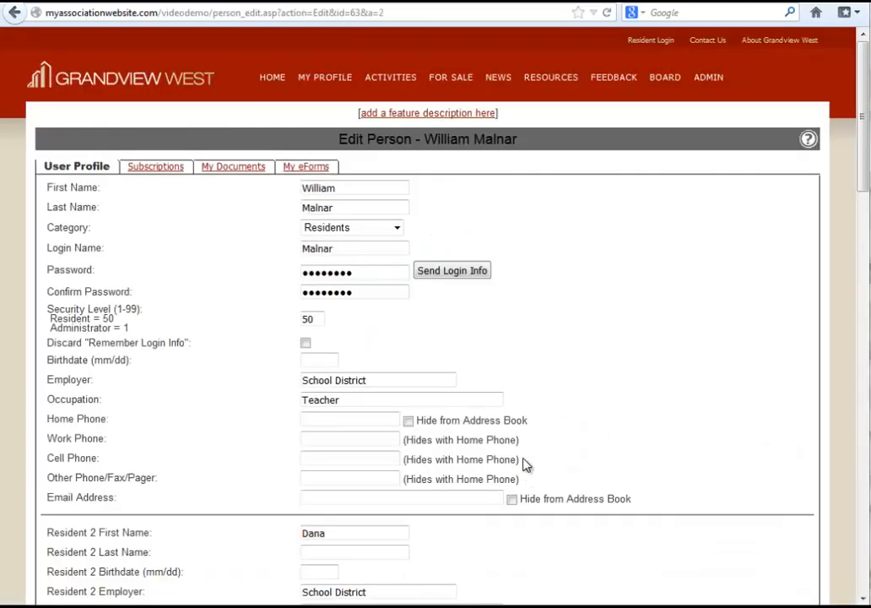
pyautogui.moveTo(328, 334)
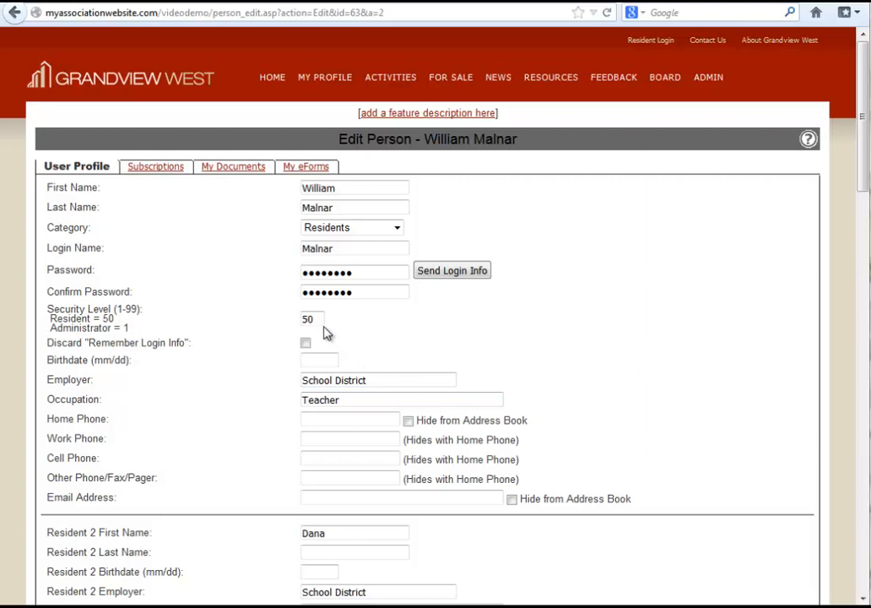
pyautogui.doubleClick(88, 327)
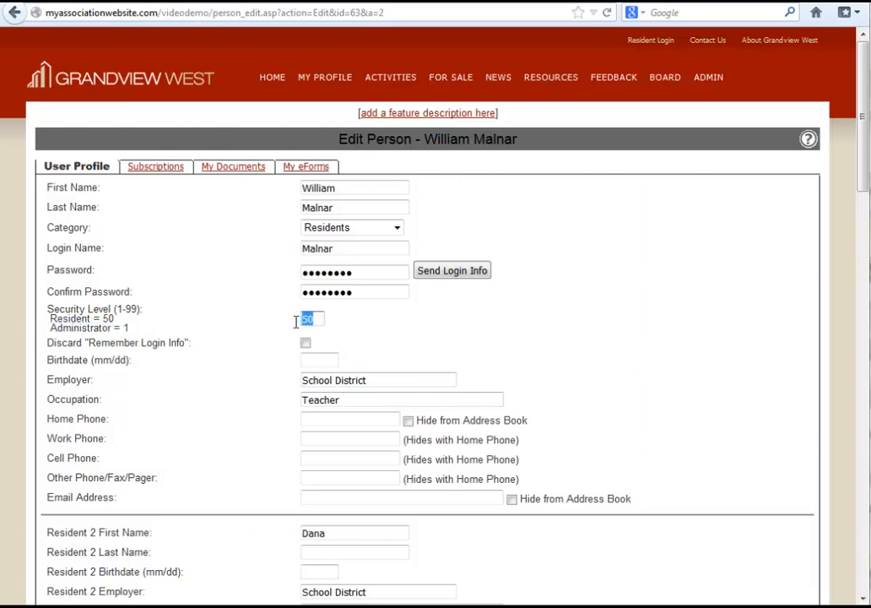
pyautogui.write('1')
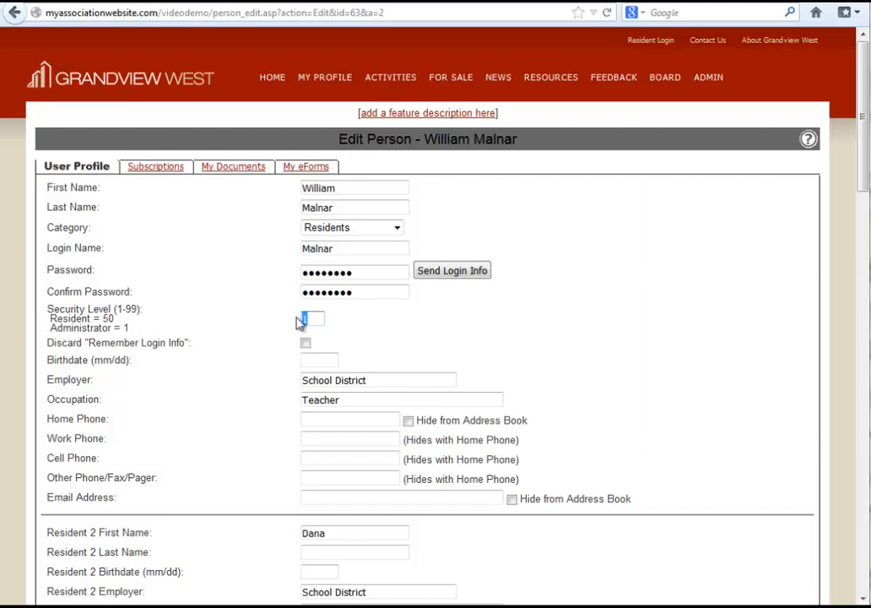
pyautogui.write('25')
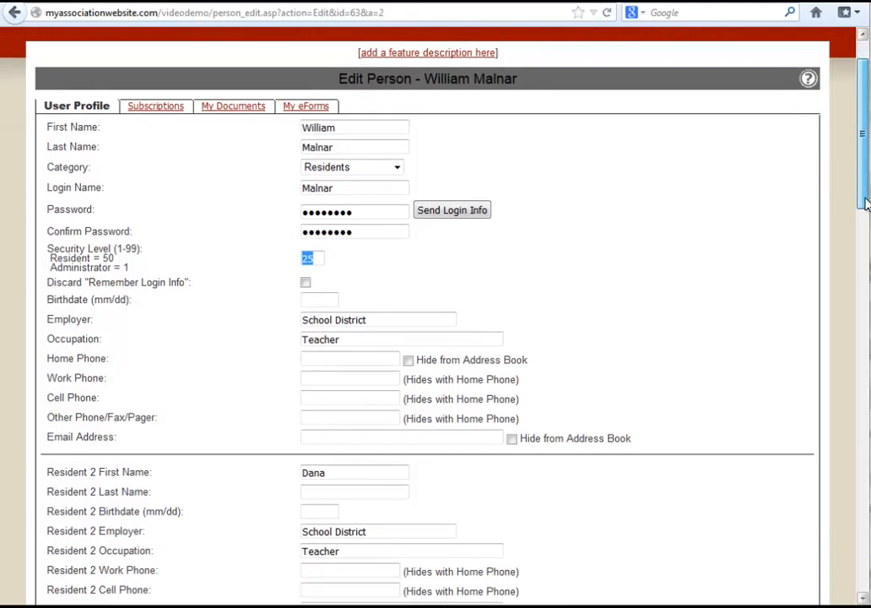
pyautogui.scroll(-3)
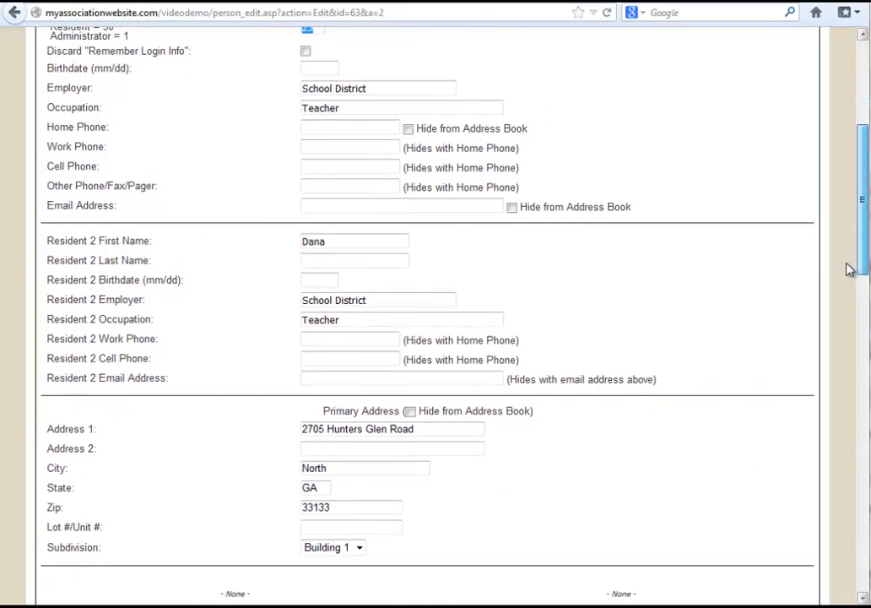
pyautogui.scroll(-3)
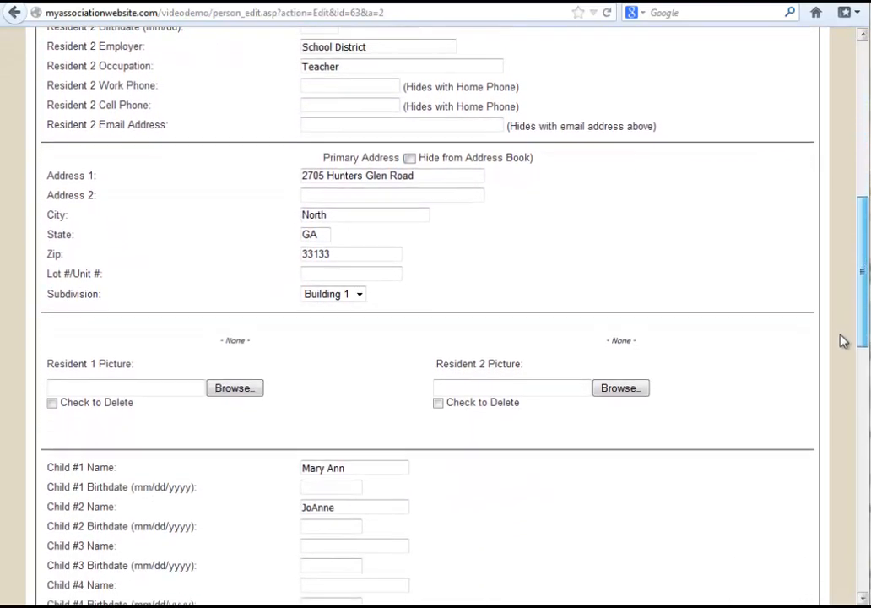
pyautogui.scroll(-3)
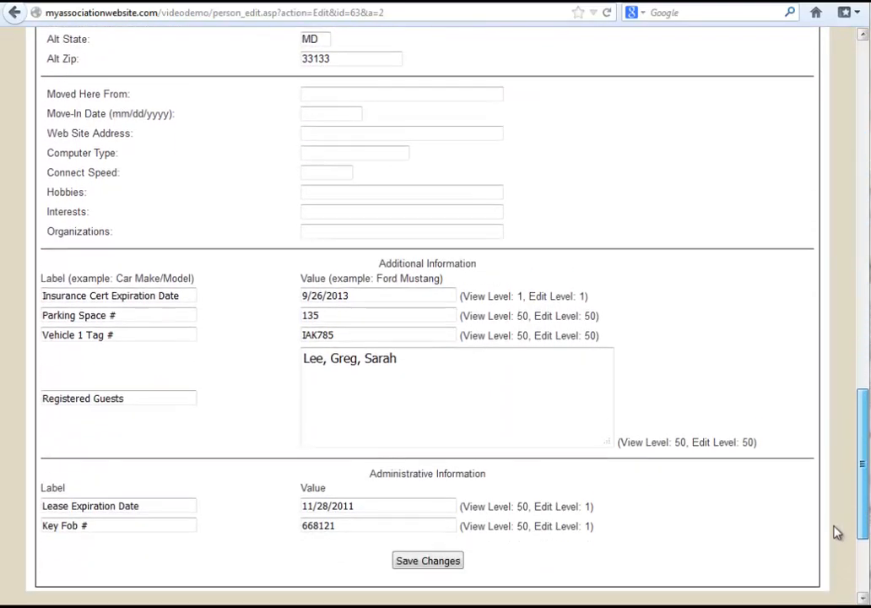
pyautogui.scroll(-3)
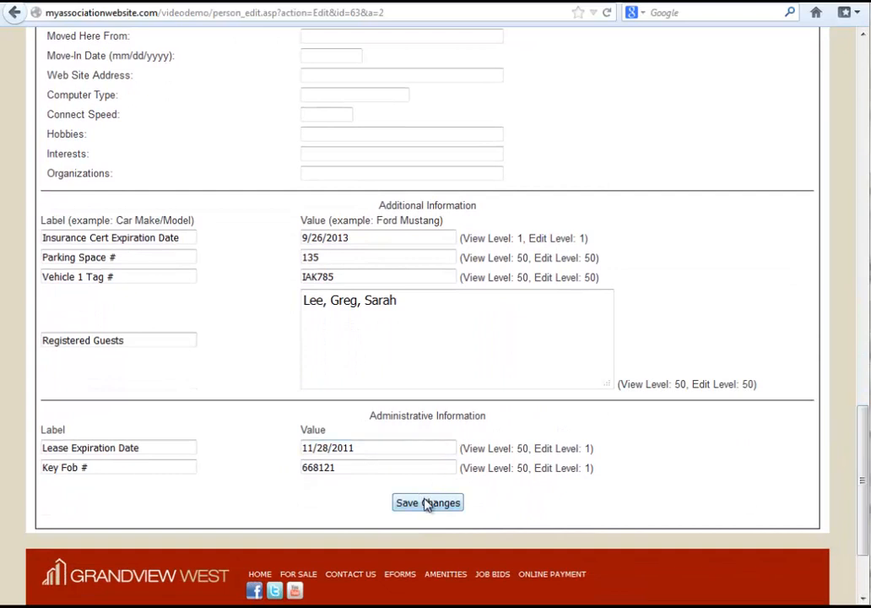
pyautogui.click(427, 502)
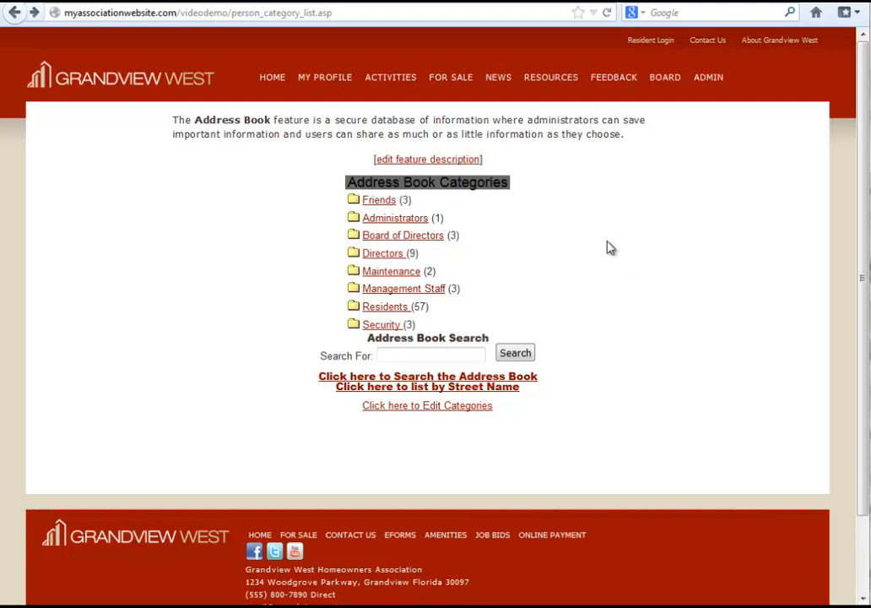
pyautogui.moveTo(581, 242)
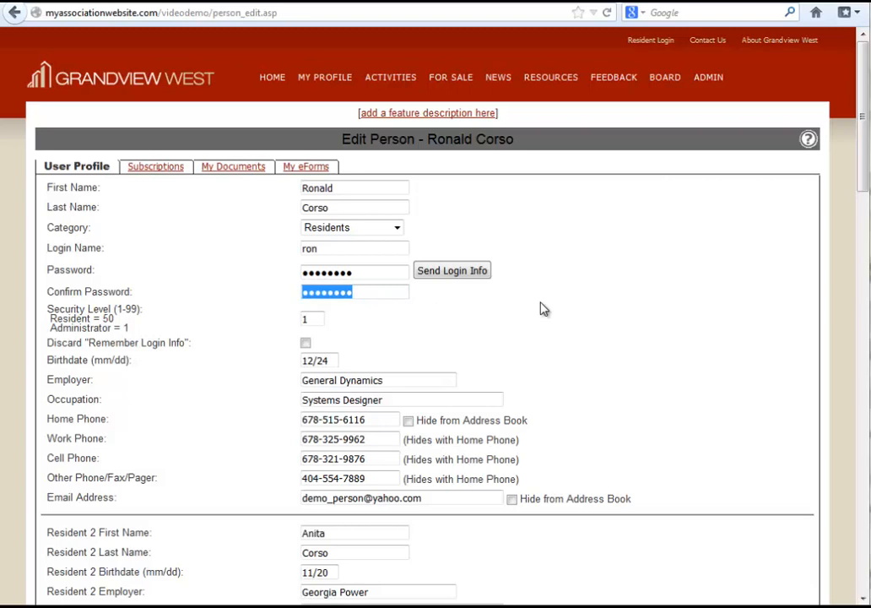
pyautogui.moveTo(859, 171)
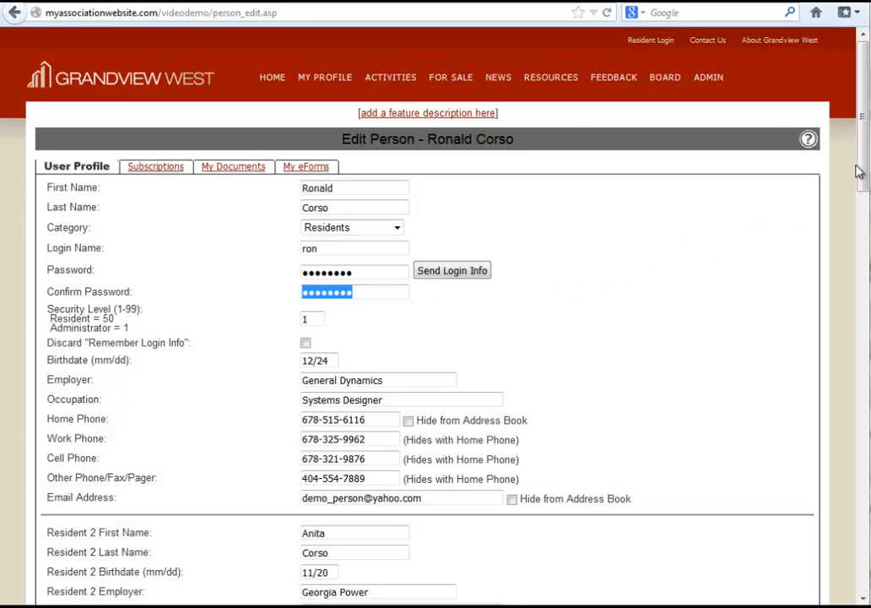
# Return to the Address Book and open the category editor listing Administrators and Residents.
pyautogui.scroll(-3)
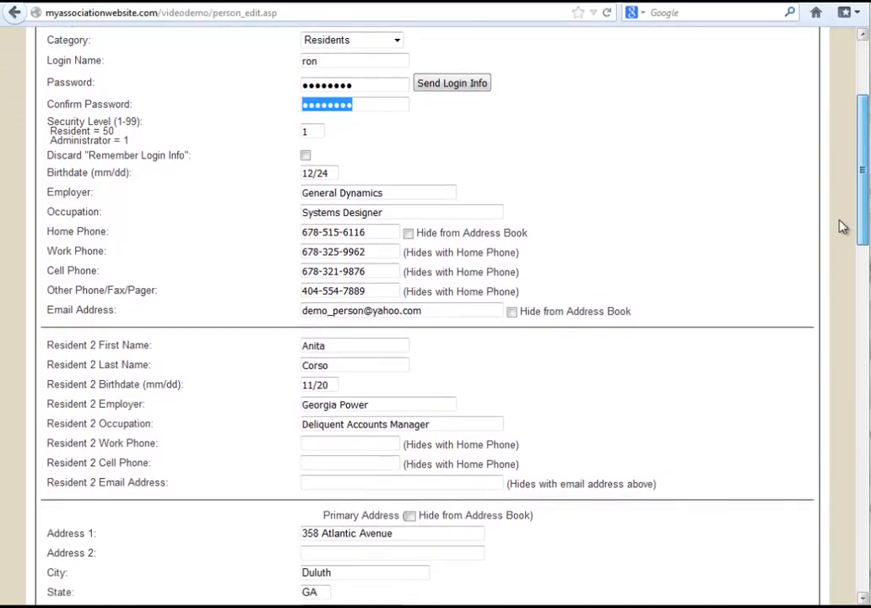
pyautogui.scroll(-3)
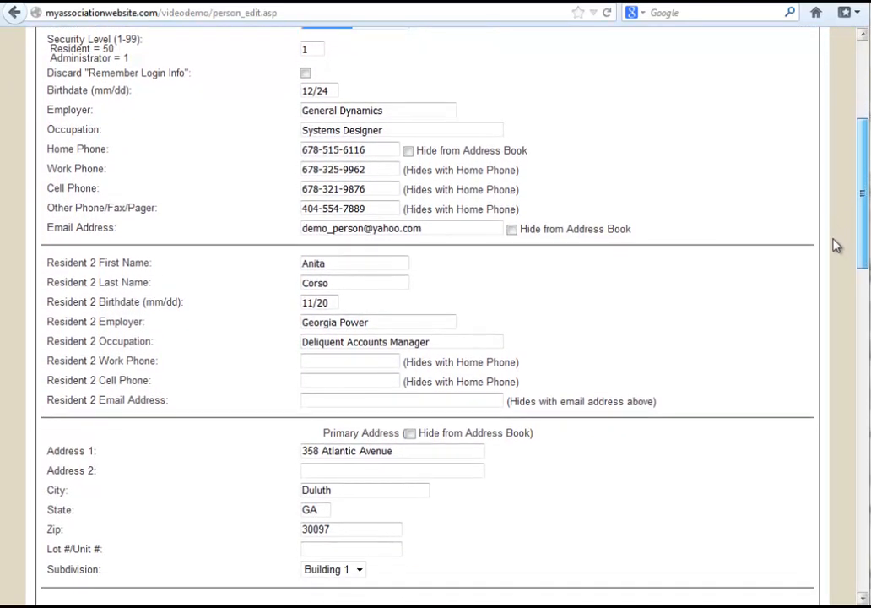
pyautogui.scroll(3)
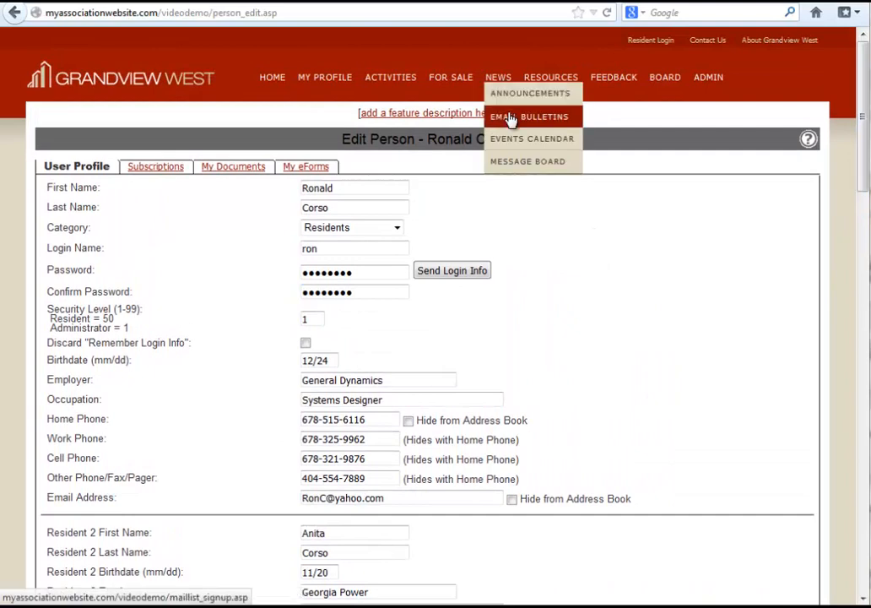
pyautogui.click(530, 117)
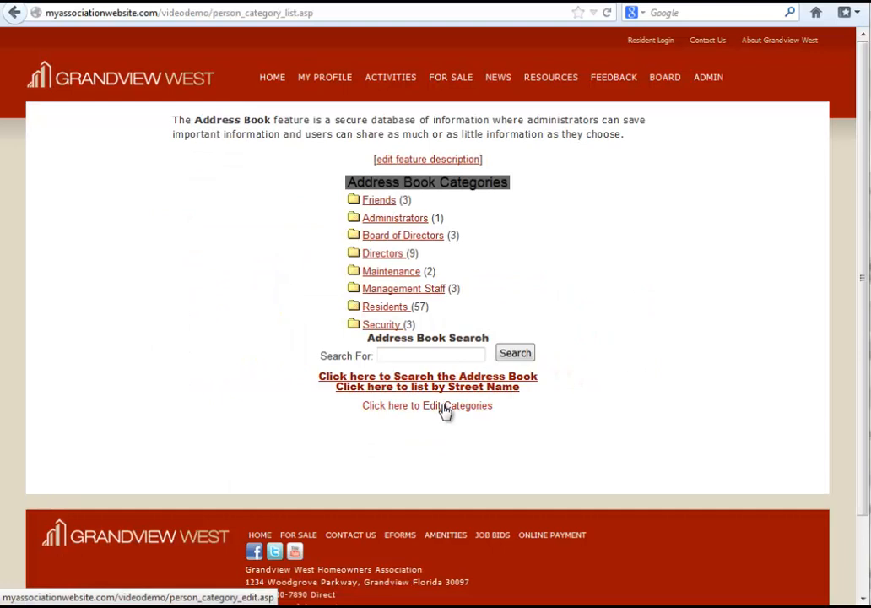
pyautogui.click(428, 405)
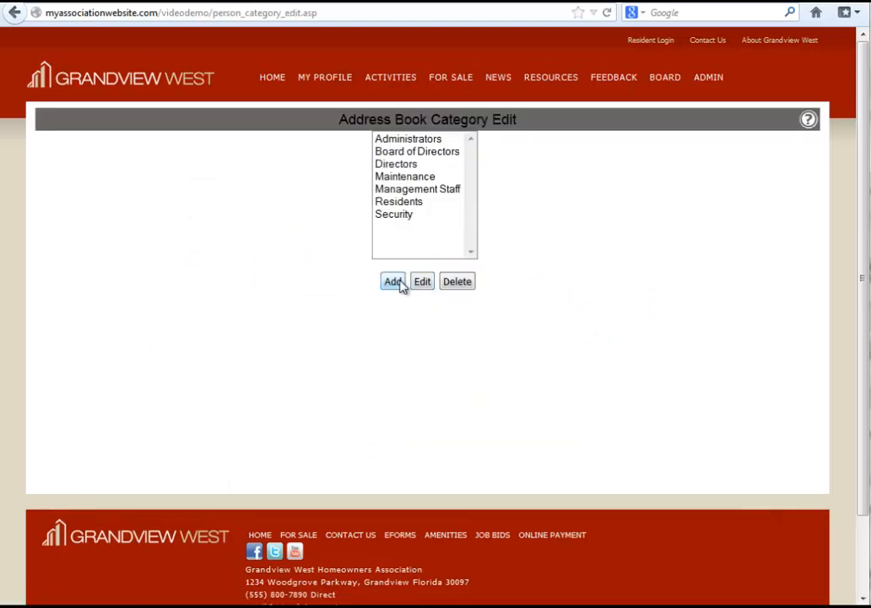
# Add the category 'Security Office Members' with view security level 50 and save it.
pyautogui.click(392, 281)
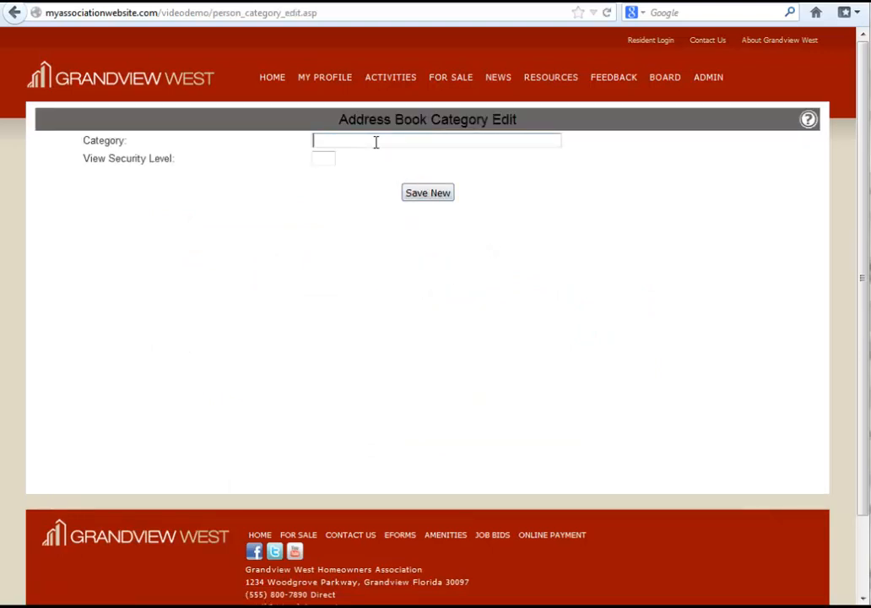
pyautogui.write('Security Office Me')
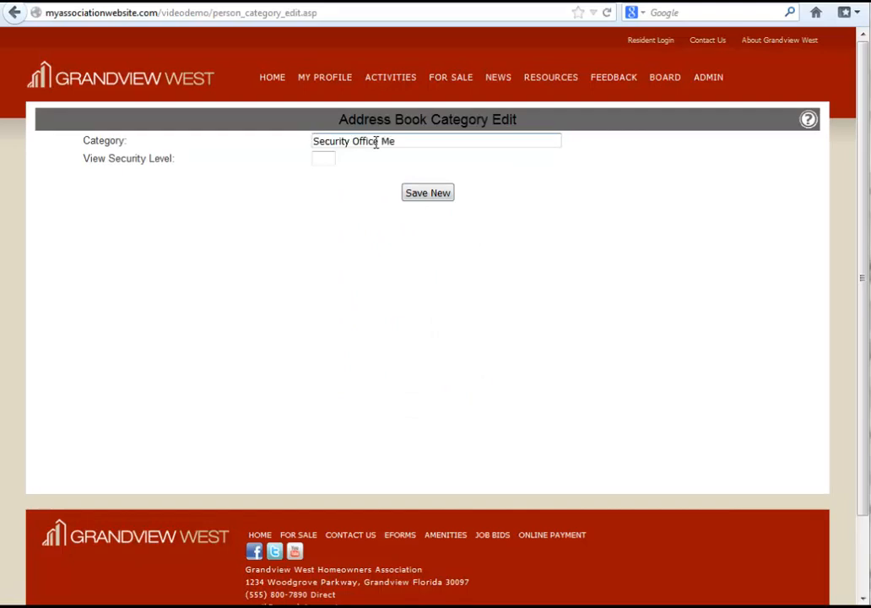
pyautogui.write('mbers')
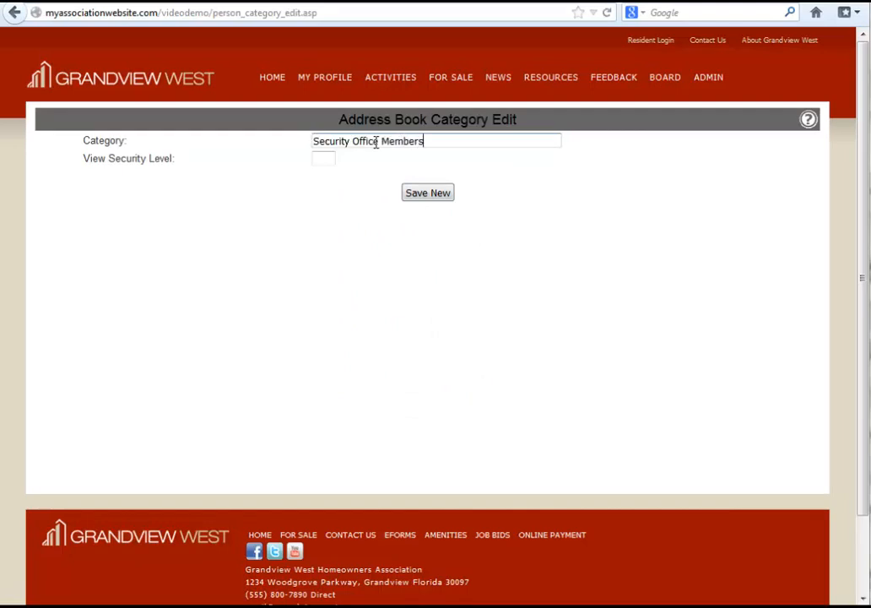
pyautogui.write('50')
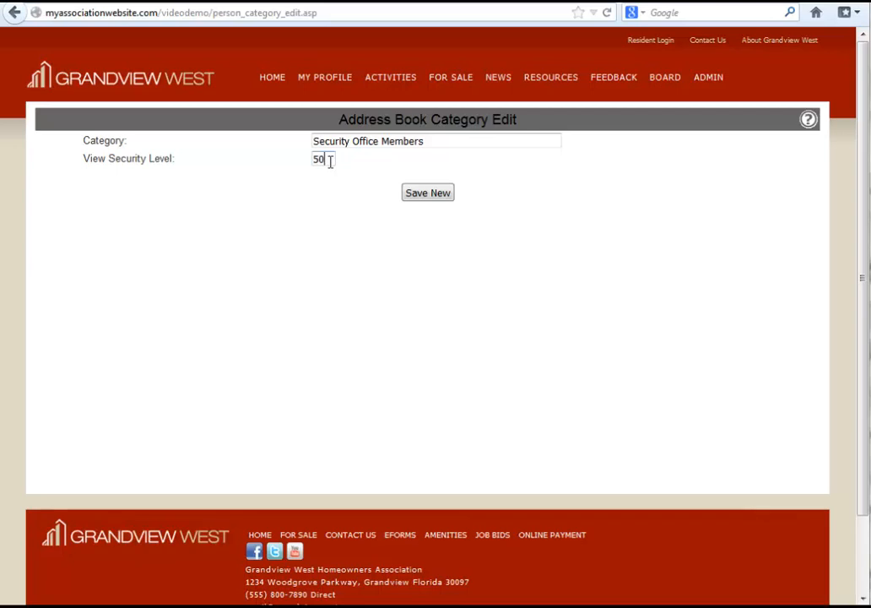
pyautogui.click(427, 192)
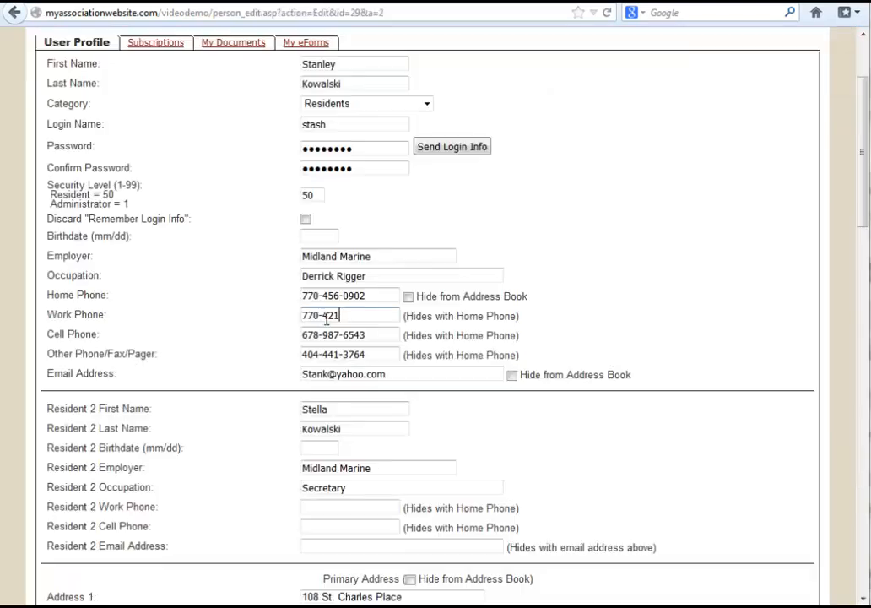
pyautogui.write('-2093')
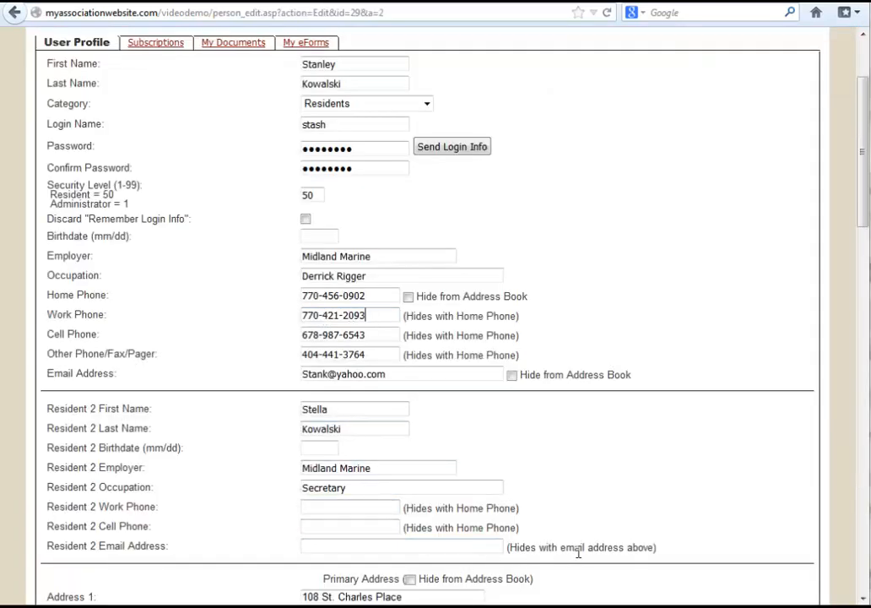
pyautogui.click(413, 578)
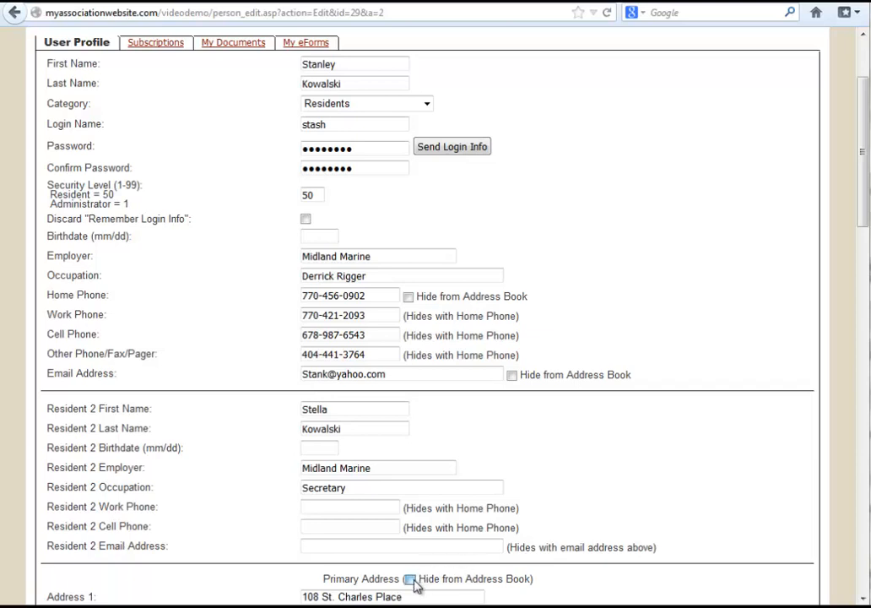
pyautogui.click(410, 579)
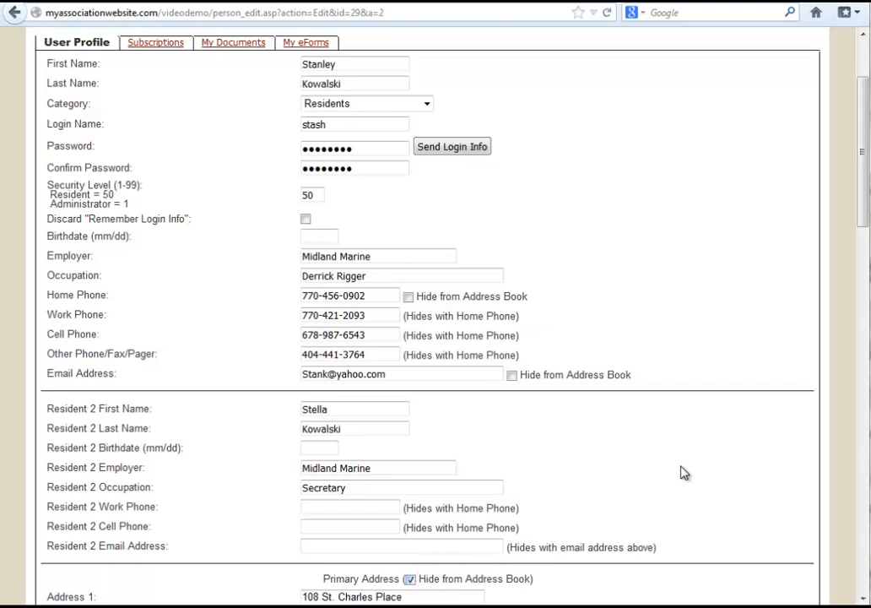
pyautogui.scroll(-3)
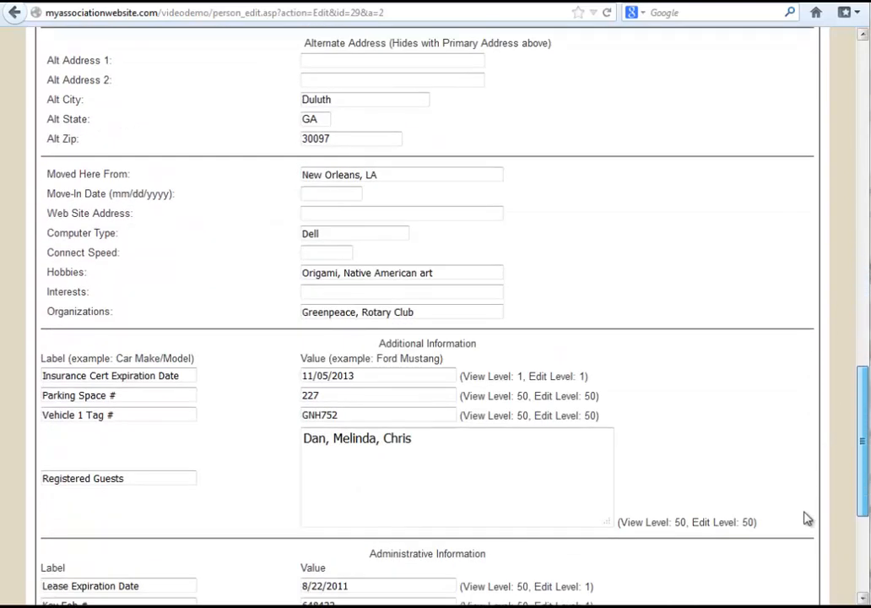
pyautogui.scroll(-3)
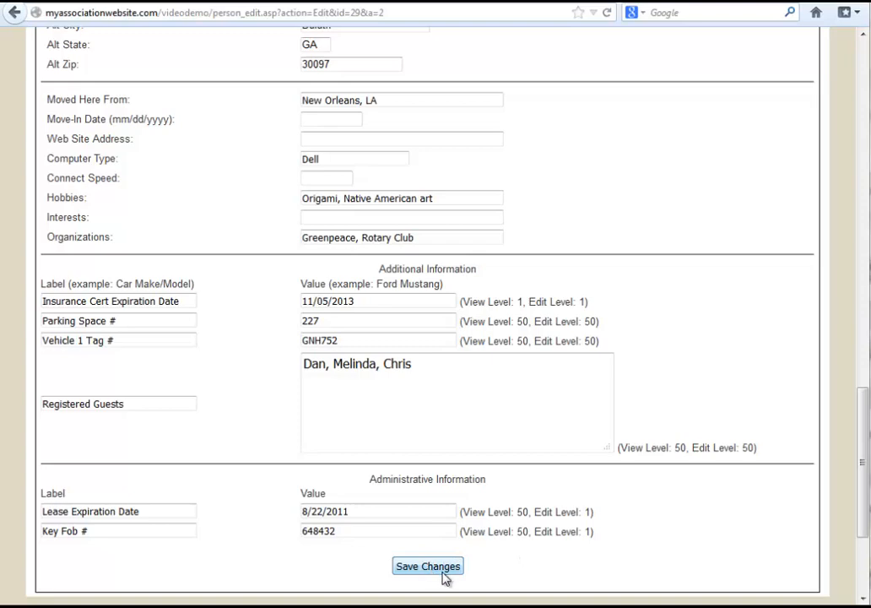
pyautogui.click(427, 565)
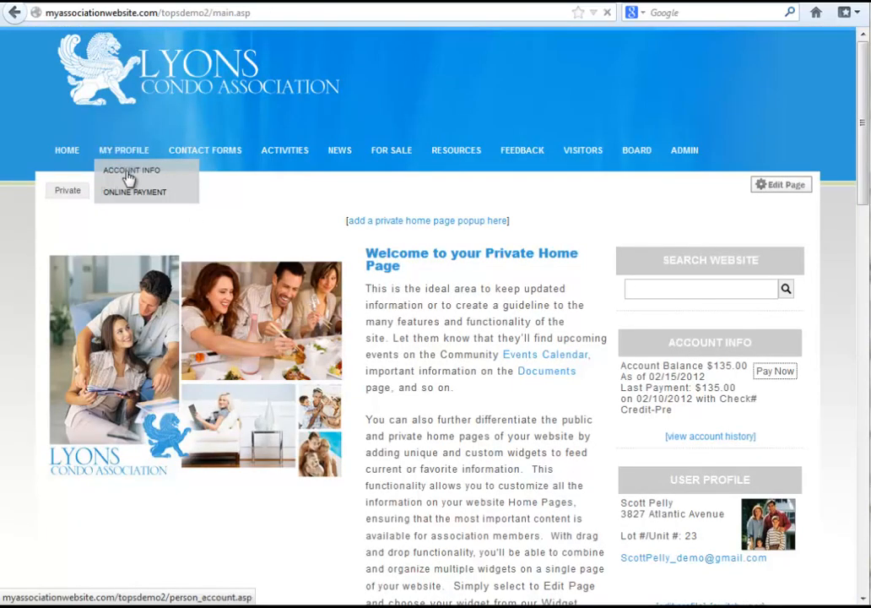
# View the resident's Account Info Work Orders and Architectural Requests tabs.
pyautogui.click(131, 171)
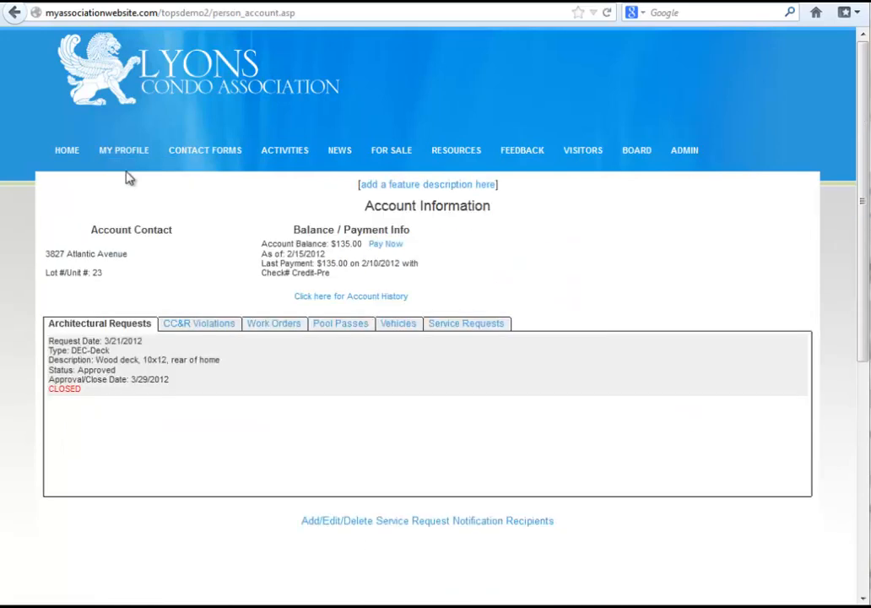
pyautogui.moveTo(209, 256)
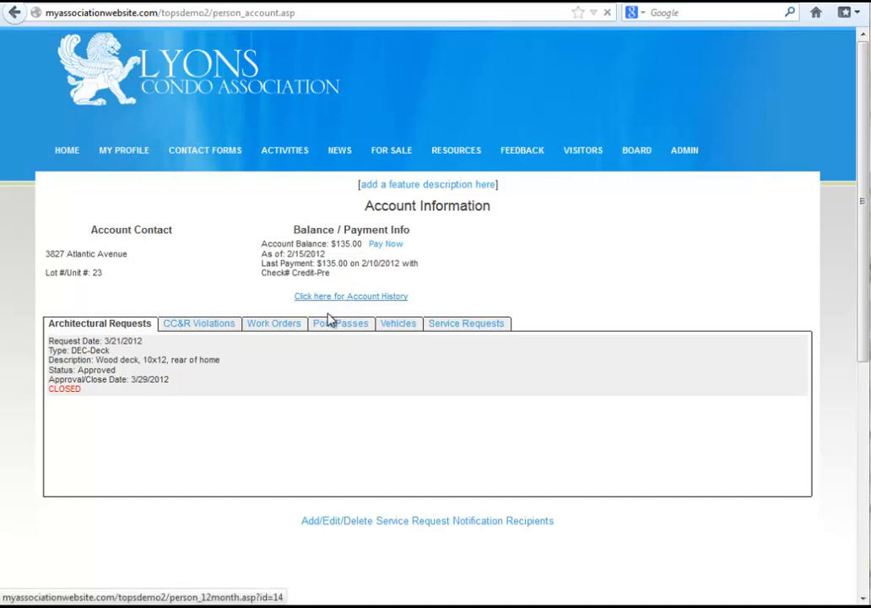
pyautogui.click(351, 295)
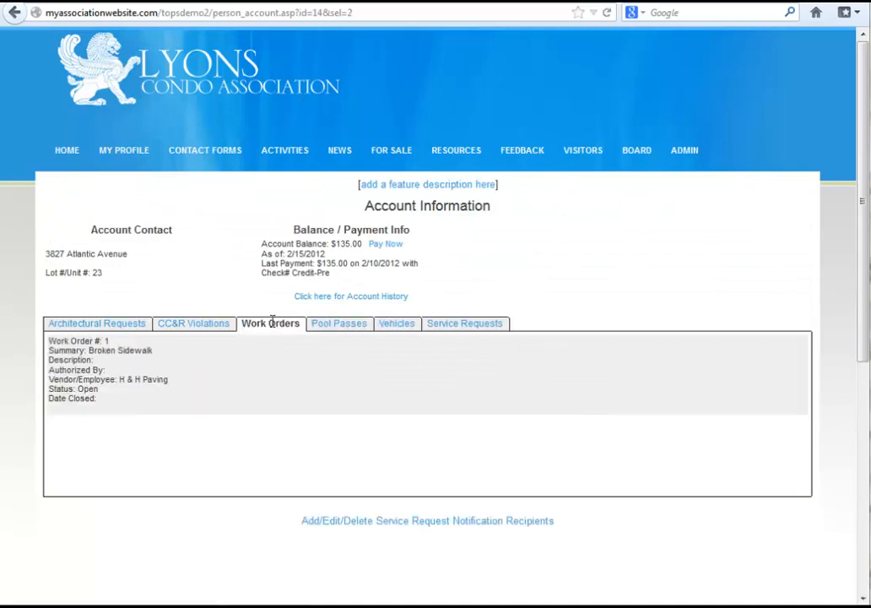
pyautogui.moveTo(225, 360)
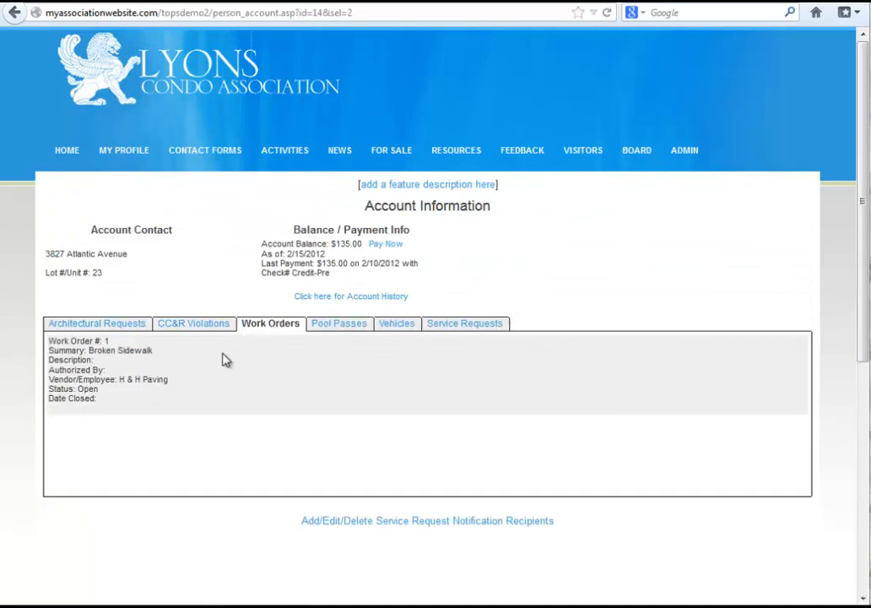
pyautogui.moveTo(187, 363)
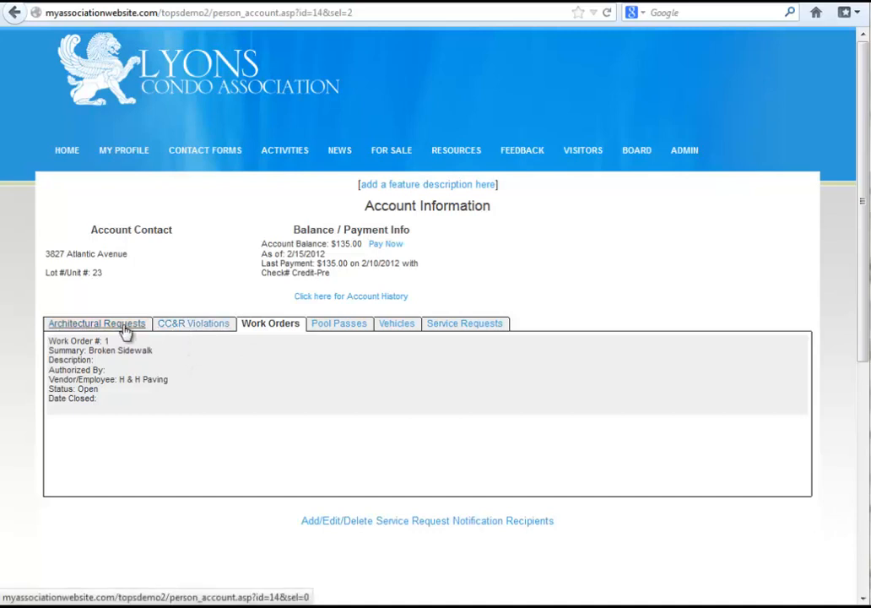
pyautogui.click(96, 322)
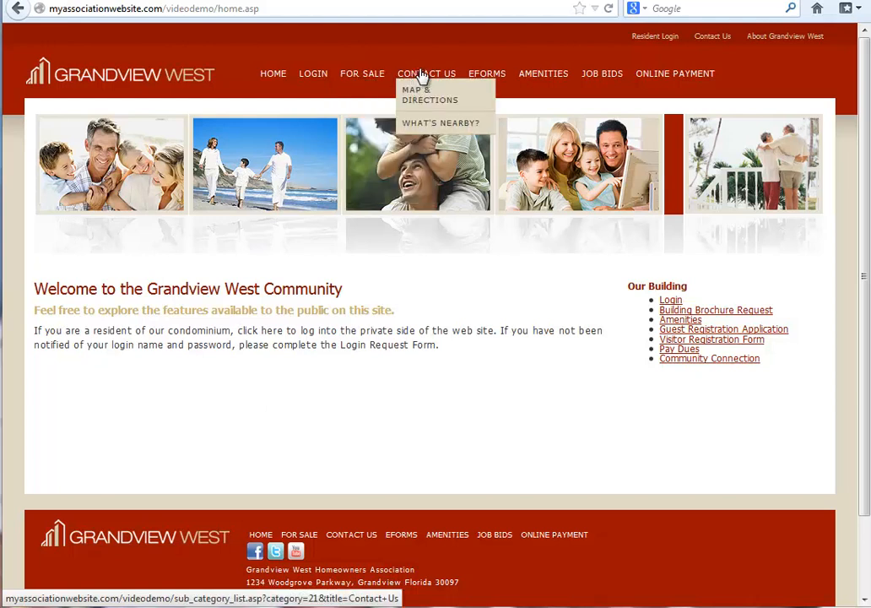
pyautogui.moveTo(543, 73)
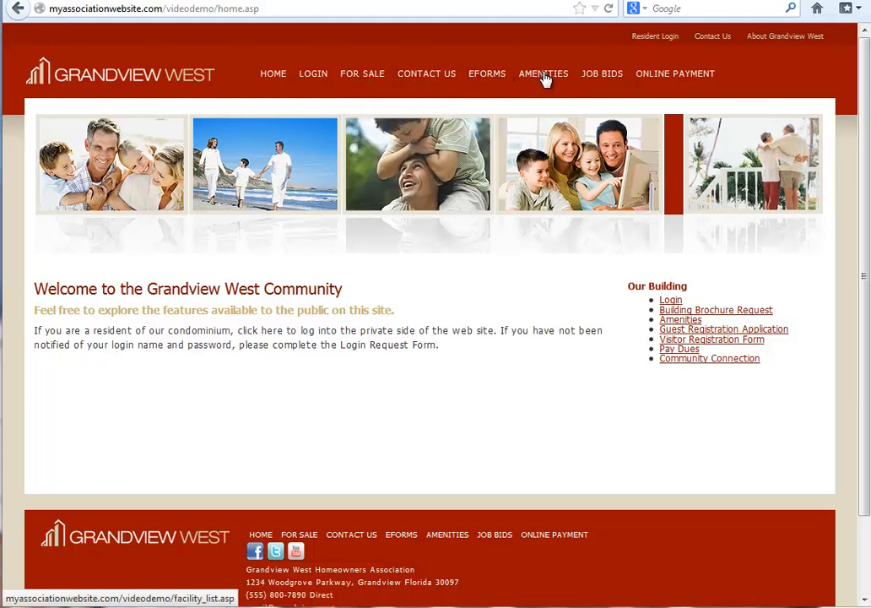
pyautogui.moveTo(655, 36)
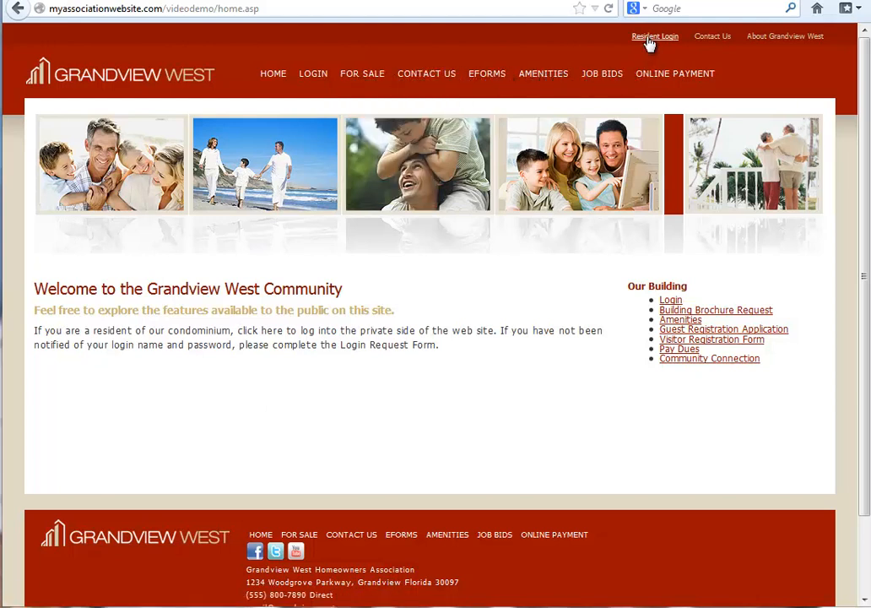
# Enter the Grandview West private resident home page and show its admin options.
pyautogui.click(654, 35)
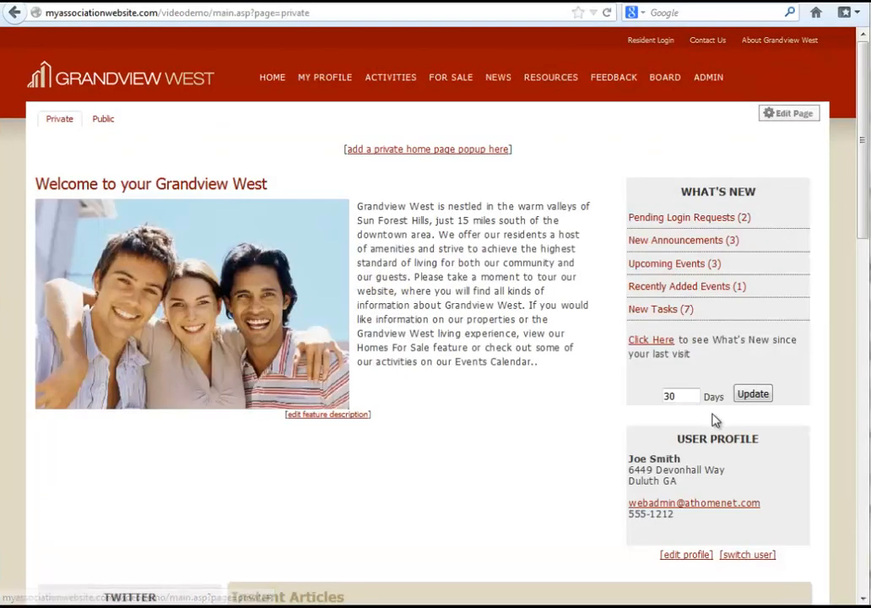
pyautogui.click(707, 77)
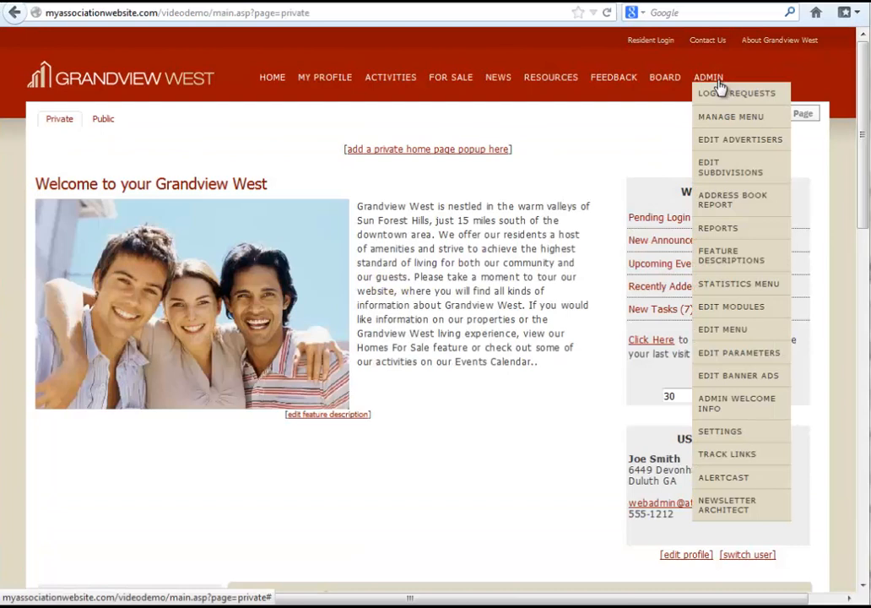
pyautogui.moveTo(731, 116)
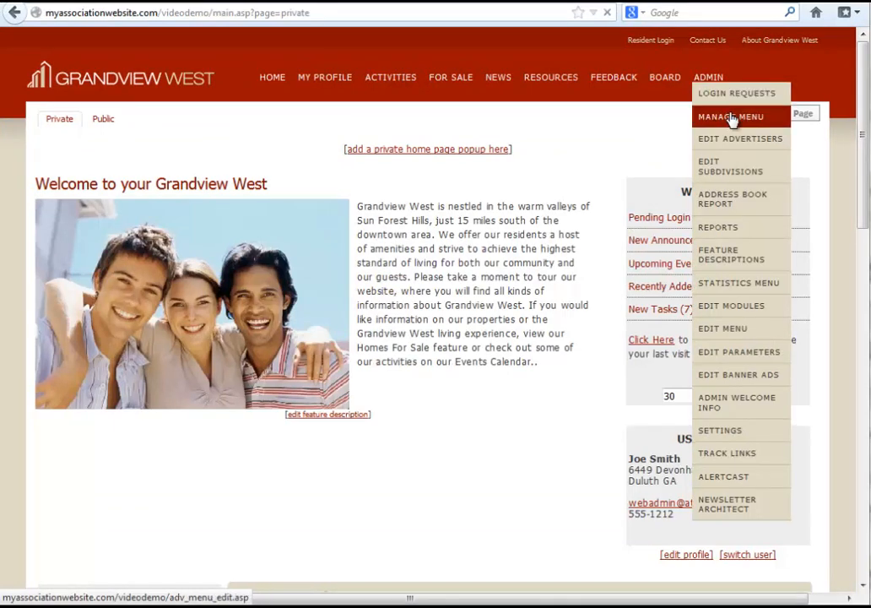
# Open ADMIN > Manage Menu, listing menu items such as Home and Activities.
pyautogui.click(730, 117)
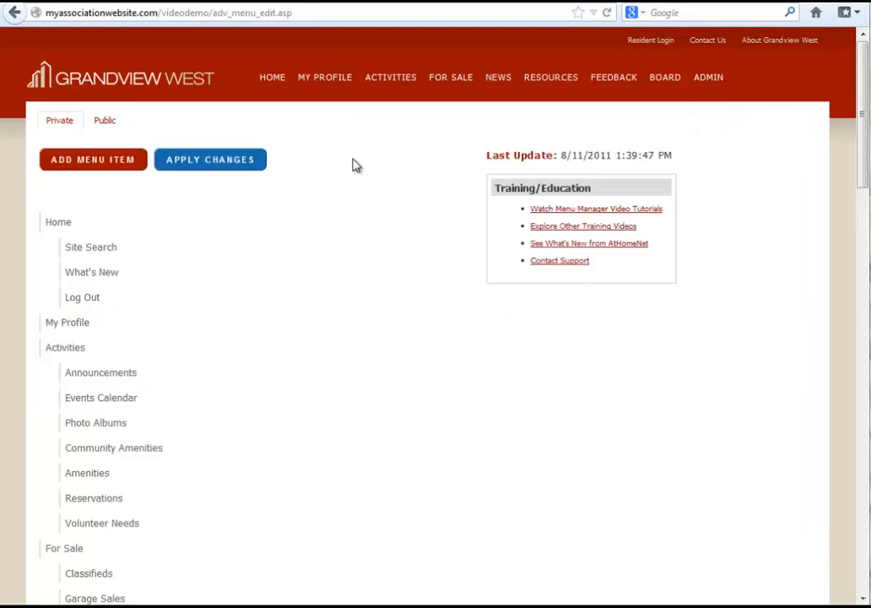
pyautogui.moveTo(92, 271)
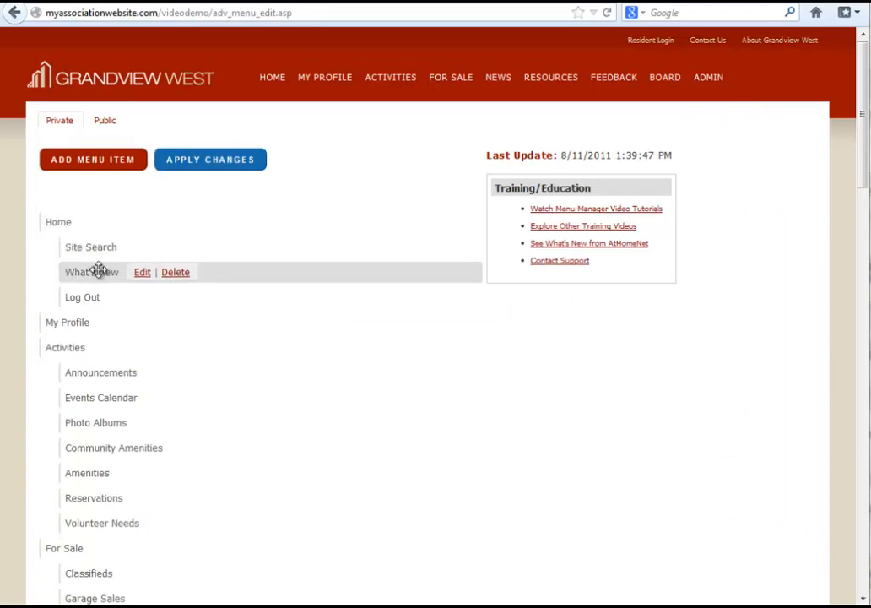
pyautogui.moveTo(84, 347)
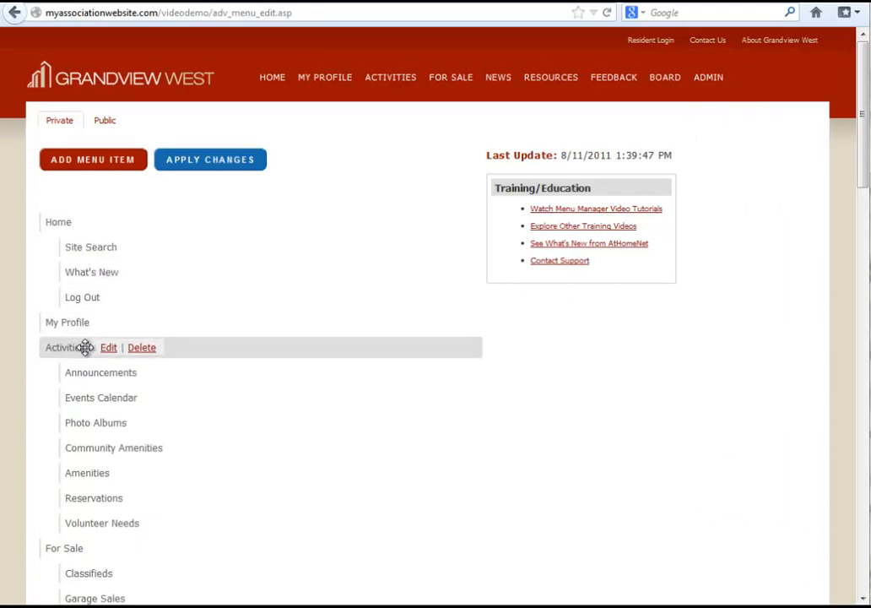
pyautogui.moveTo(101, 372)
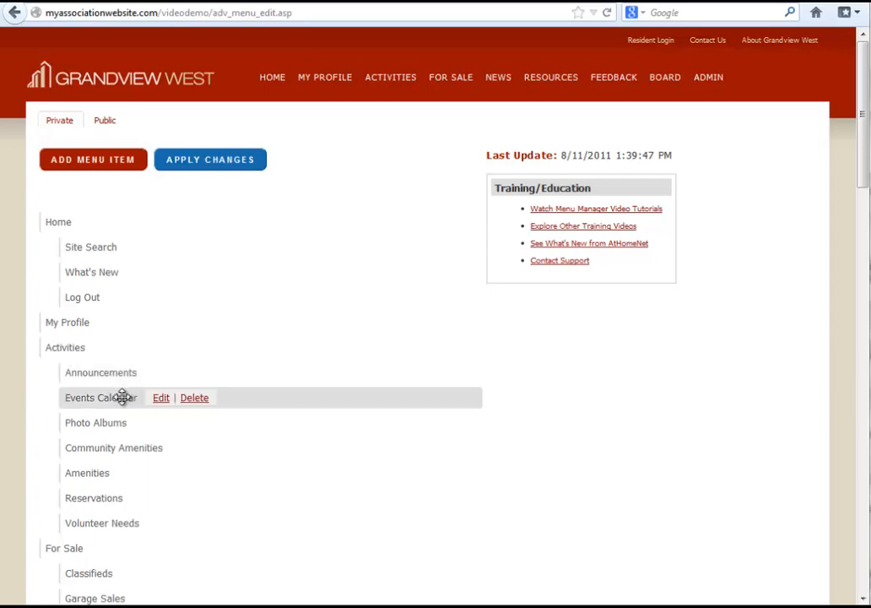
pyautogui.moveTo(123, 448)
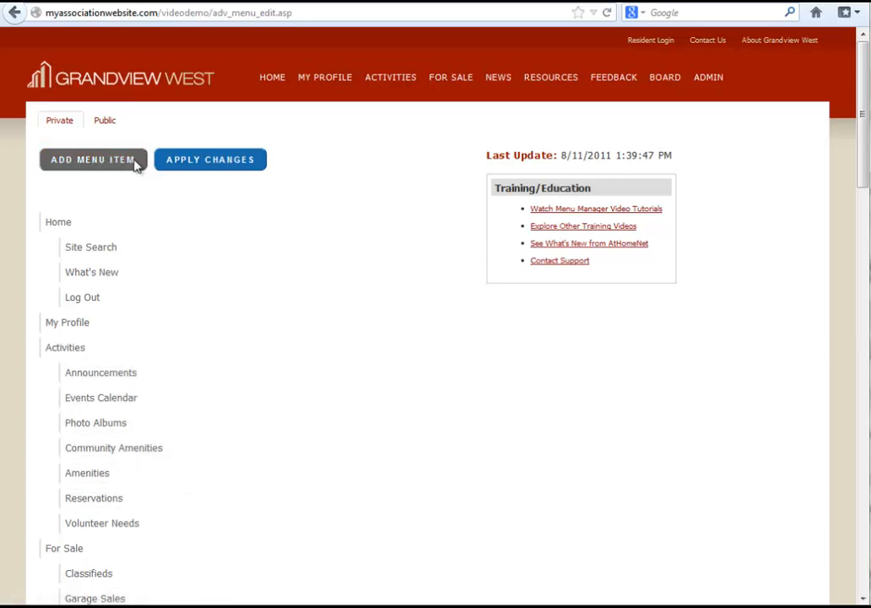
# Switch to the public site, open Amenities, and view the Swimming Pool page.
pyautogui.click(103, 119)
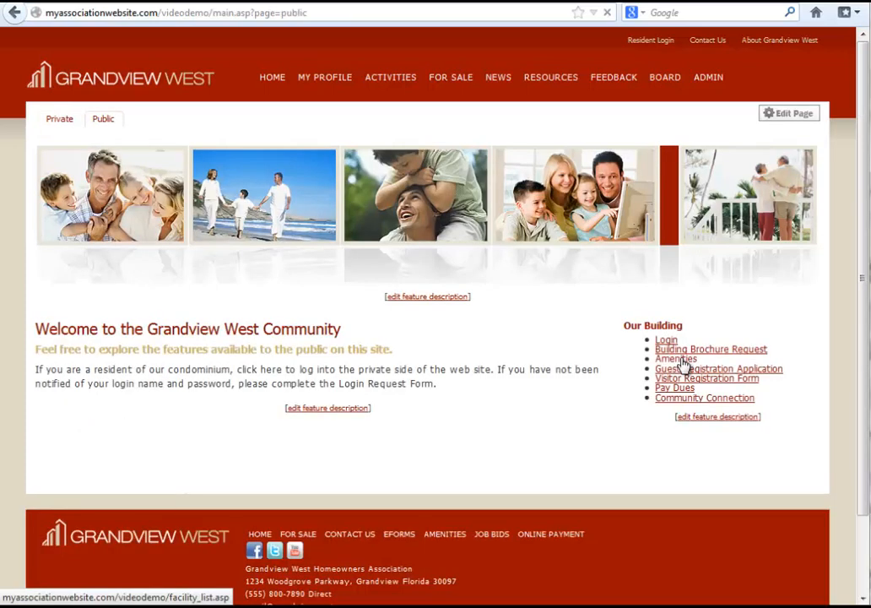
pyautogui.moveTo(437, 122)
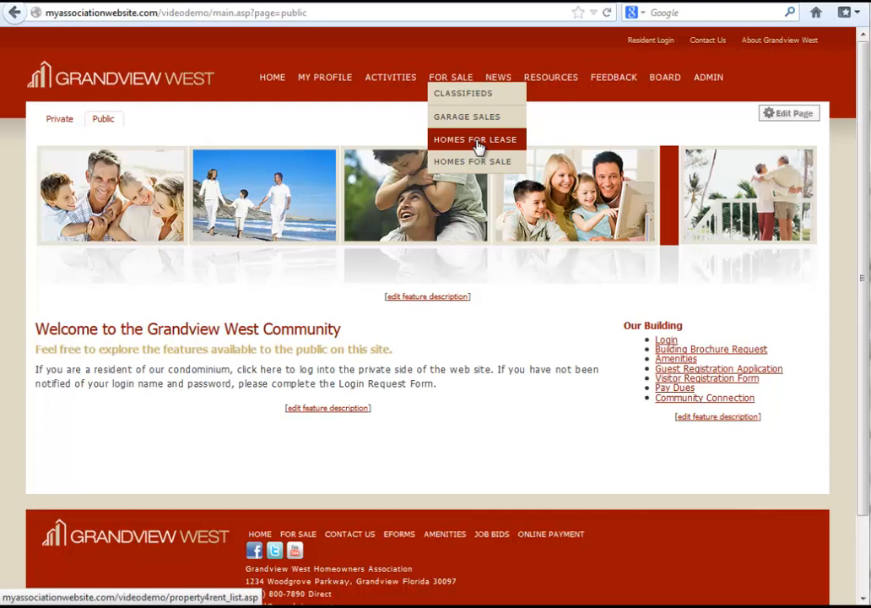
pyautogui.click(474, 139)
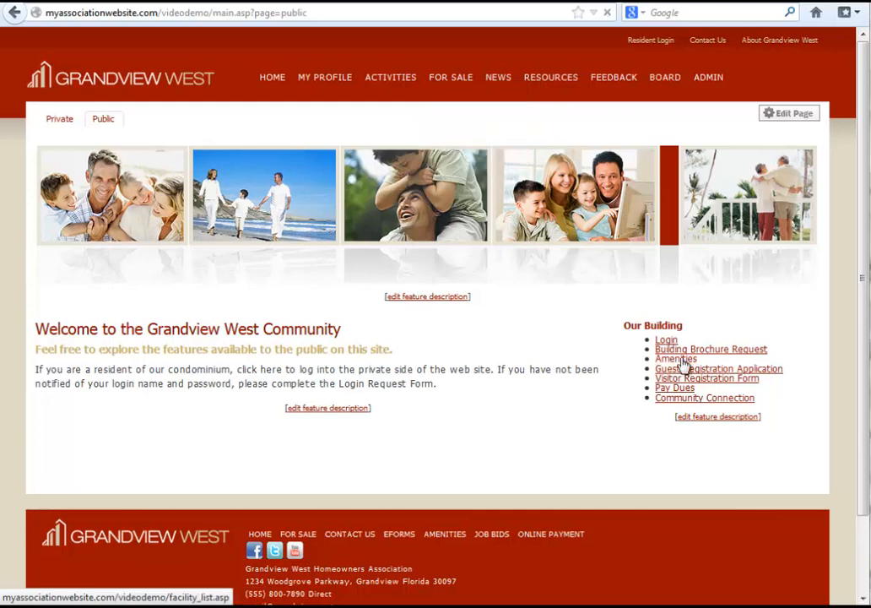
pyautogui.click(675, 357)
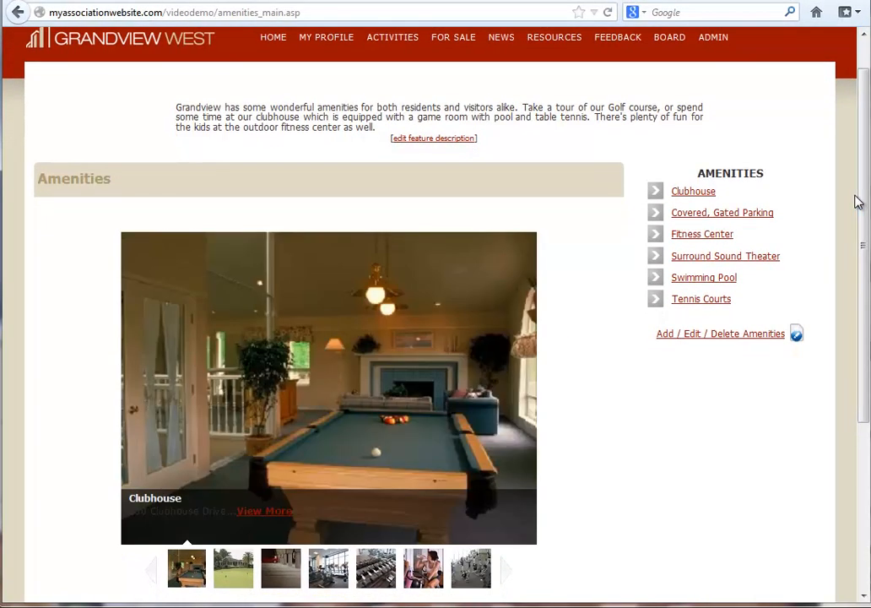
pyautogui.moveTo(703, 277)
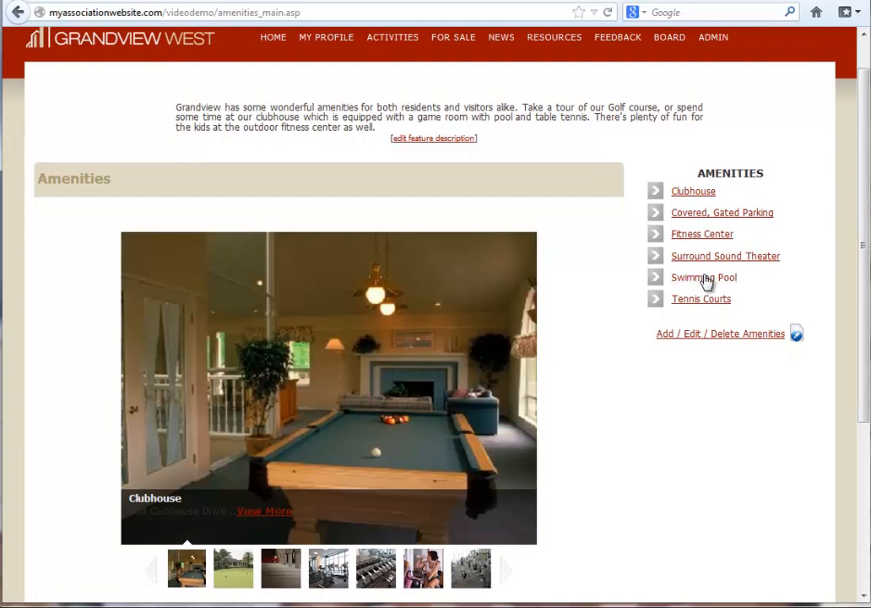
pyautogui.click(703, 277)
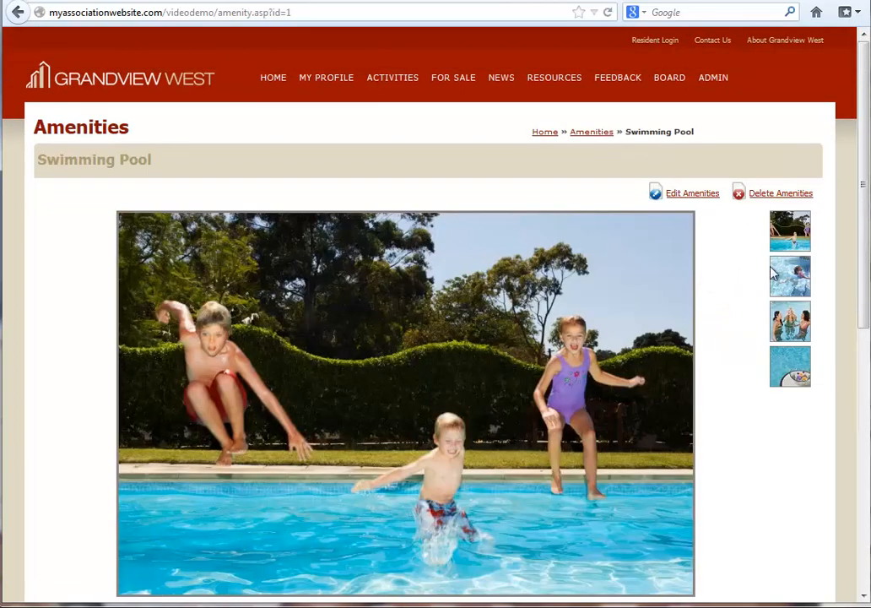
pyautogui.scroll(-3)
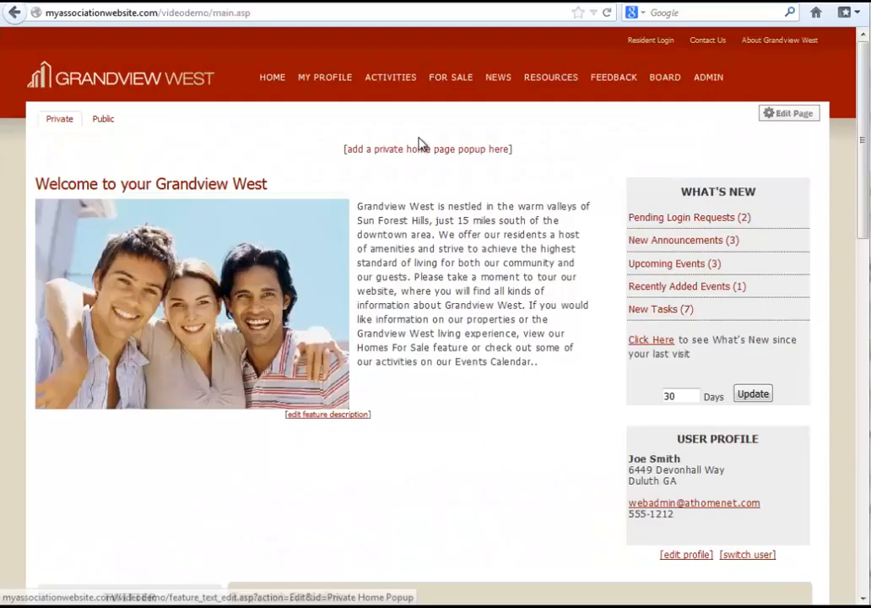
# Show Bed & Breakfast places on the What's Nearby map, then edit Health & Fitness category.
pyautogui.click(551, 77)
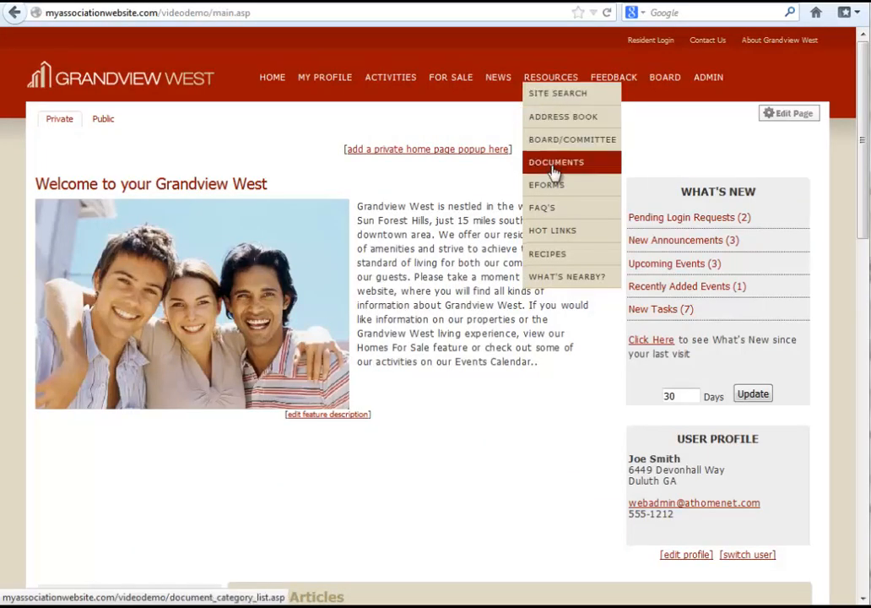
pyautogui.click(567, 276)
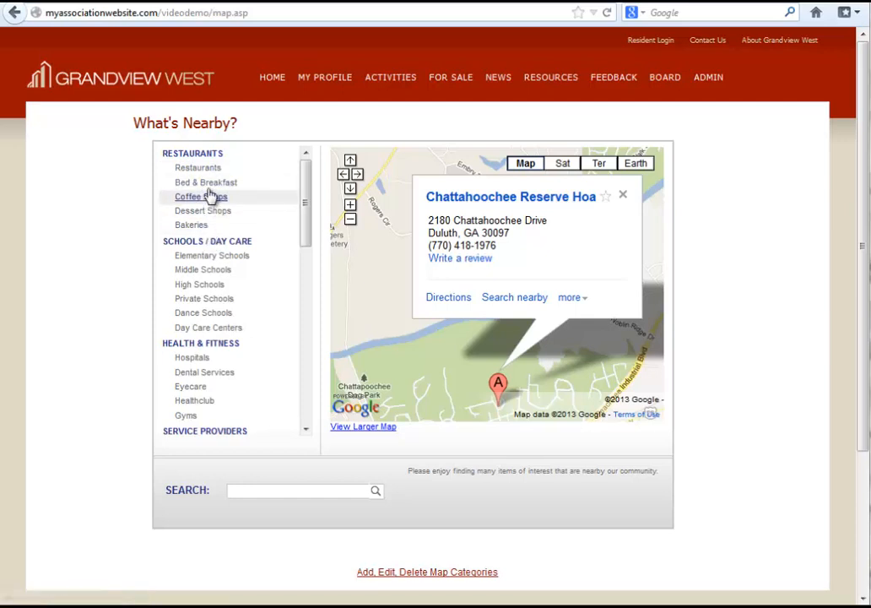
pyautogui.click(206, 182)
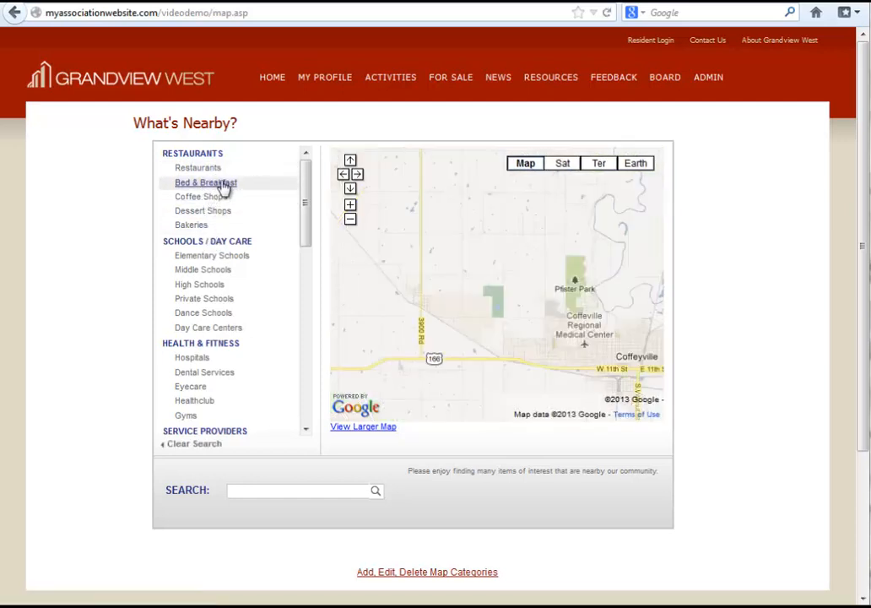
pyautogui.scroll(-3)
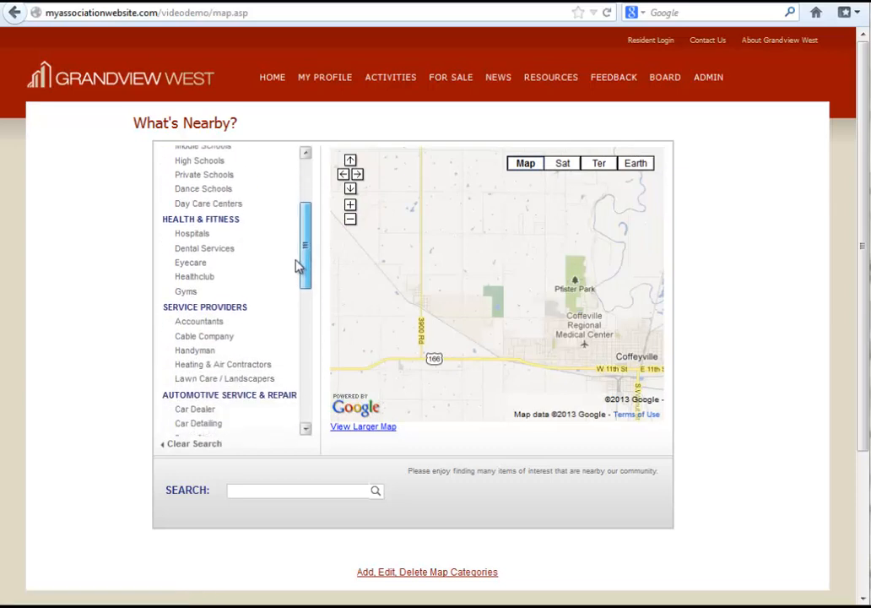
pyautogui.scroll(-3)
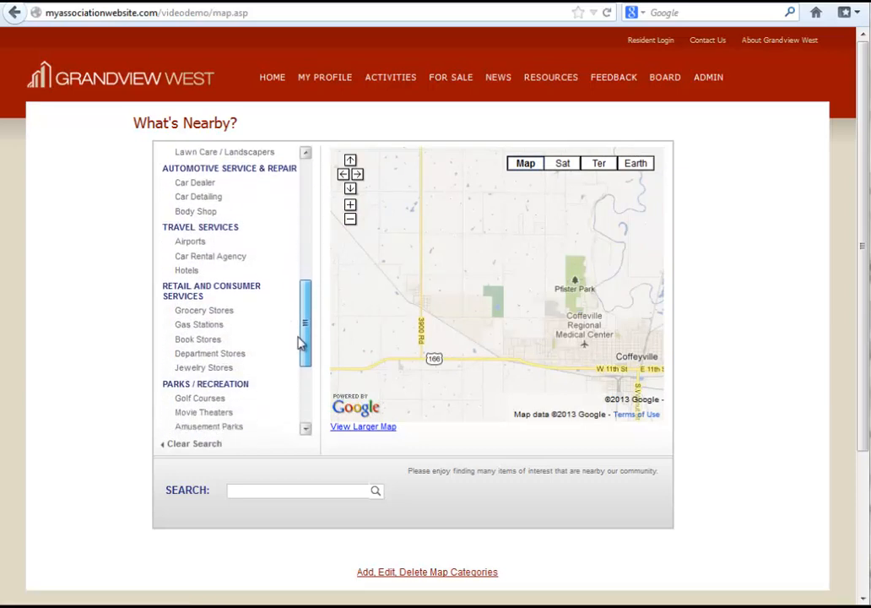
pyautogui.scroll(-3)
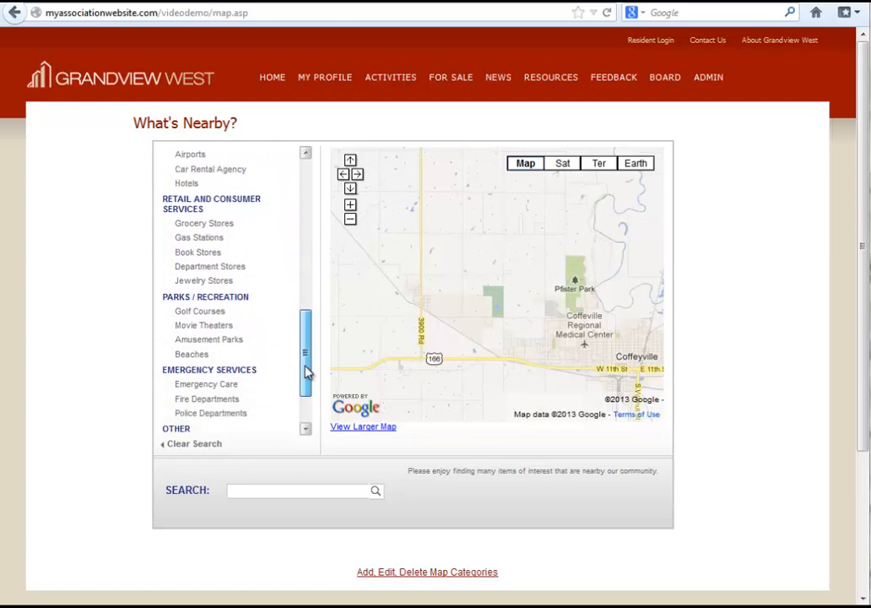
pyautogui.click(426, 571)
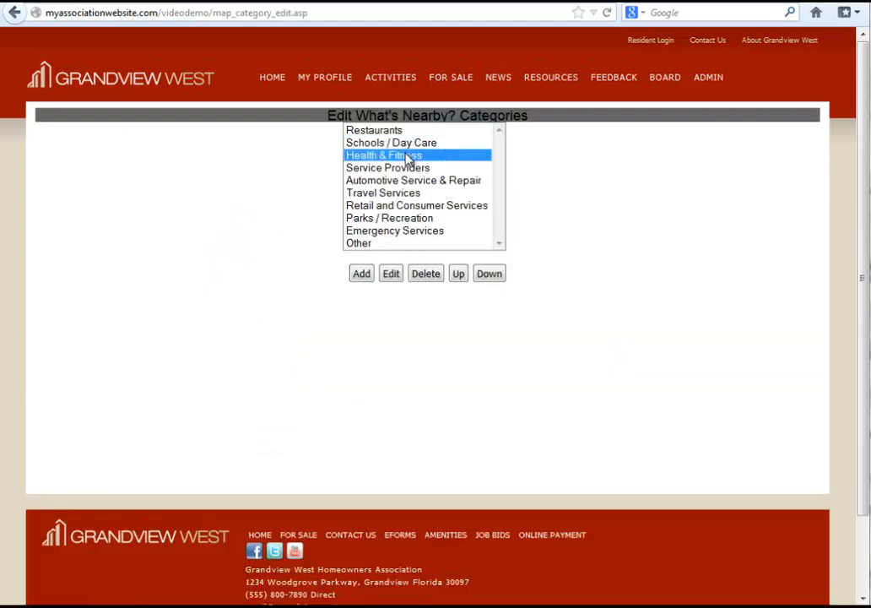
pyautogui.click(414, 180)
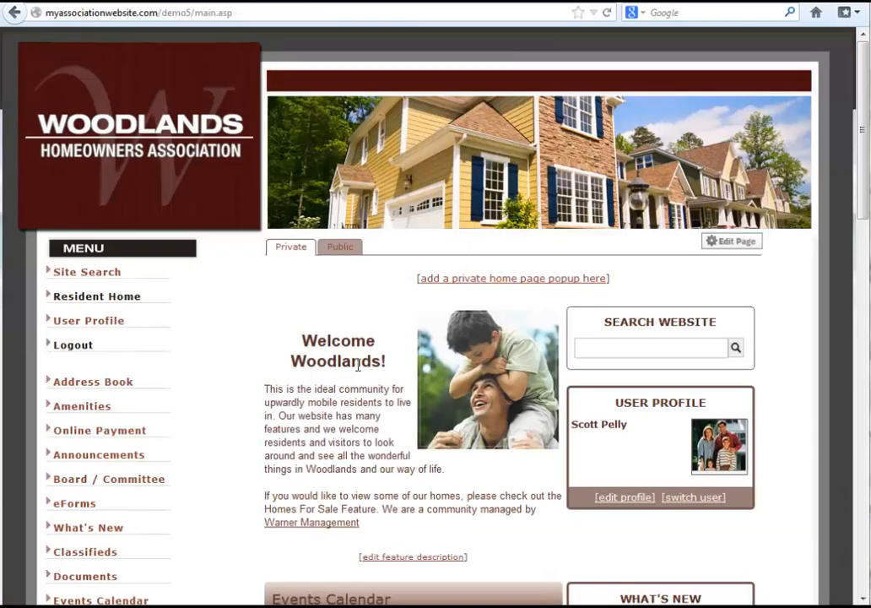
pyautogui.moveTo(311, 522)
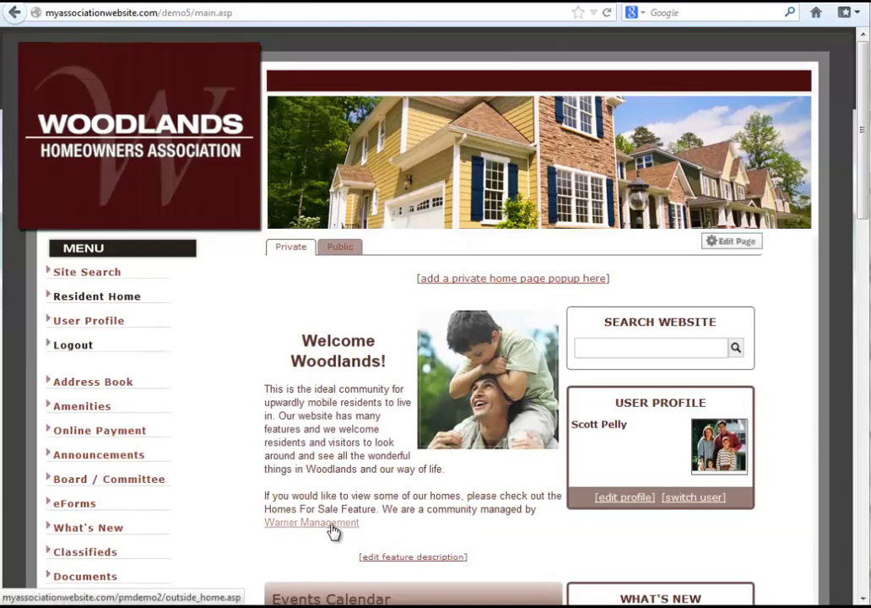
# Follow the Warner Management link in the Woodlands welcome text.
pyautogui.click(312, 522)
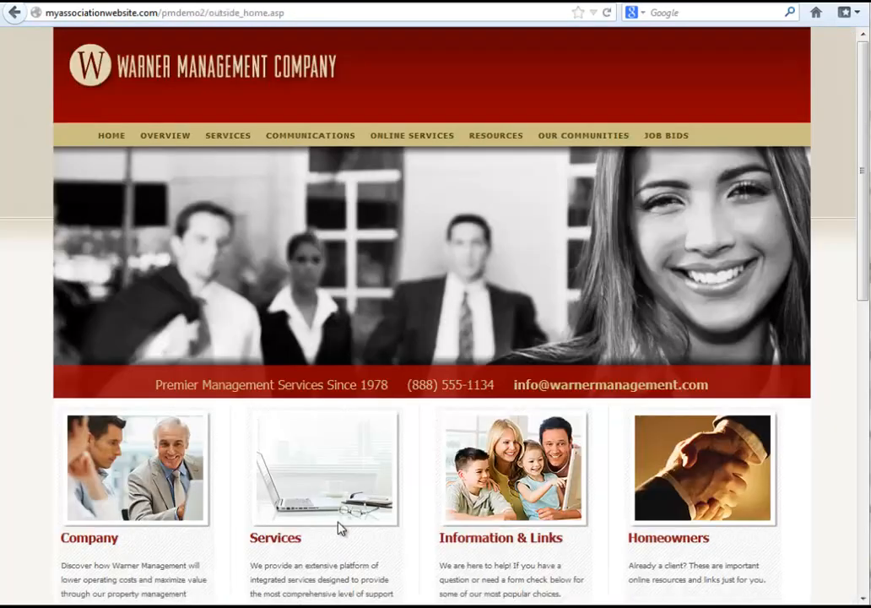
pyautogui.moveTo(449, 110)
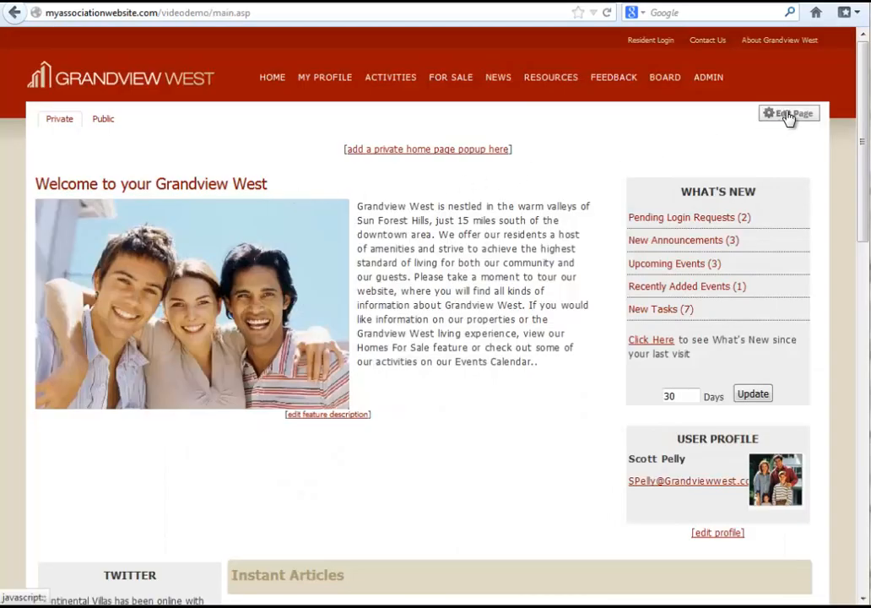
# Start editing the home page popup with 'Remember,' and pick the Announcements widget.
pyautogui.click(788, 112)
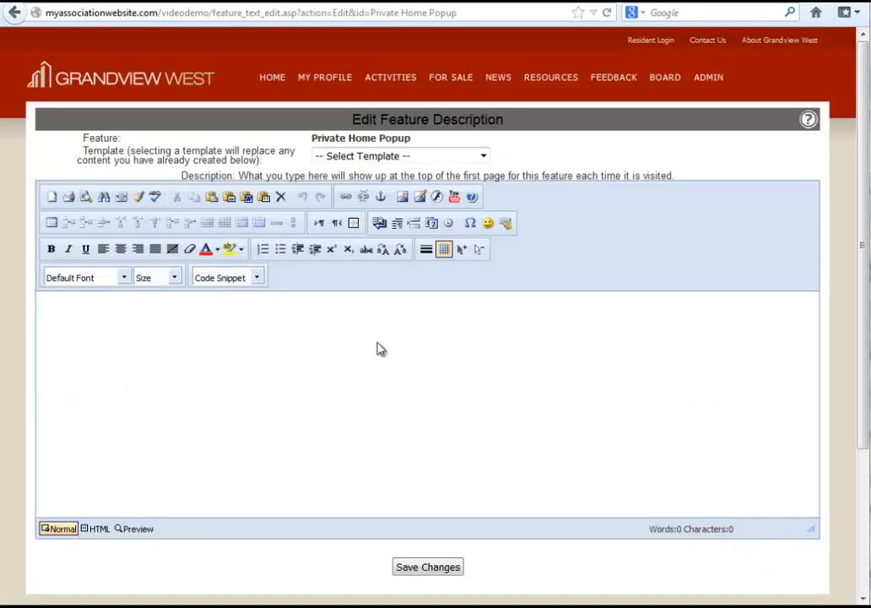
pyautogui.write('Rem')
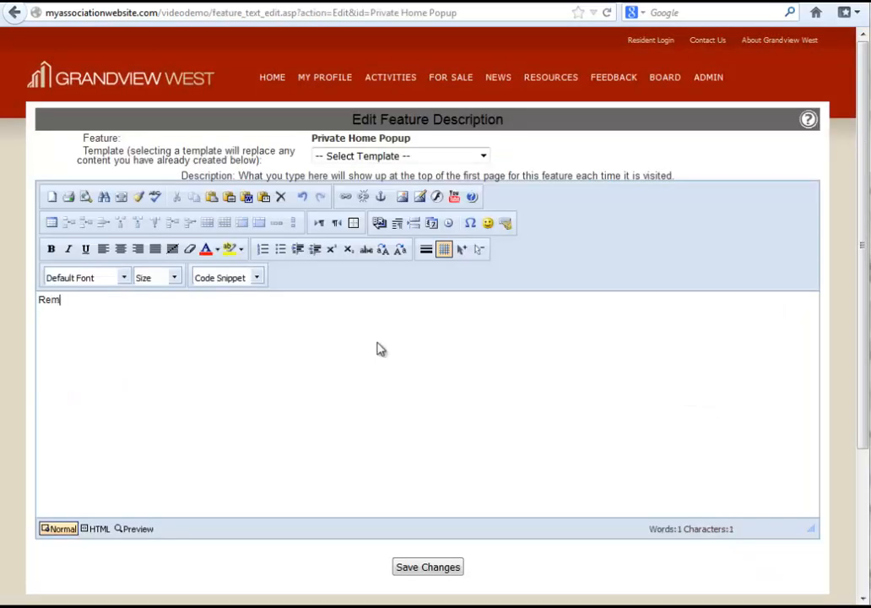
pyautogui.write('ember,')
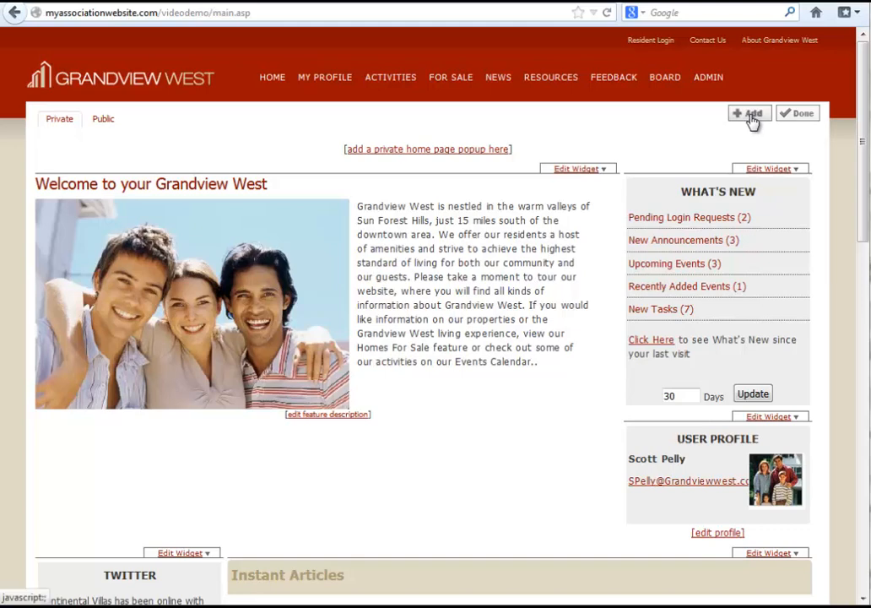
pyautogui.click(748, 113)
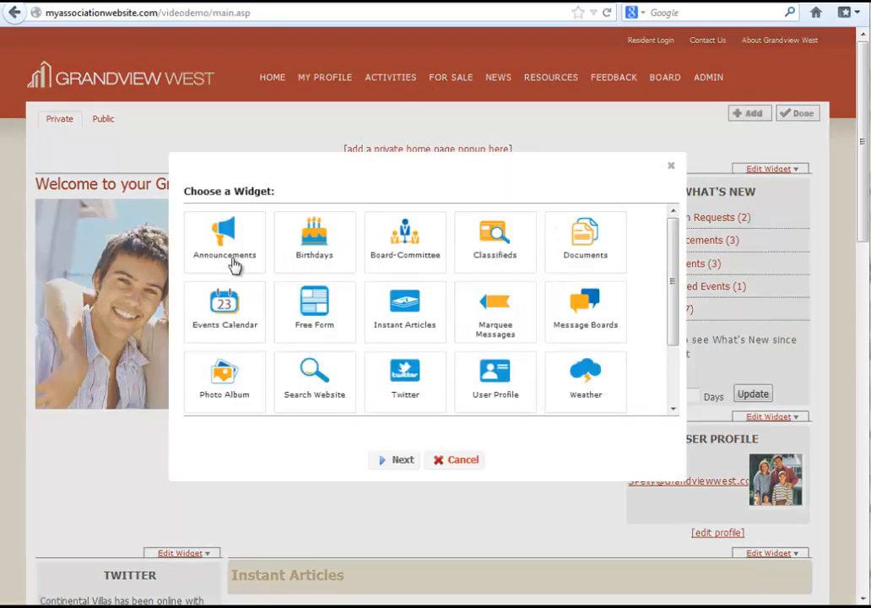
pyautogui.moveTo(247, 279)
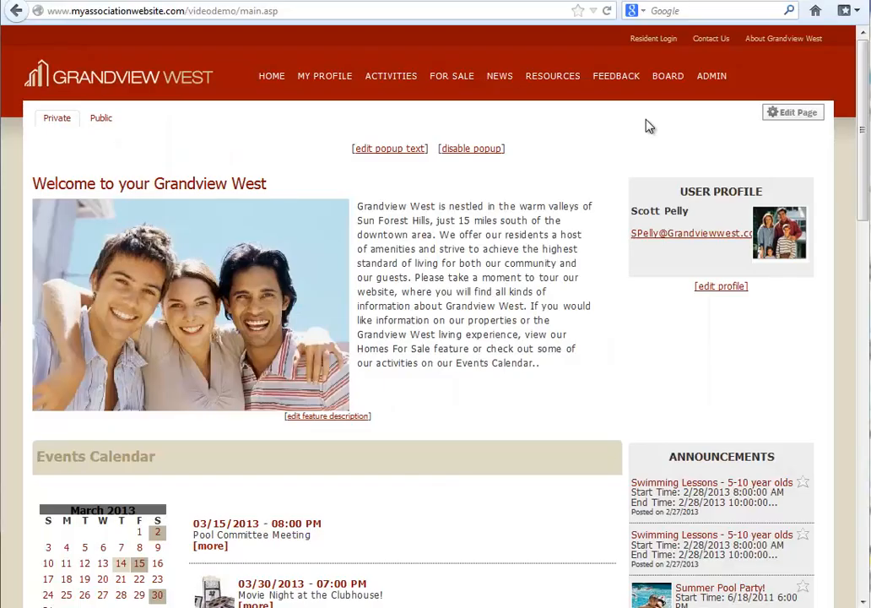
pyautogui.moveTo(717, 214)
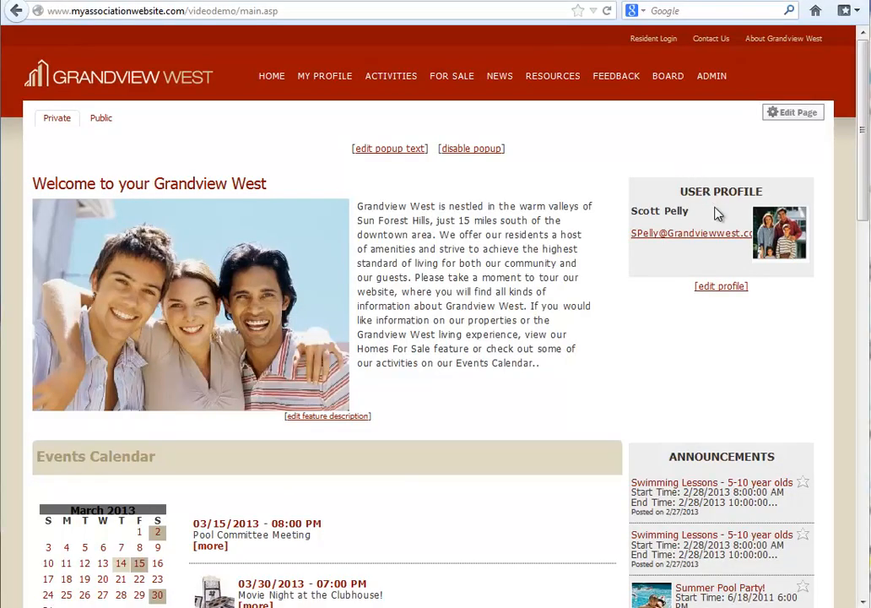
pyautogui.moveTo(692, 236)
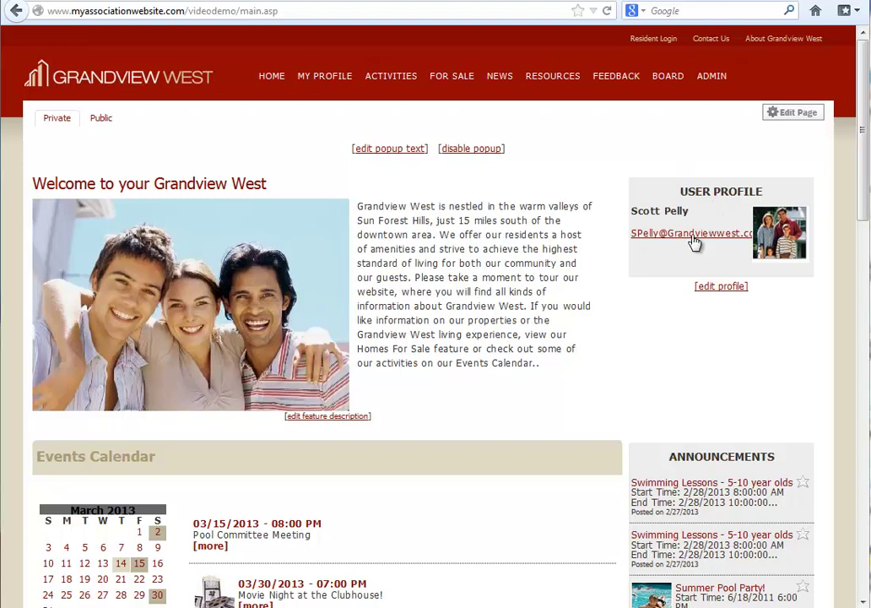
pyautogui.moveTo(479, 462)
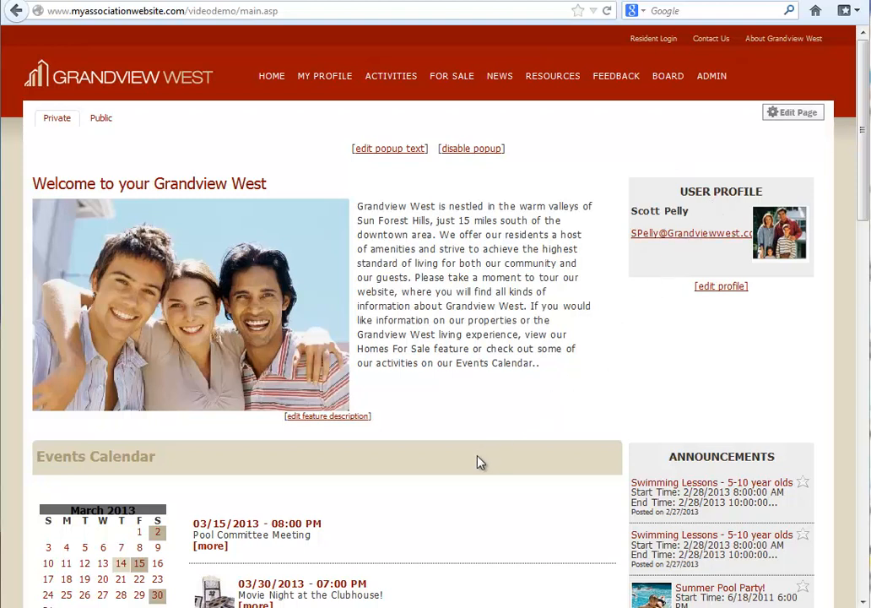
pyautogui.moveTo(698, 453)
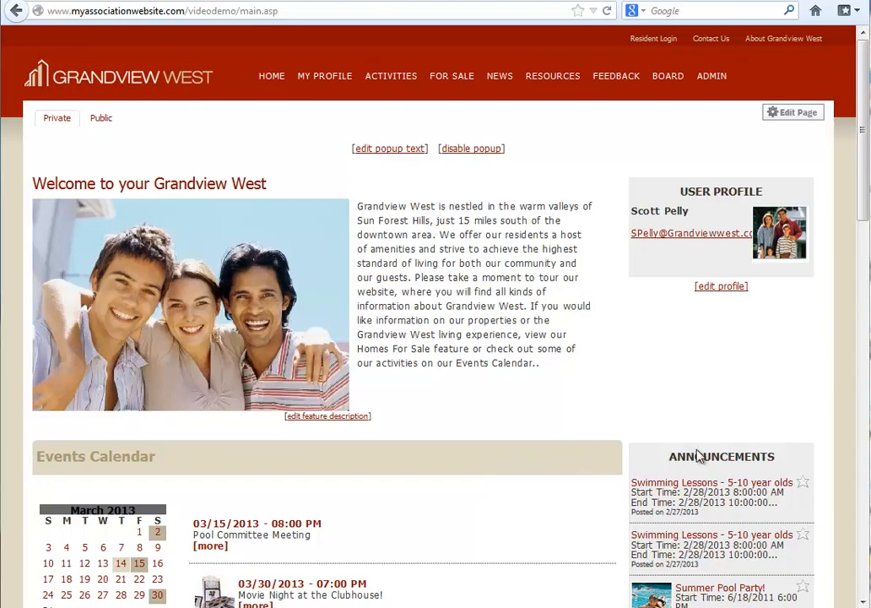
pyautogui.scroll(-3)
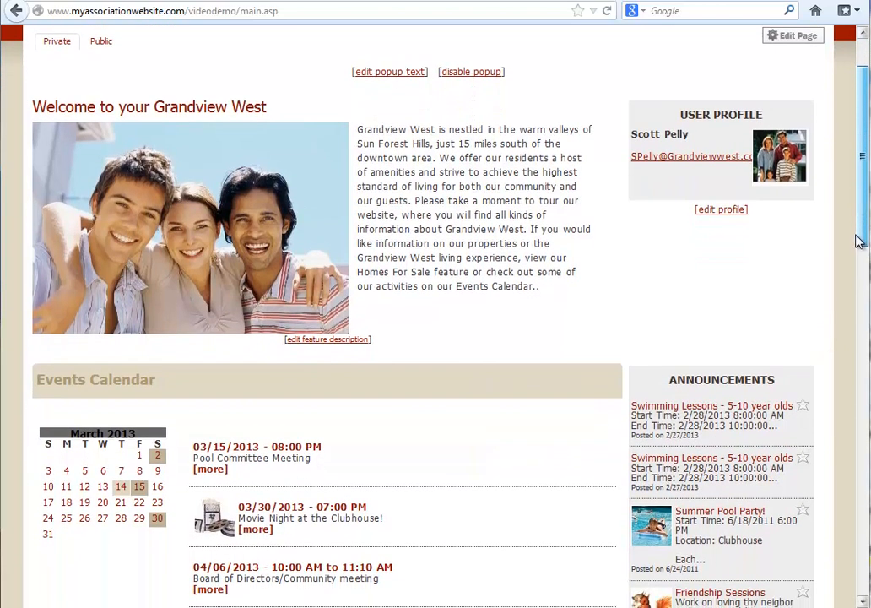
pyautogui.scroll(-3)
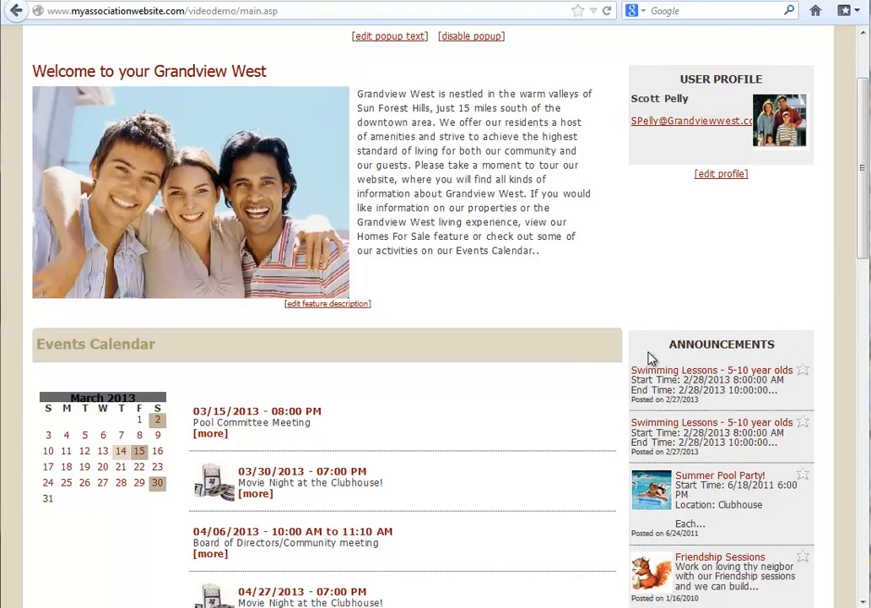
pyautogui.moveTo(645, 353)
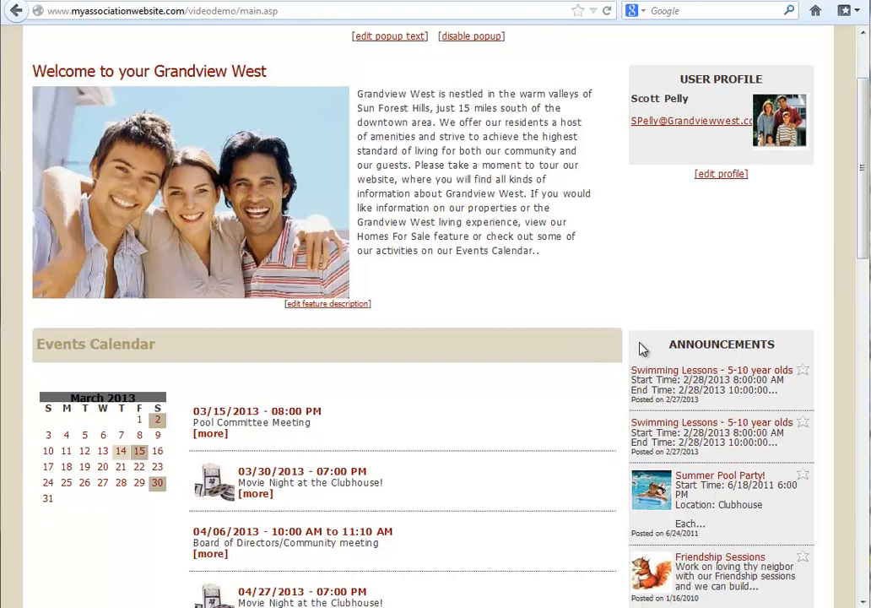
pyautogui.moveTo(691, 294)
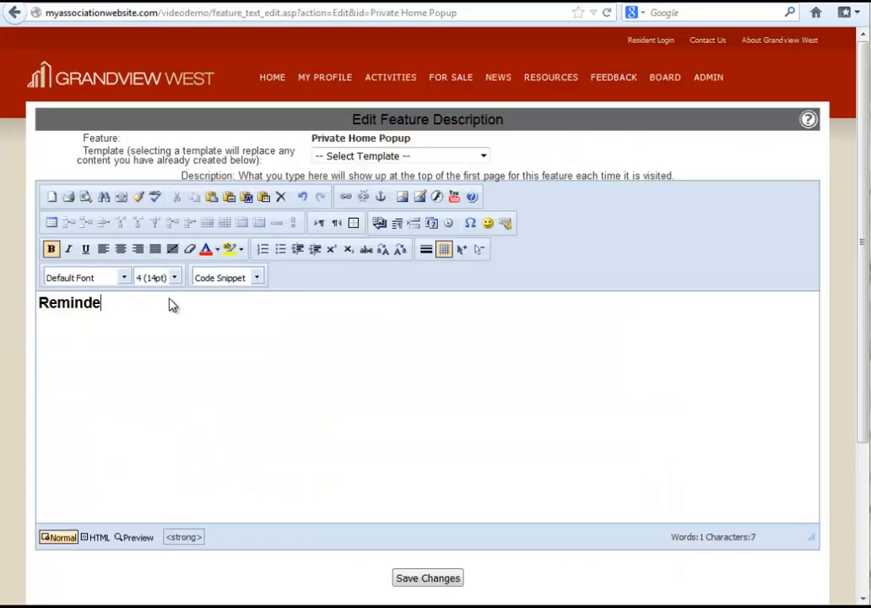
# Enter the assessments and meeting 'Change to Sat' reminder text, save it, and dismiss the popup.
pyautogui.write('r')
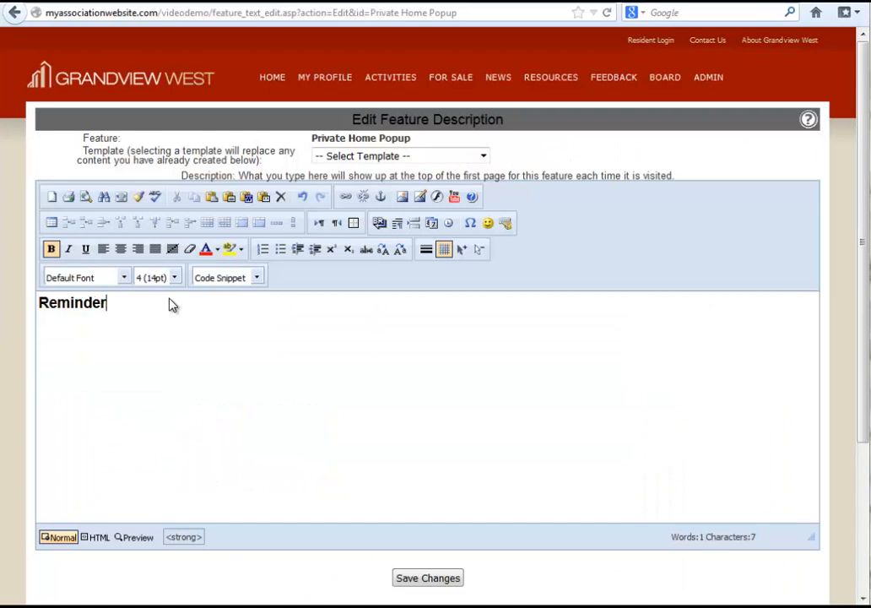
pyautogui.write(', Asse')
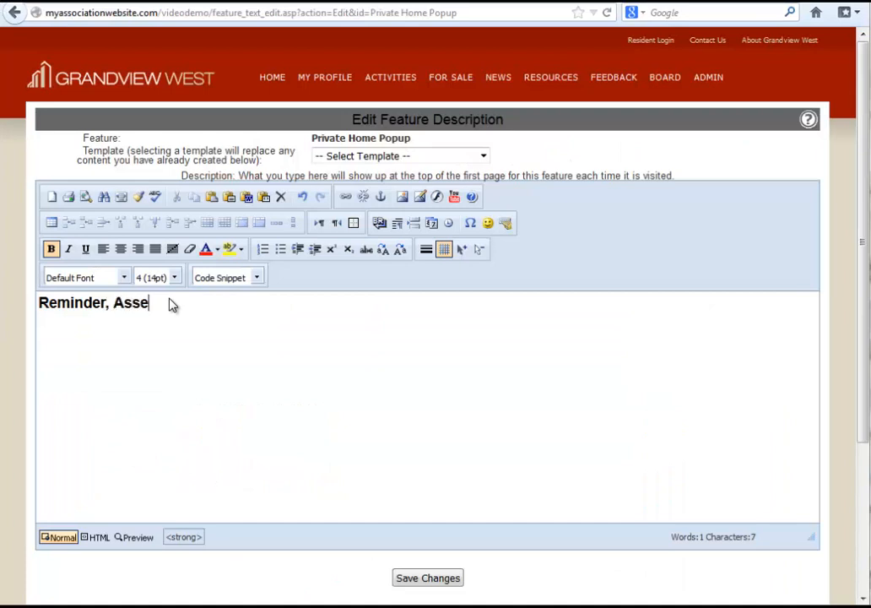
pyautogui.write('ssments')
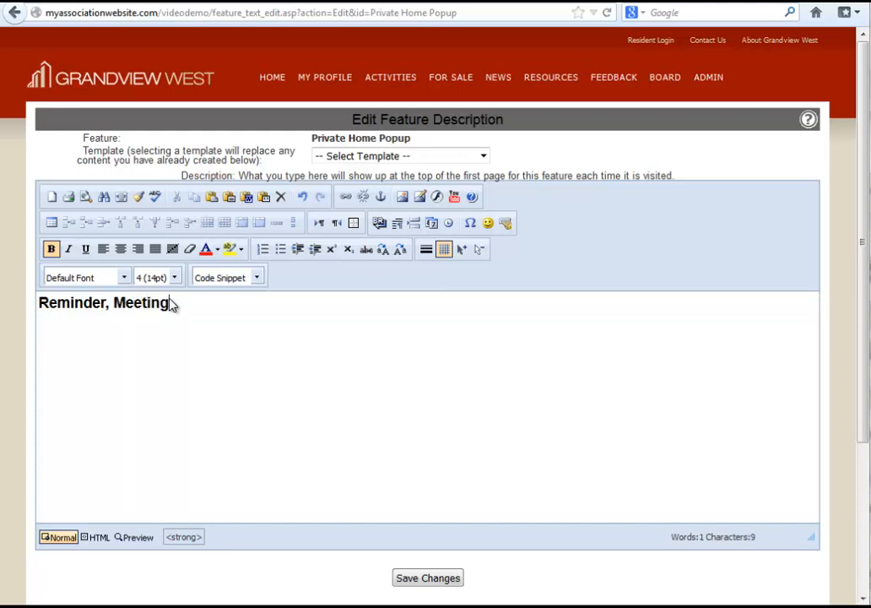
pyautogui.write('Change')
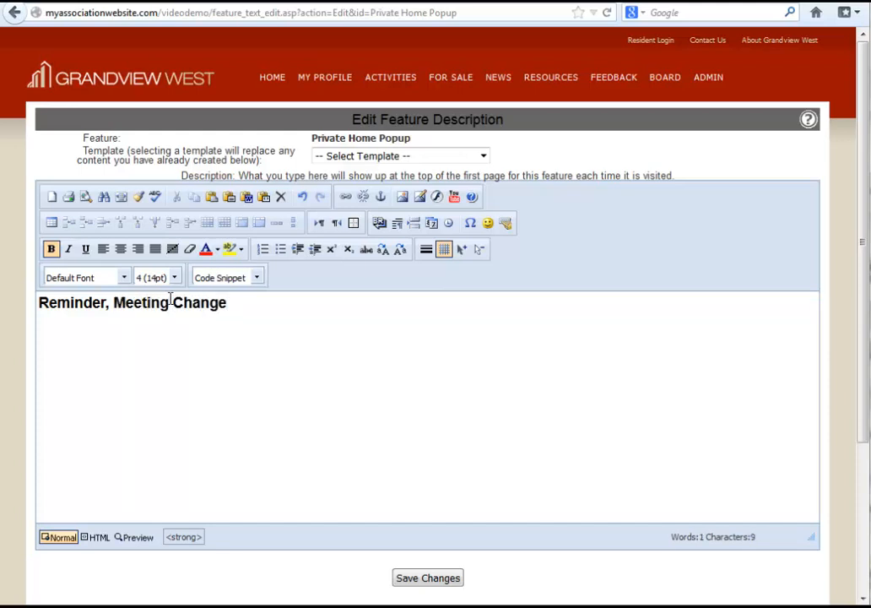
pyautogui.write('to Sat')
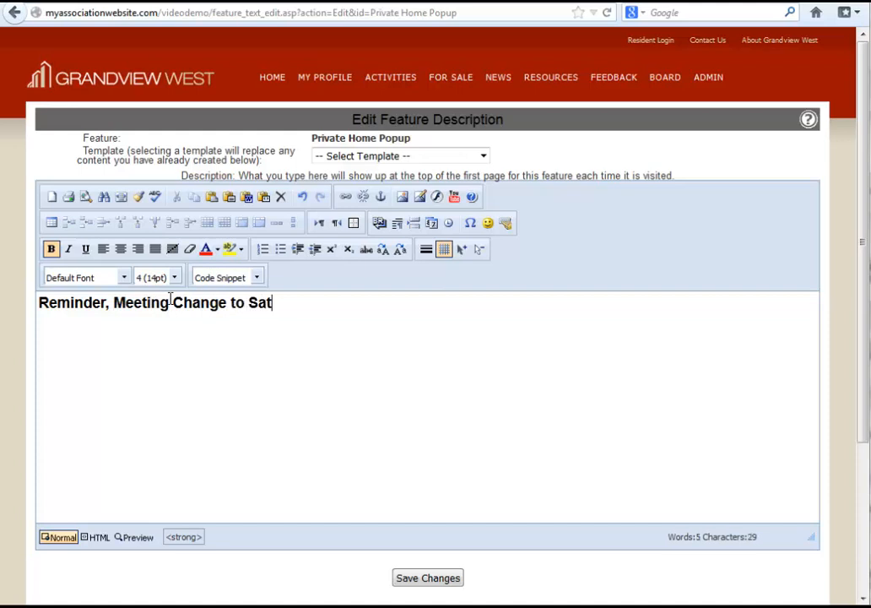
pyautogui.click(427, 577)
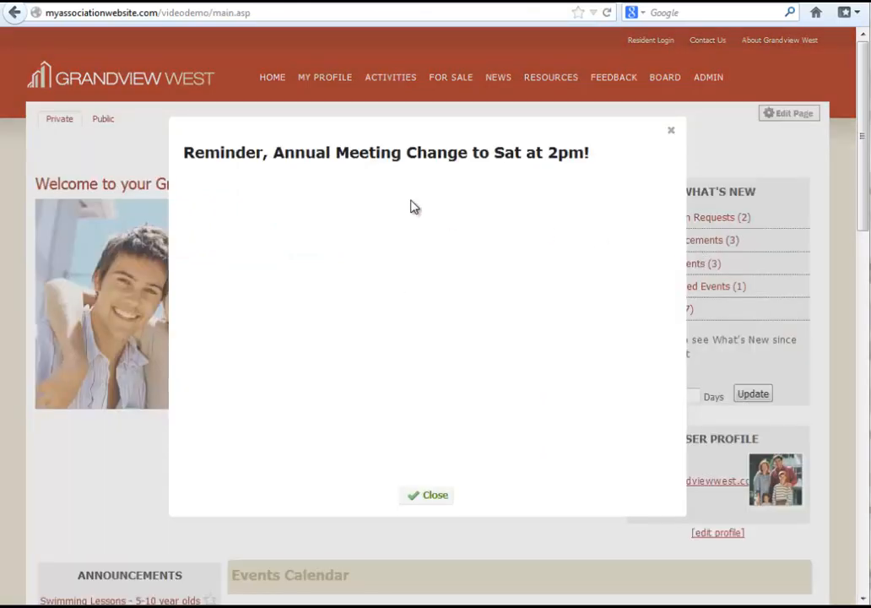
pyautogui.click(425, 495)
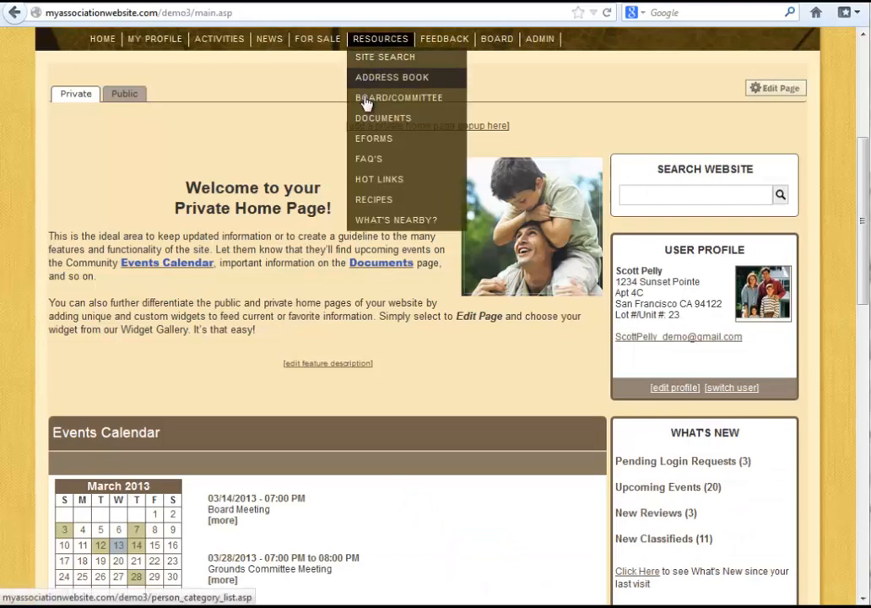
# Open the Valley Glen Documents page and scroll to Most Popular Documents.
pyautogui.click(382, 117)
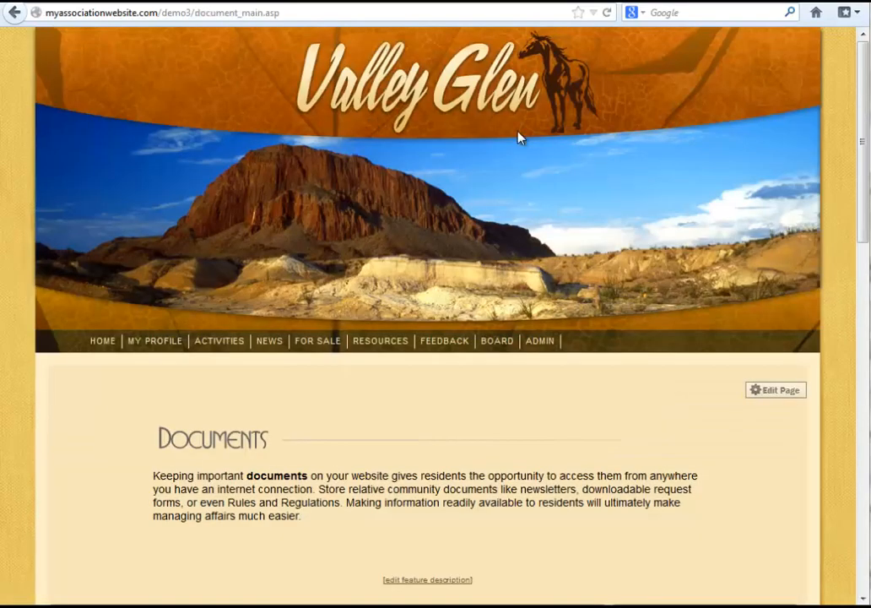
pyautogui.scroll(-3)
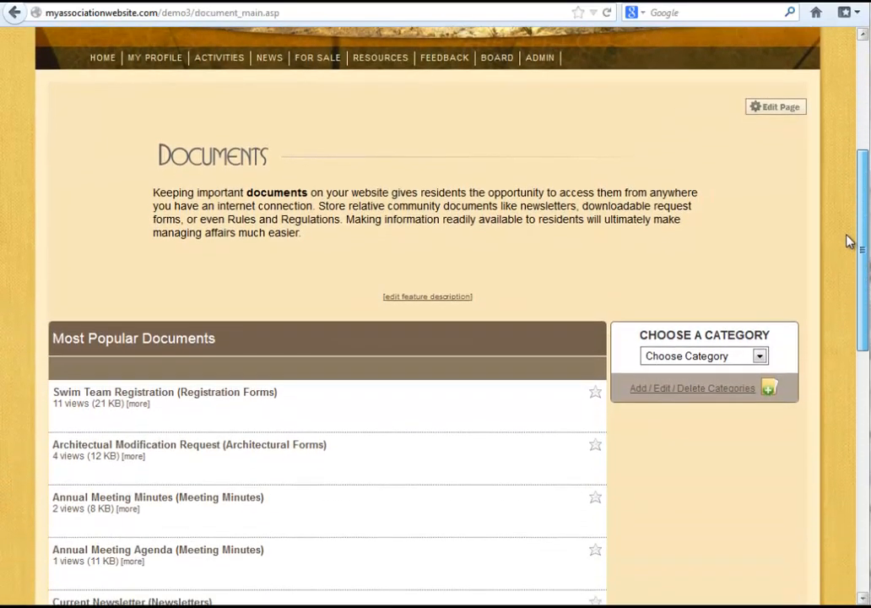
pyautogui.scroll(-3)
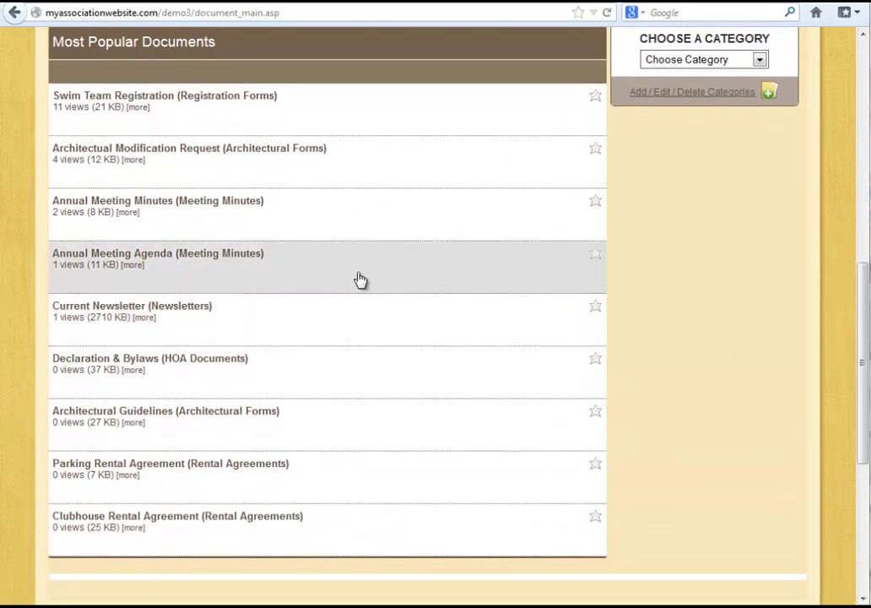
pyautogui.moveTo(389, 139)
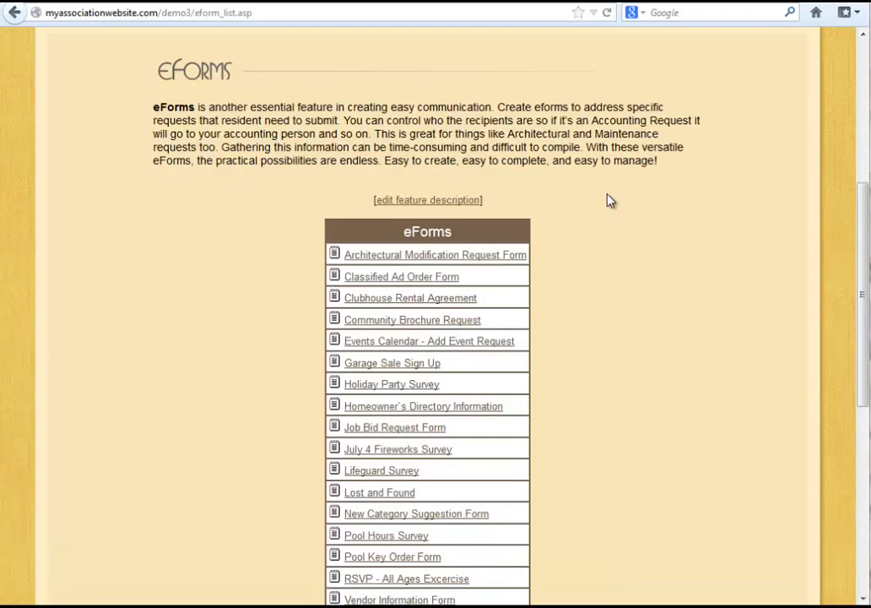
pyautogui.moveTo(488, 245)
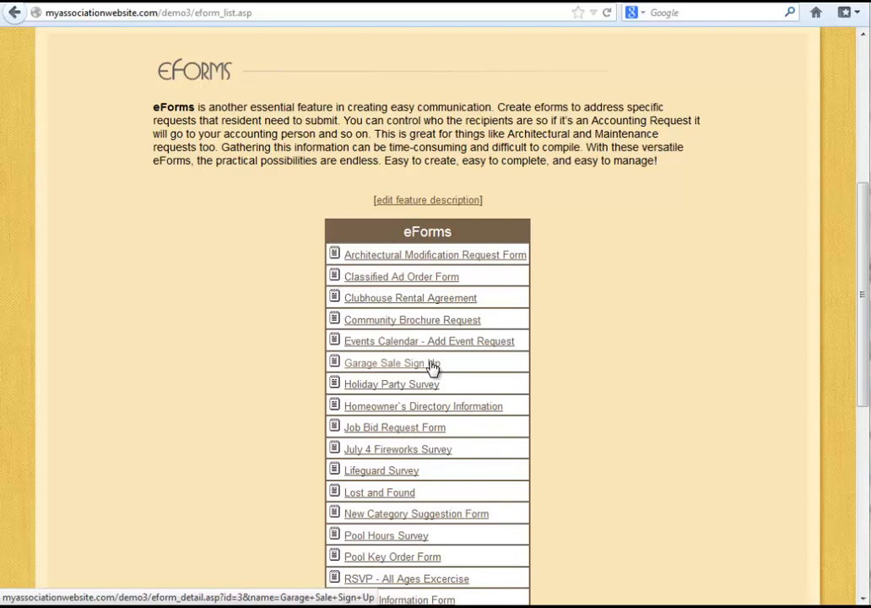
pyautogui.moveTo(409, 556)
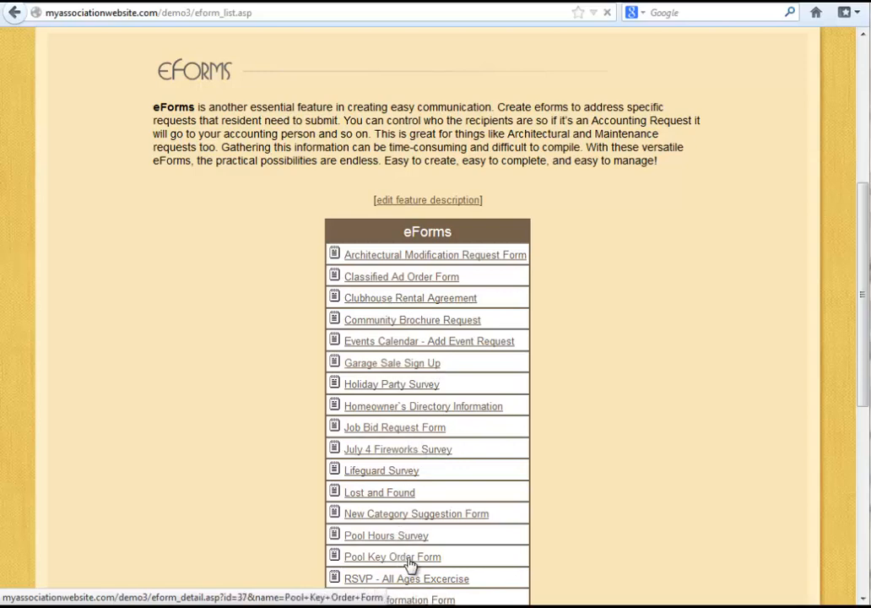
# Open the Pool Key Order Form and enter the date 3/15/2013.
pyautogui.click(393, 556)
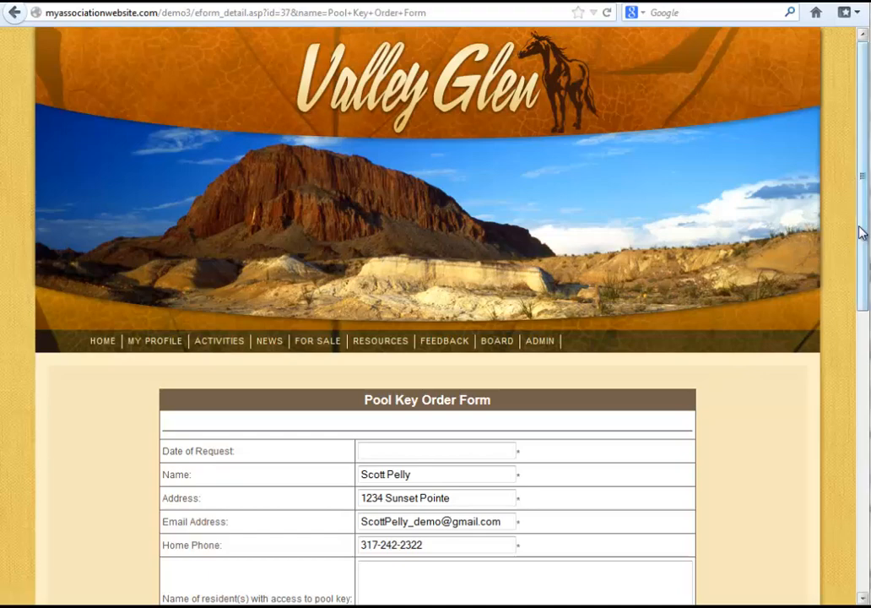
pyautogui.scroll(-3)
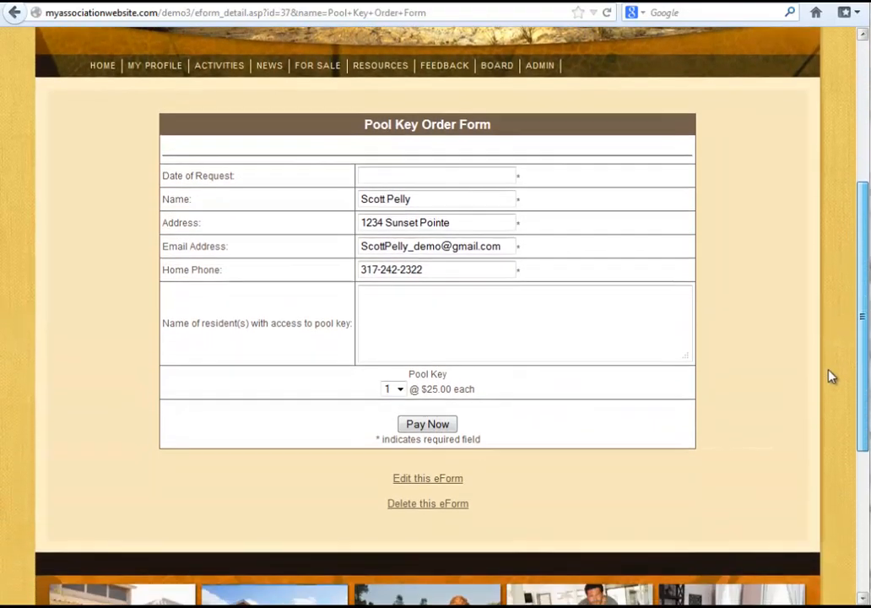
pyautogui.write('3/15/2013')
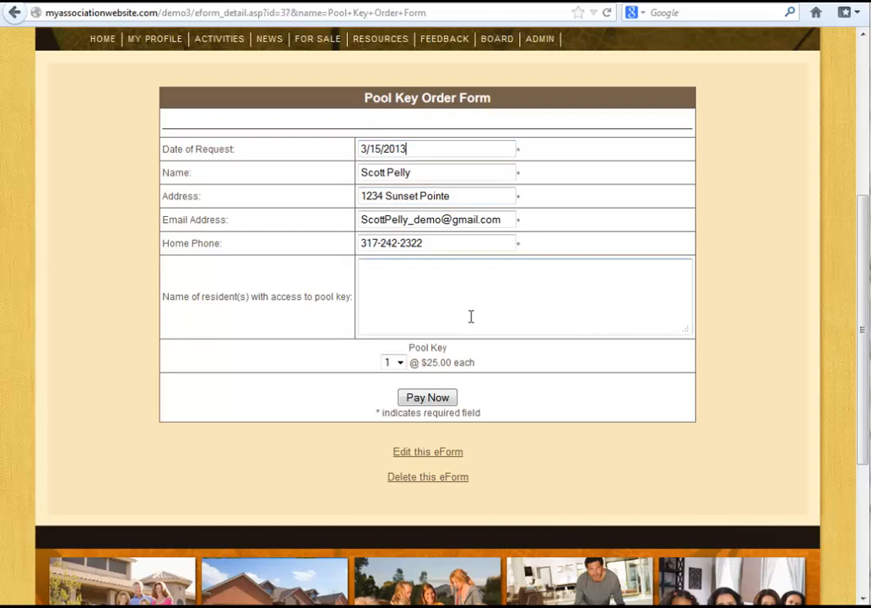
pyautogui.moveTo(437, 299)
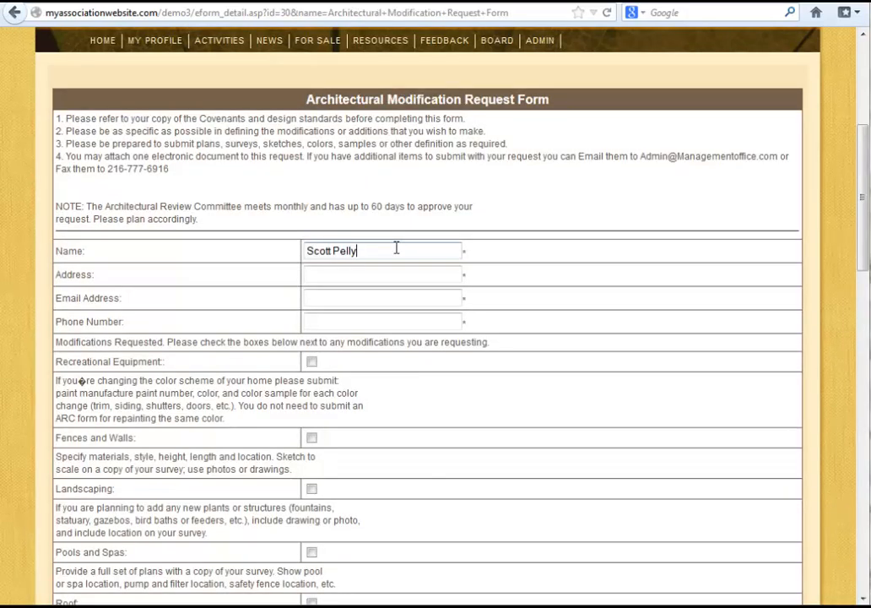
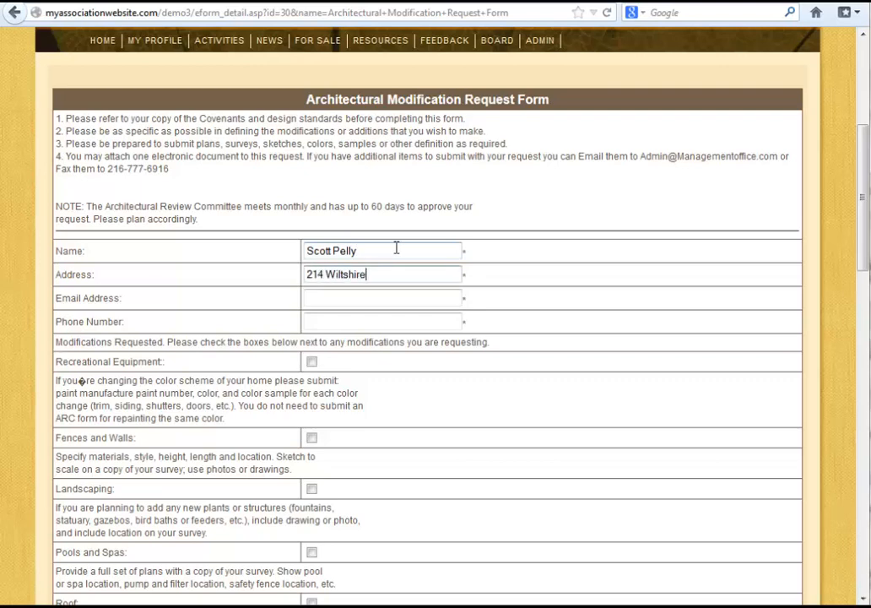
pyautogui.click(10, 12)
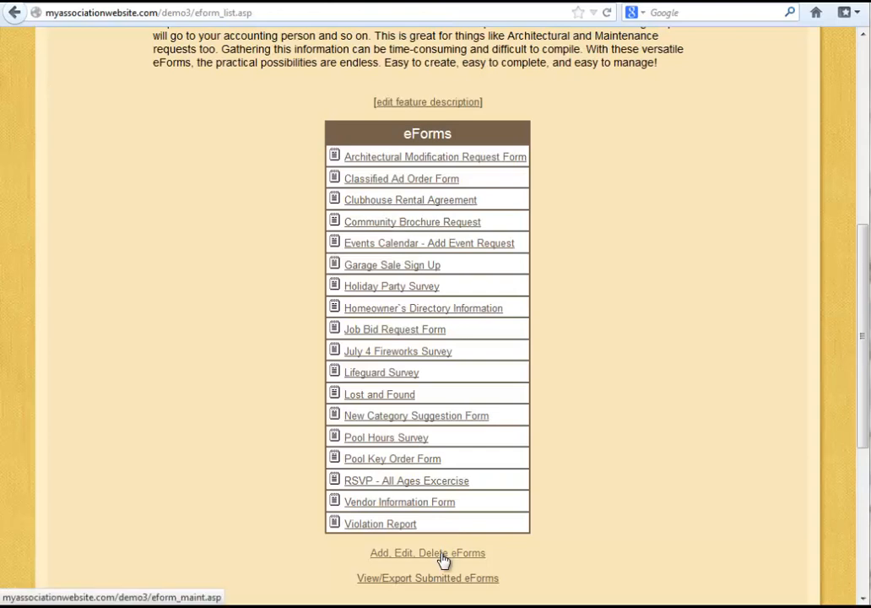
# Open eForm management and title the new eForm 'Maintenance Request Form'.
pyautogui.click(428, 553)
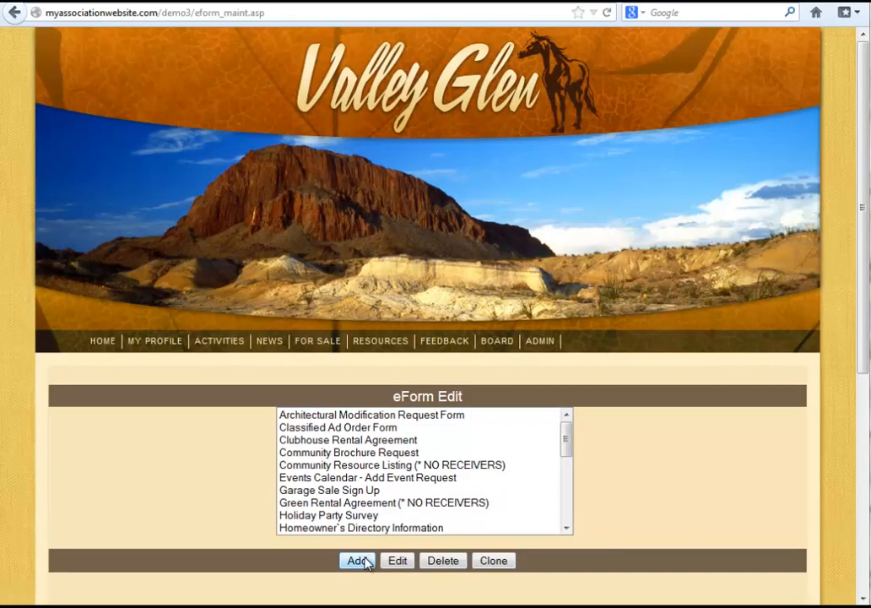
pyautogui.click(357, 561)
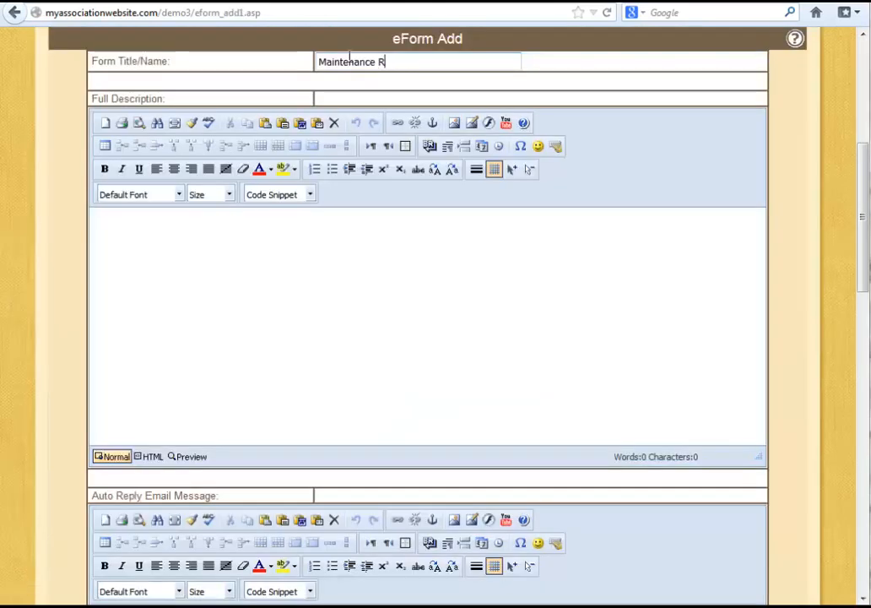
pyautogui.write('eque')
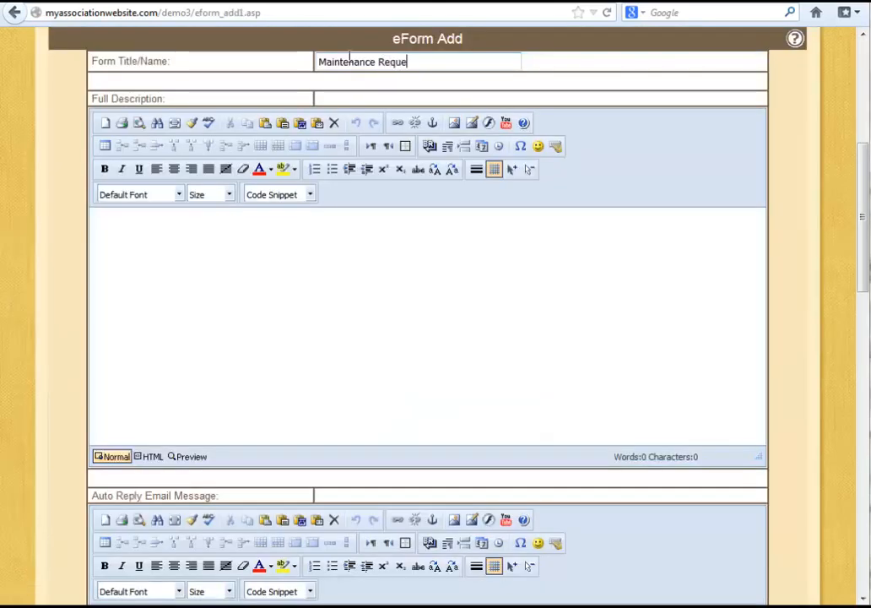
pyautogui.write('st Form')
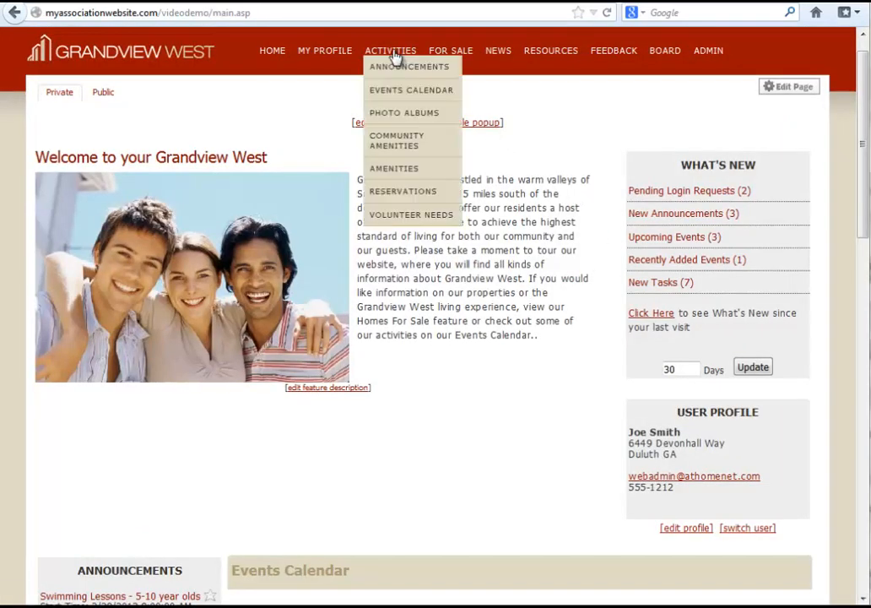
pyautogui.moveTo(412, 89)
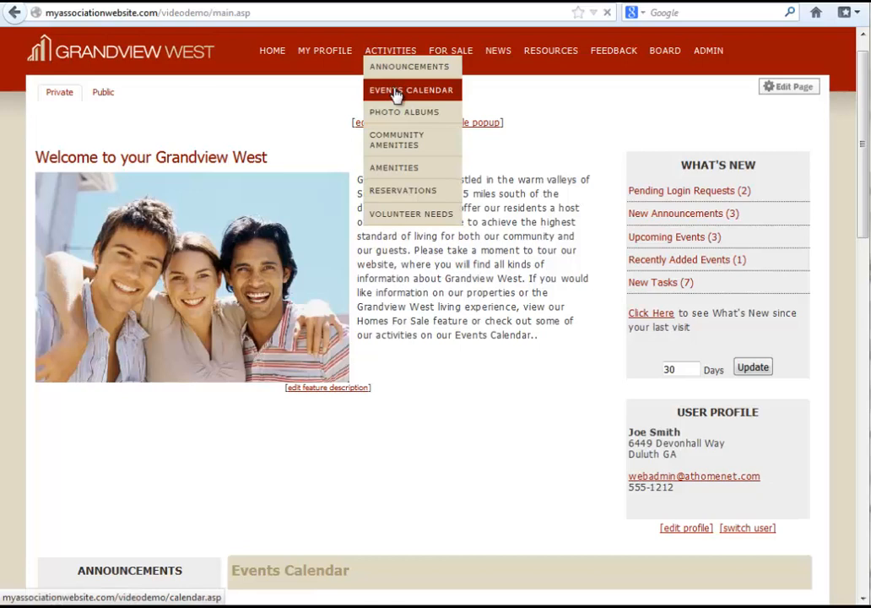
# Open the Events Calendar from the Activities menu.
pyautogui.click(412, 89)
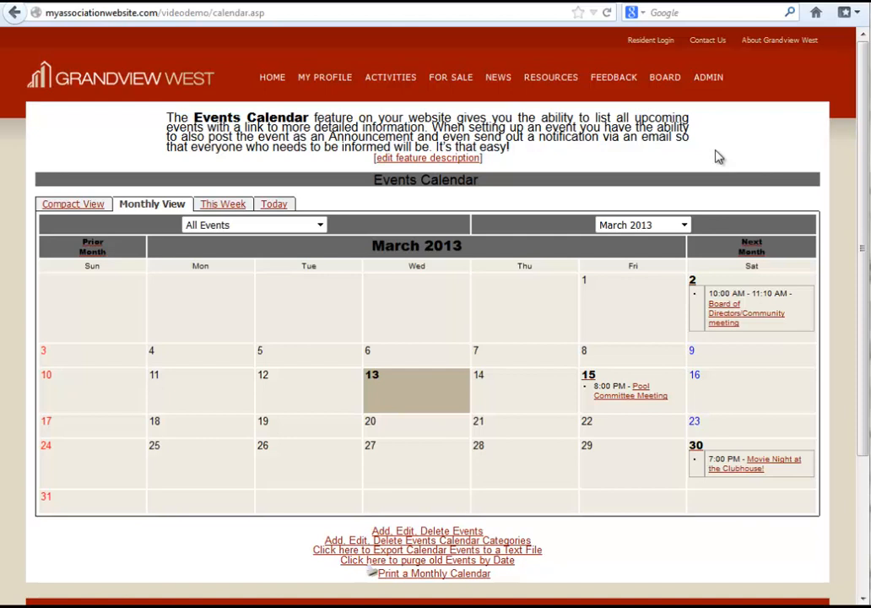
pyautogui.moveTo(674, 297)
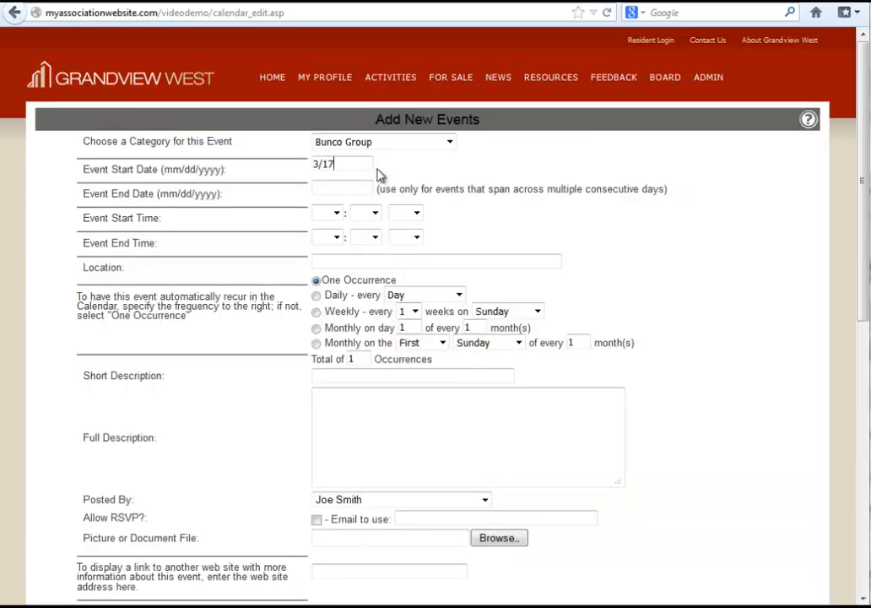
# Complete the 3/17/2013 date and Clubhouse location, then set recurrence to monthly on first Sunday.
pyautogui.write('/2013')
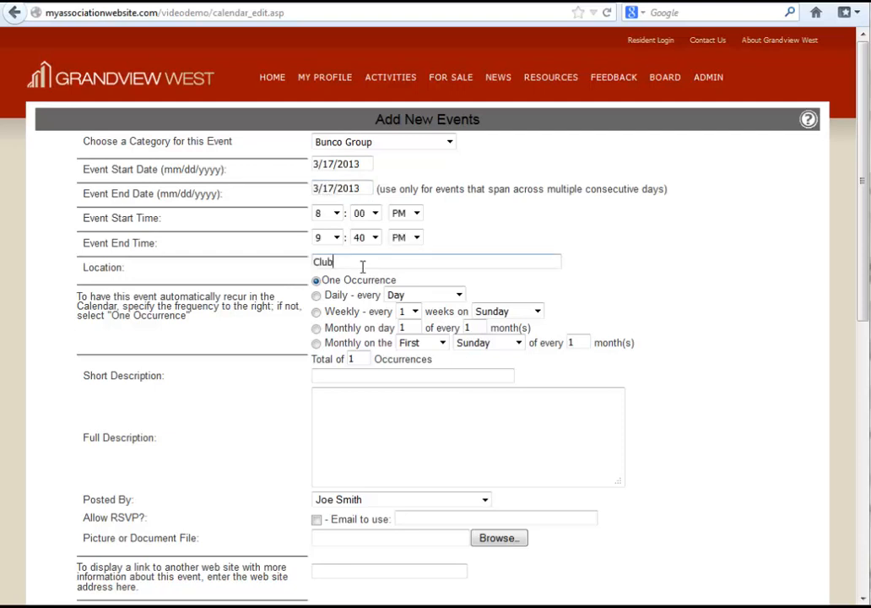
pyautogui.write('house')
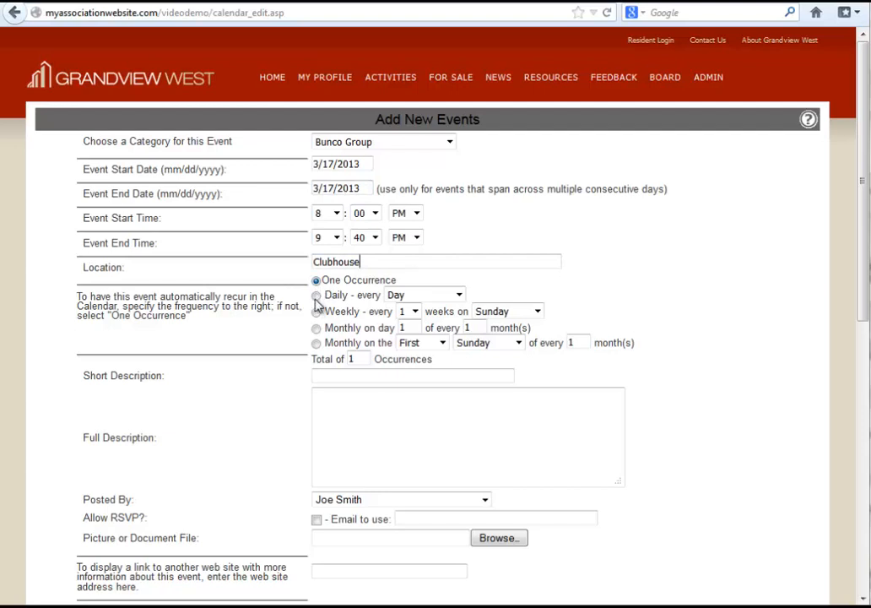
pyautogui.click(315, 294)
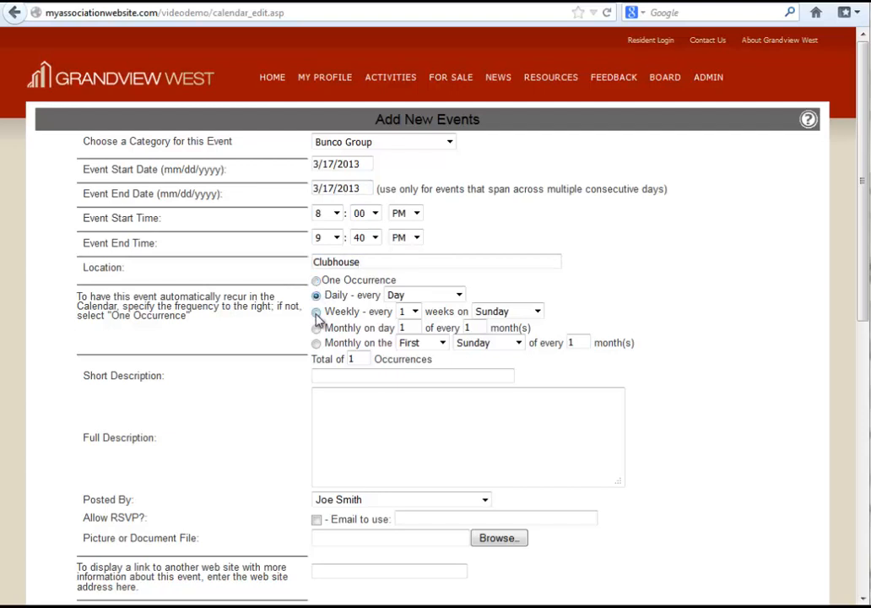
pyautogui.click(316, 327)
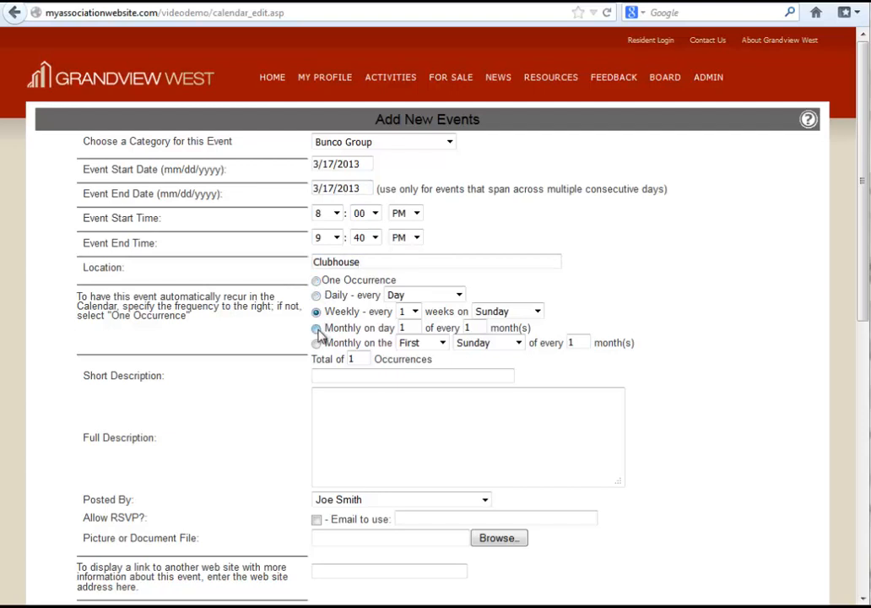
pyautogui.click(315, 342)
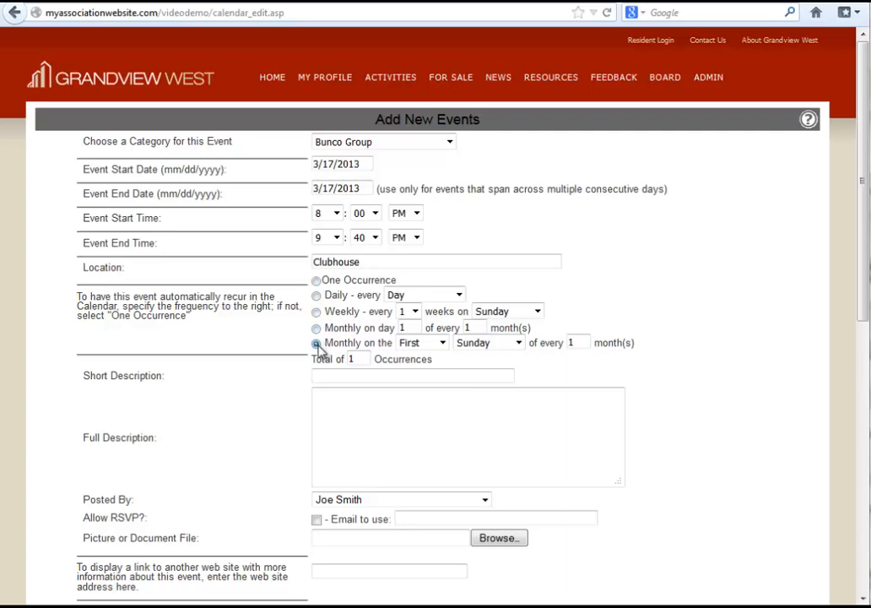
# Save the new event and show only this week's events.
pyautogui.scroll(-3)
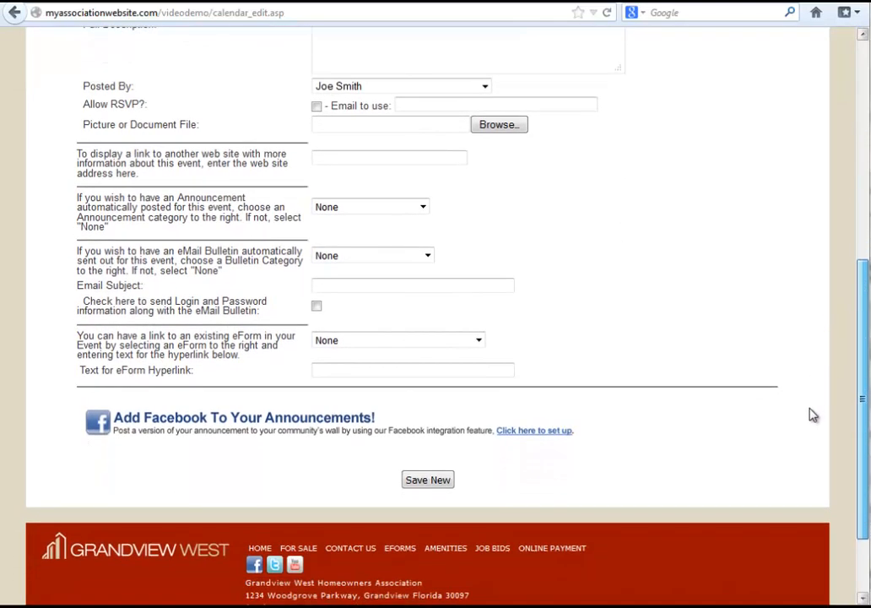
pyautogui.click(427, 479)
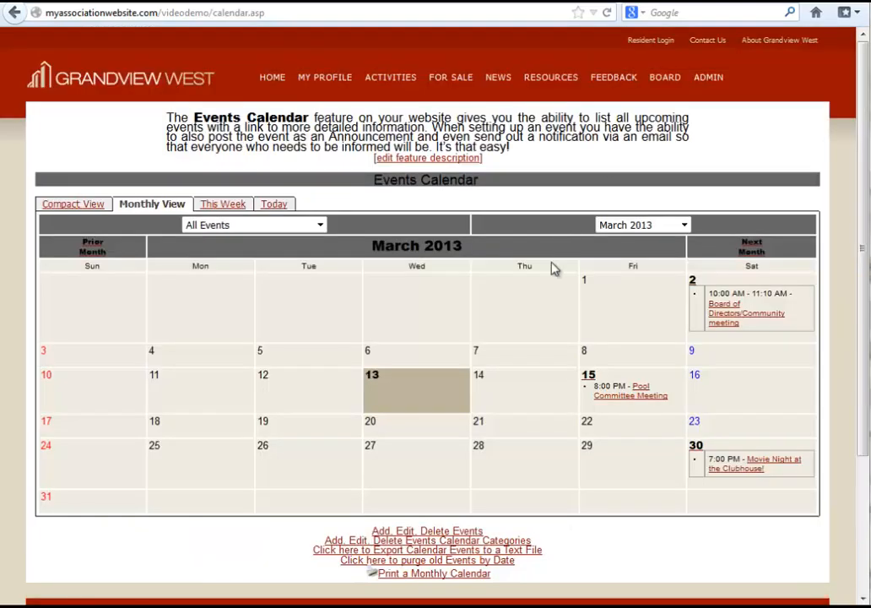
pyautogui.moveTo(639, 382)
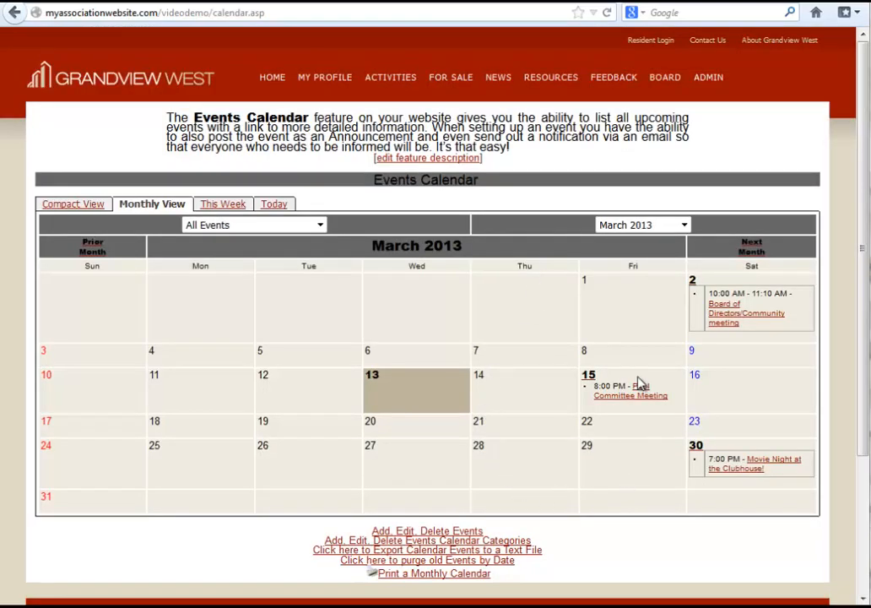
pyautogui.click(223, 203)
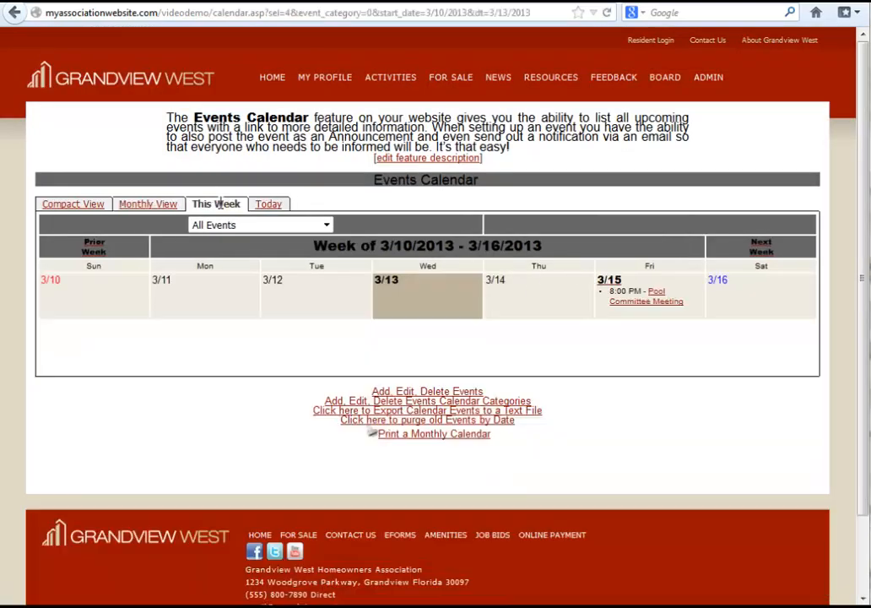
pyautogui.moveTo(148, 203)
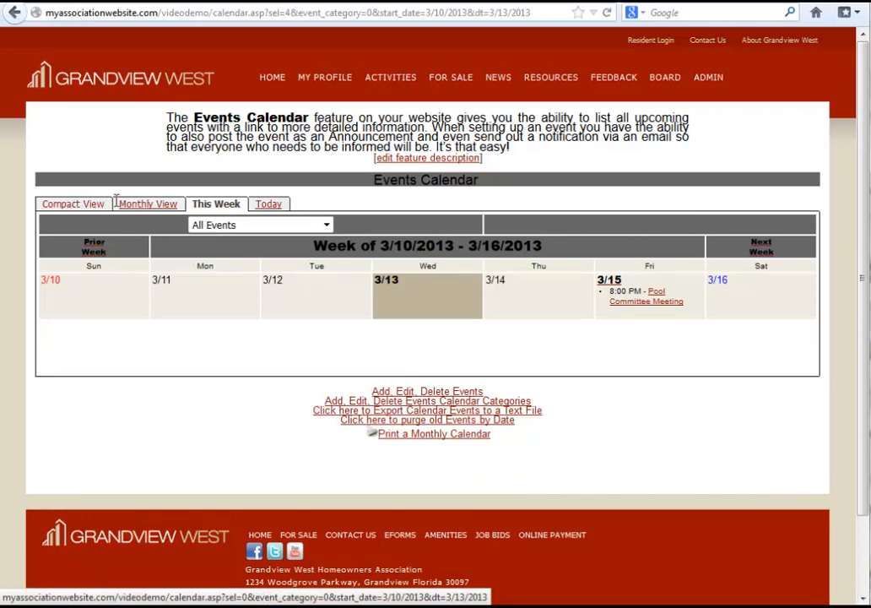
# Return to Monthly View and open the March 30 Movie Night at the Clubhouse event.
pyautogui.click(148, 204)
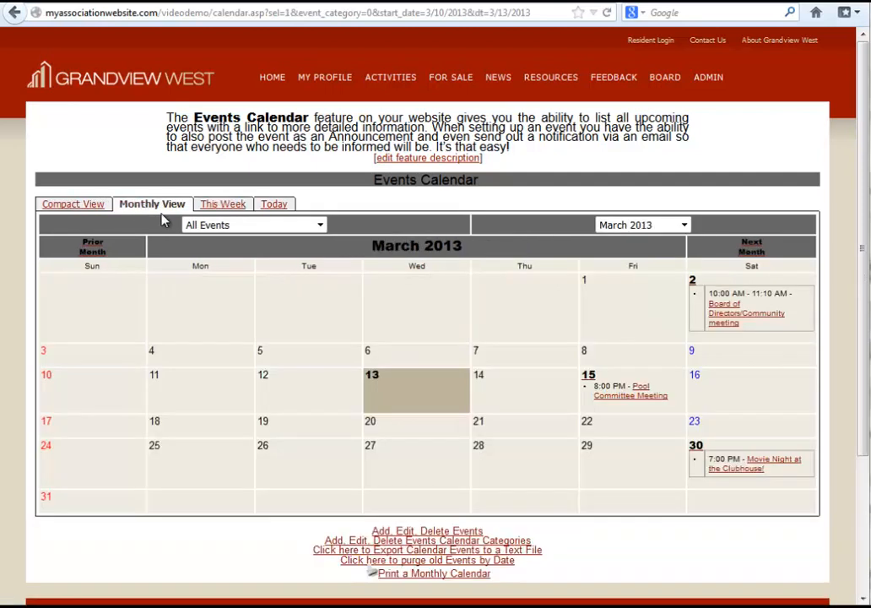
pyautogui.moveTo(712, 344)
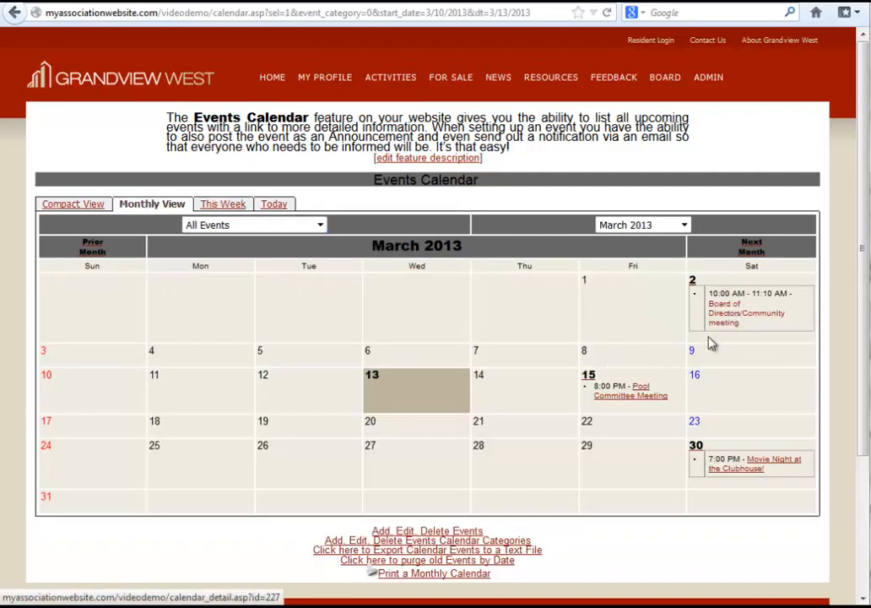
pyautogui.click(754, 463)
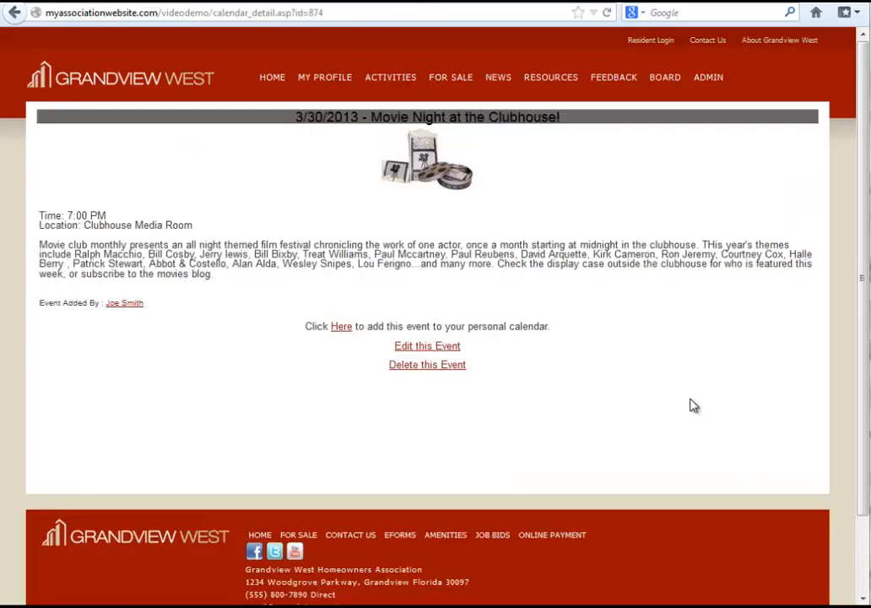
pyautogui.moveTo(543, 360)
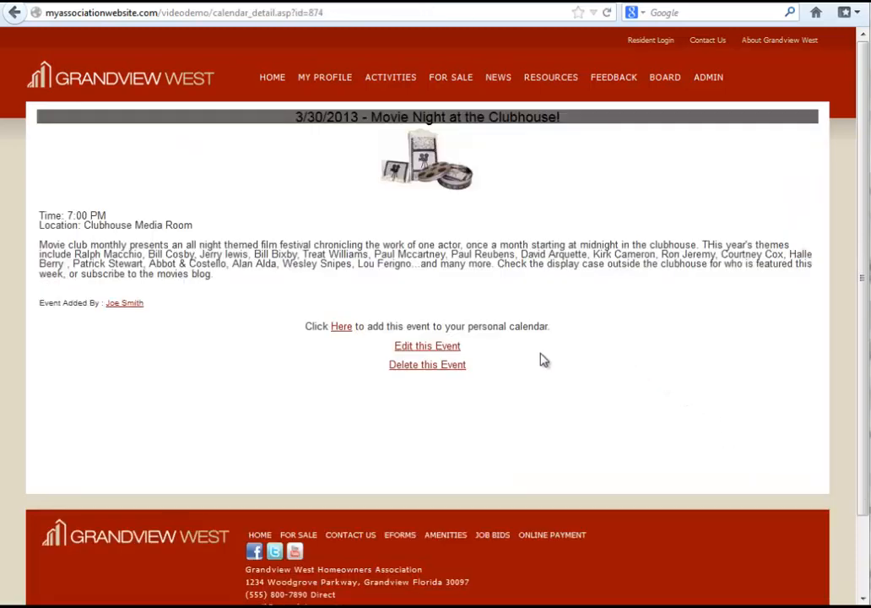
pyautogui.click(390, 76)
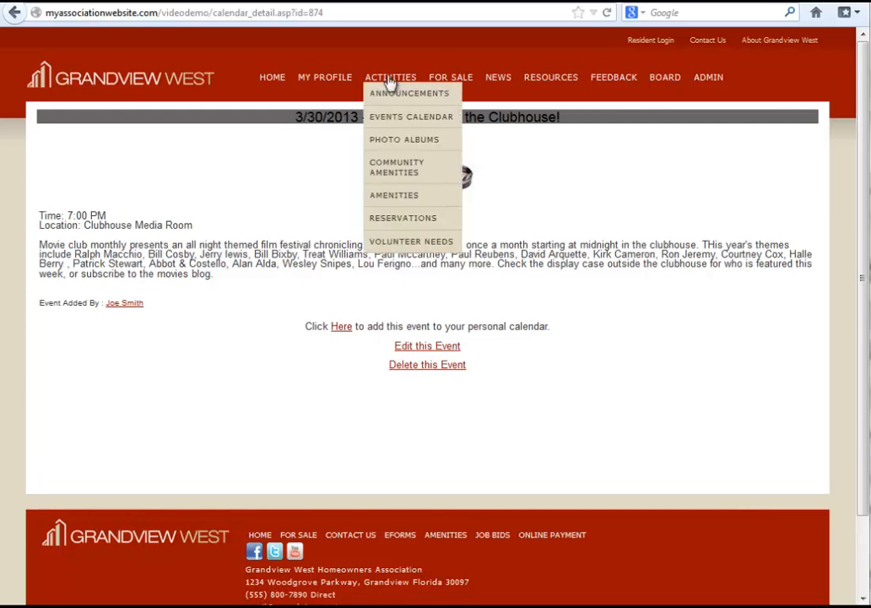
# Filter announcements to the Social Events category, then return to the main Announcements page.
pyautogui.click(409, 93)
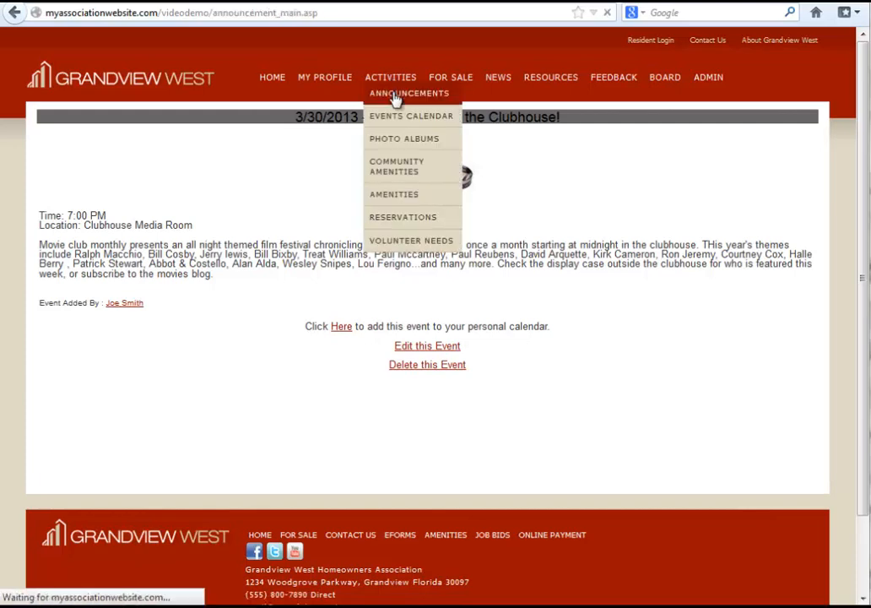
pyautogui.click(409, 92)
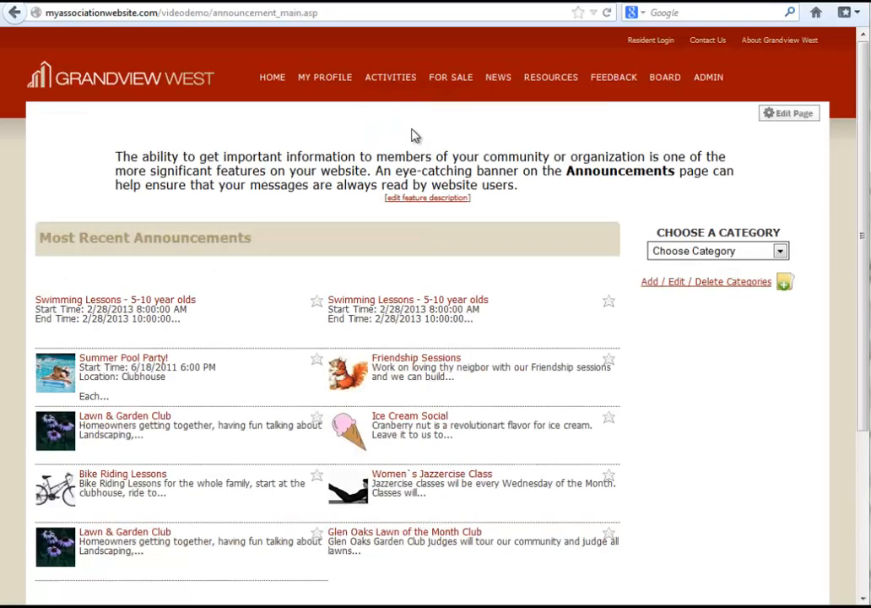
pyautogui.click(777, 251)
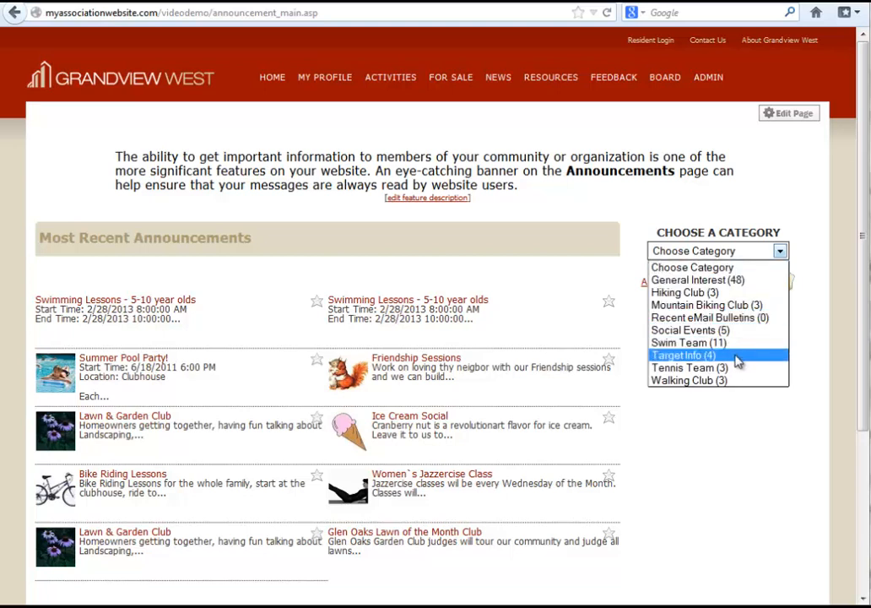
pyautogui.click(689, 330)
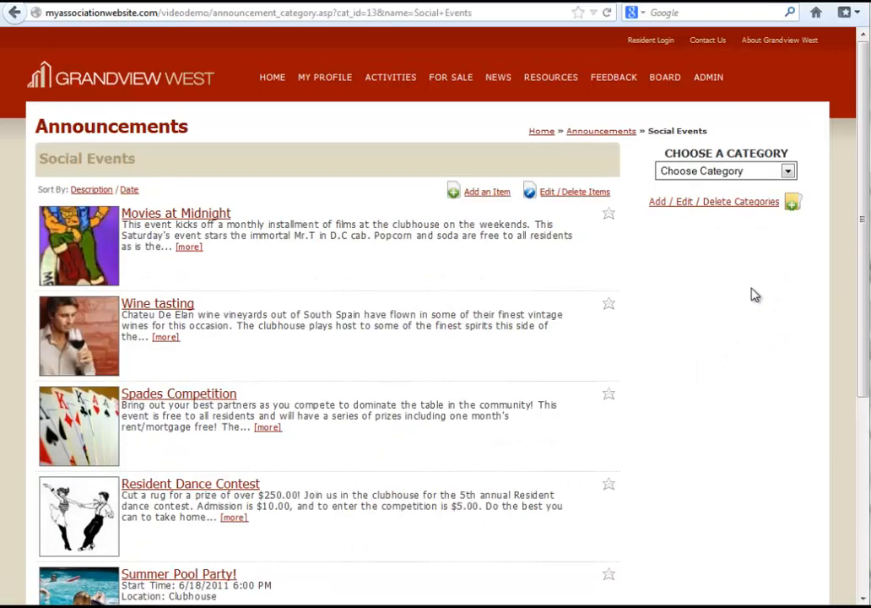
pyautogui.moveTo(194, 264)
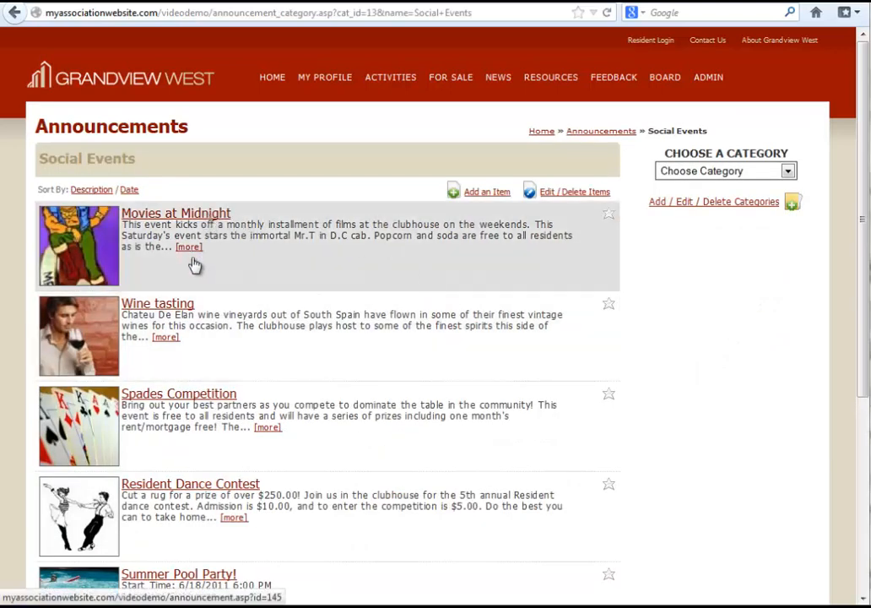
pyautogui.moveTo(184, 320)
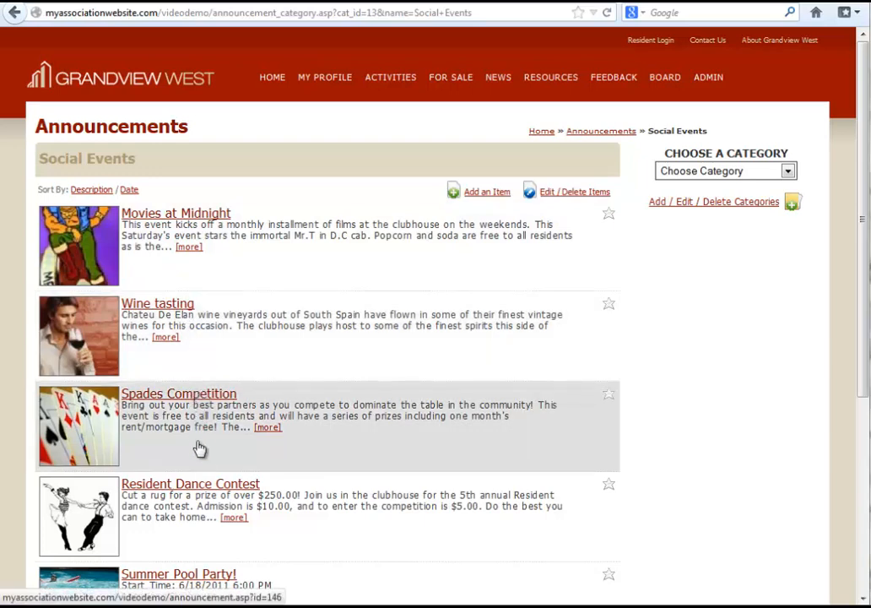
pyautogui.moveTo(209, 496)
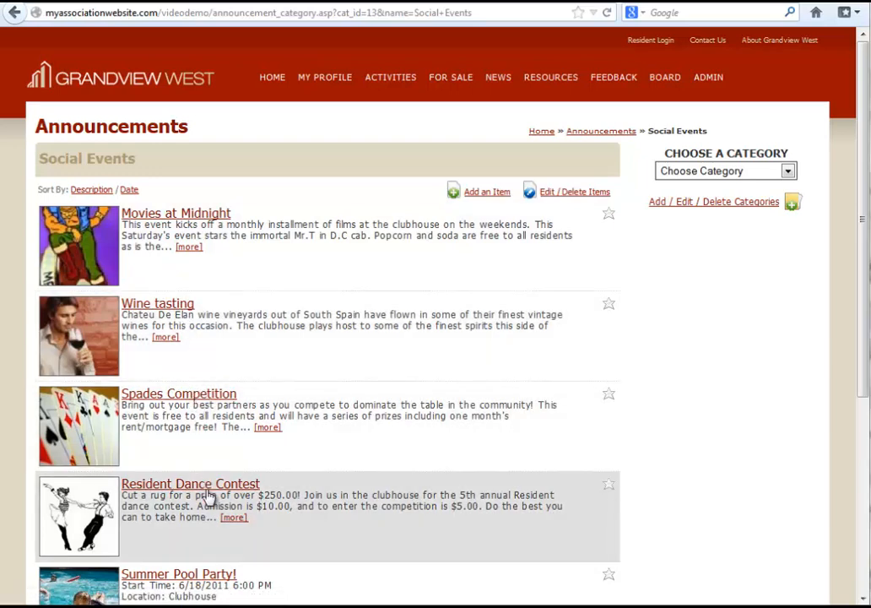
pyautogui.click(550, 76)
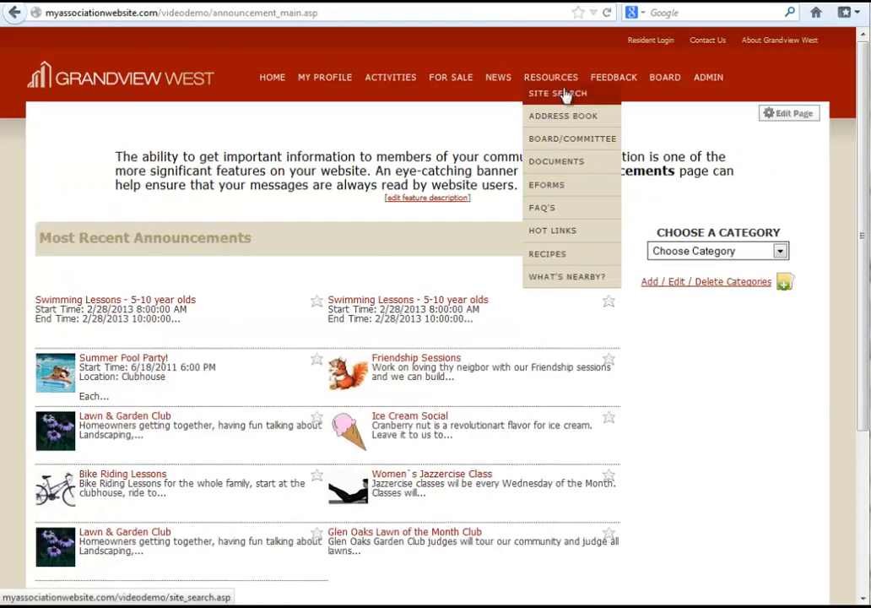
# Send the Submit Your Announcements eForm requesting a Boy Scout meeting post, Tuesday 9 pm.
pyautogui.click(546, 184)
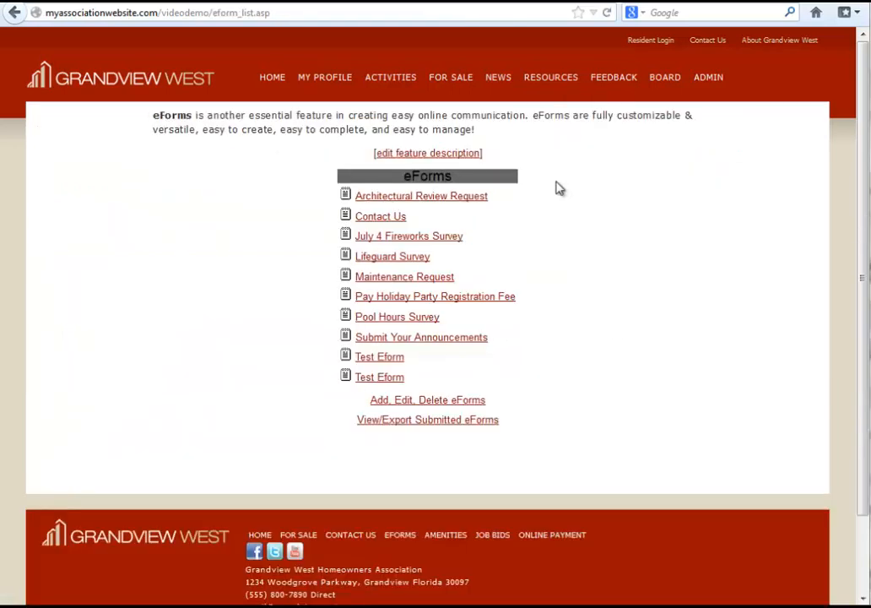
pyautogui.moveTo(421, 337)
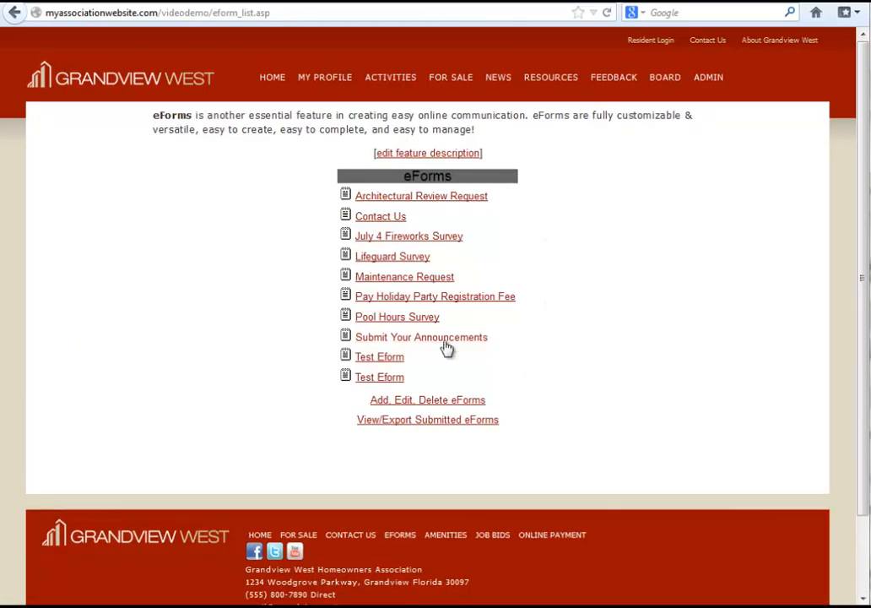
pyautogui.moveTo(421, 337)
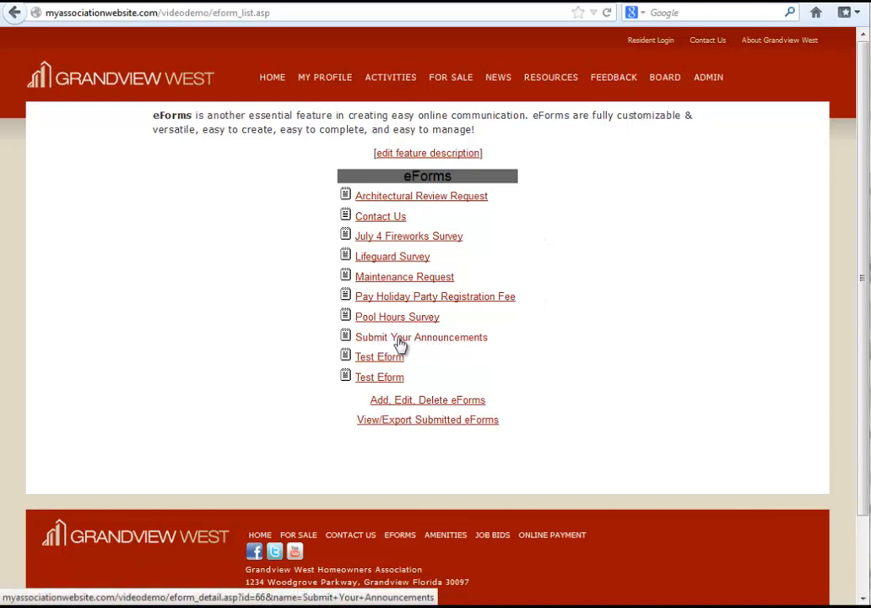
pyautogui.moveTo(437, 341)
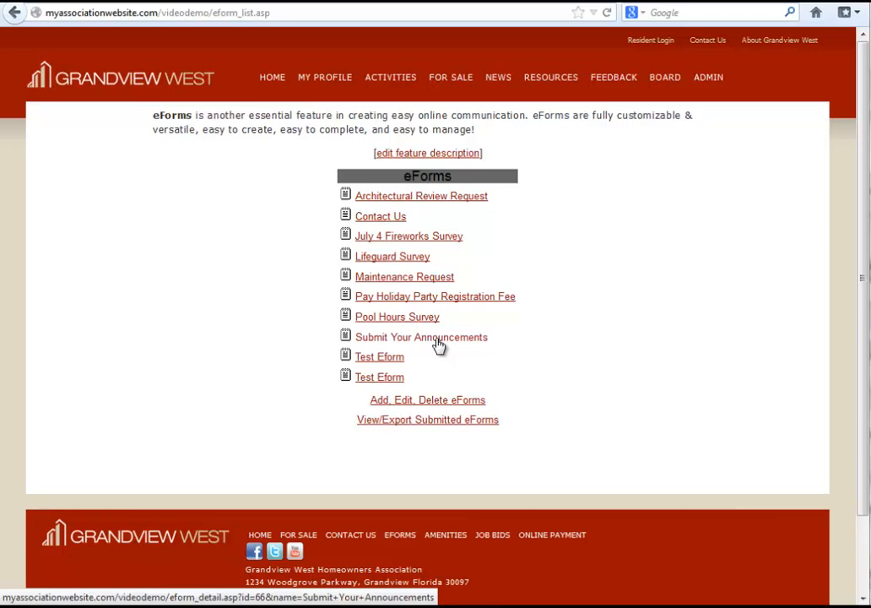
pyautogui.click(420, 337)
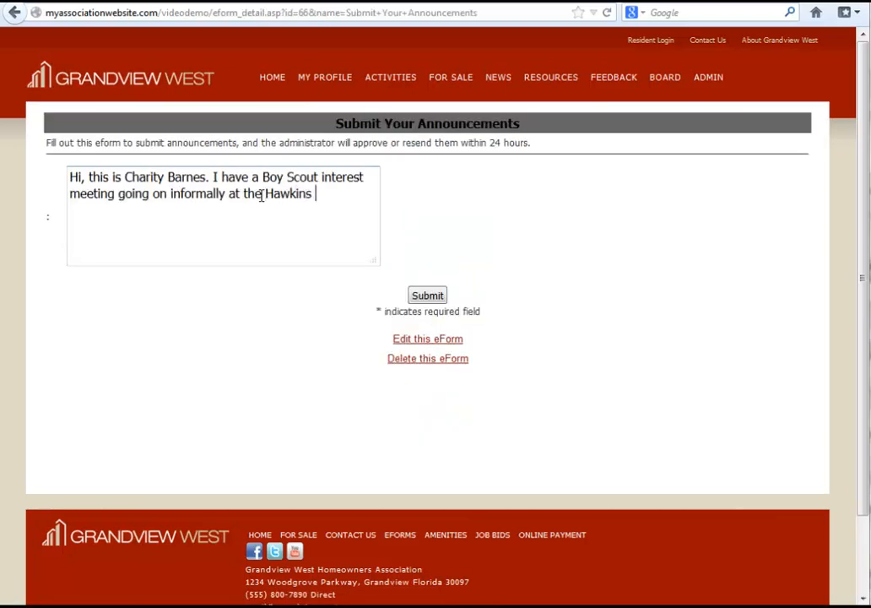
pyautogui.write('Residence')
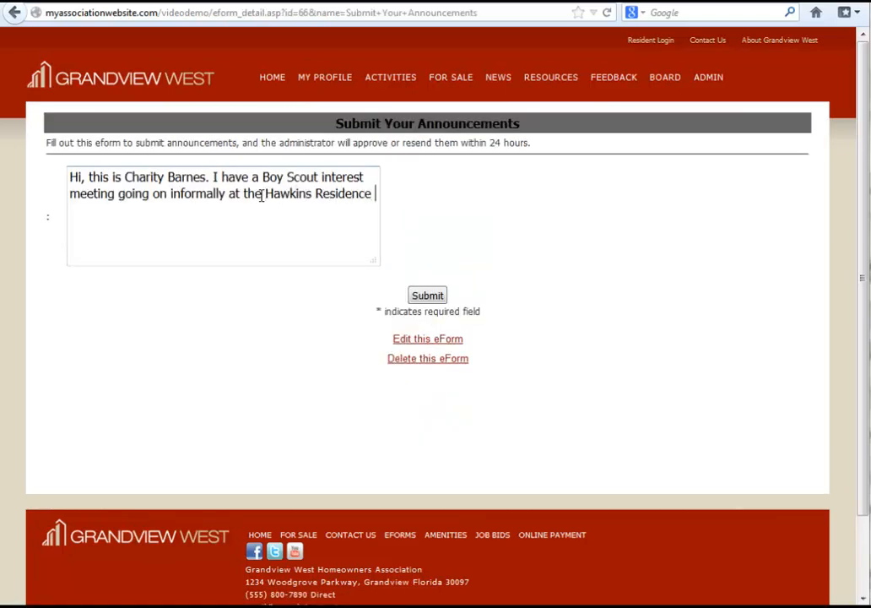
pyautogui.write('Tuesday at')
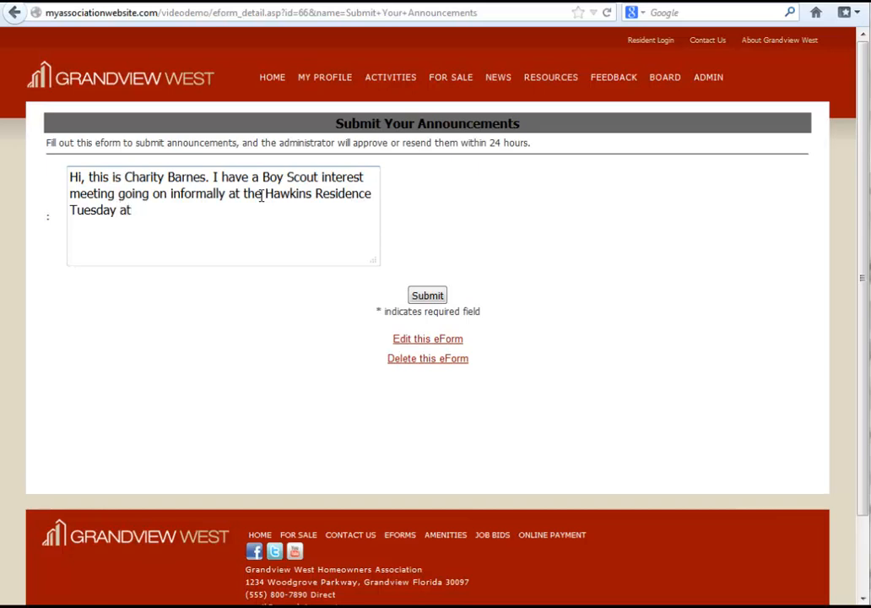
pyautogui.write('9.')
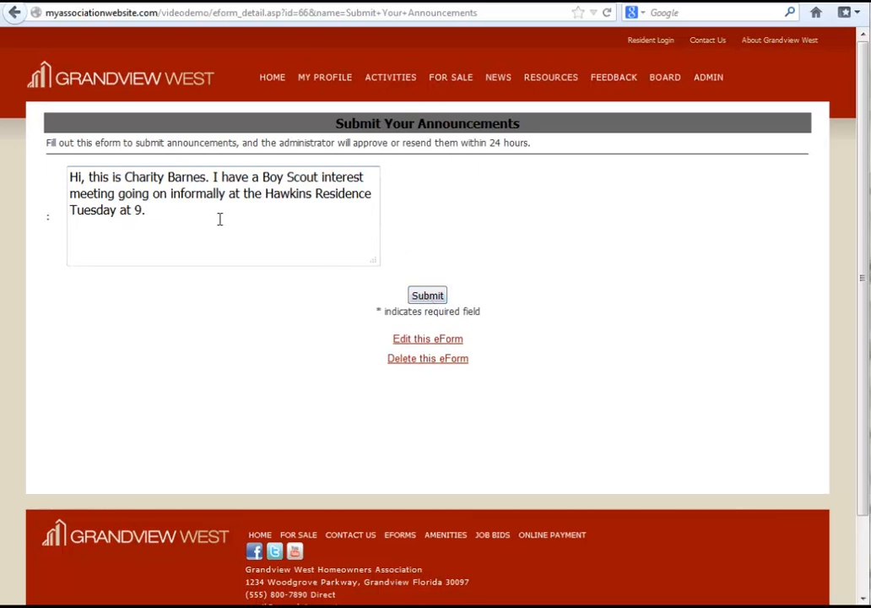
pyautogui.click(145, 211)
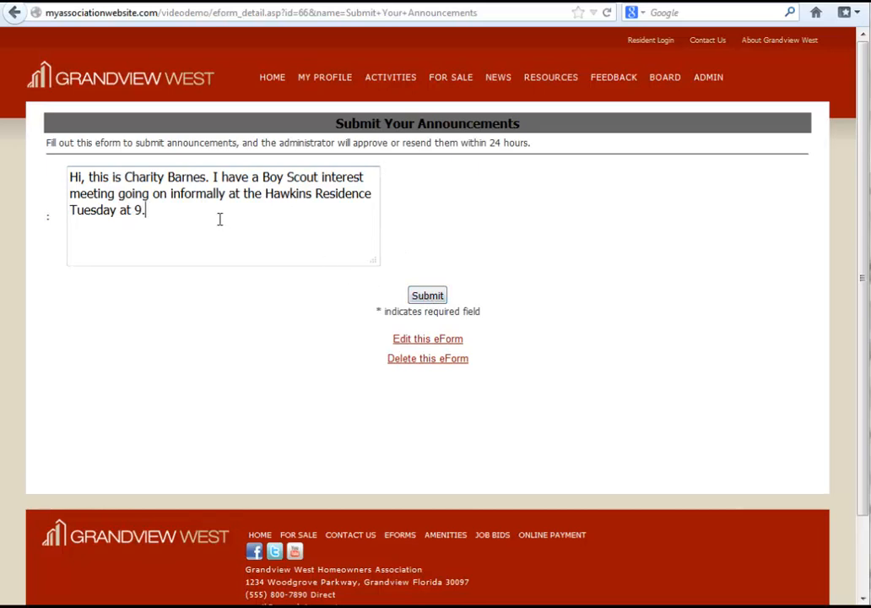
pyautogui.write('pm.')
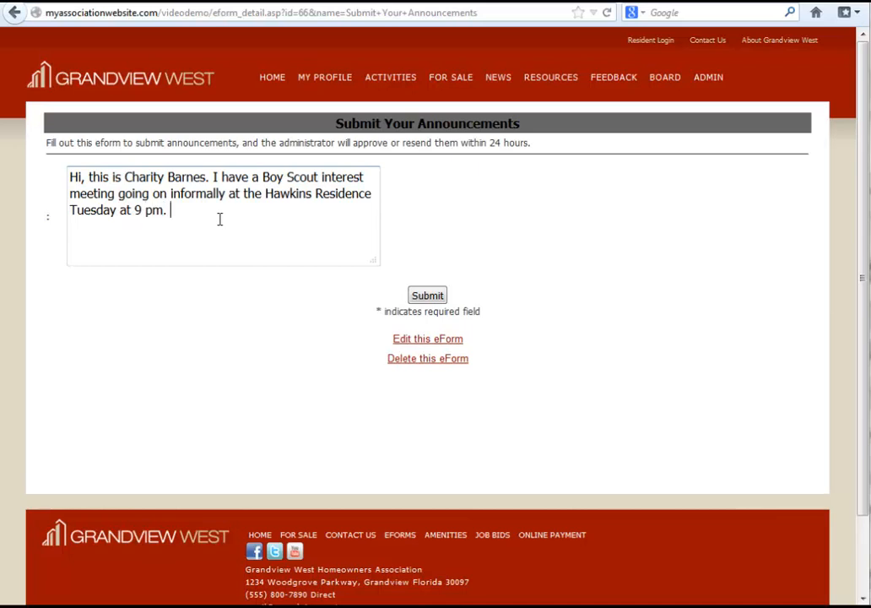
pyautogui.write('Co')
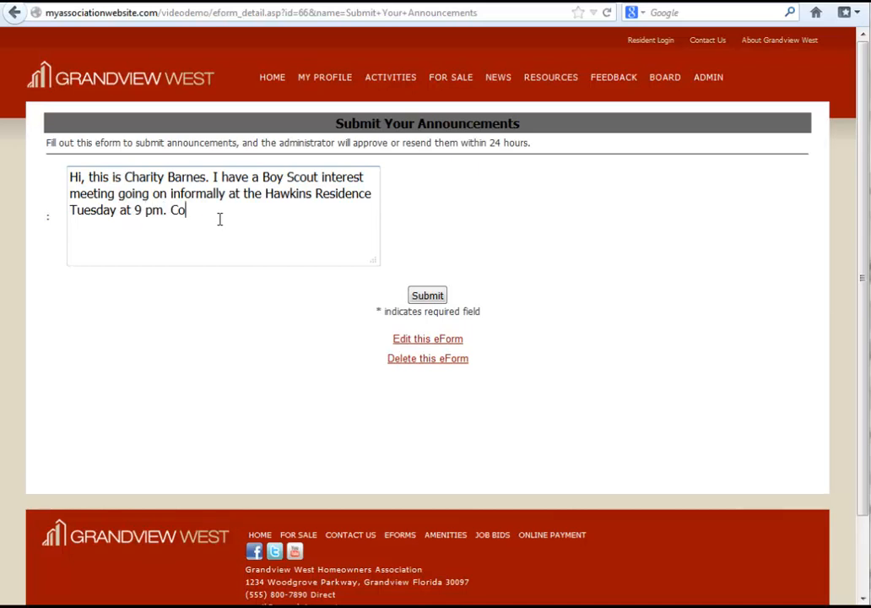
pyautogui.write('uld you please po')
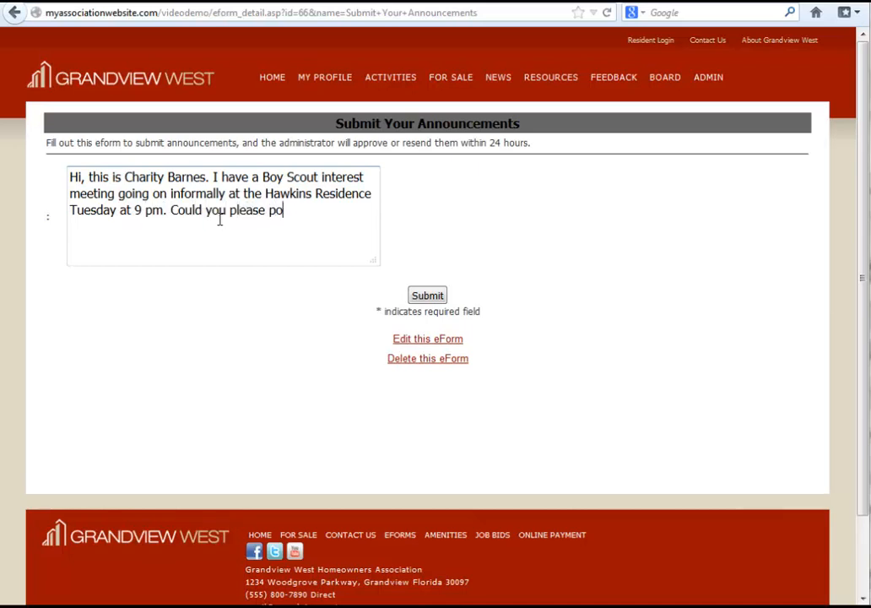
pyautogui.write('st?')
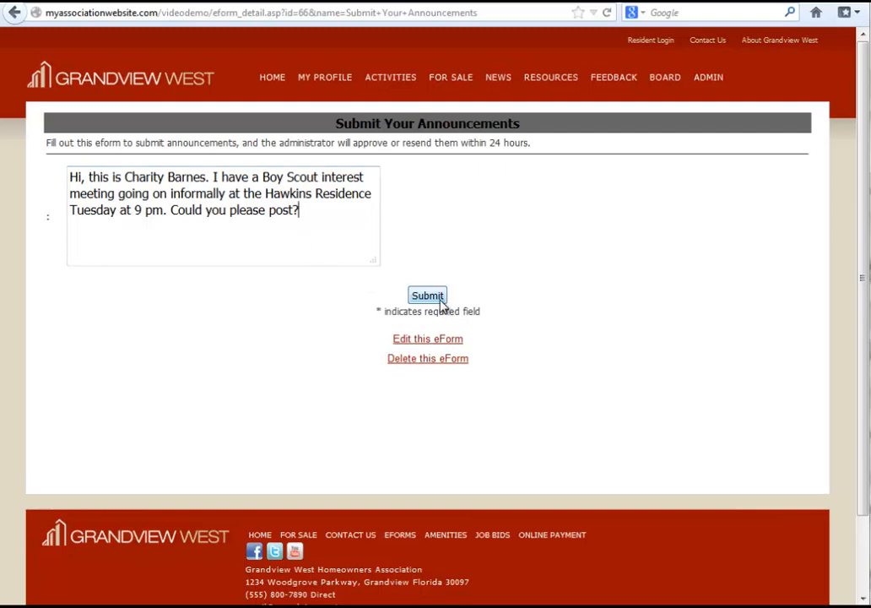
pyautogui.click(427, 295)
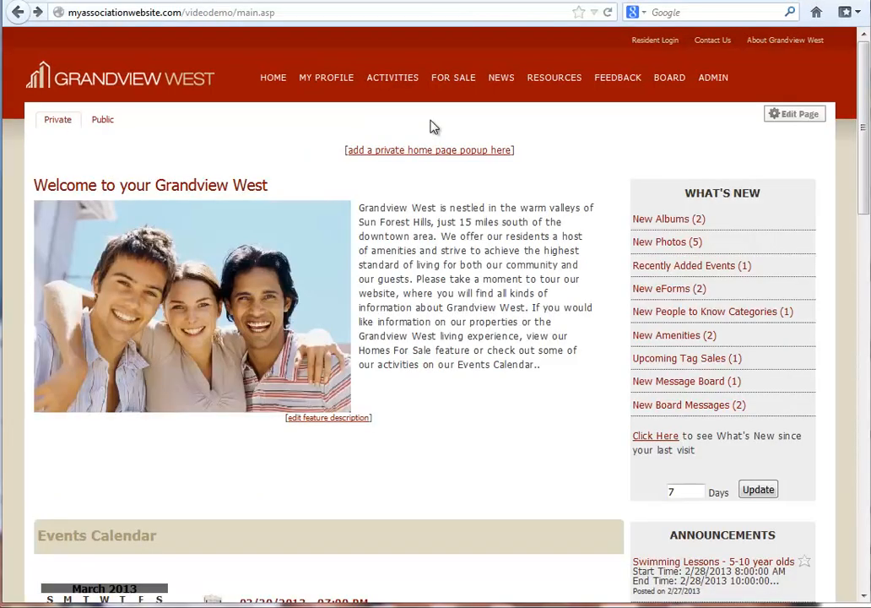
pyautogui.click(553, 77)
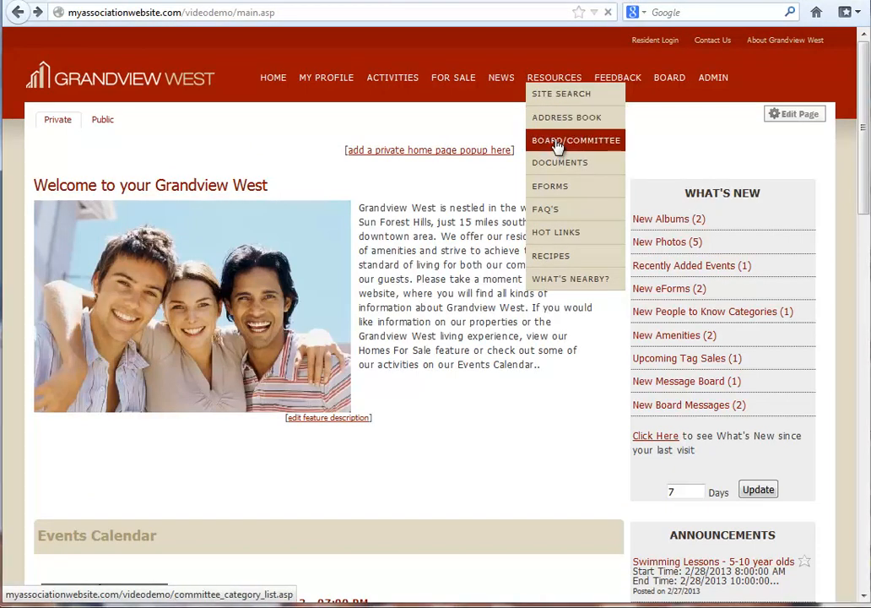
pyautogui.click(576, 140)
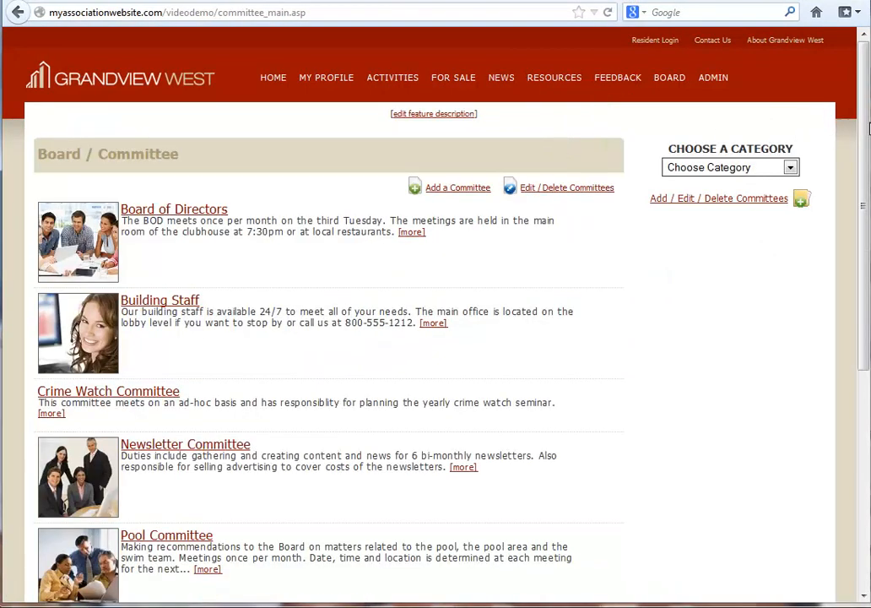
pyautogui.moveTo(861, 123)
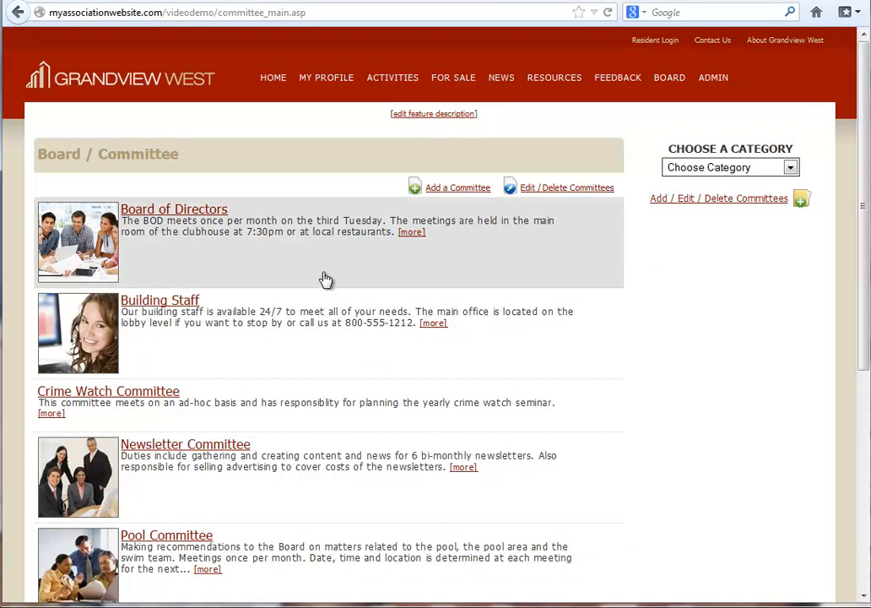
pyautogui.click(173, 208)
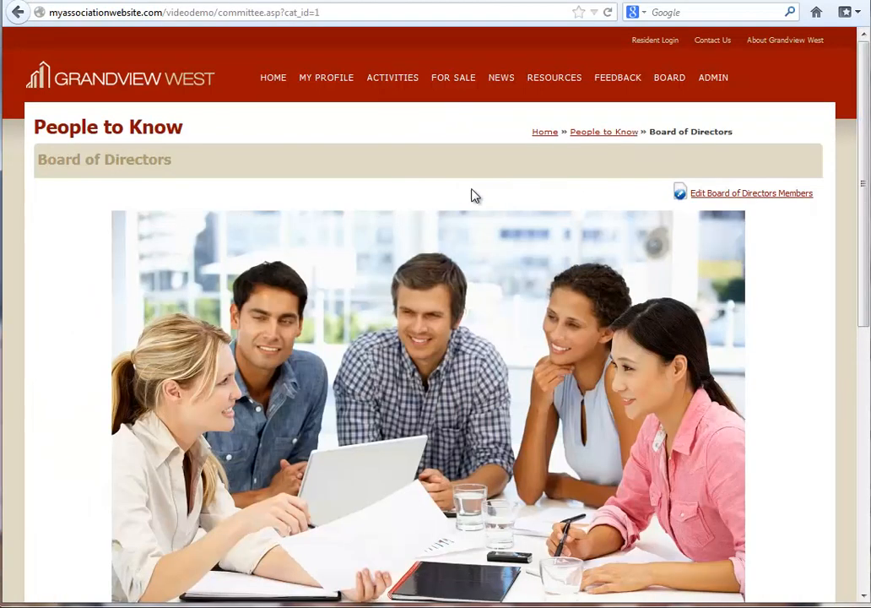
pyautogui.scroll(-3)
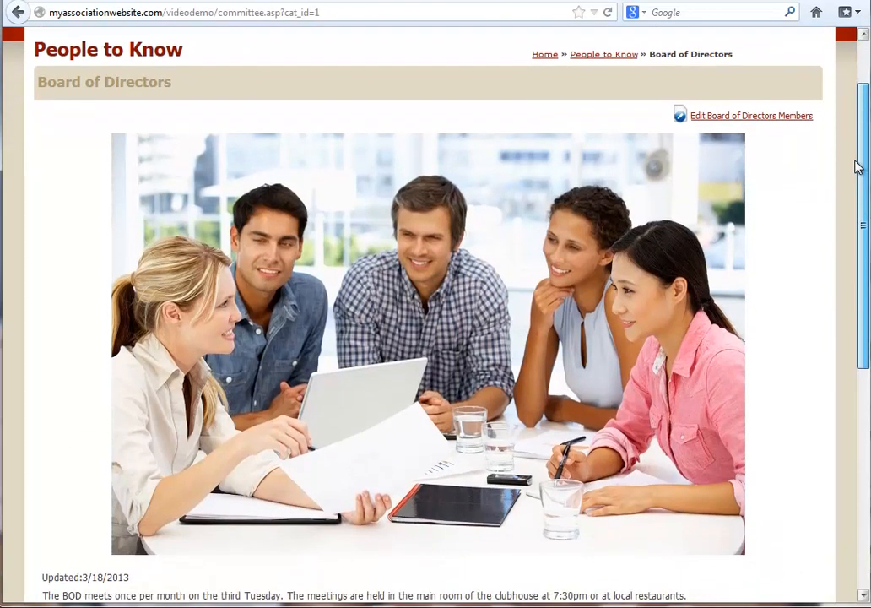
pyautogui.scroll(-3)
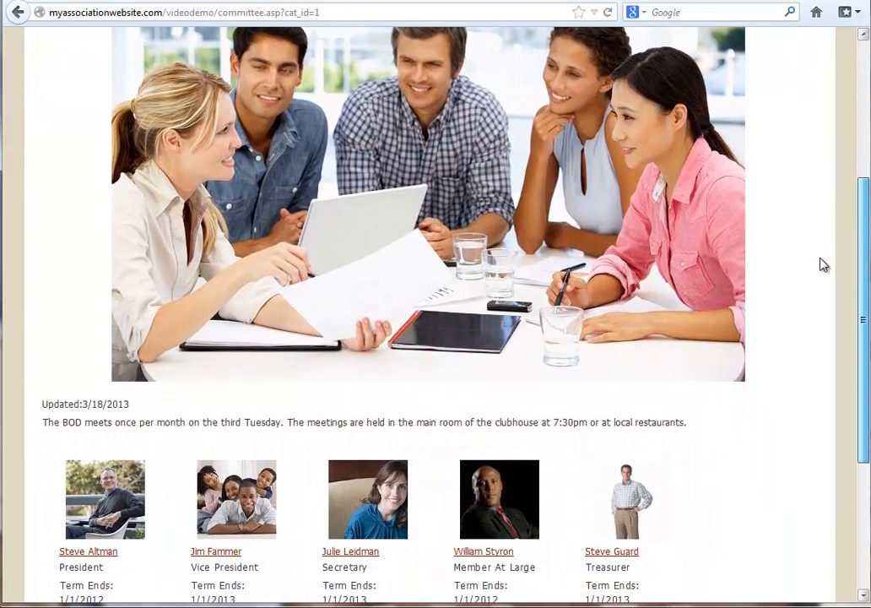
pyautogui.scroll(-3)
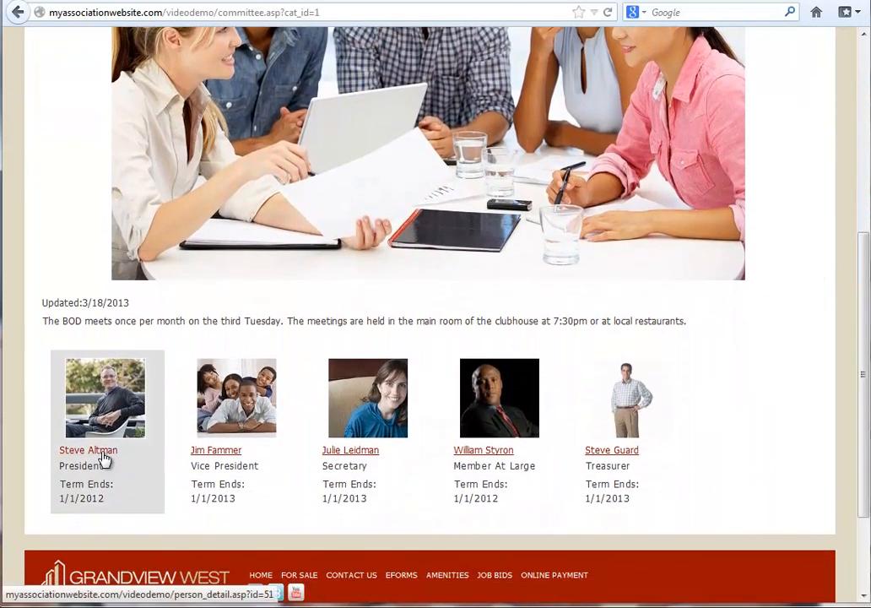
pyautogui.click(88, 450)
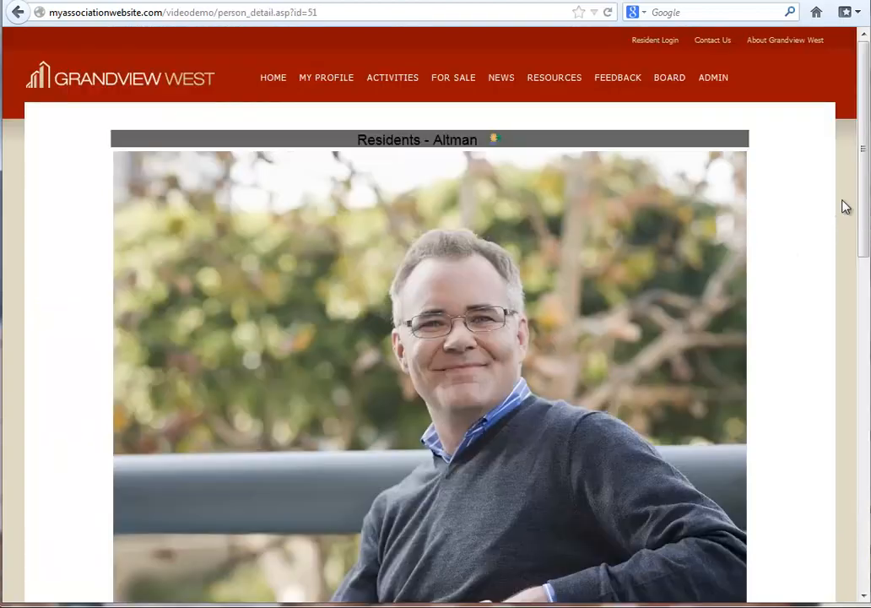
pyautogui.scroll(-3)
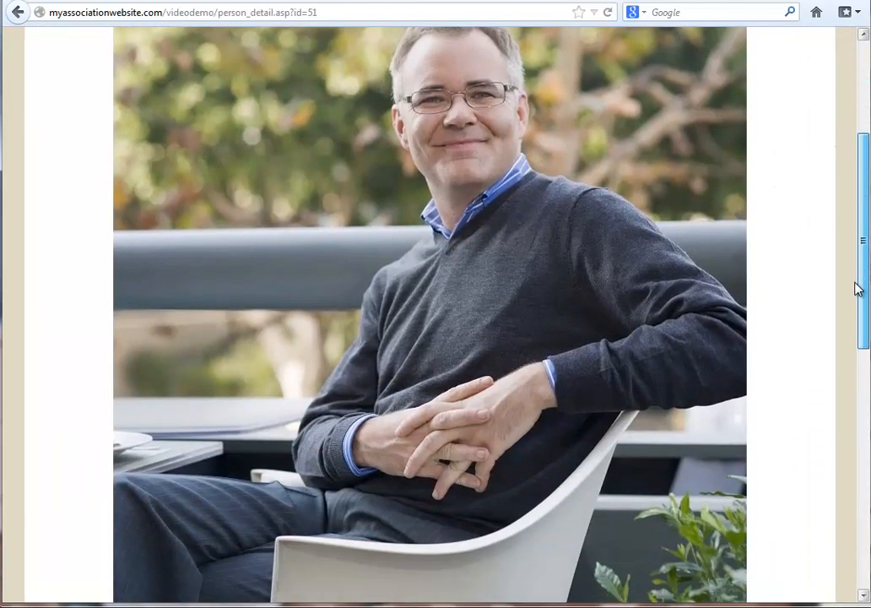
pyautogui.scroll(-3)
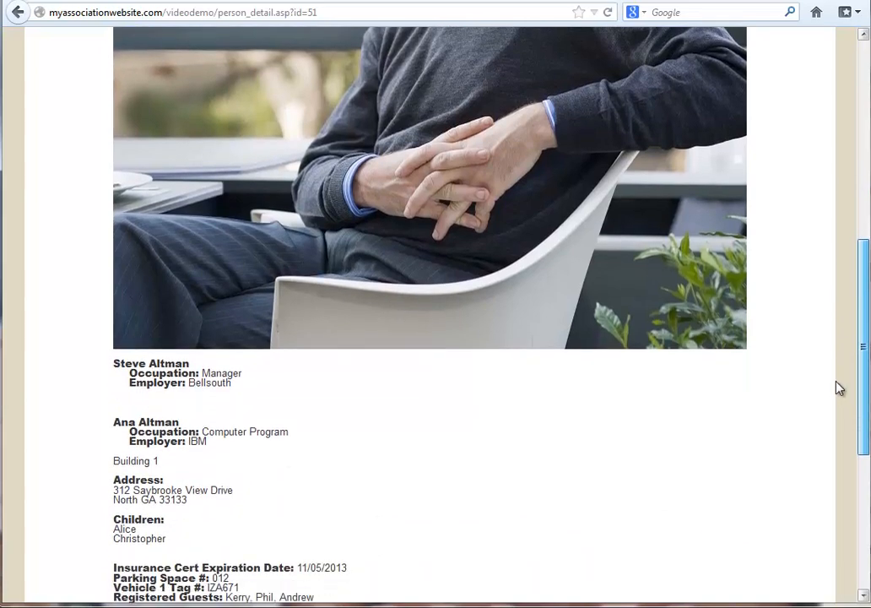
pyautogui.scroll(-3)
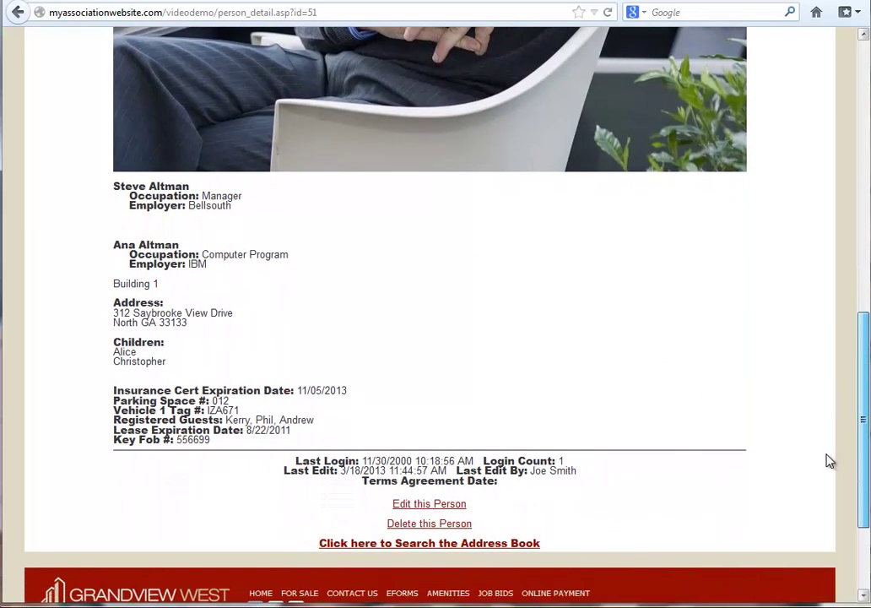
pyautogui.scroll(3)
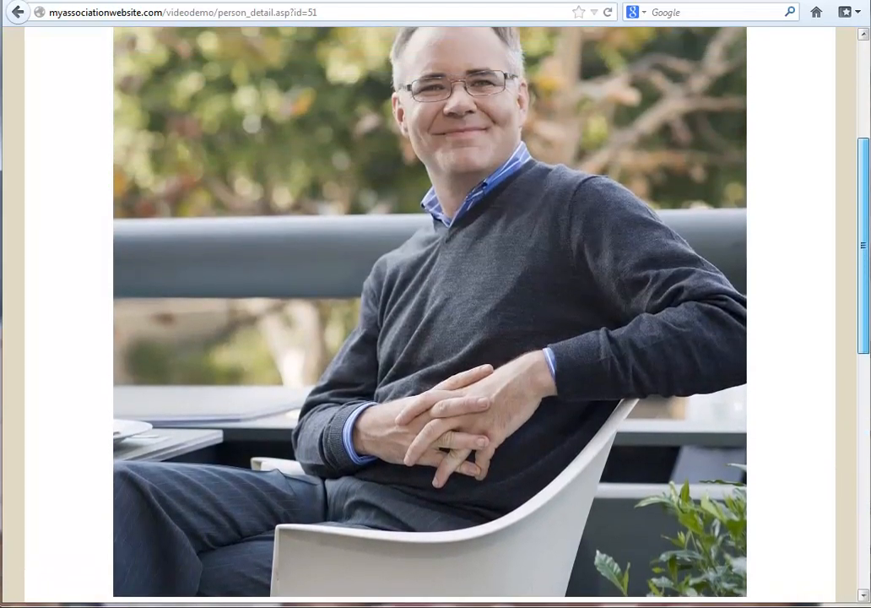
pyautogui.scroll(3)
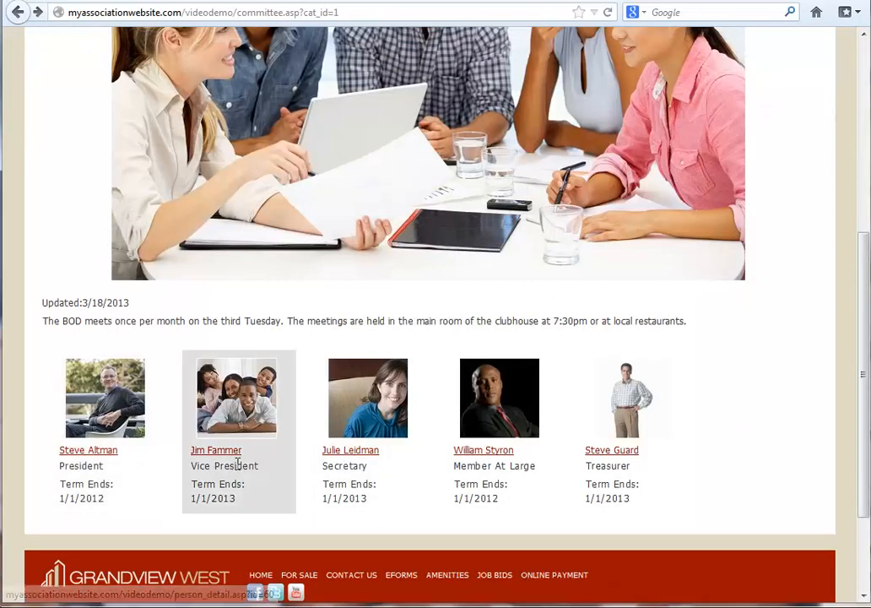
pyautogui.click(349, 450)
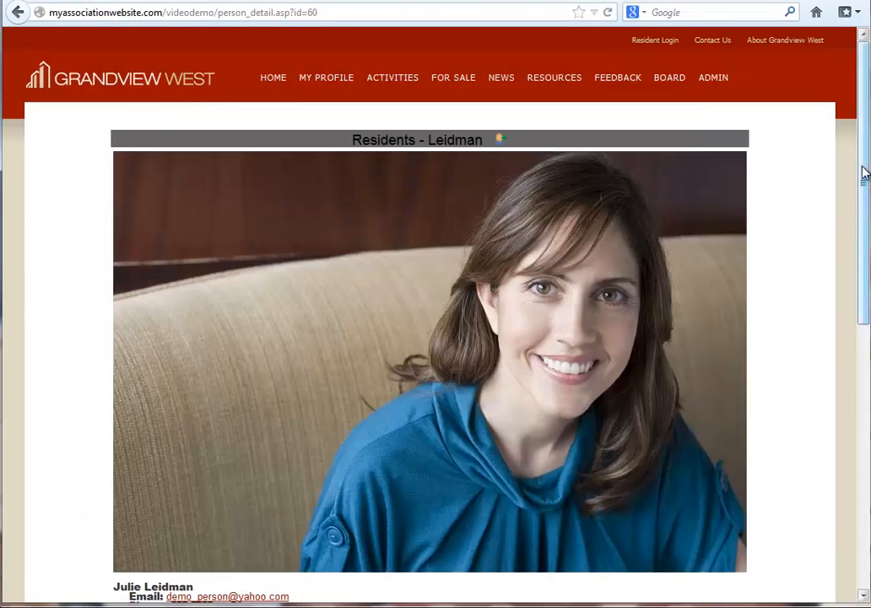
pyautogui.scroll(-3)
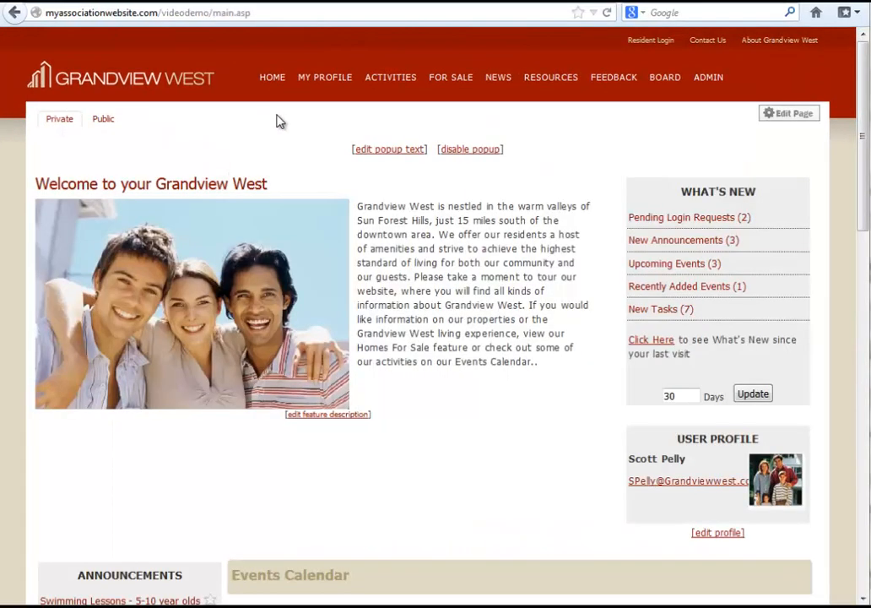
pyautogui.moveTo(294, 118)
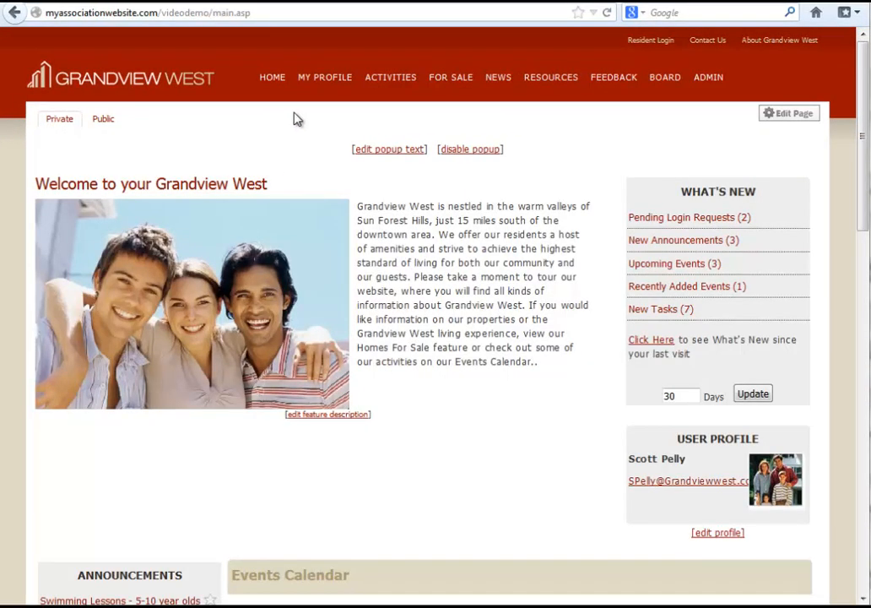
pyautogui.click(390, 77)
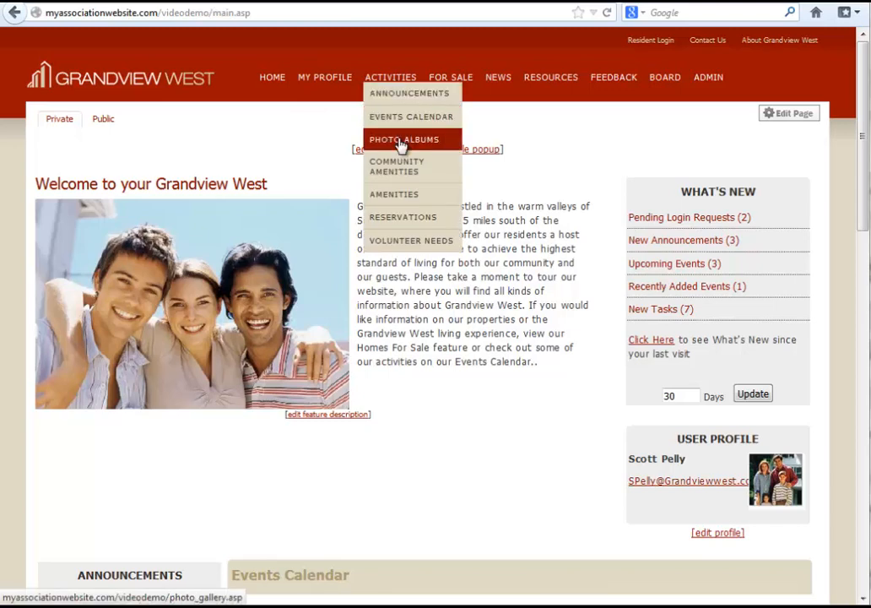
# Create the Spring 2013 Pool Party album, 'A Great day for Swimming!', with pool 1.jpg.
pyautogui.click(403, 139)
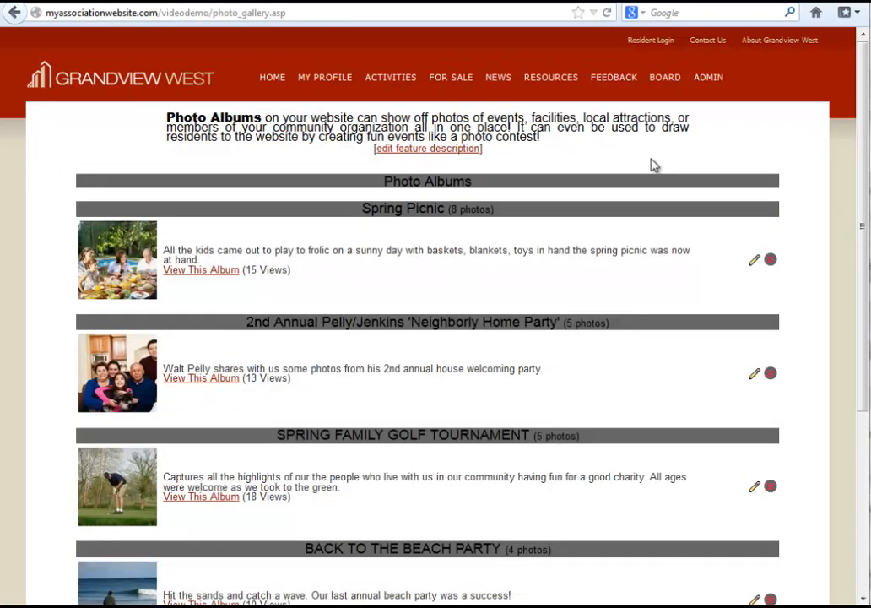
pyautogui.moveTo(650, 167)
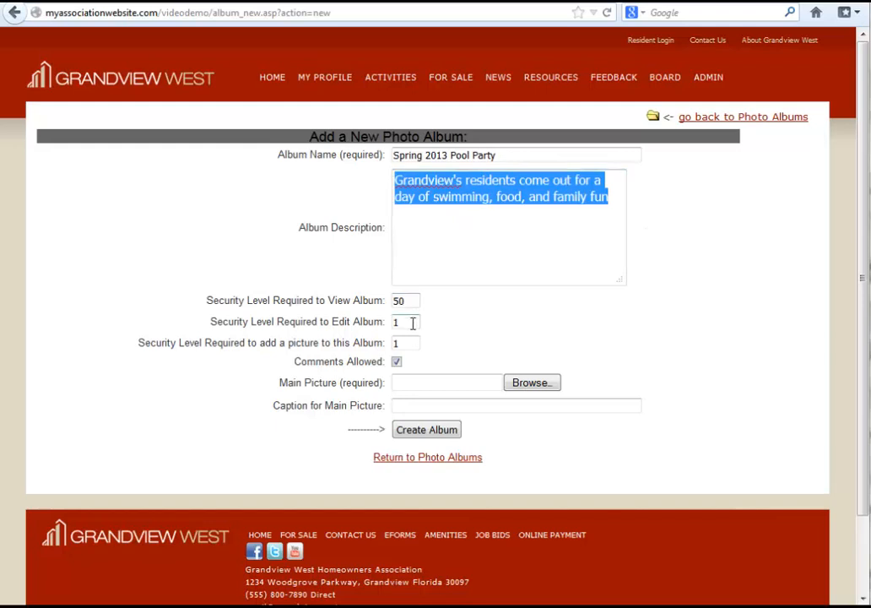
pyautogui.write('A Great day for Swimming!')
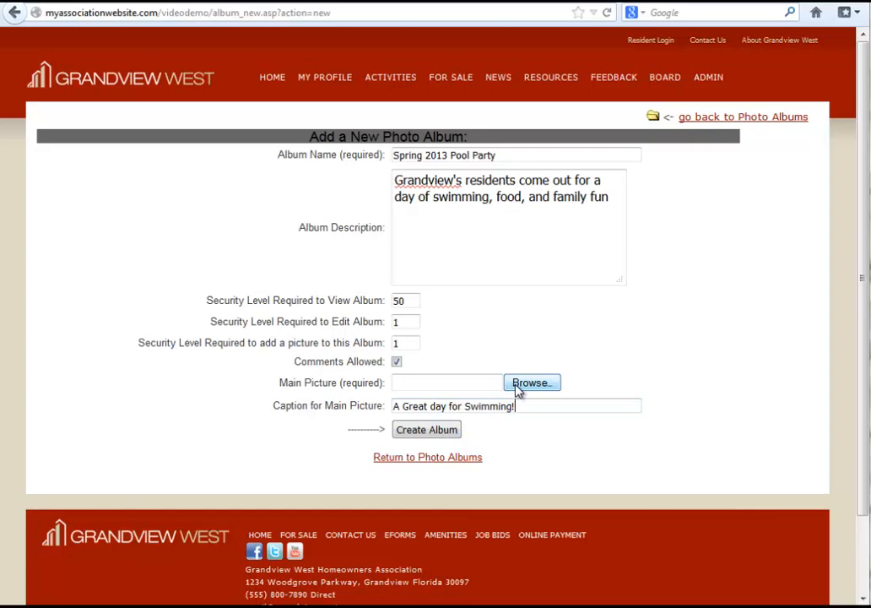
pyautogui.click(531, 383)
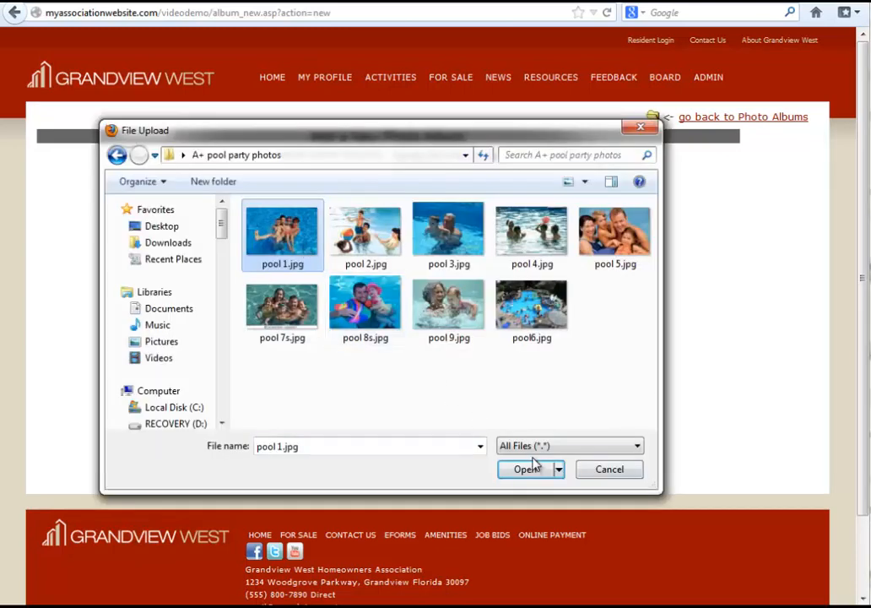
pyautogui.click(526, 469)
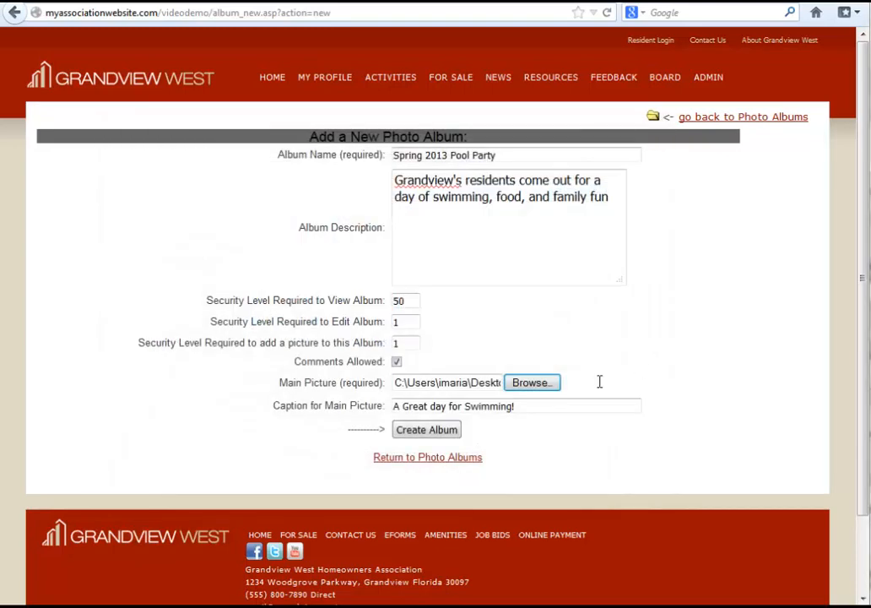
pyautogui.click(426, 429)
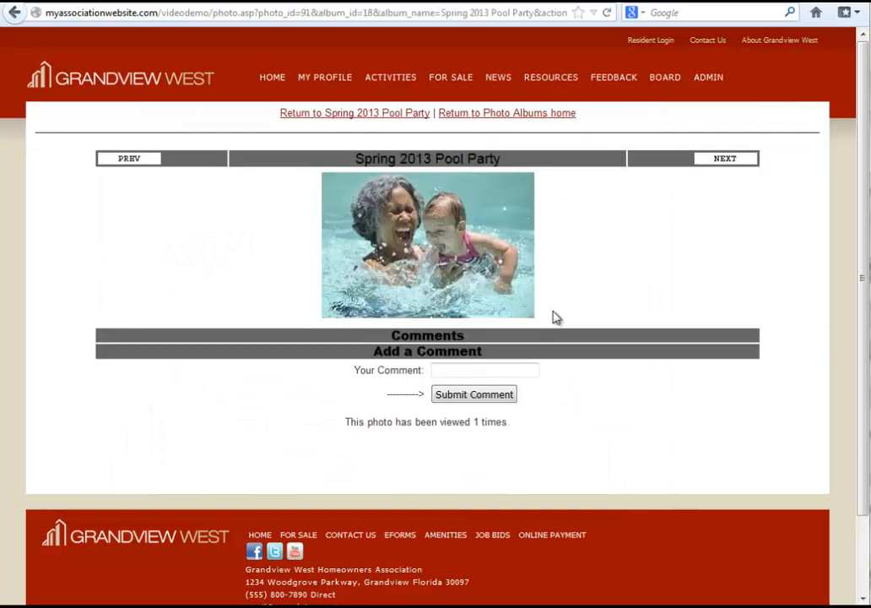
pyautogui.moveTo(651, 229)
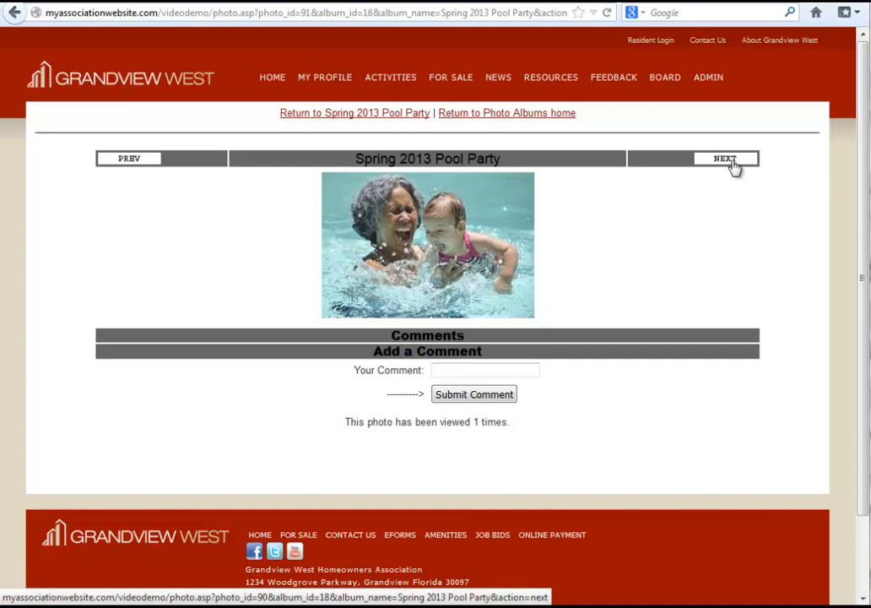
# Page through the album's photos, then open a golf tournament album photo.
pyautogui.click(725, 159)
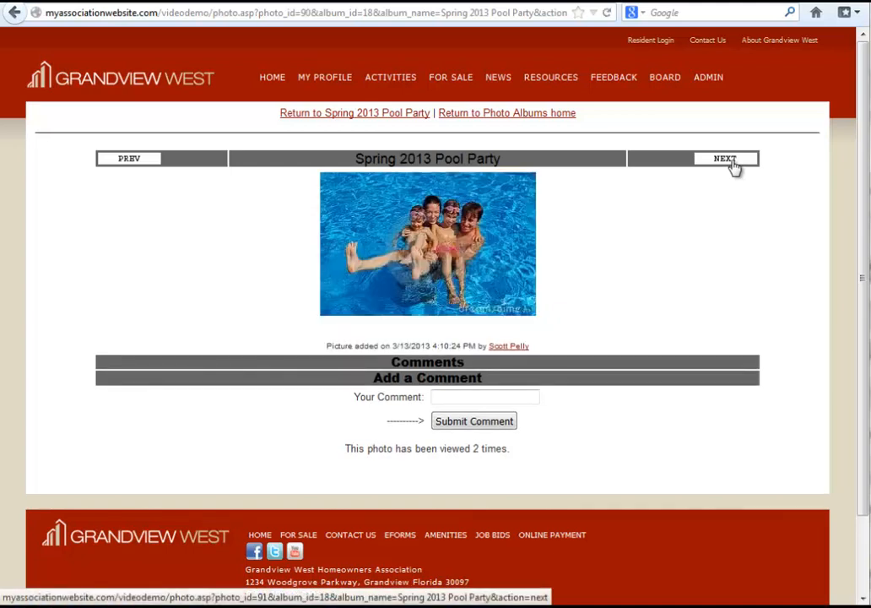
pyautogui.click(725, 158)
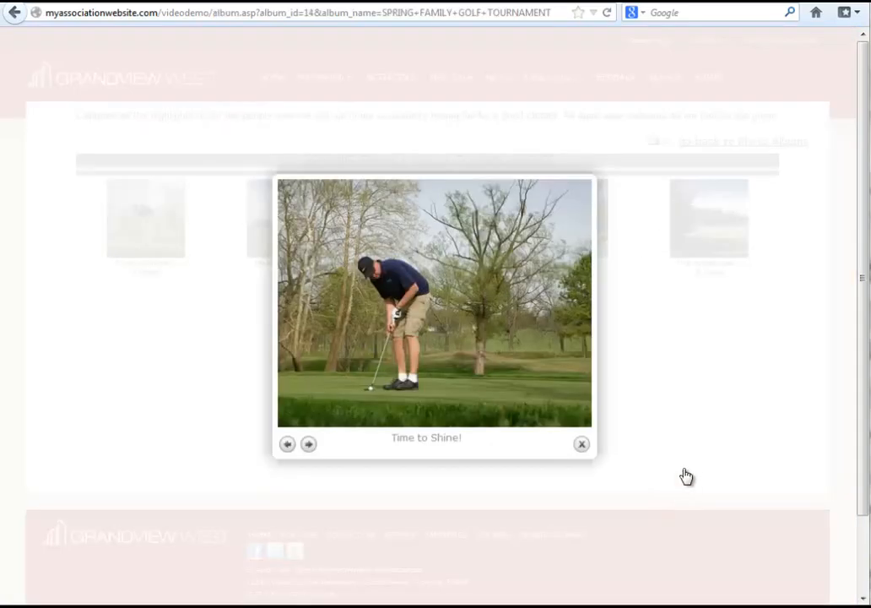
pyautogui.click(308, 444)
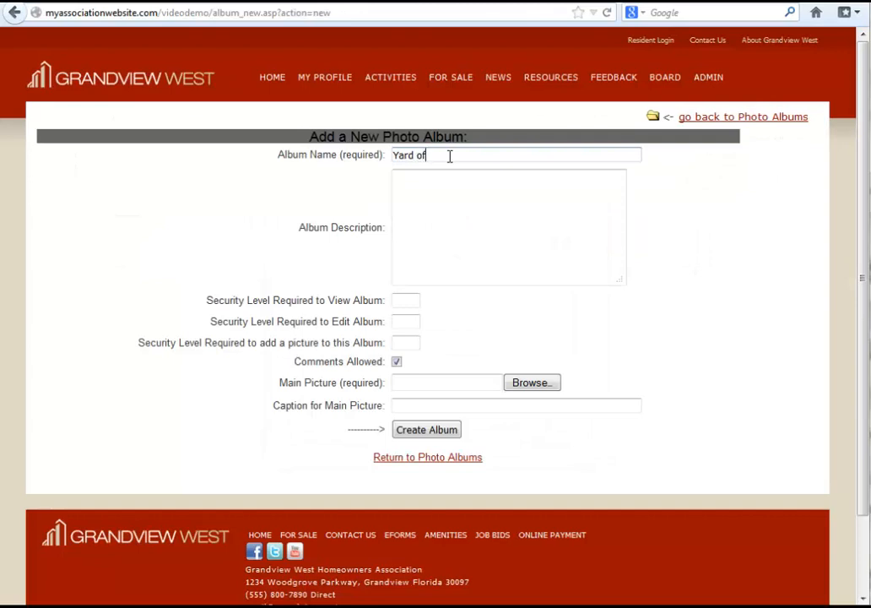
# Describe Yard of the Month as 'Beautiful yards in our community', add Our Pets text, go HOME.
pyautogui.write('Beautiful yards in our community')
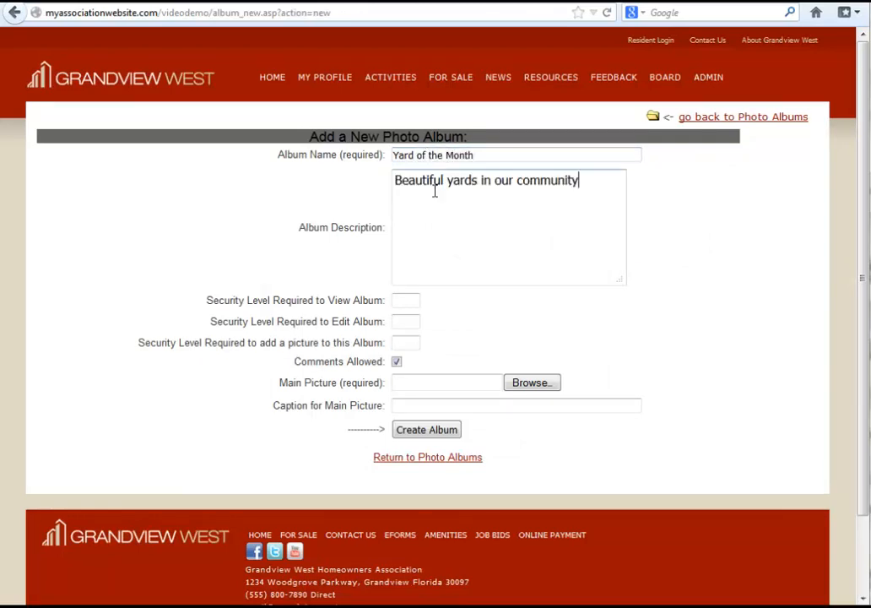
pyautogui.click(406, 300)
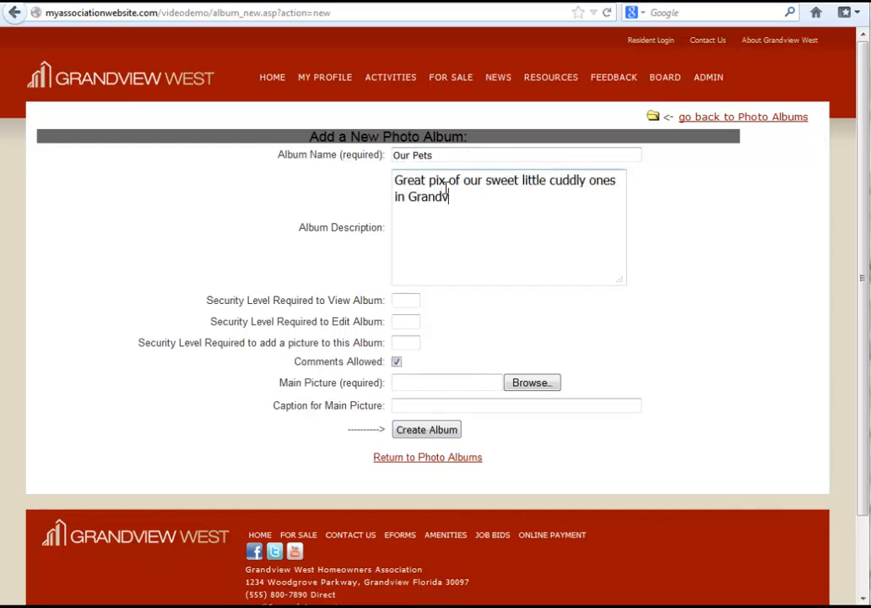
pyautogui.write('ew')
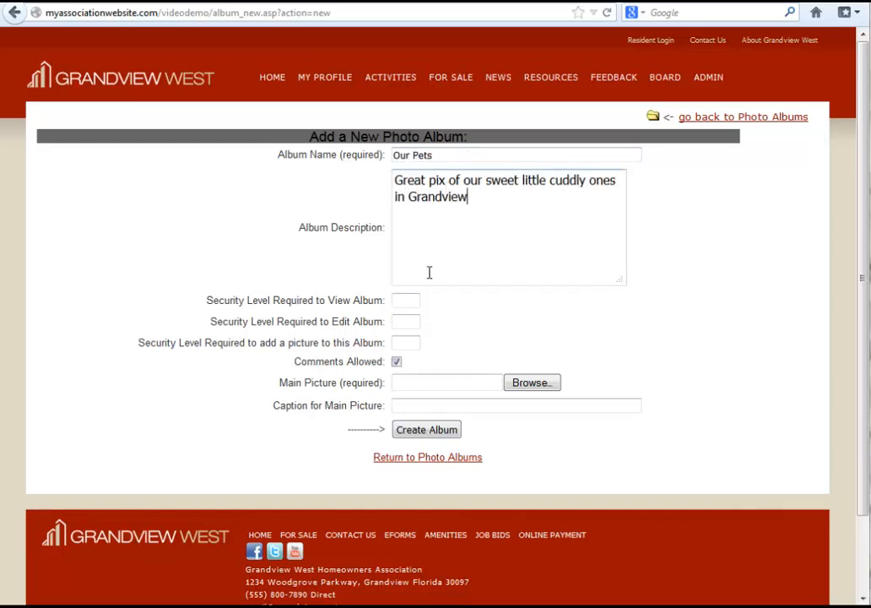
pyautogui.click(272, 77)
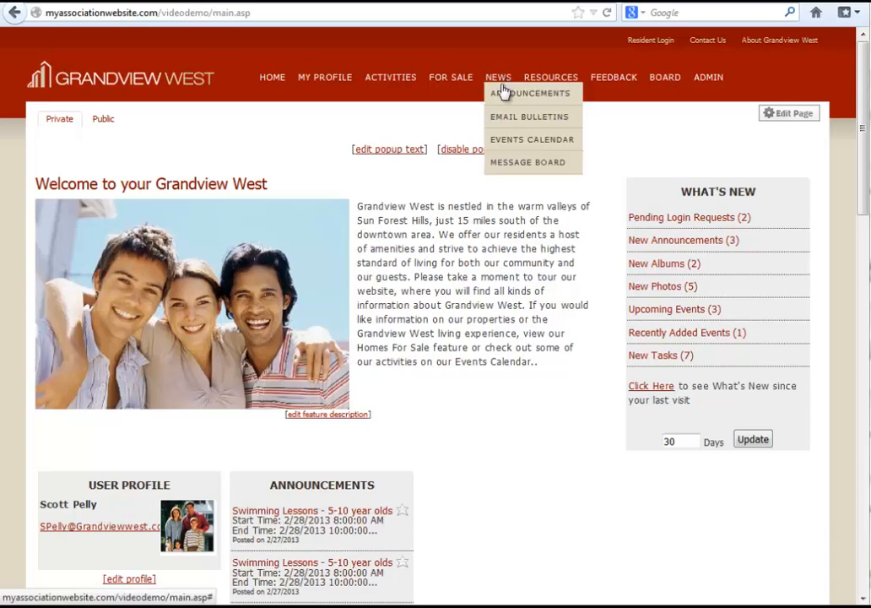
# View the Tennis Team bulletin subscriber list, then open My Profile.
pyautogui.click(529, 117)
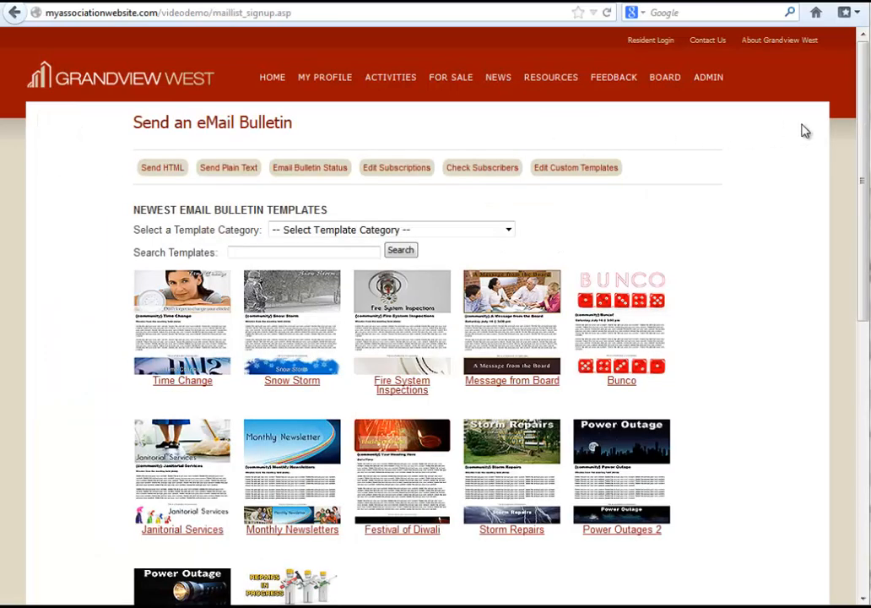
pyautogui.moveTo(768, 211)
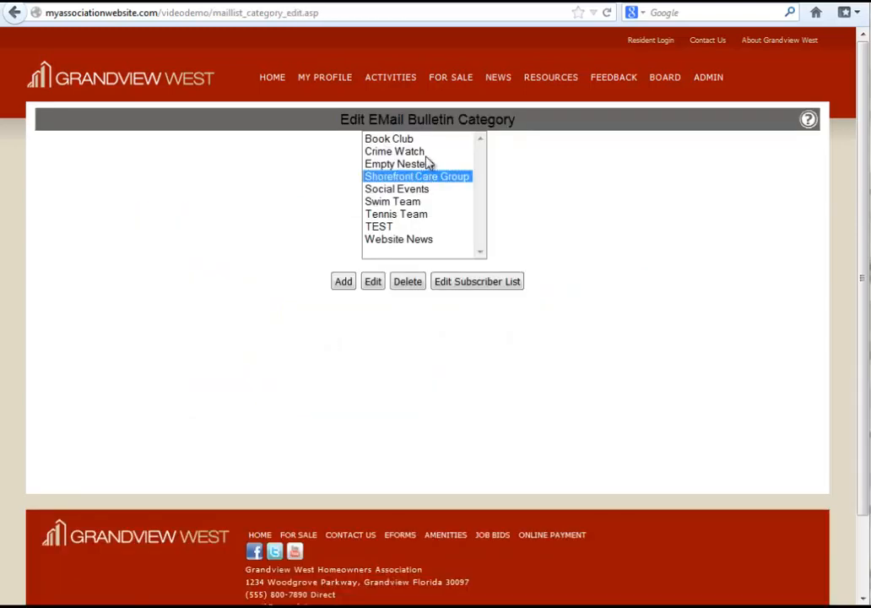
pyautogui.click(393, 201)
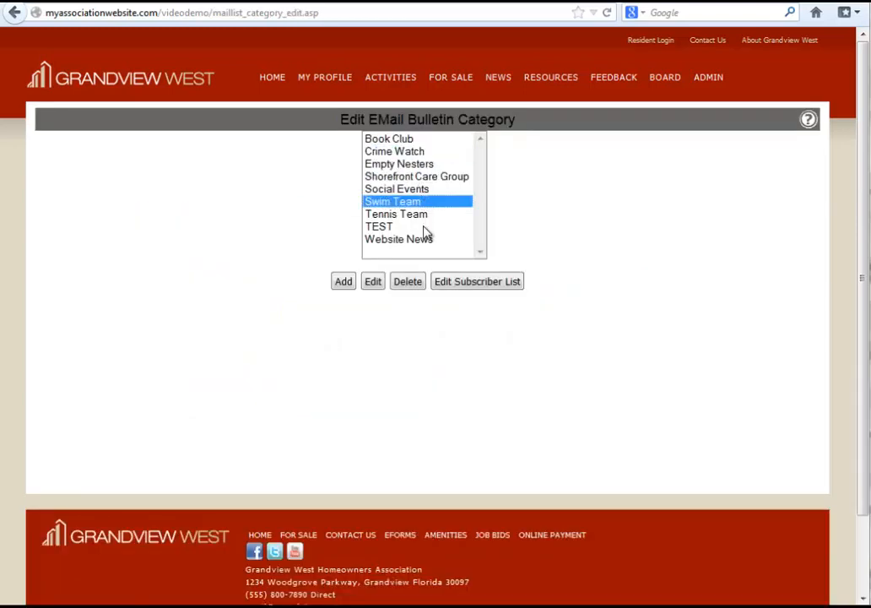
pyautogui.click(395, 213)
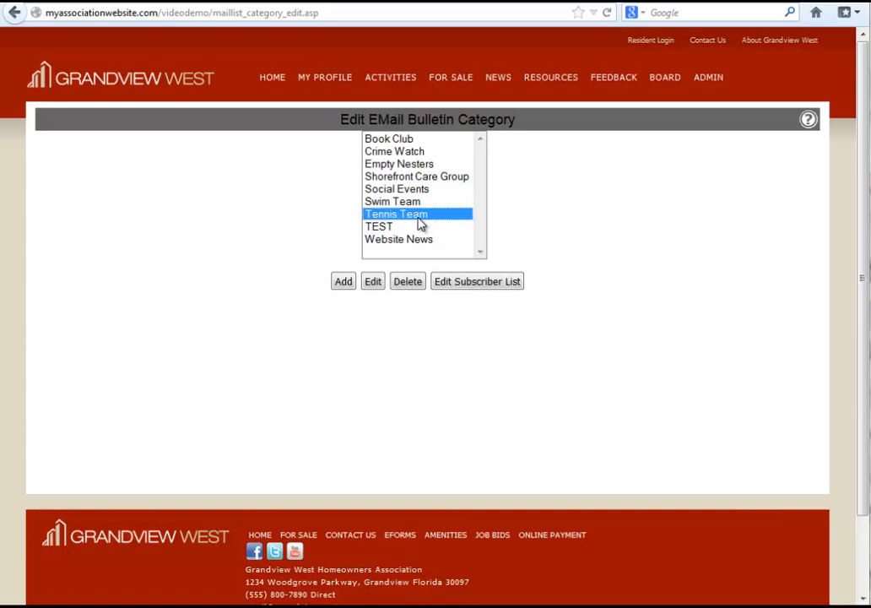
pyautogui.moveTo(424, 193)
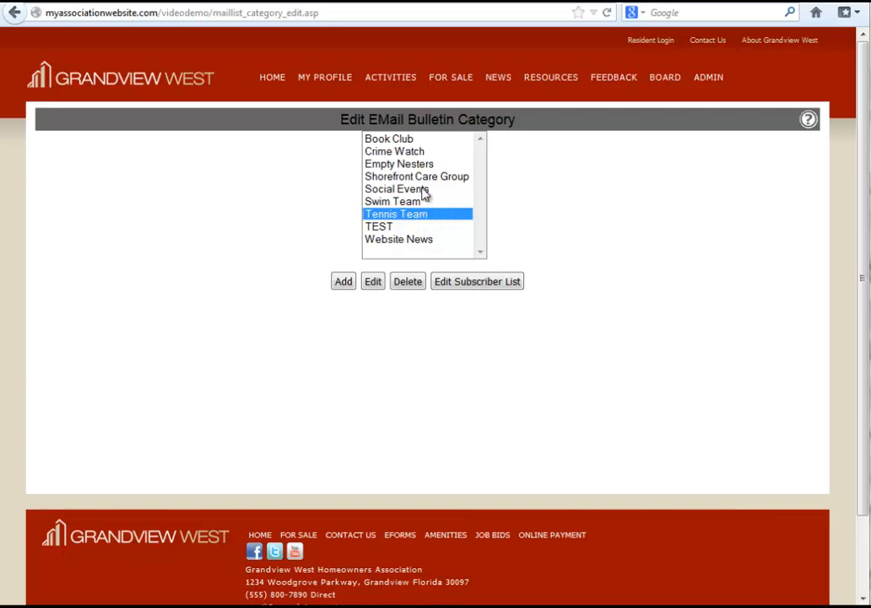
pyautogui.moveTo(407, 281)
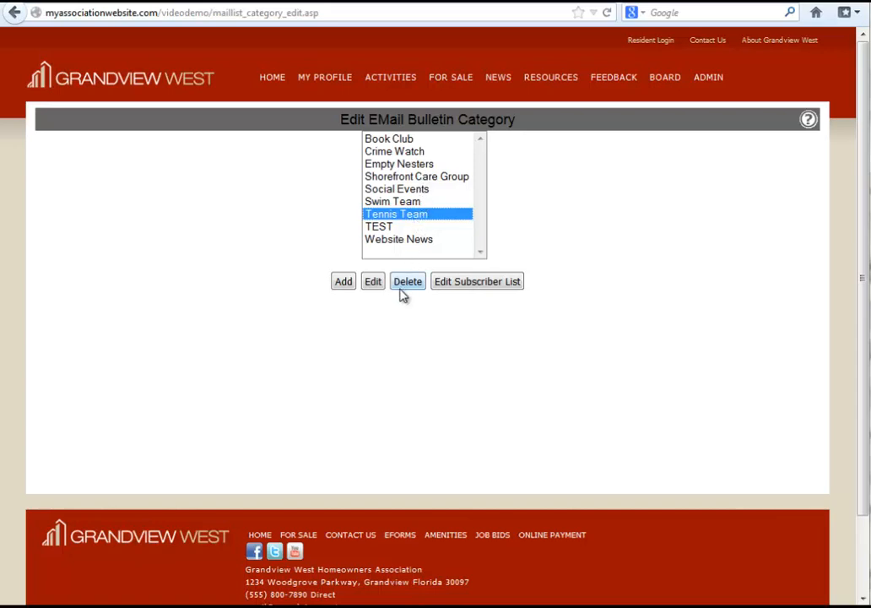
pyautogui.click(477, 281)
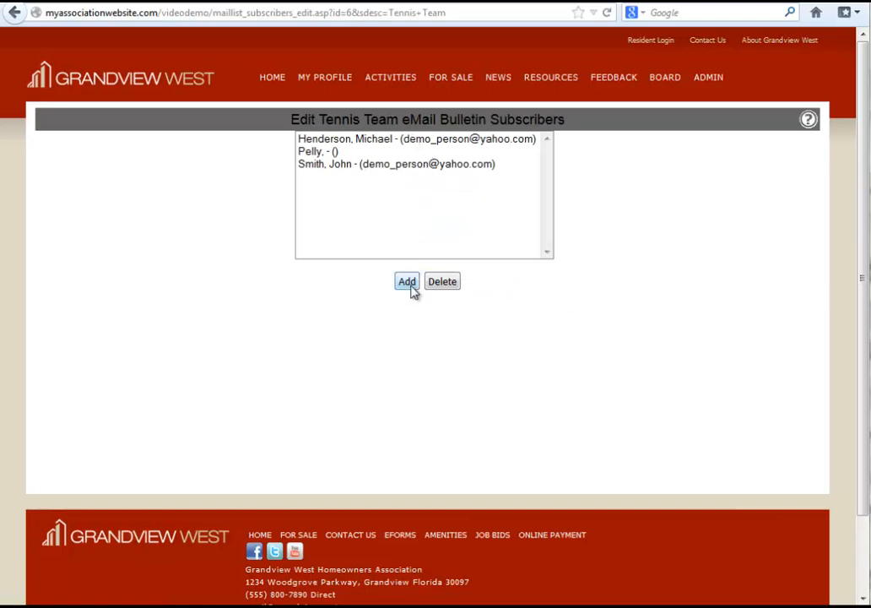
pyautogui.click(406, 281)
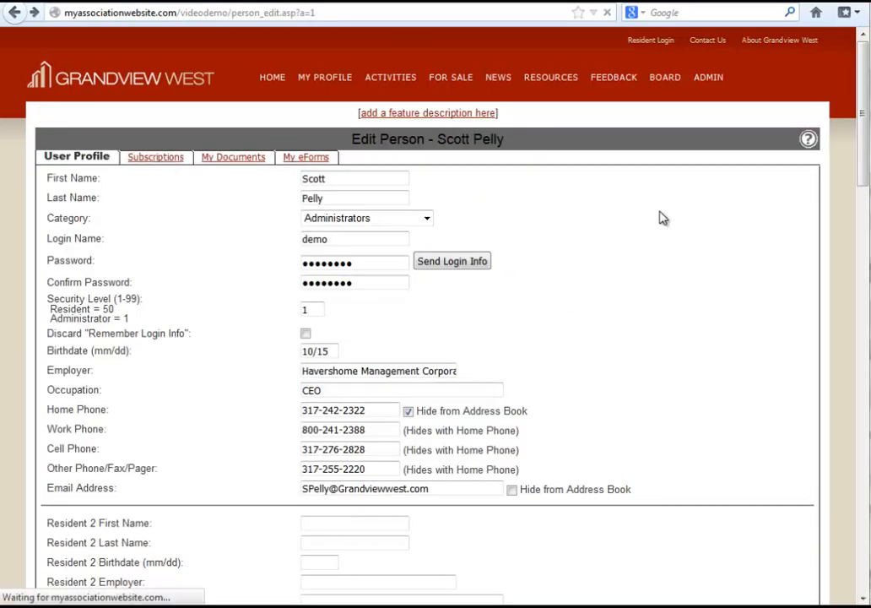
# Uncheck the Sent to ALL and Book Club bulletin subscriptions, then return home via Email Bulletins.
pyautogui.click(155, 157)
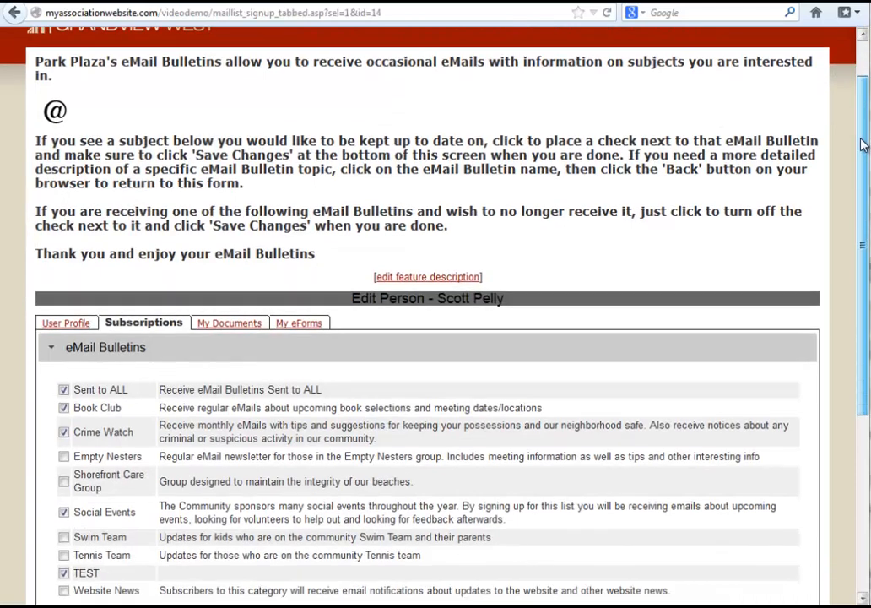
pyautogui.scroll(-3)
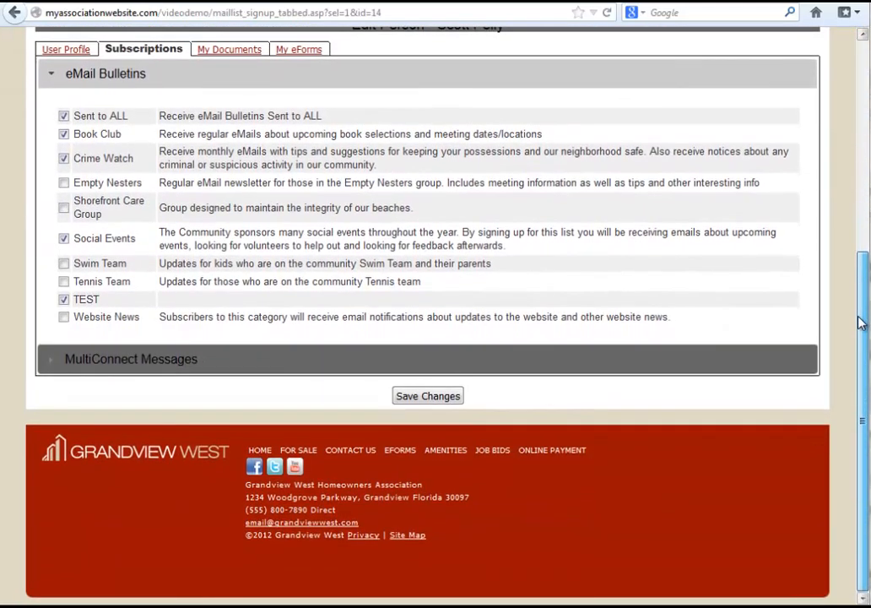
pyautogui.click(64, 133)
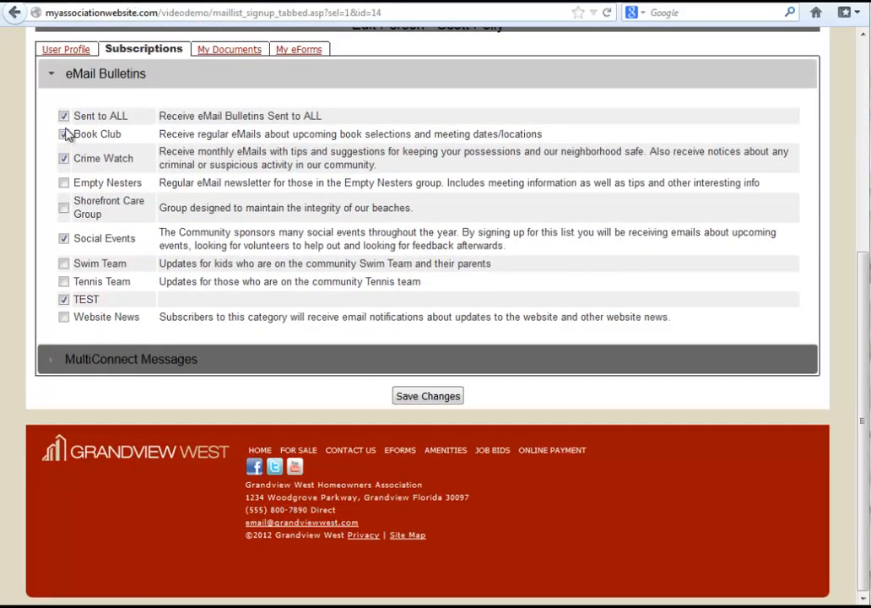
pyautogui.click(63, 134)
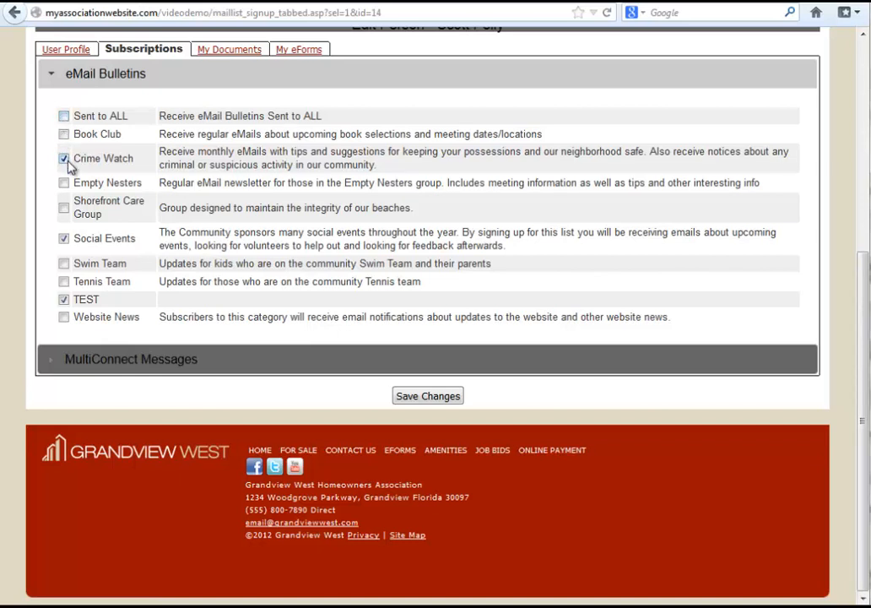
pyautogui.click(63, 183)
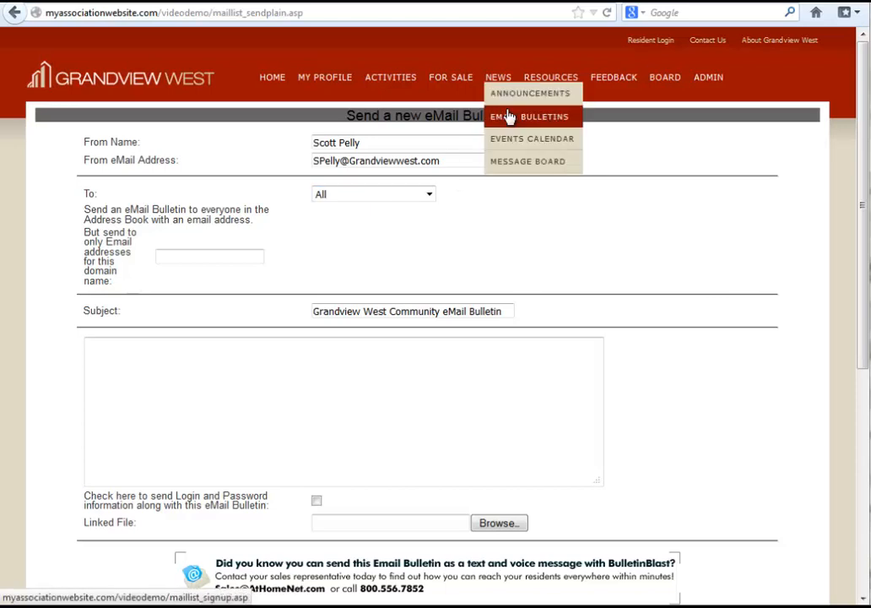
pyautogui.click(530, 117)
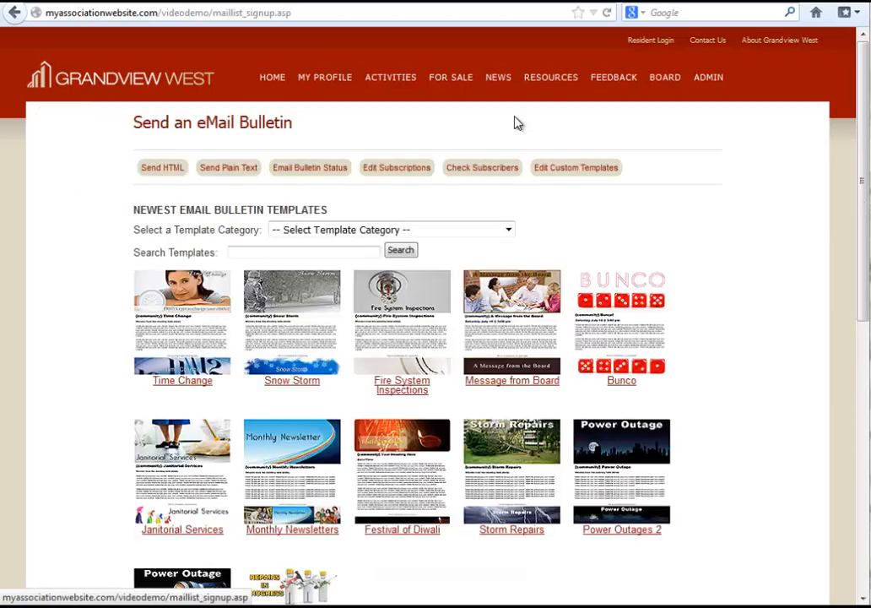
pyautogui.click(273, 77)
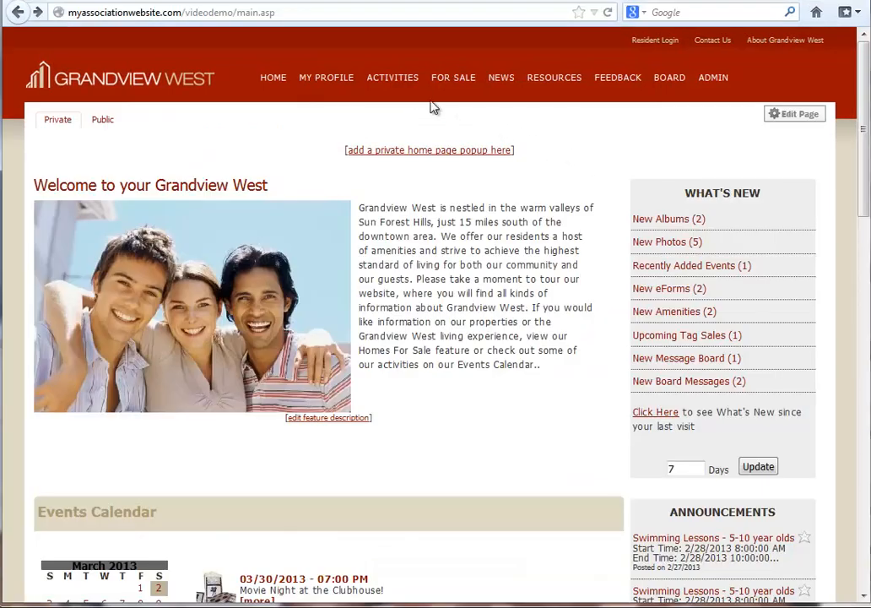
# Open Grandview West's Amenities page from the Activities menu.
pyautogui.click(393, 77)
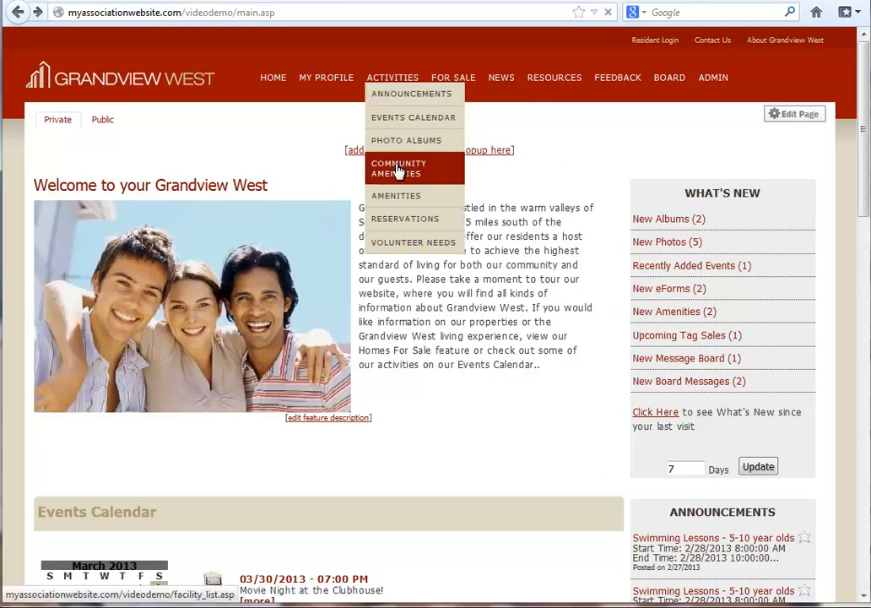
pyautogui.click(399, 168)
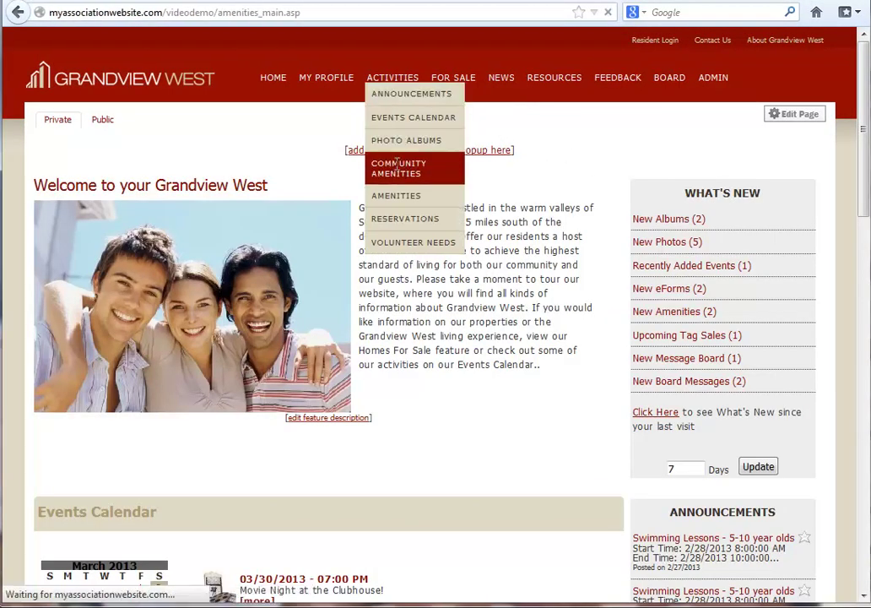
pyautogui.click(395, 195)
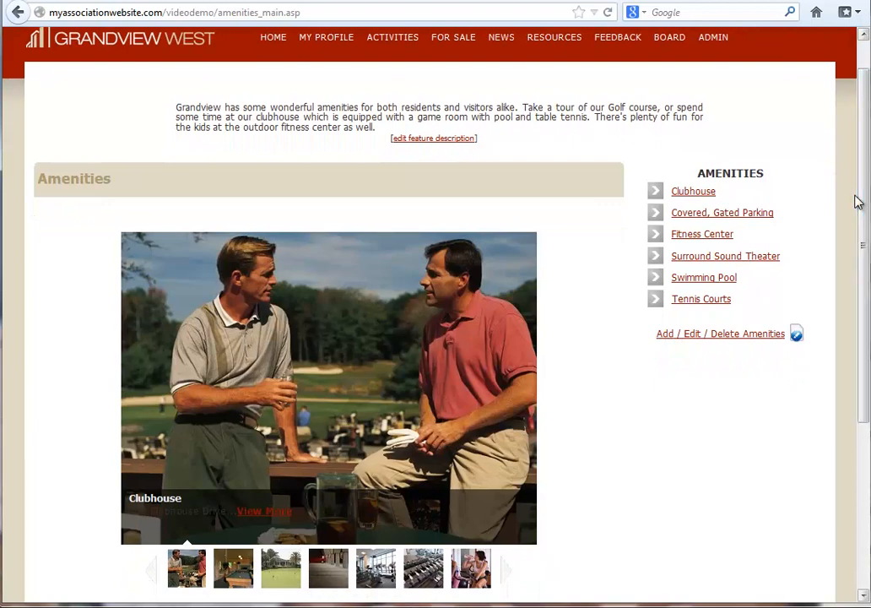
pyautogui.click(507, 569)
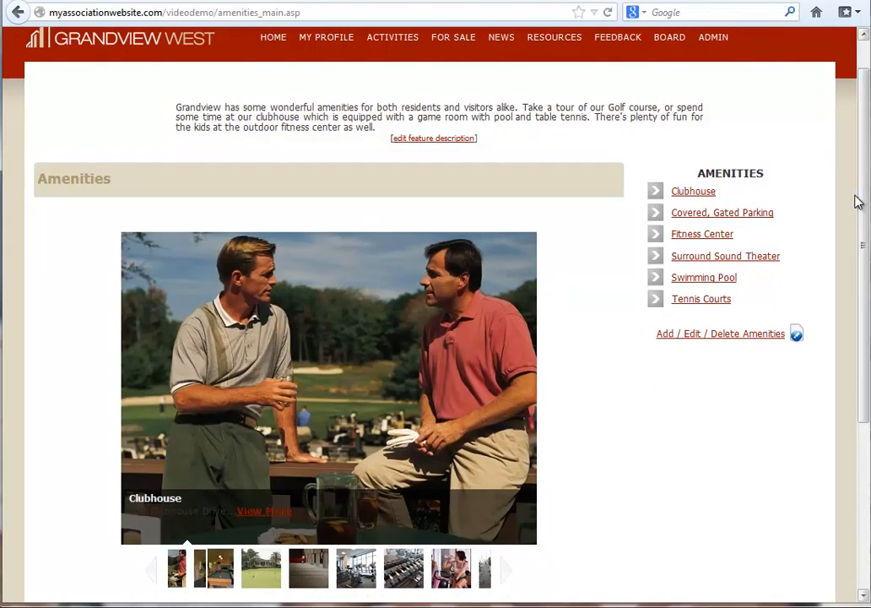
pyautogui.click(701, 234)
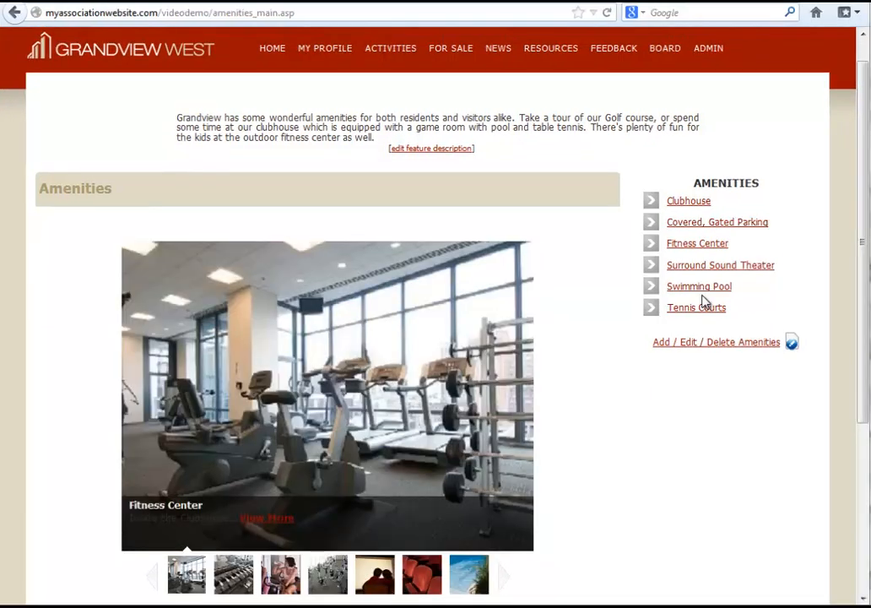
pyautogui.moveTo(689, 201)
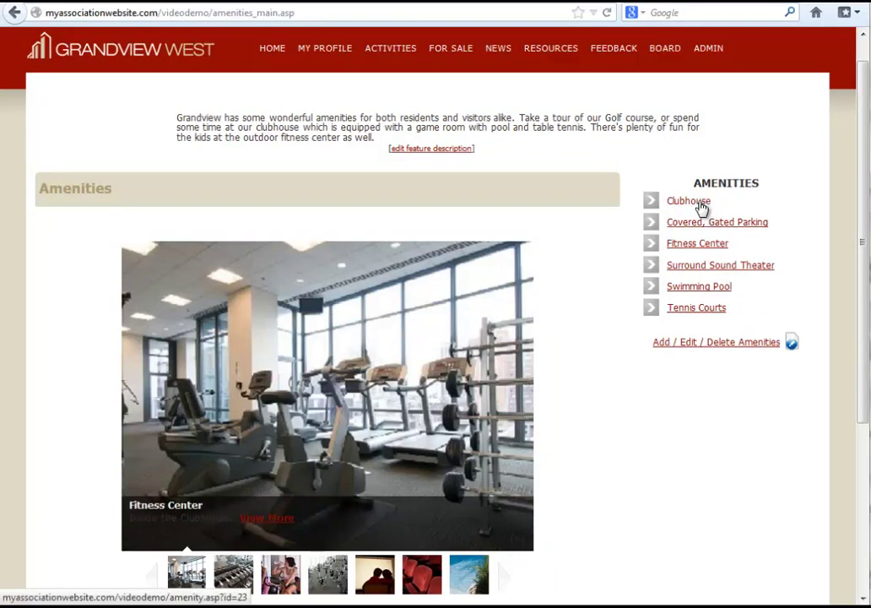
# View the Fitness Center photos, then bring up the Tennis Courts amenity.
pyautogui.click(698, 243)
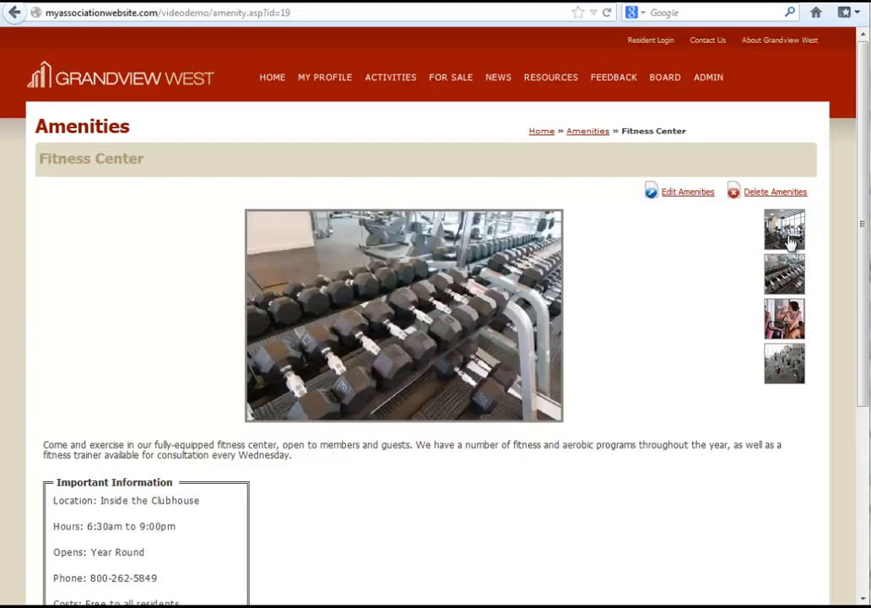
pyautogui.click(784, 228)
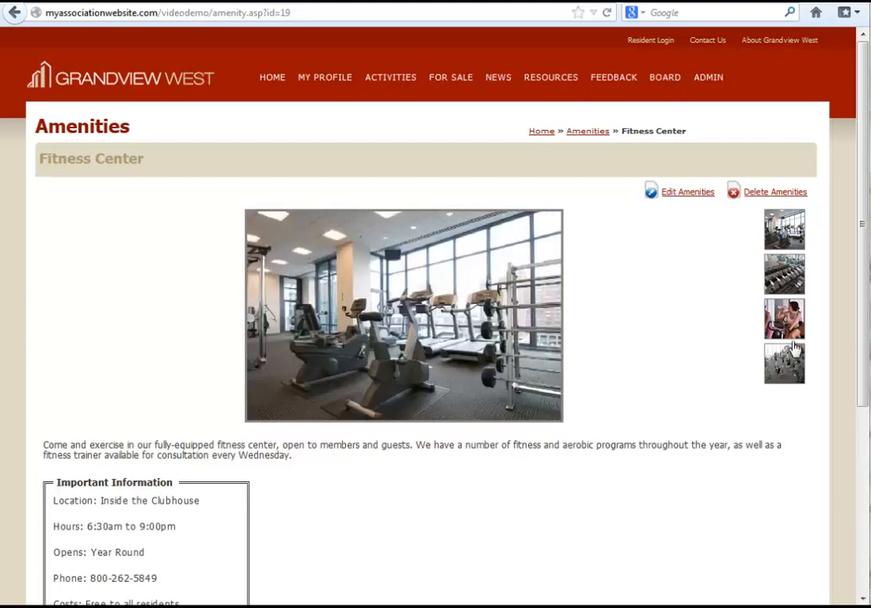
pyautogui.click(783, 362)
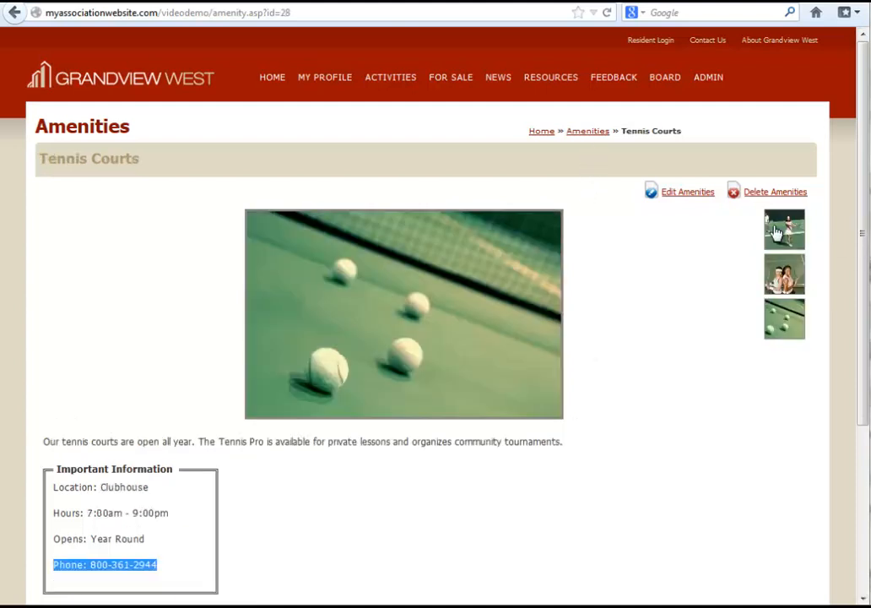
pyautogui.click(550, 77)
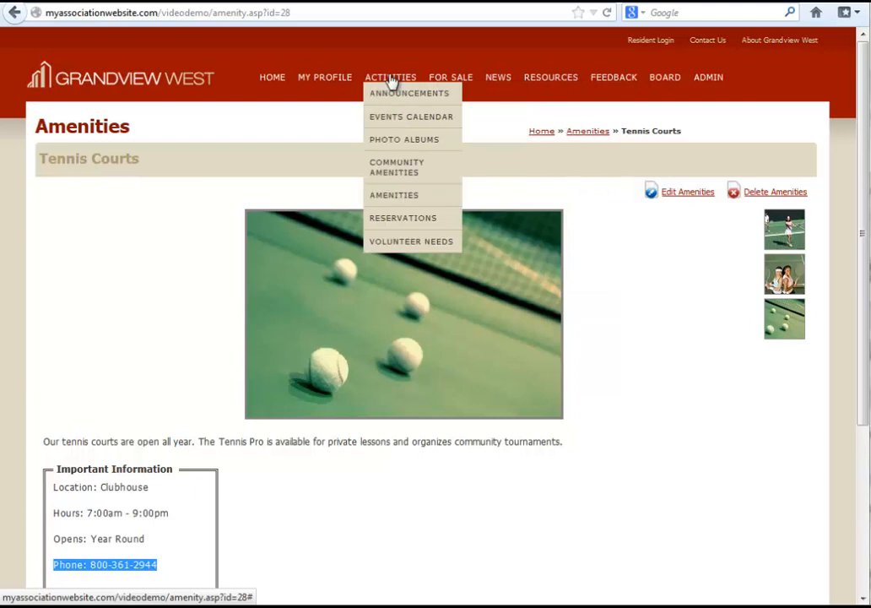
pyautogui.moveTo(403, 218)
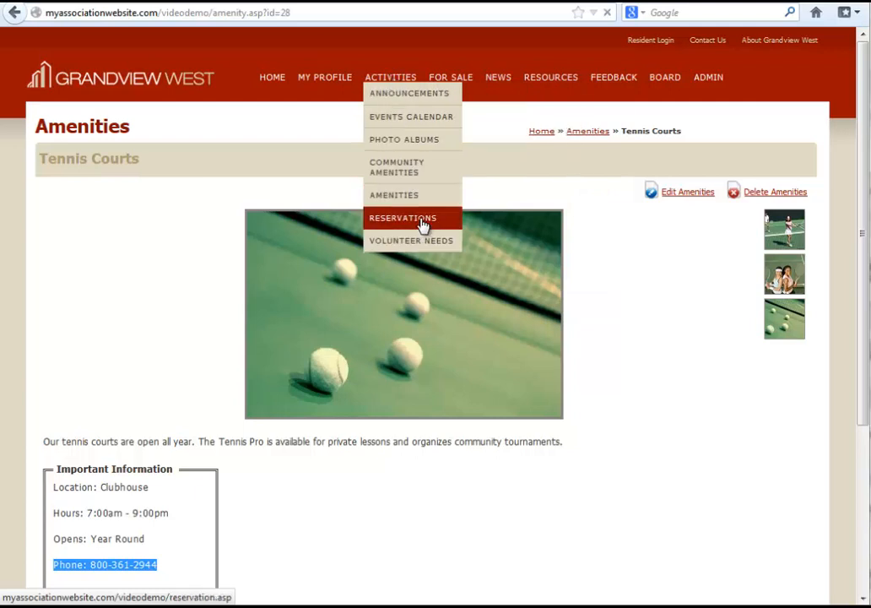
# Reserve the Swimming Pool for a party of 3 on 3/13/2013, 12–2 PM.
pyautogui.click(402, 218)
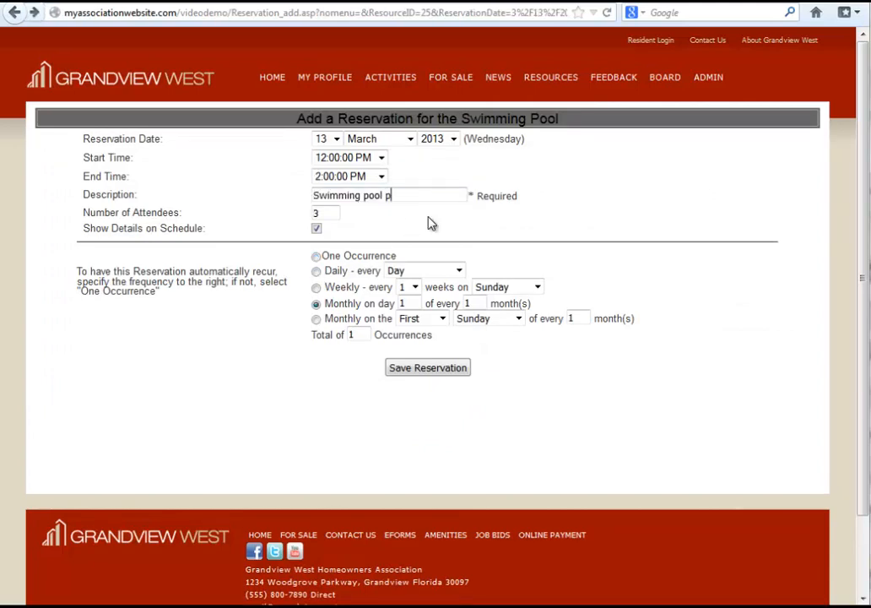
pyautogui.write('arty')
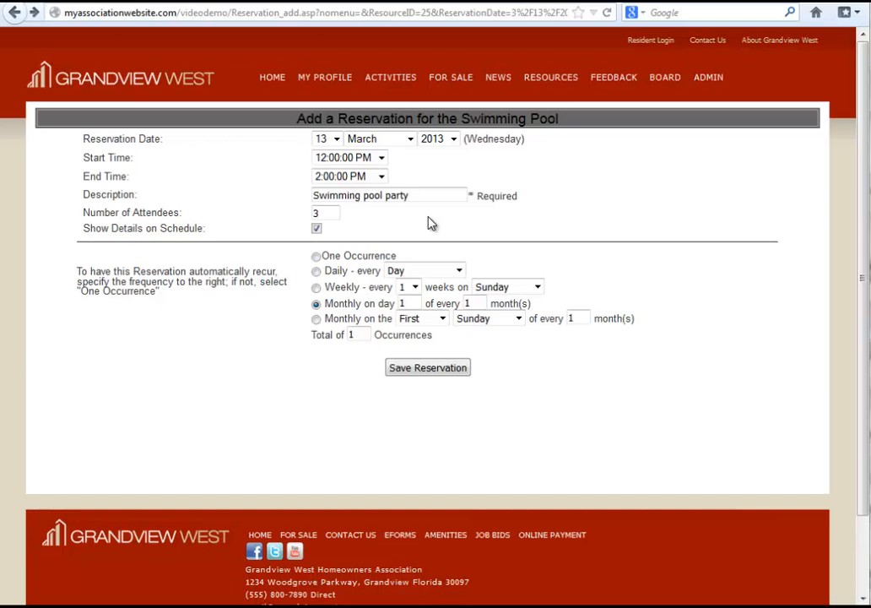
pyautogui.click(427, 367)
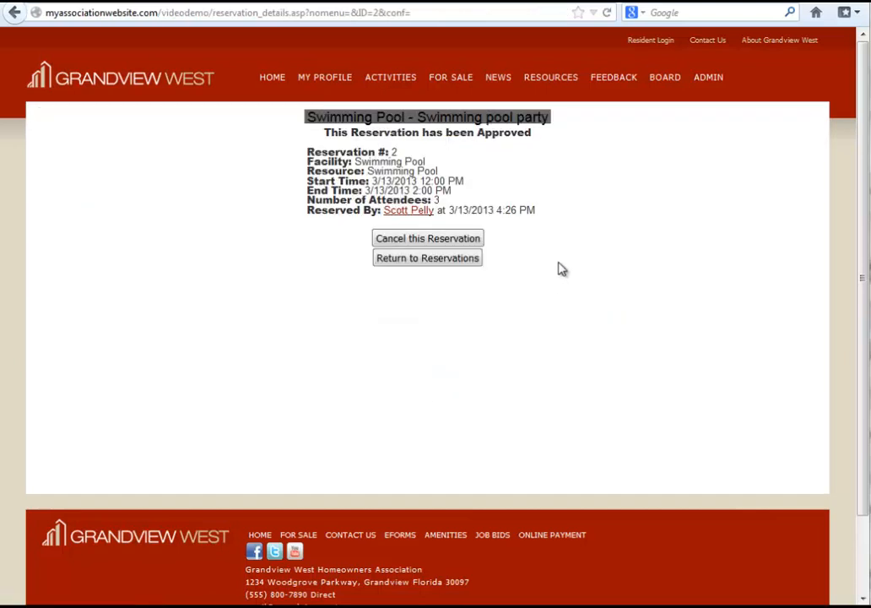
pyautogui.moveTo(427, 257)
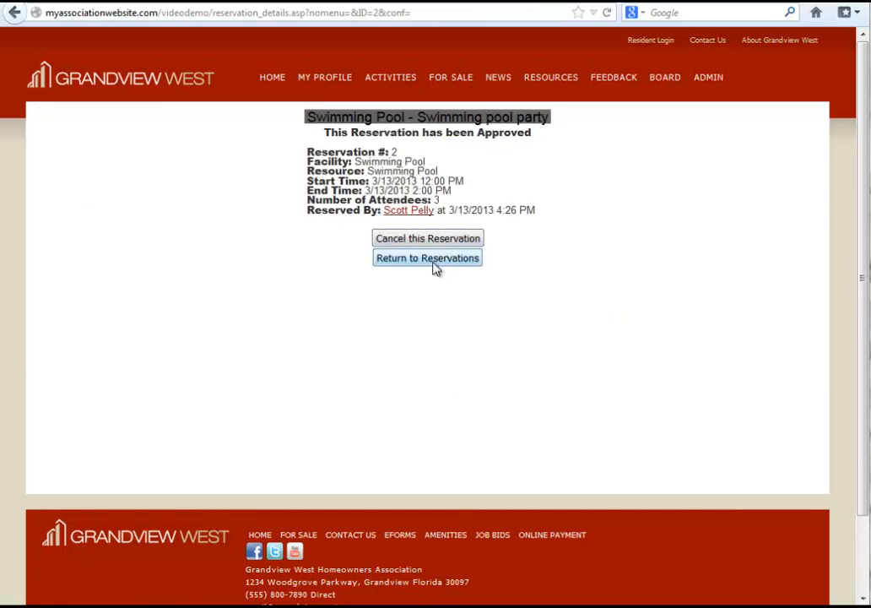
pyautogui.click(427, 257)
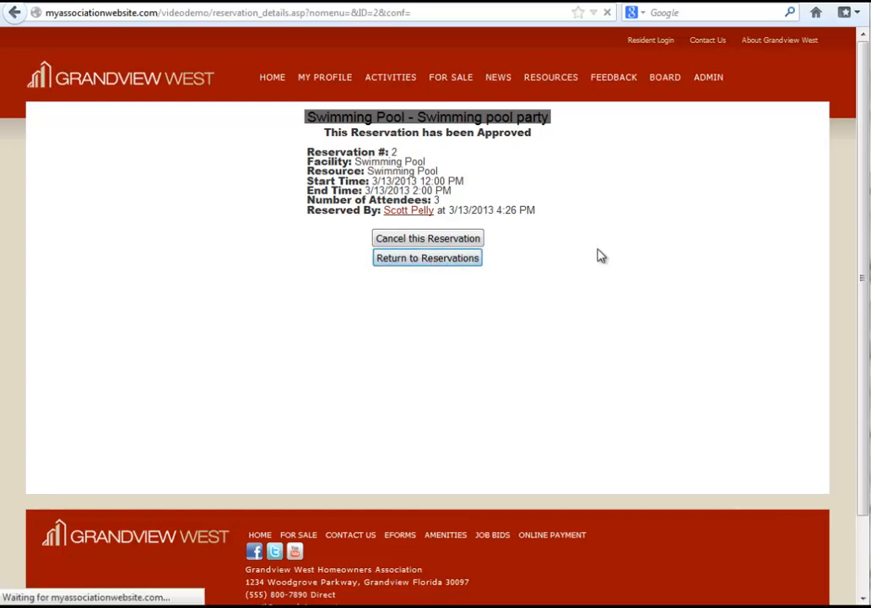
pyautogui.click(426, 257)
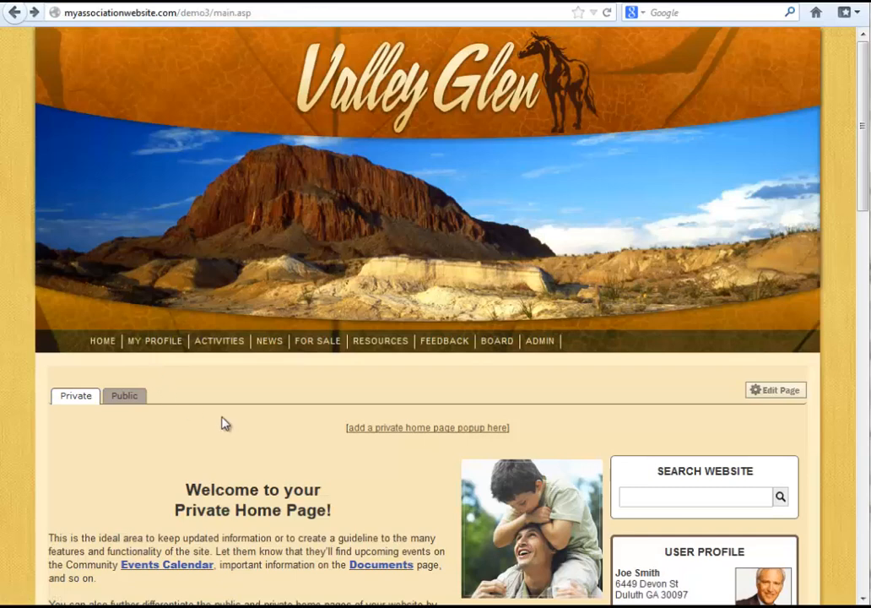
pyautogui.moveTo(154, 340)
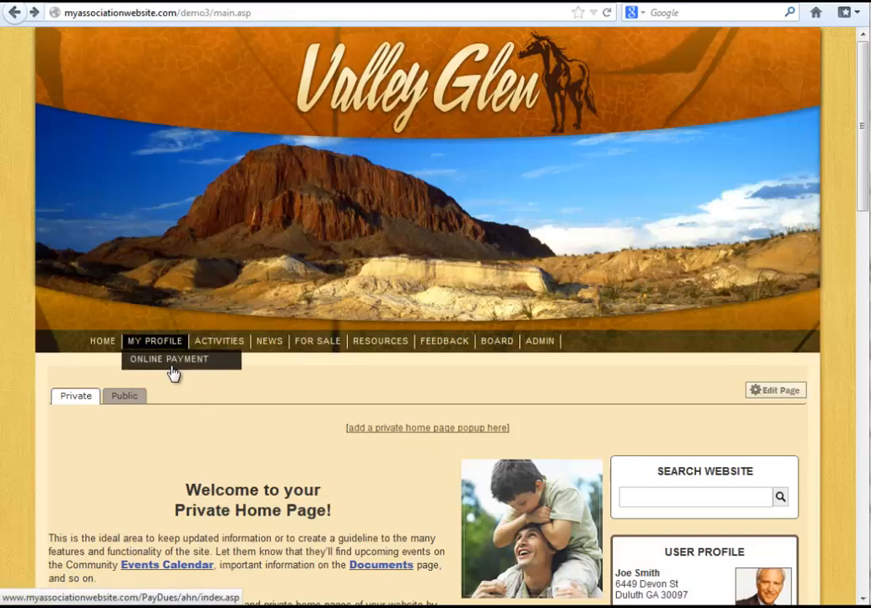
# Step through the online dues payment and confirm the $864.95 payment.
pyautogui.click(169, 359)
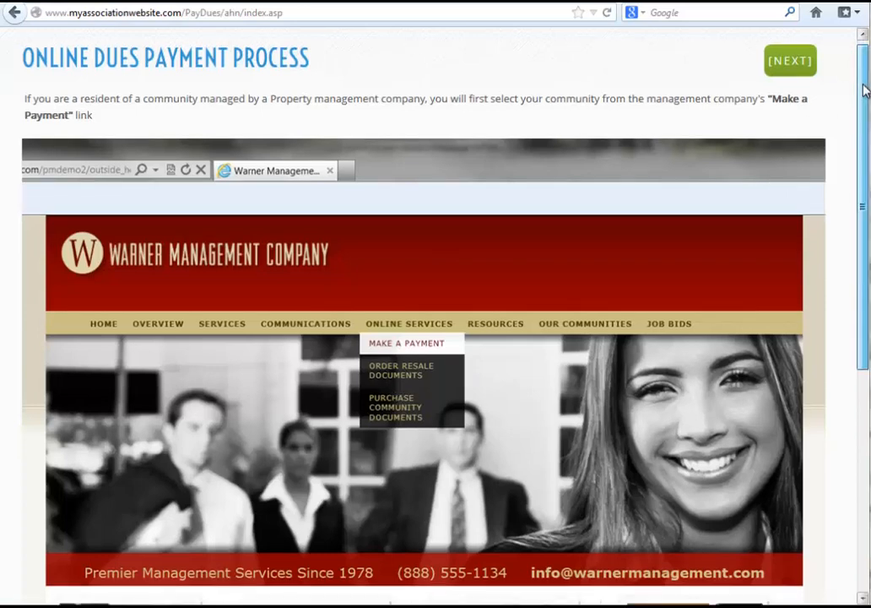
pyautogui.scroll(-3)
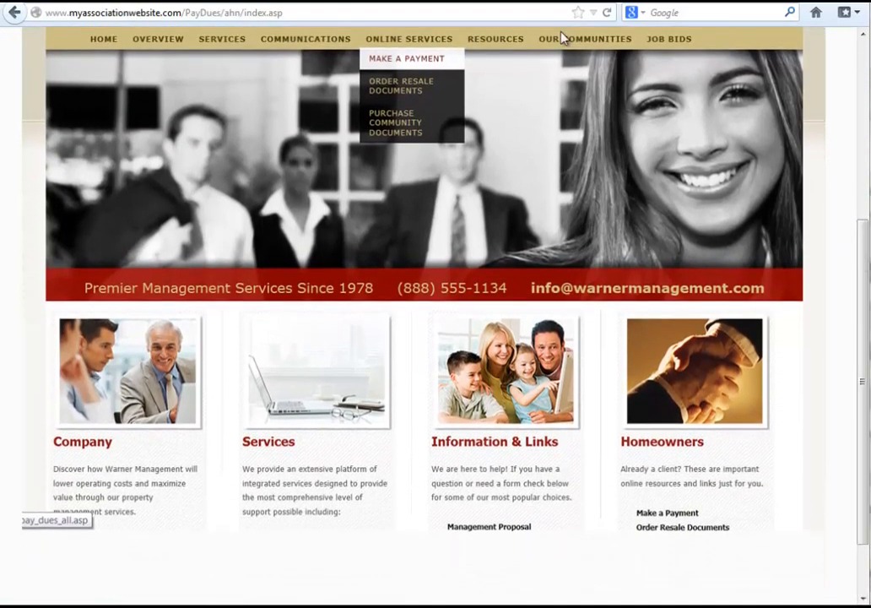
pyautogui.click(406, 58)
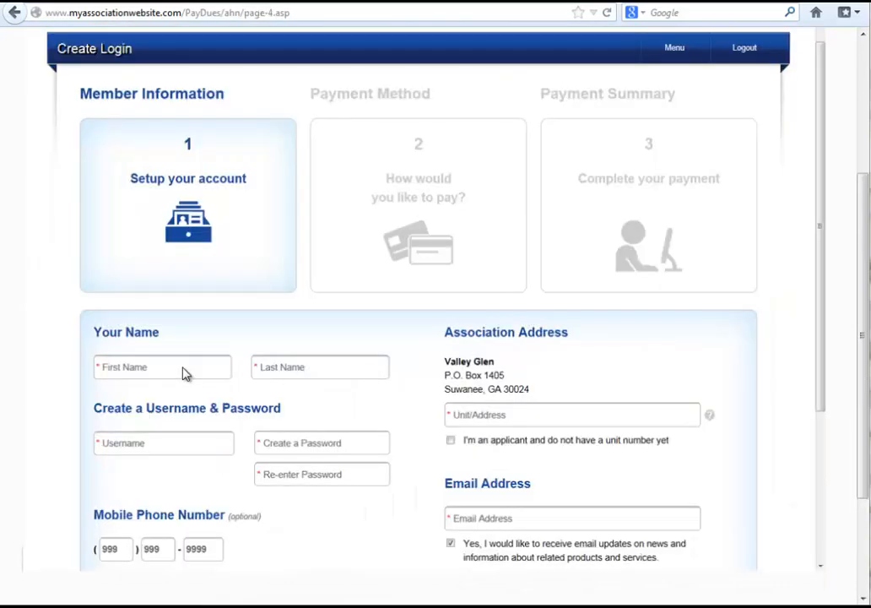
pyautogui.moveTo(402, 389)
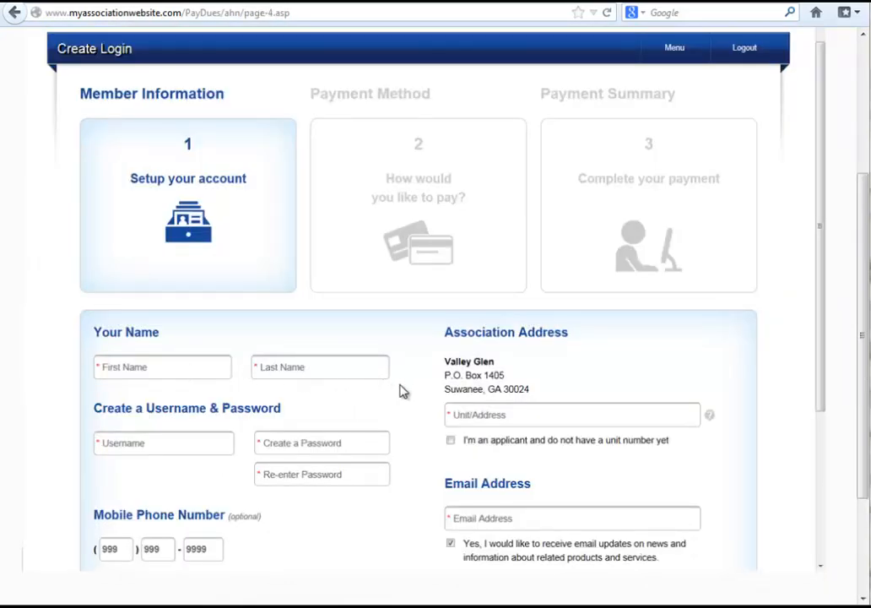
pyautogui.moveTo(776, 420)
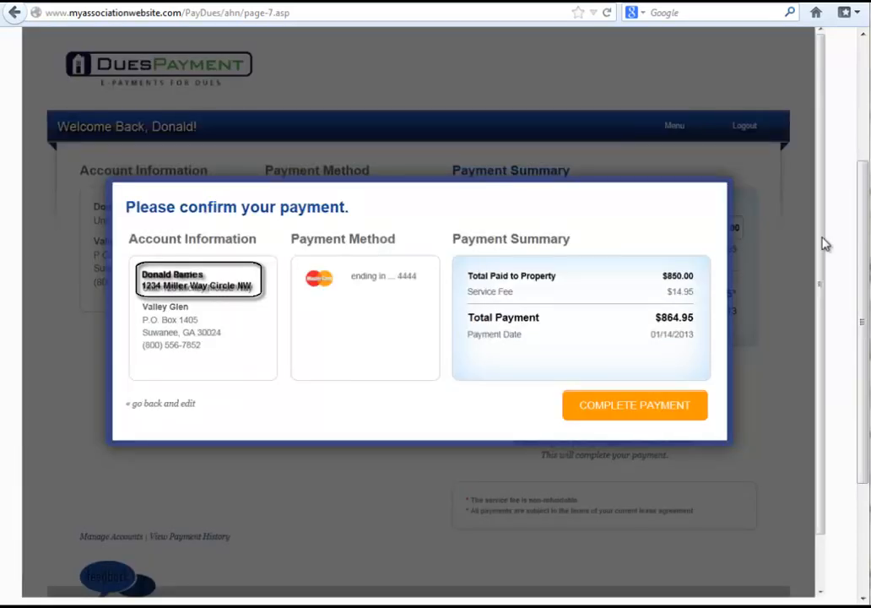
pyautogui.moveTo(324, 283)
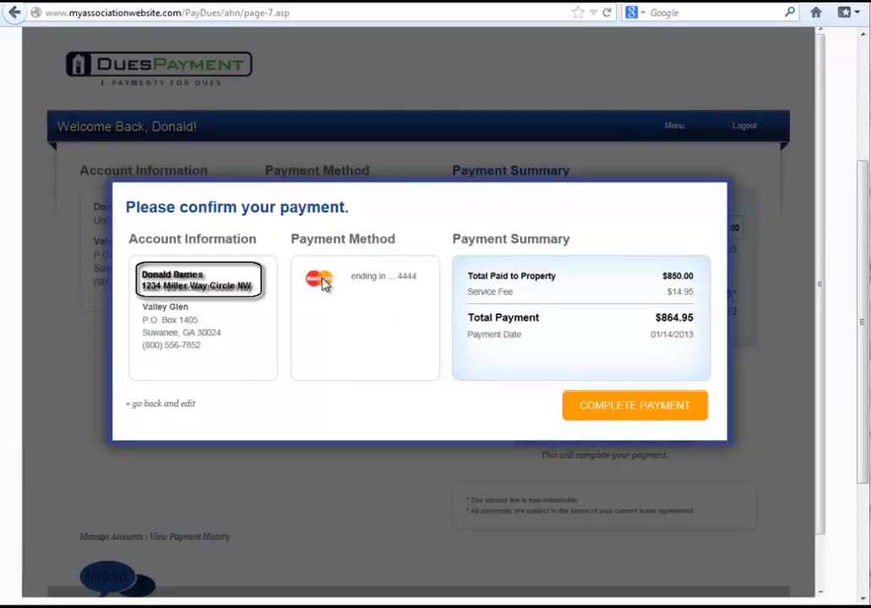
pyautogui.moveTo(325, 296)
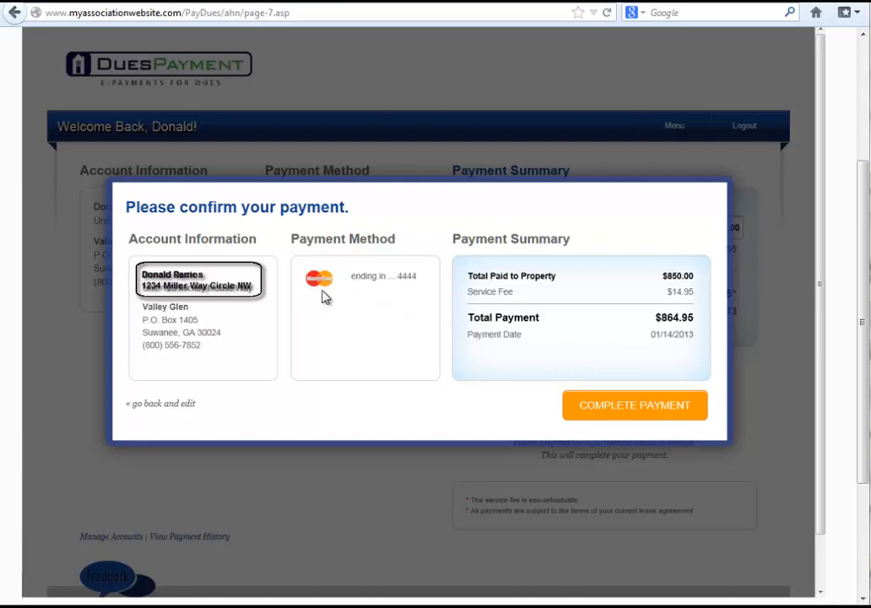
pyautogui.moveTo(641, 409)
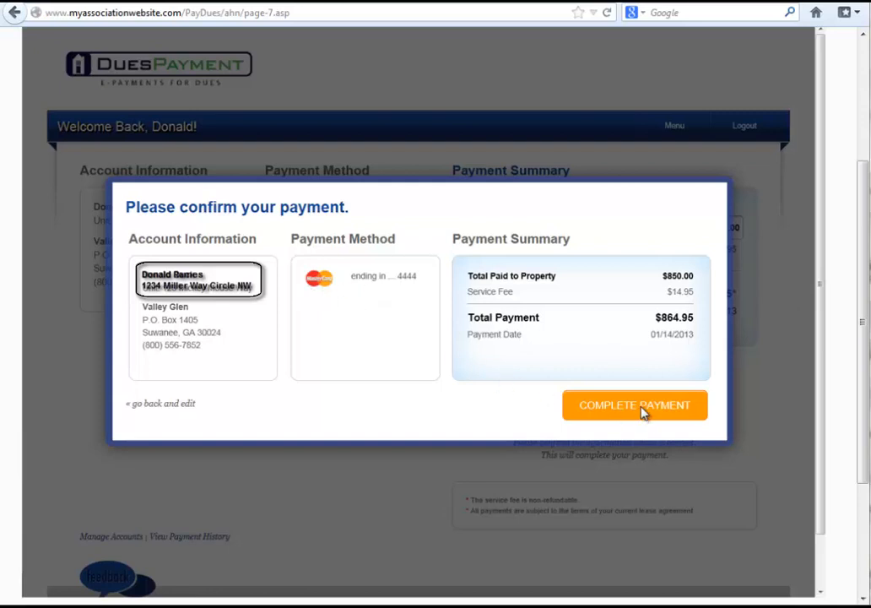
pyautogui.click(635, 405)
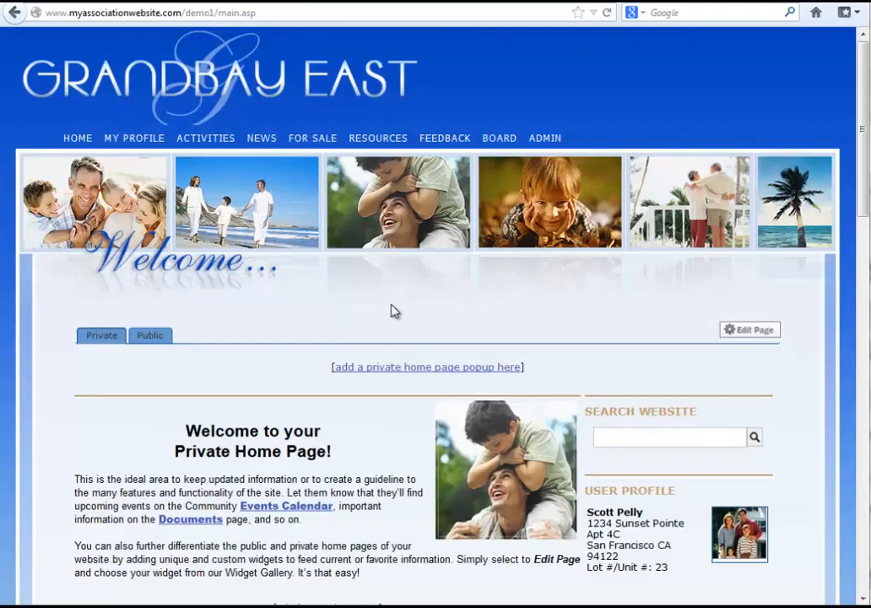
# Open the Classifieds listings from the for-sale section and scroll through the ads.
pyautogui.click(312, 137)
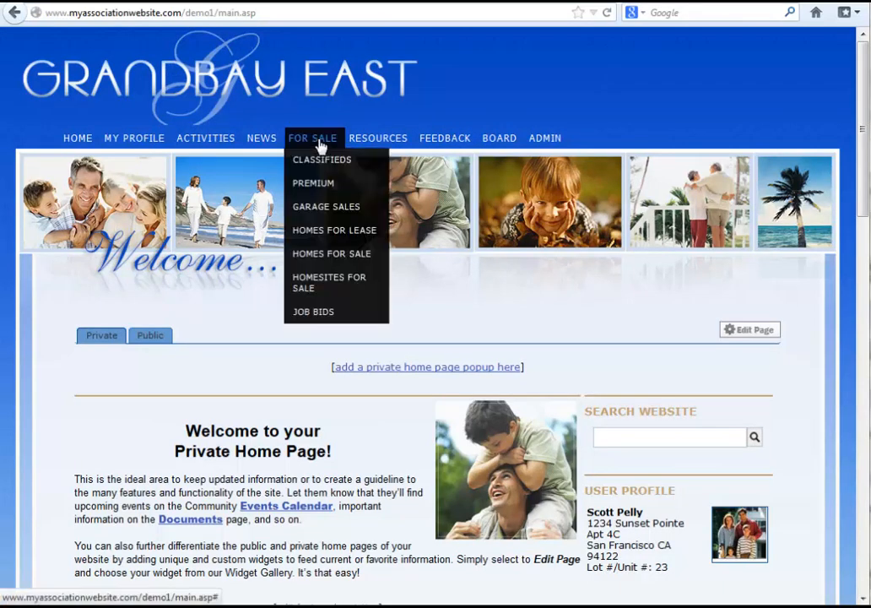
pyautogui.moveTo(322, 159)
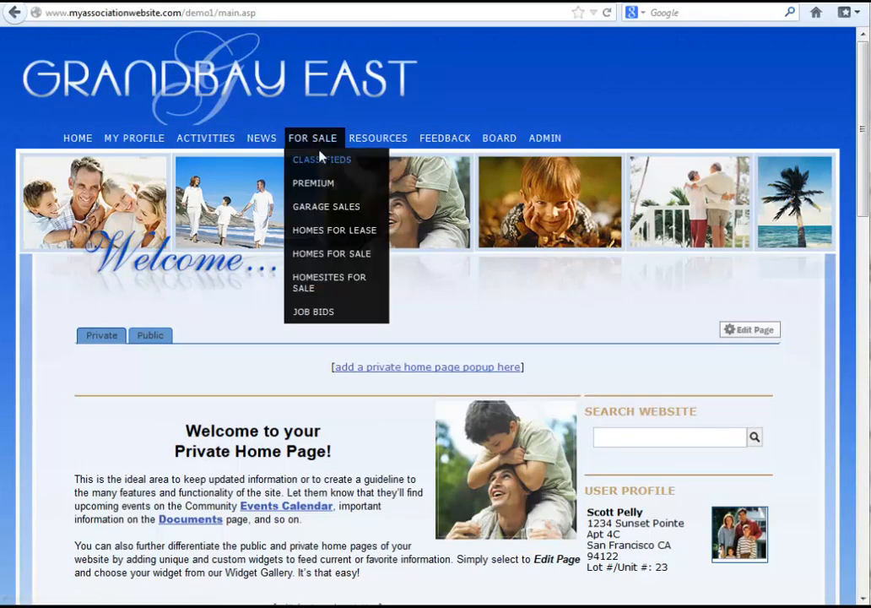
pyautogui.click(322, 160)
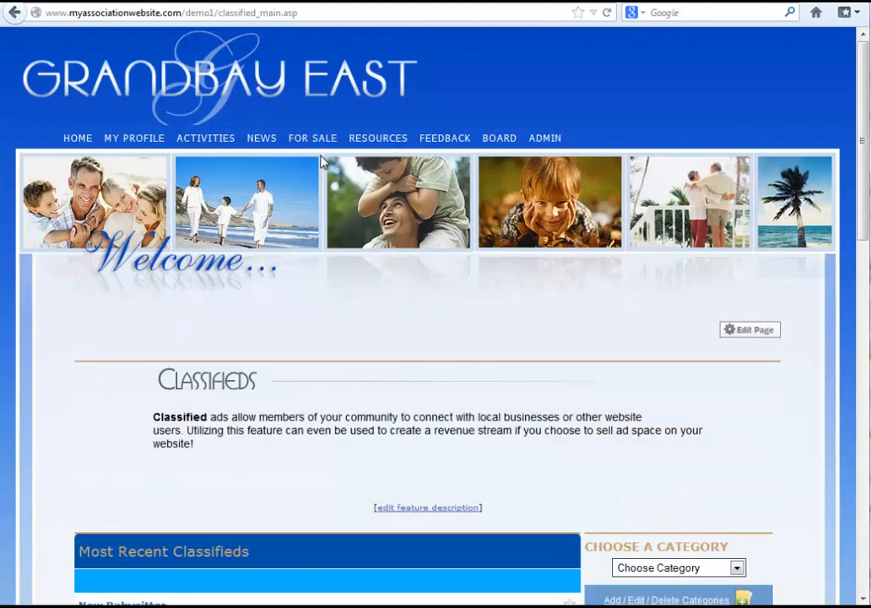
pyautogui.scroll(-3)
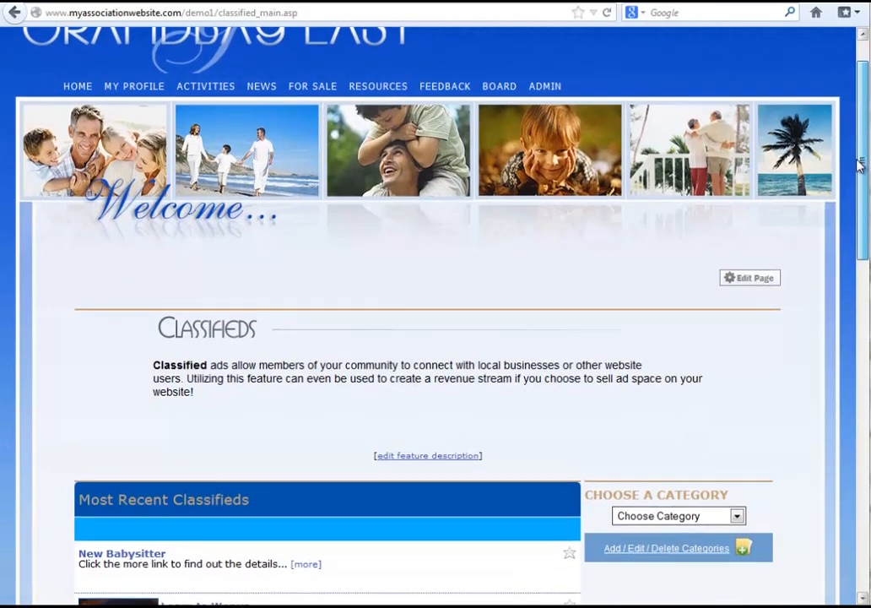
pyautogui.scroll(-3)
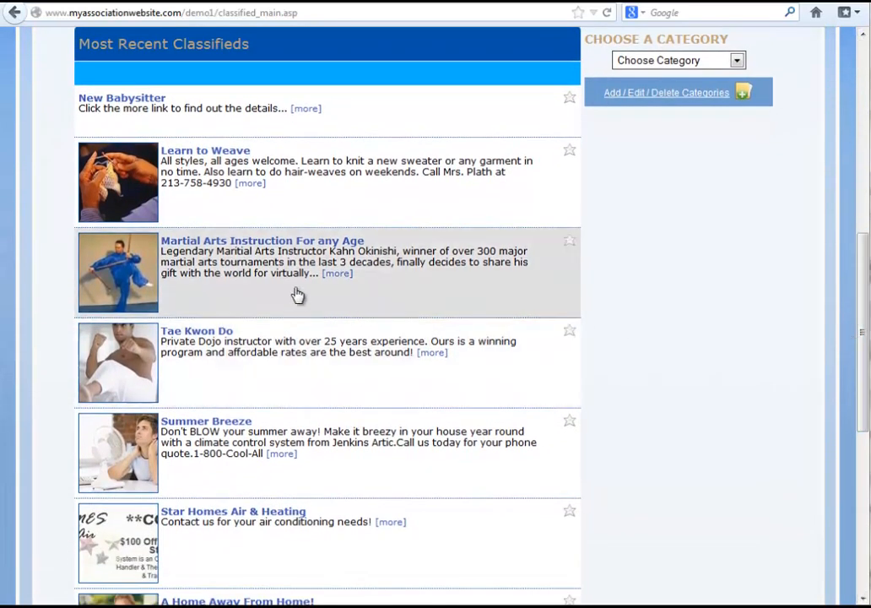
pyautogui.moveTo(354, 490)
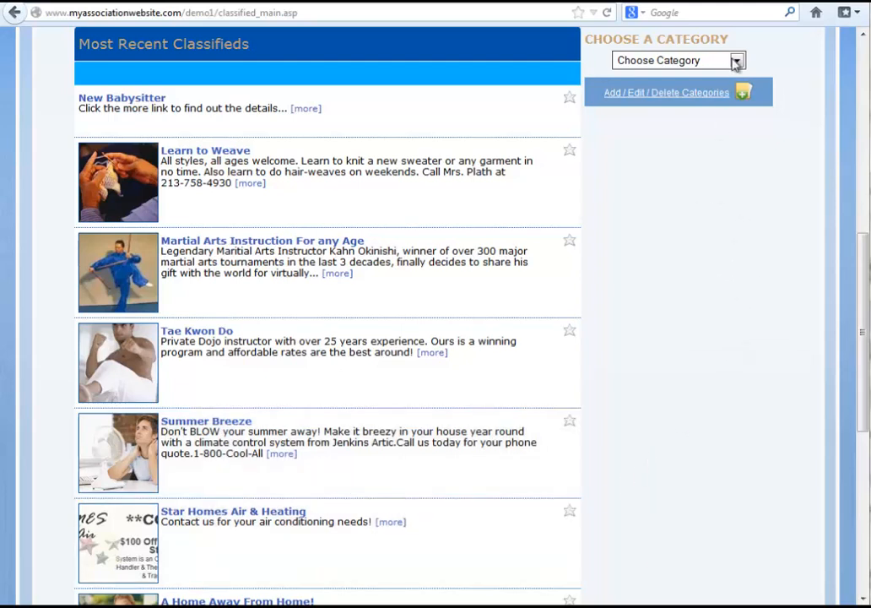
# Switch to the Babysitting classifieds category and scroll through its listings.
pyautogui.click(735, 60)
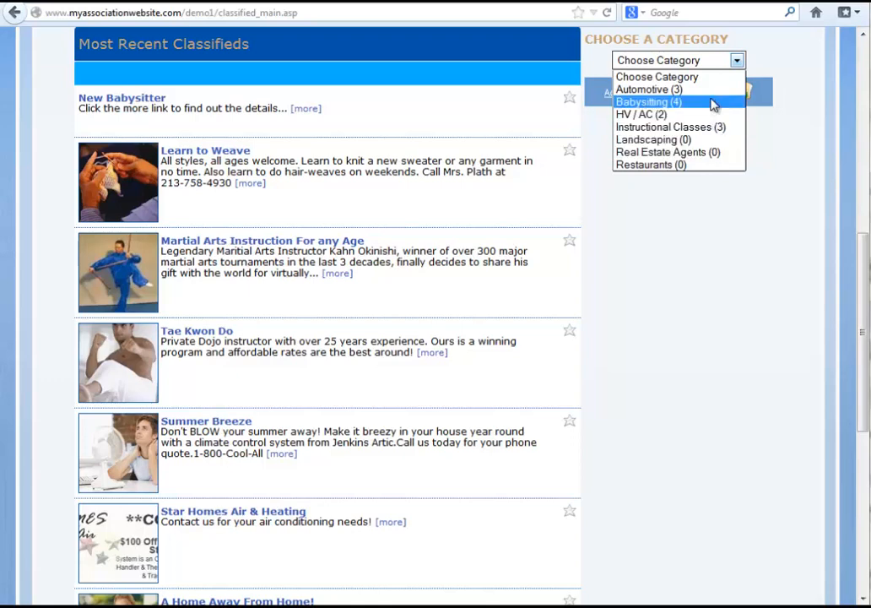
pyautogui.click(649, 89)
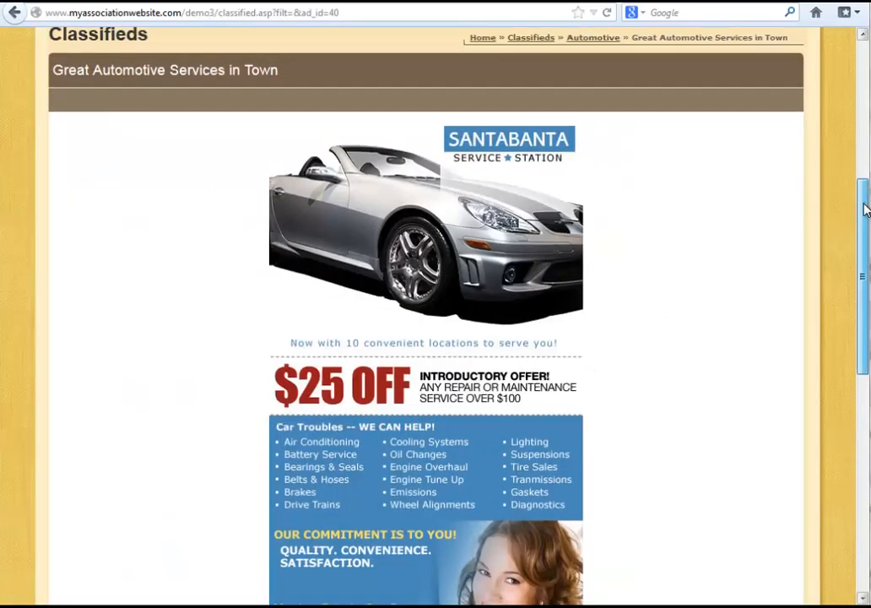
pyautogui.scroll(-3)
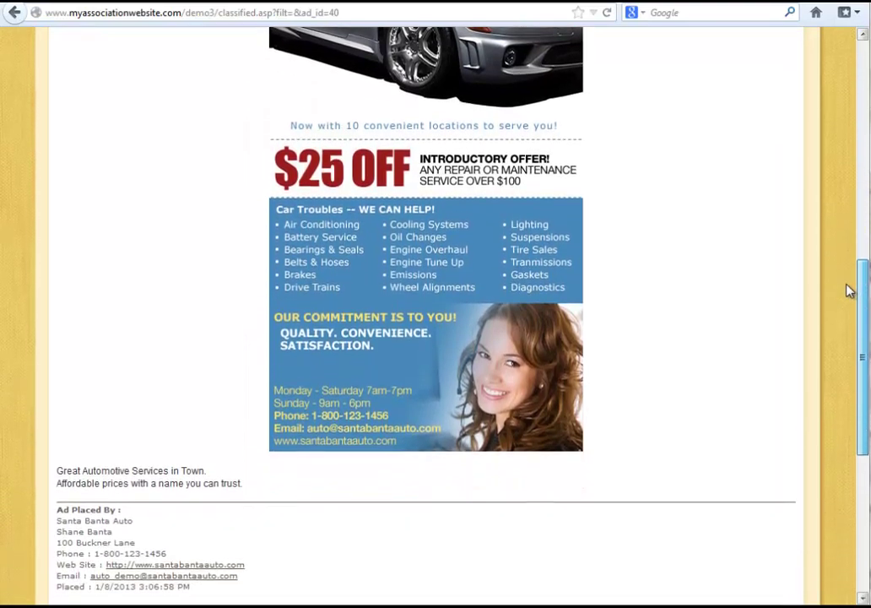
pyautogui.scroll(-3)
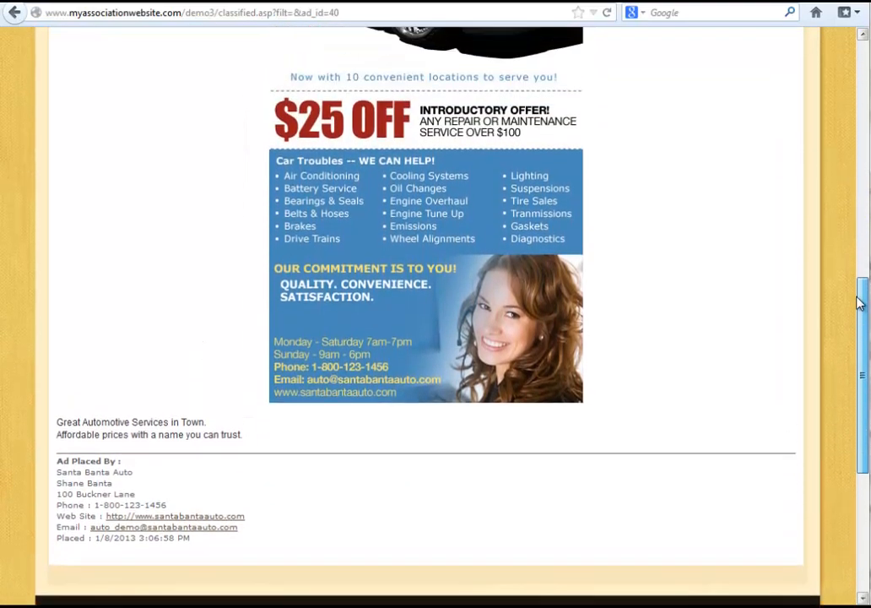
pyautogui.scroll(3)
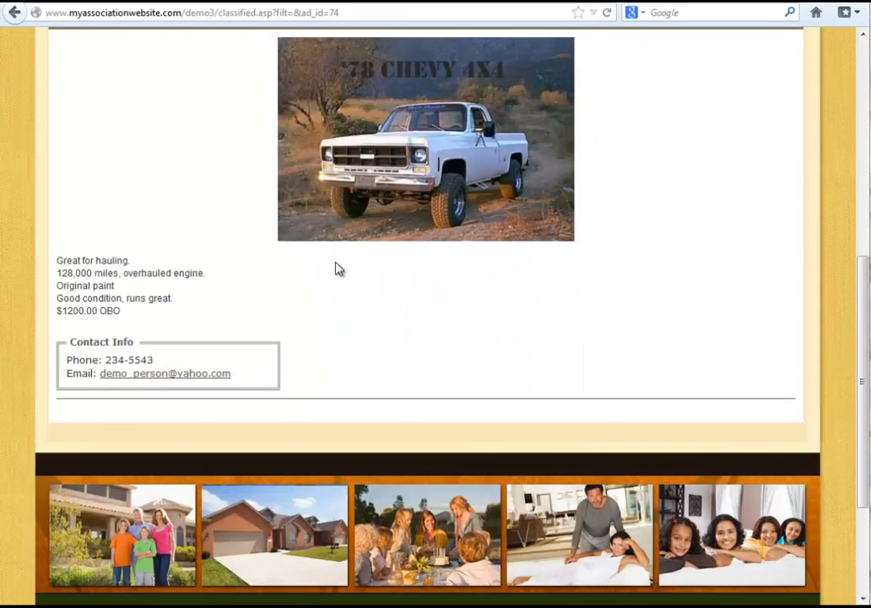
pyautogui.moveTo(273, 285)
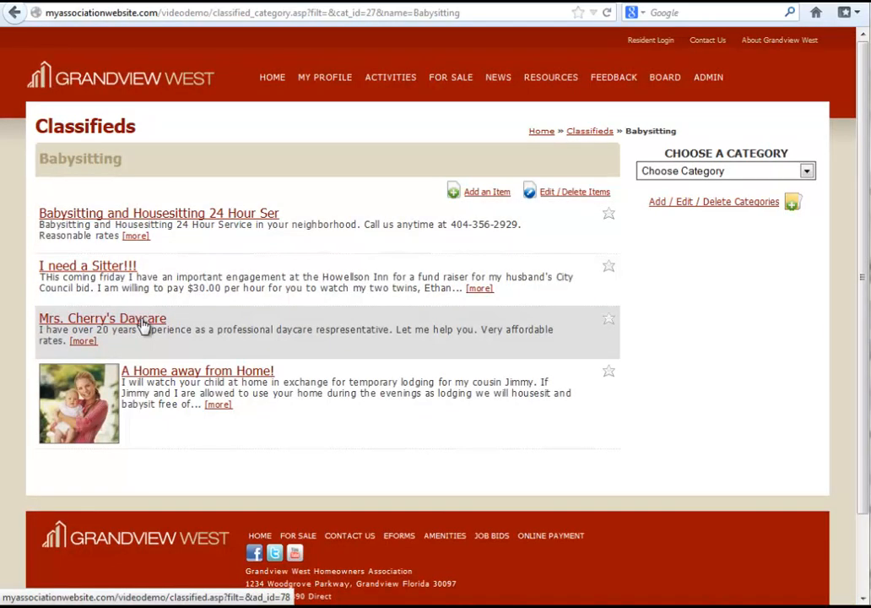
# Save a new classified category named 'Kids Businesses', then return to the home page.
pyautogui.click(713, 201)
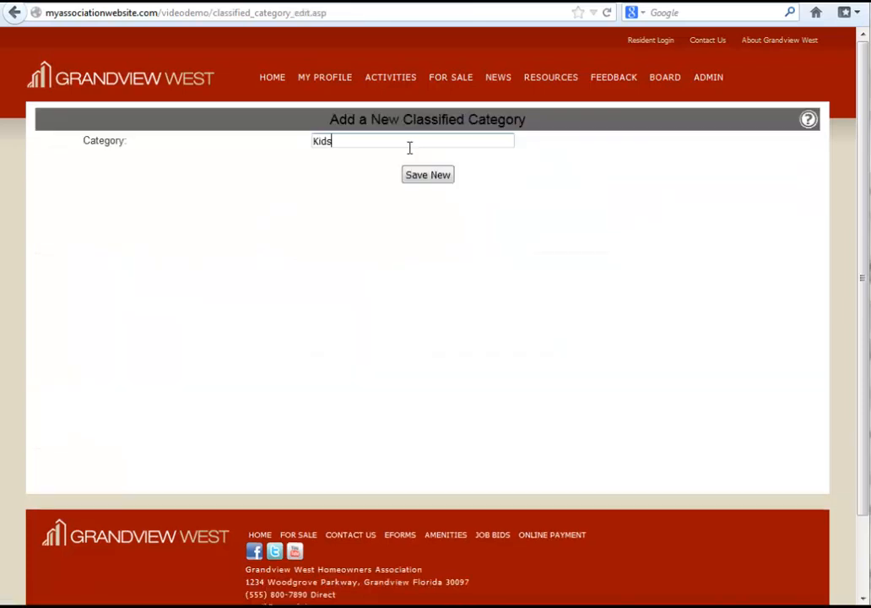
pyautogui.write('Busine')
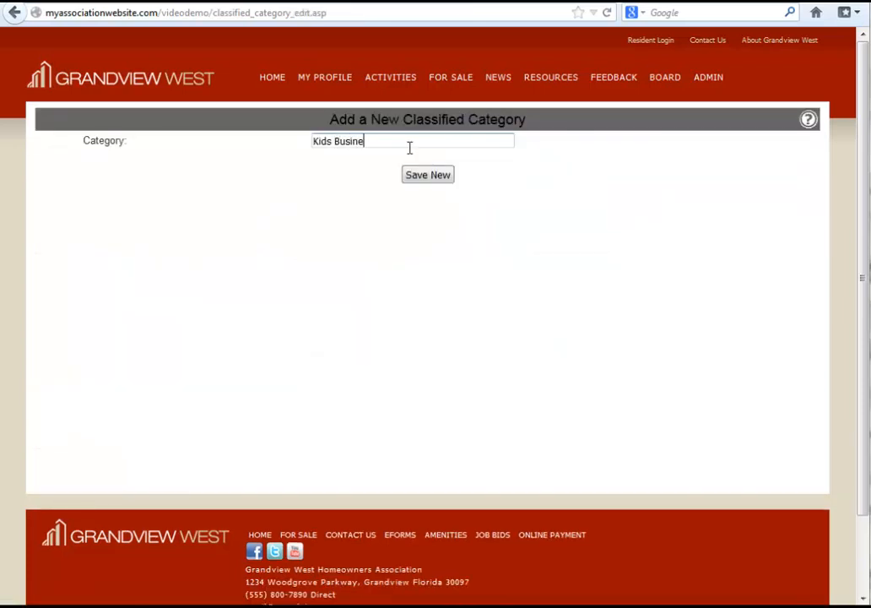
pyautogui.write('sses')
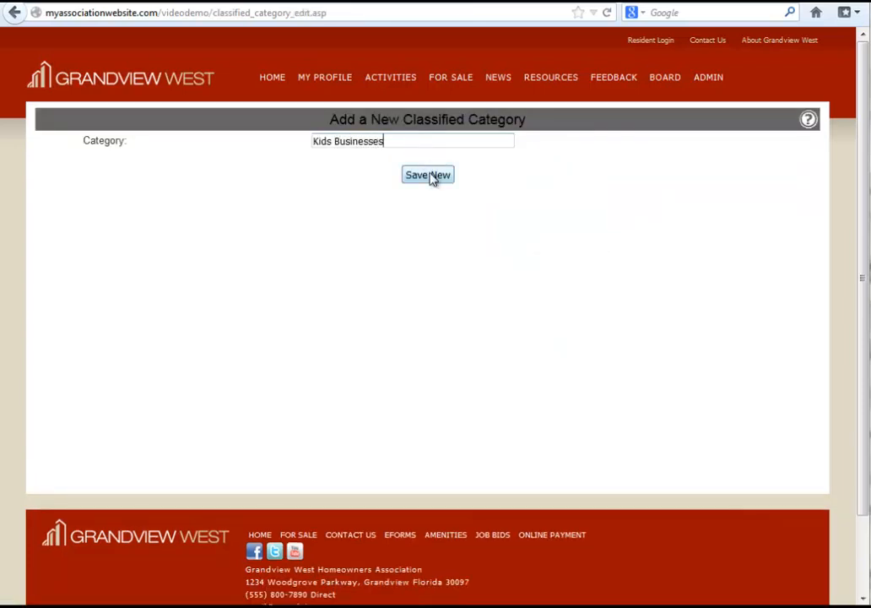
pyautogui.click(427, 175)
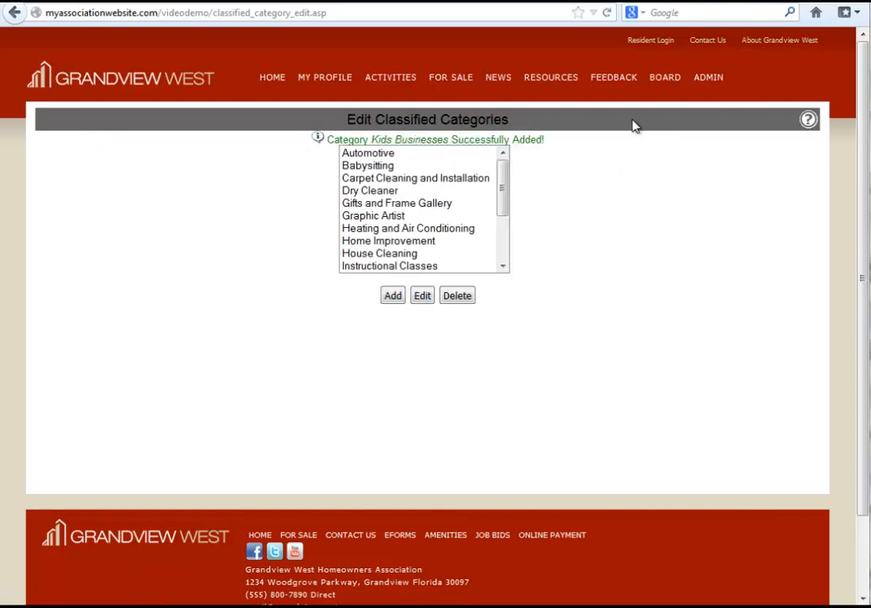
pyautogui.click(272, 77)
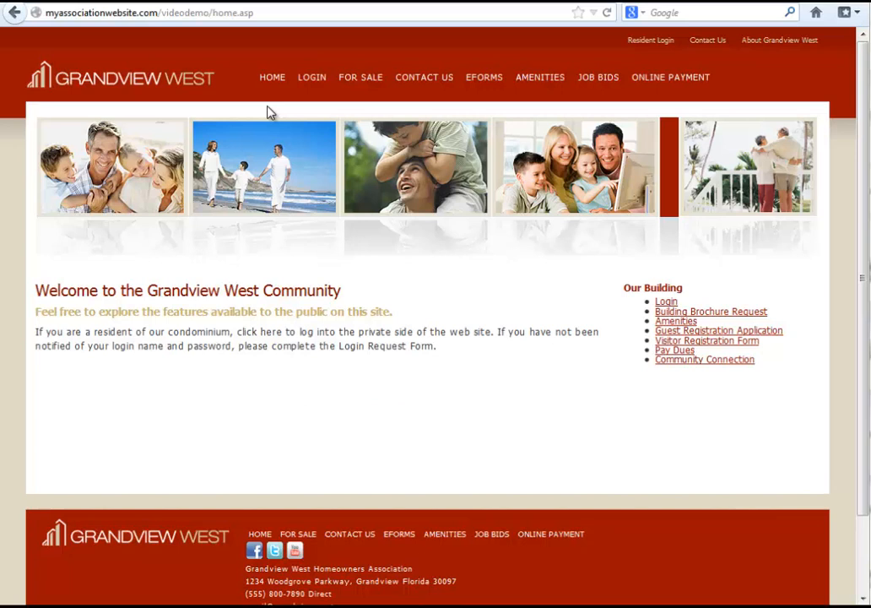
pyautogui.moveTo(453, 272)
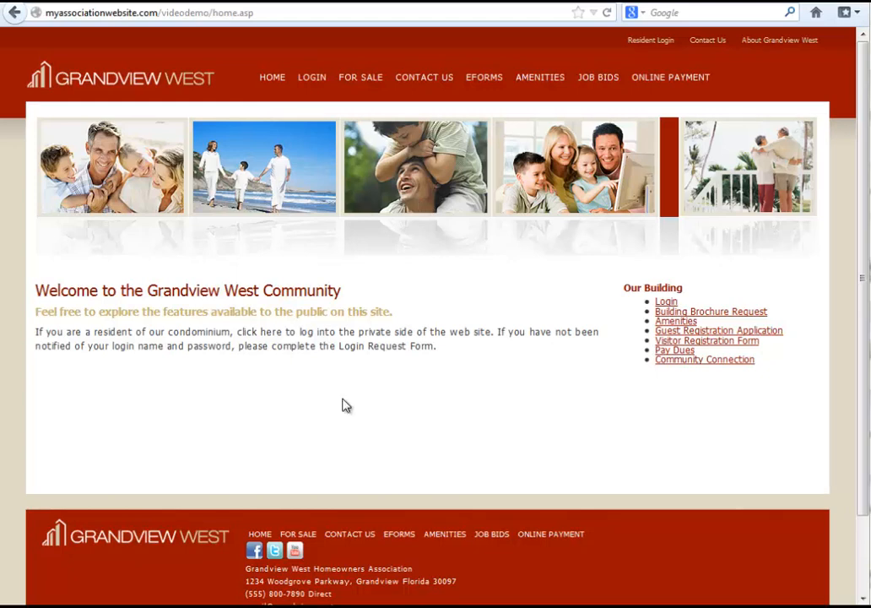
pyautogui.moveTo(269, 111)
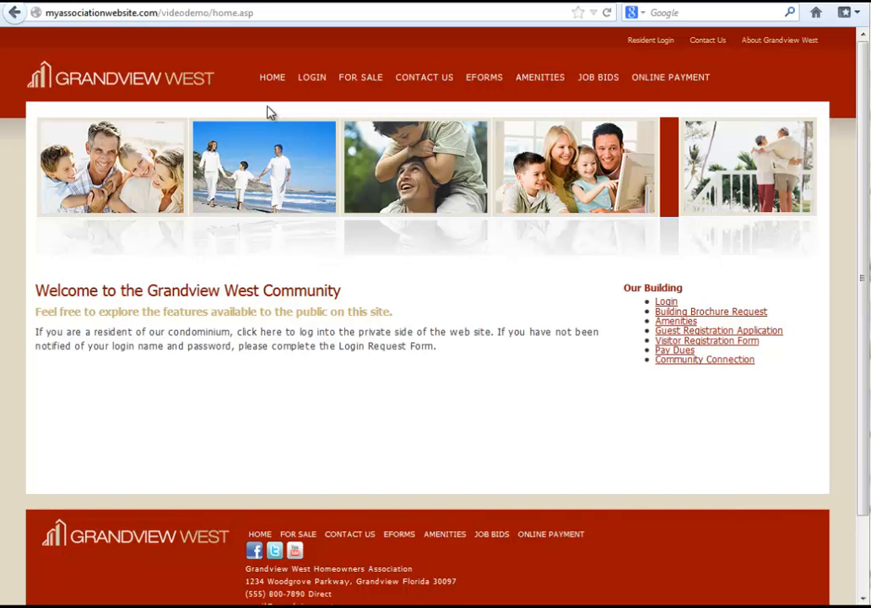
pyautogui.moveTo(403, 277)
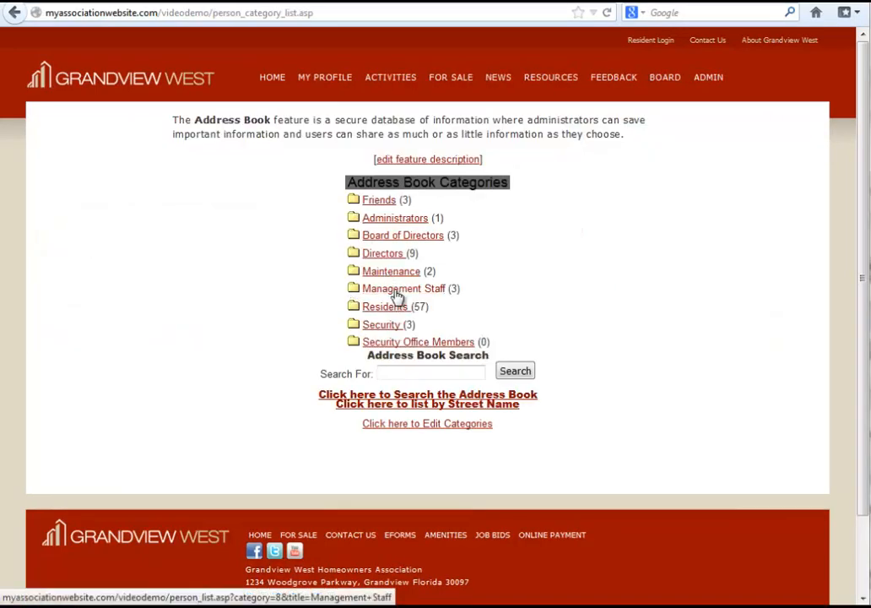
pyautogui.click(386, 306)
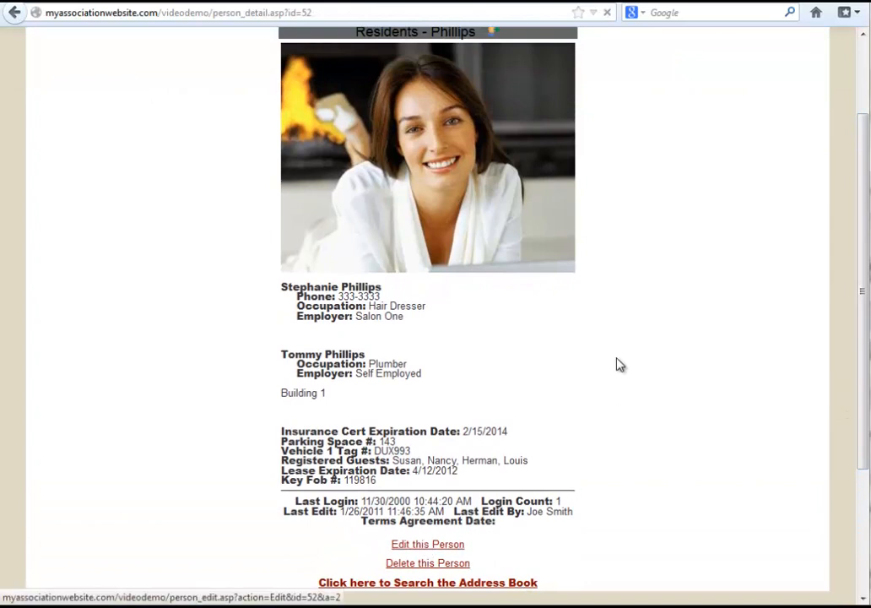
pyautogui.click(427, 543)
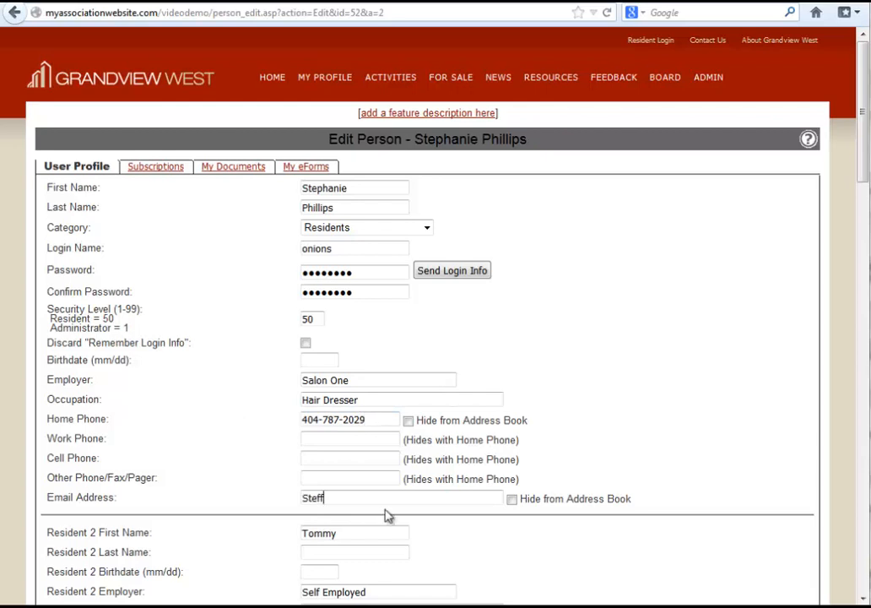
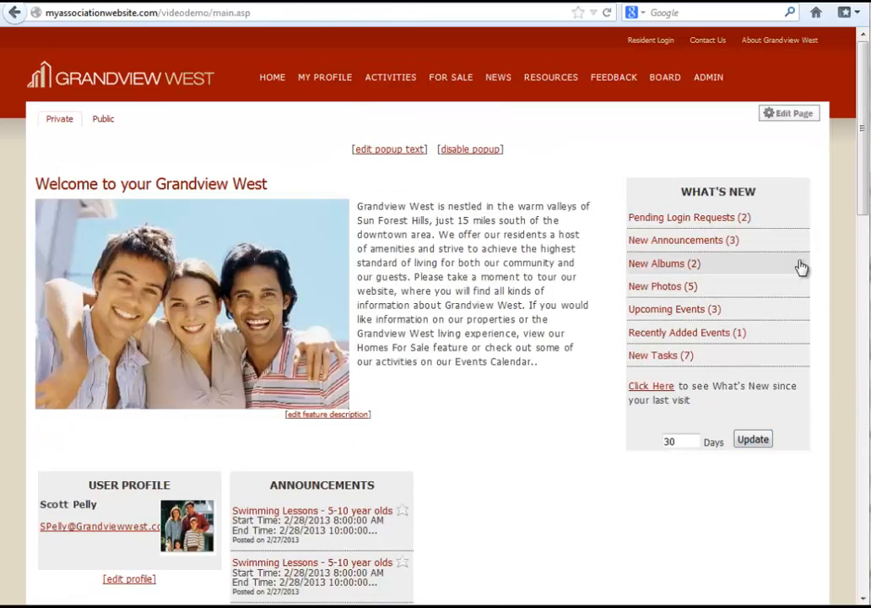
# Open the Announcement Letter from Admin Welcome Info in Microsoft Word.
pyautogui.click(708, 77)
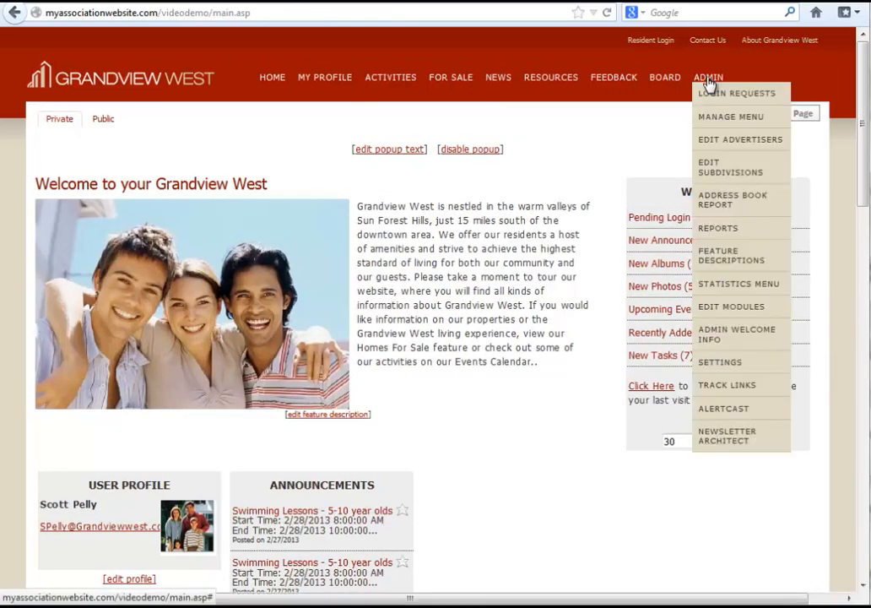
pyautogui.moveTo(736, 333)
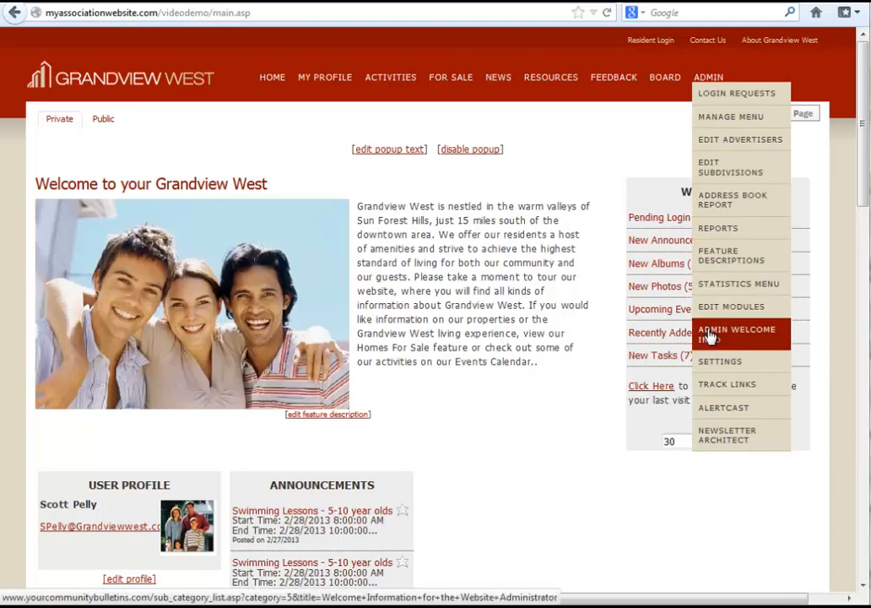
pyautogui.click(736, 334)
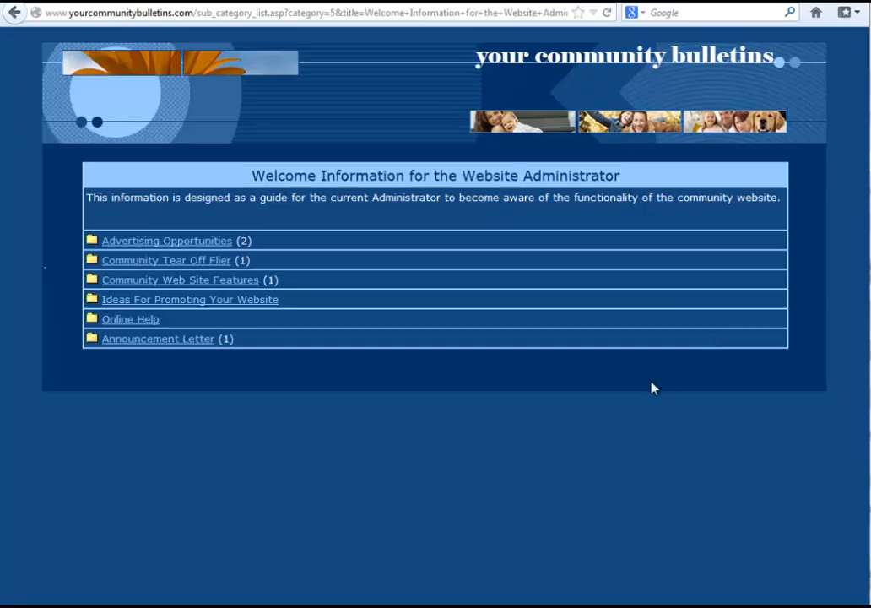
pyautogui.moveTo(232, 310)
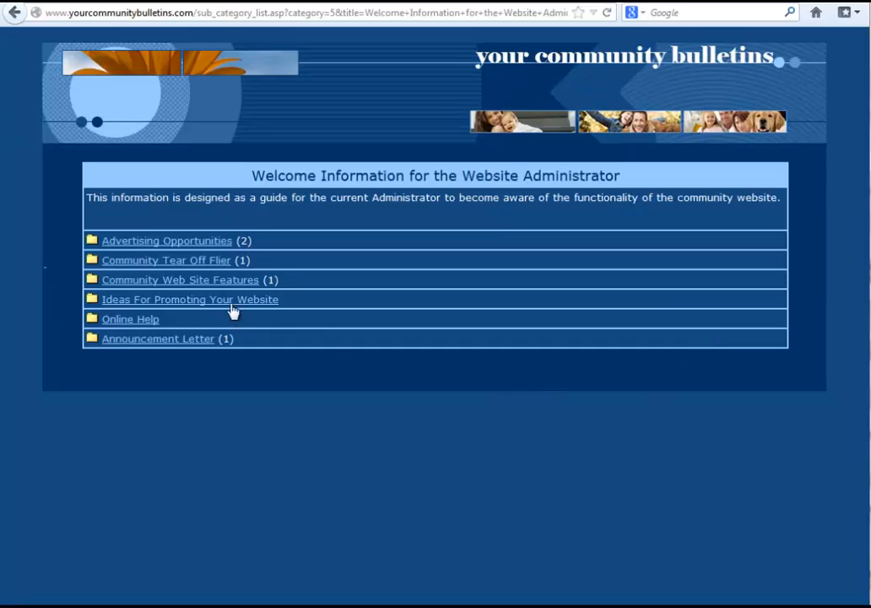
pyautogui.moveTo(186, 342)
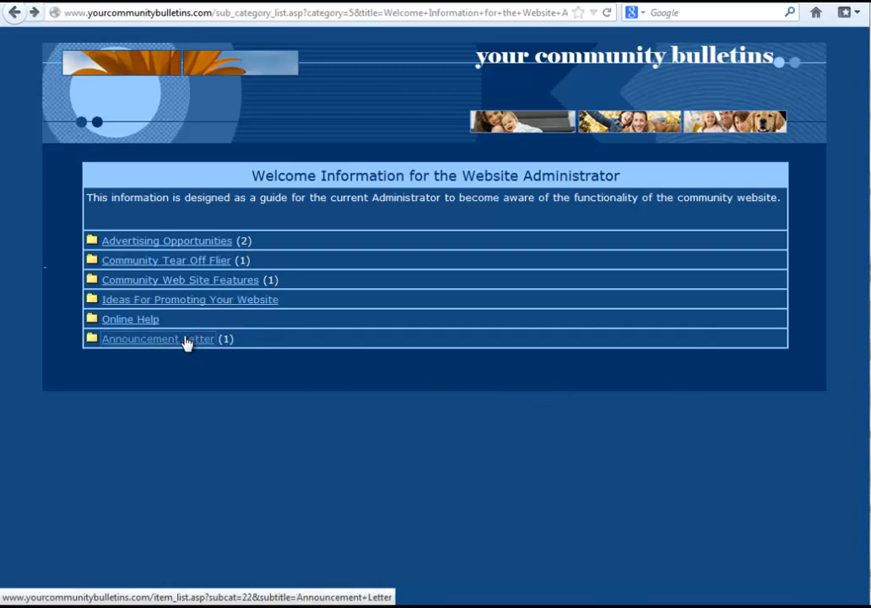
pyautogui.click(157, 338)
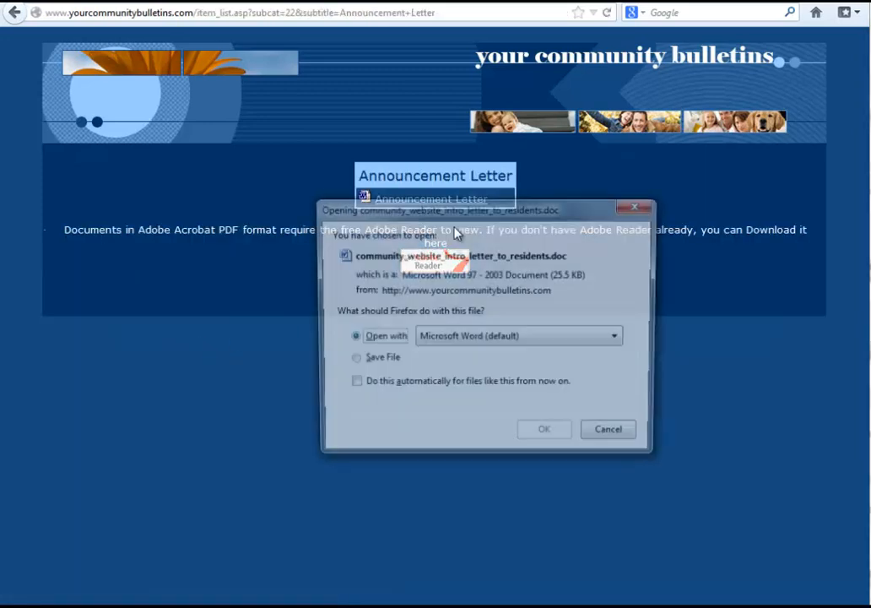
pyautogui.click(543, 428)
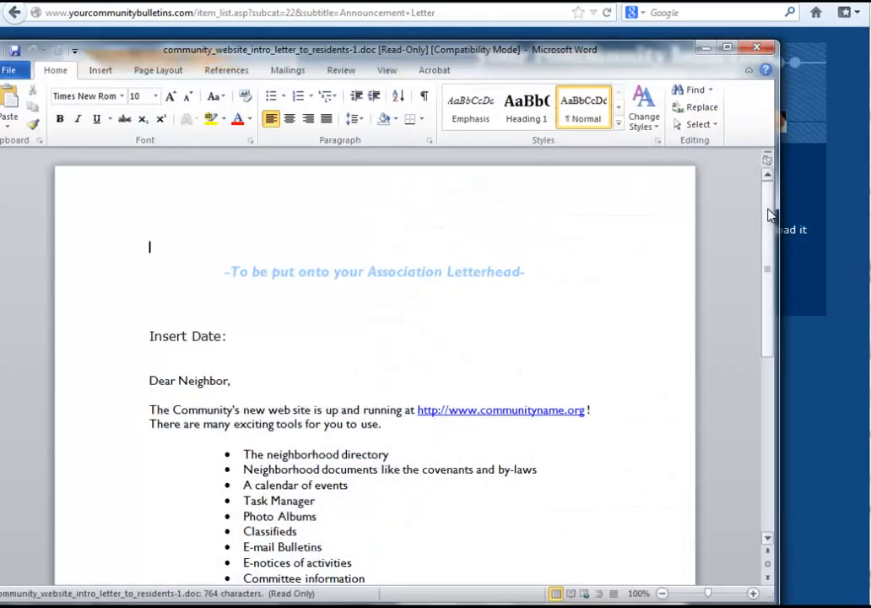
# Scroll through the residents' announcement letter in Word.
pyautogui.scroll(-3)
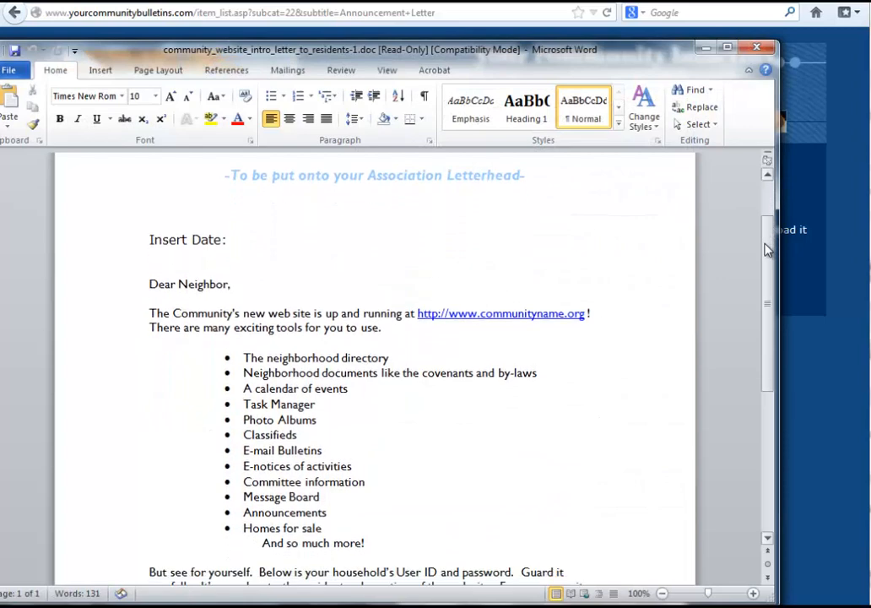
pyautogui.scroll(-3)
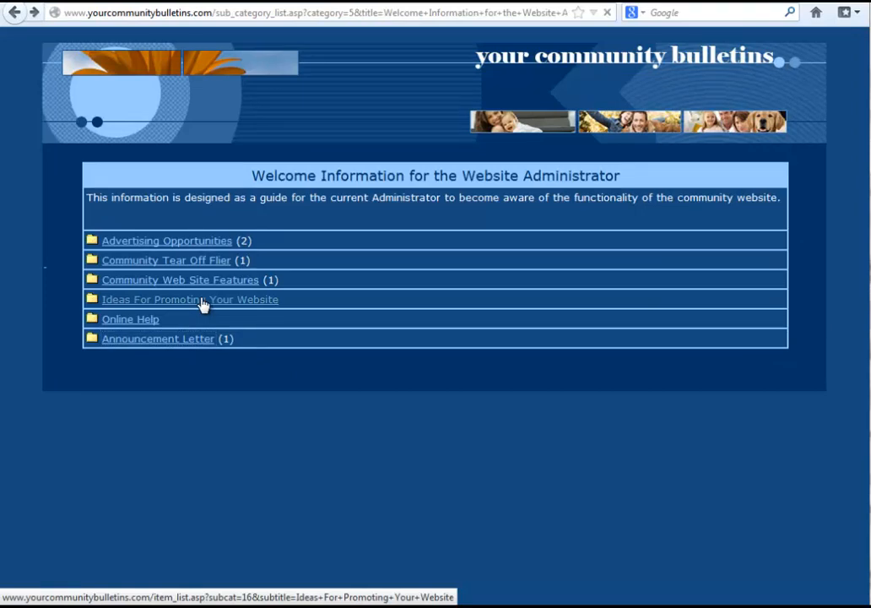
# Open and read through the Ideas For Promoting Your Website article.
pyautogui.click(189, 299)
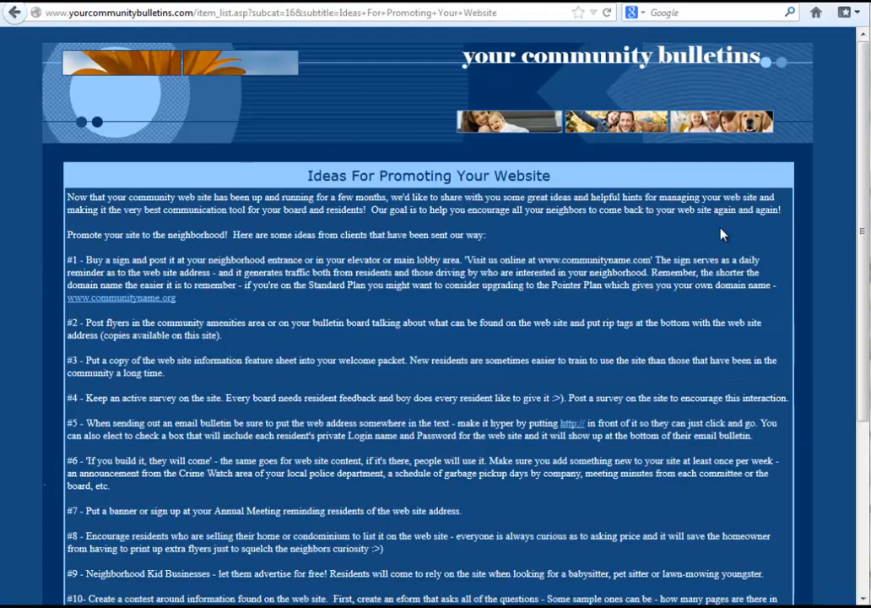
pyautogui.scroll(-3)
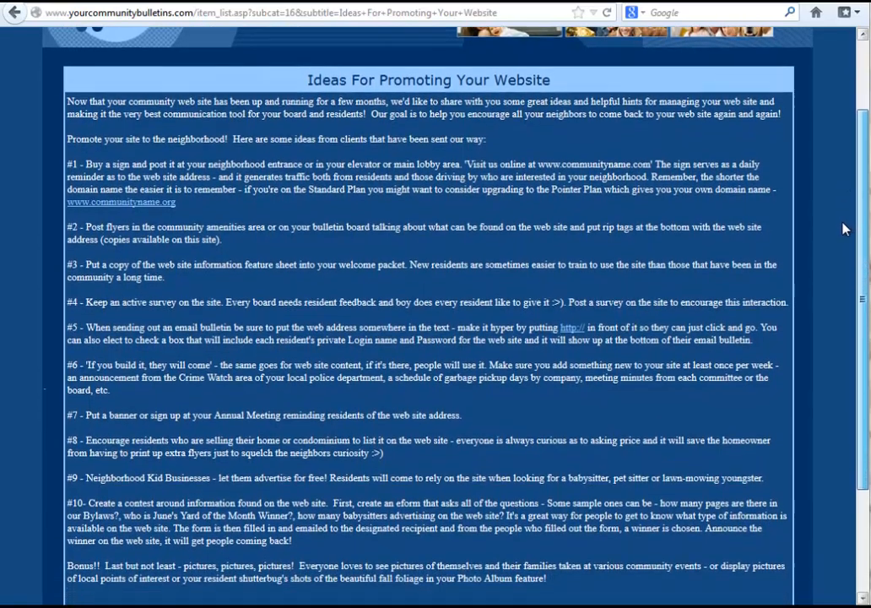
pyautogui.scroll(-3)
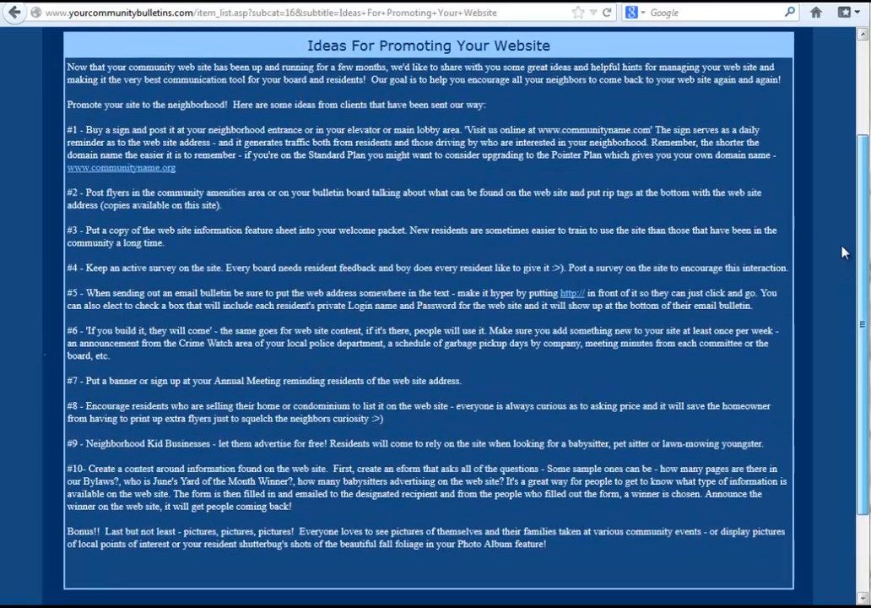
pyautogui.scroll(3)
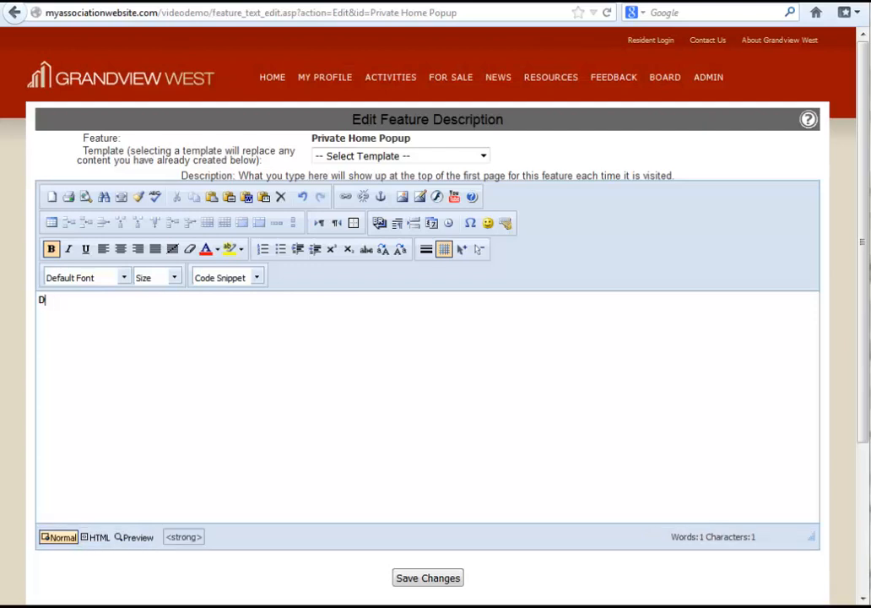
# Set the popup to 'Don't forget to submit your entry in the new website contest!', save, close it.
pyautogui.write("on't fo")
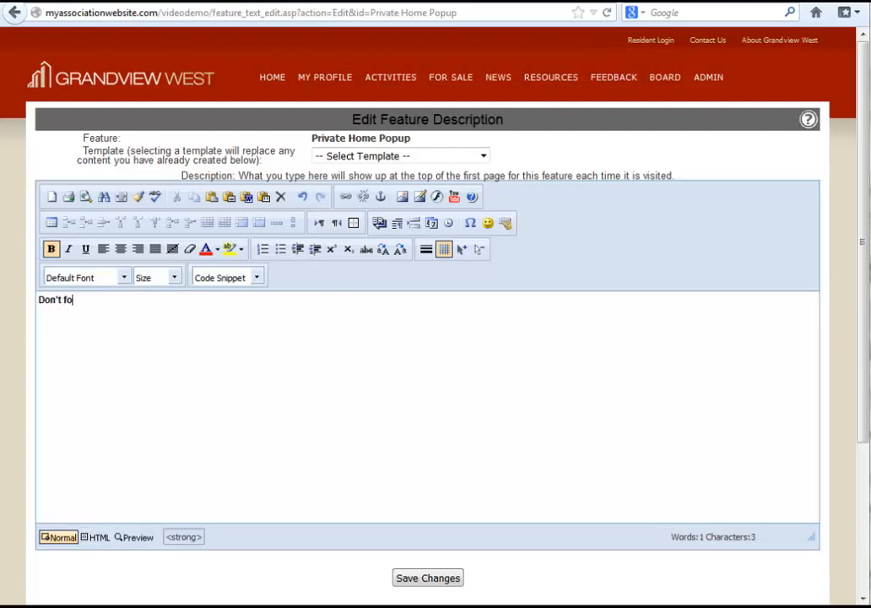
pyautogui.write('rget to sub')
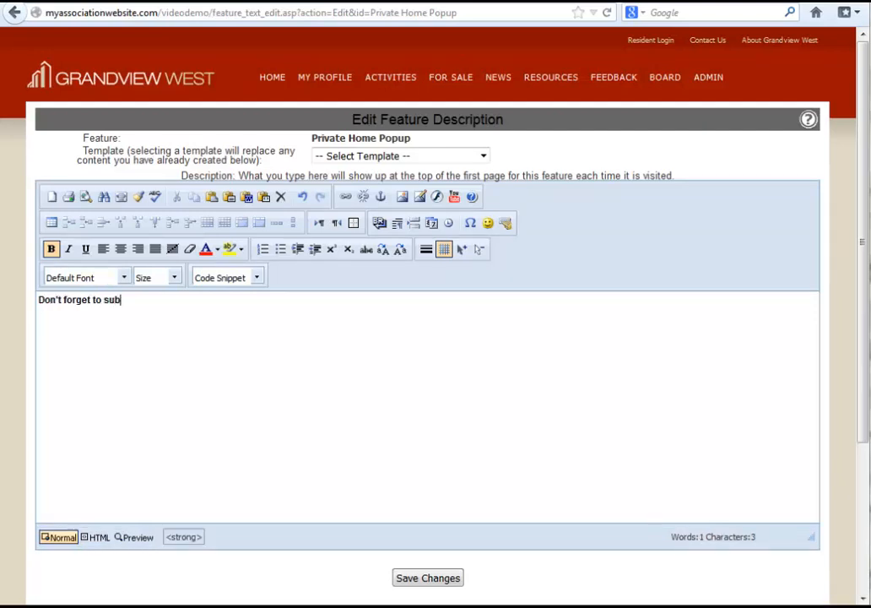
pyautogui.write('mit your')
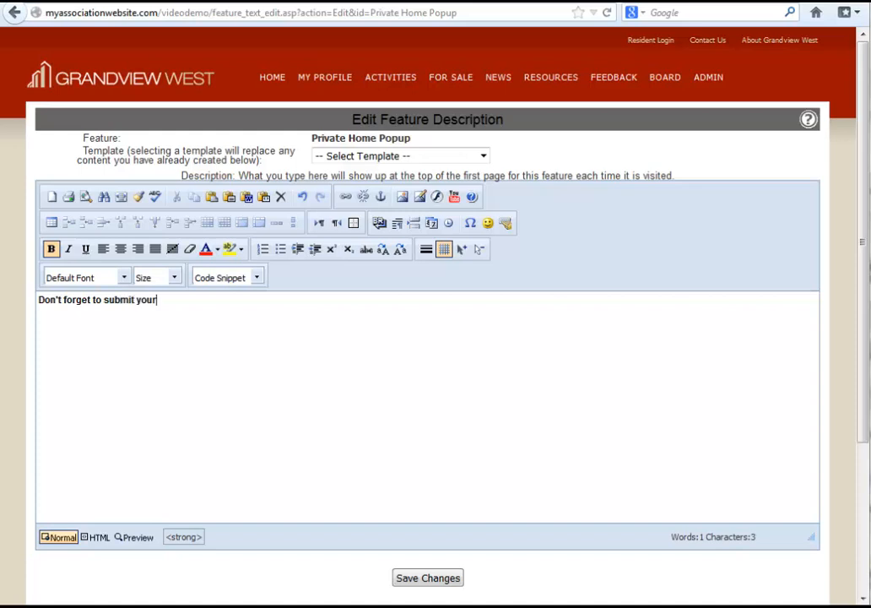
pyautogui.write('entry in the new websi')
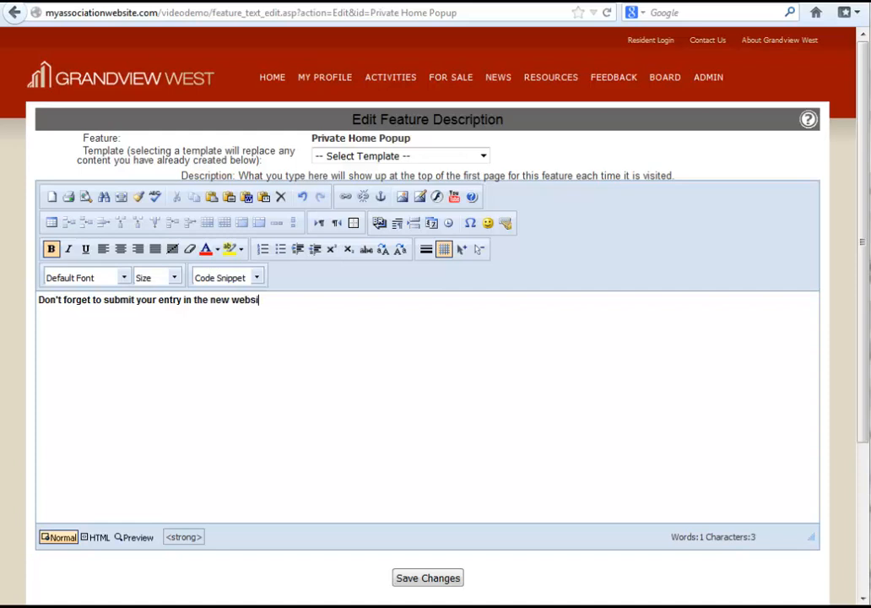
pyautogui.write('te contest!')
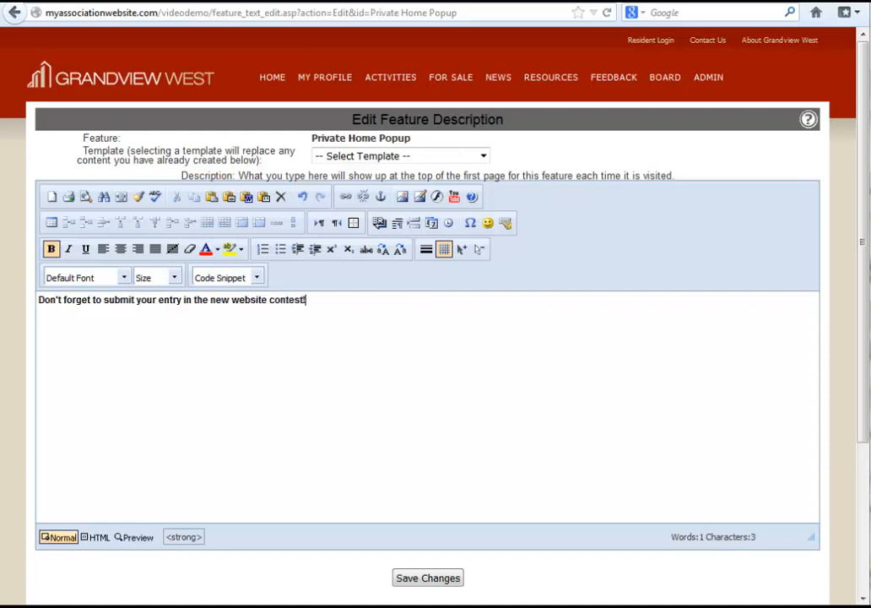
pyautogui.click(427, 577)
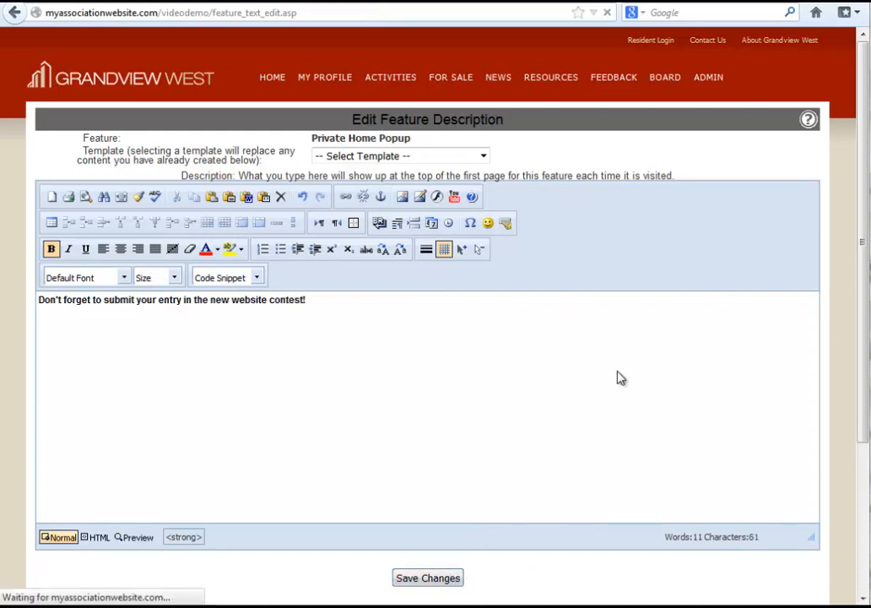
pyautogui.click(427, 578)
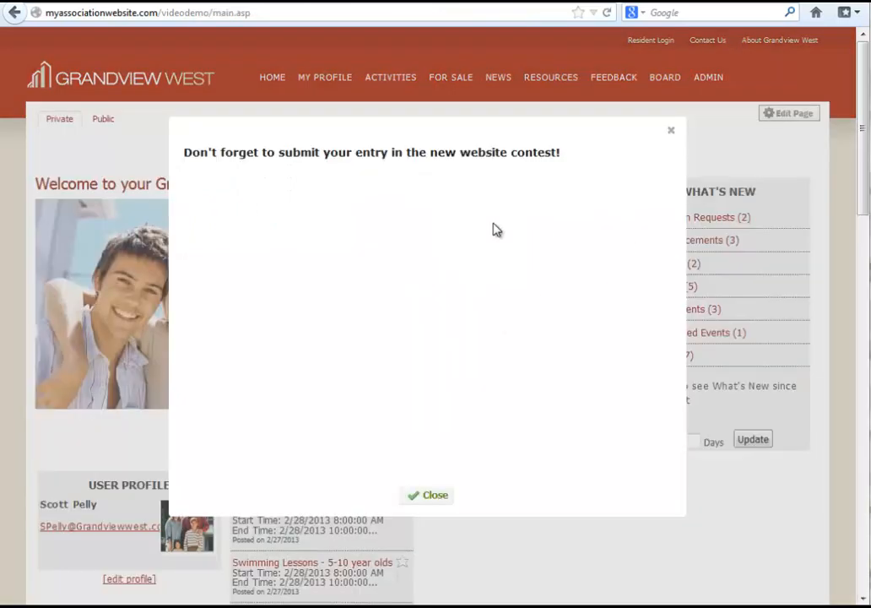
pyautogui.click(551, 76)
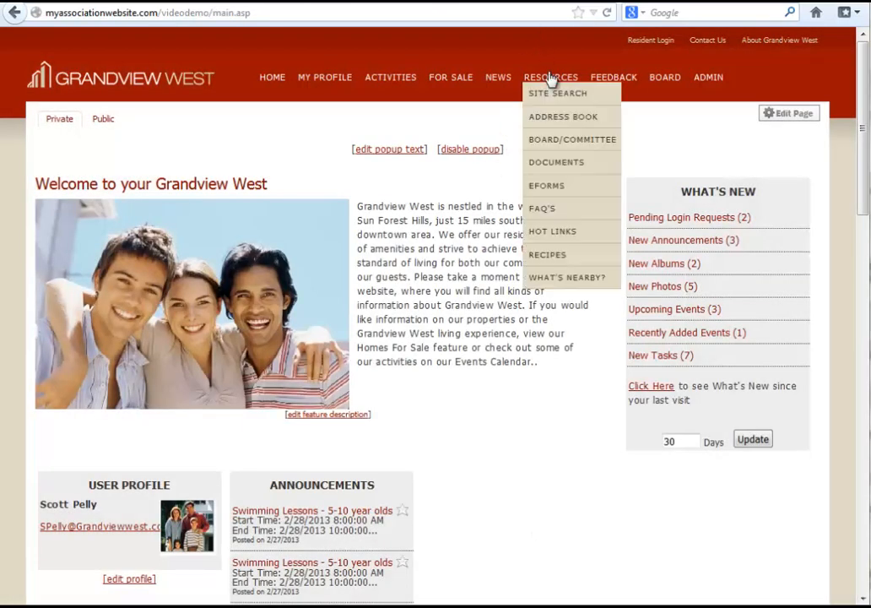
# Create the Grandview 'New Website Contest' eForm with its view security level set.
pyautogui.click(547, 185)
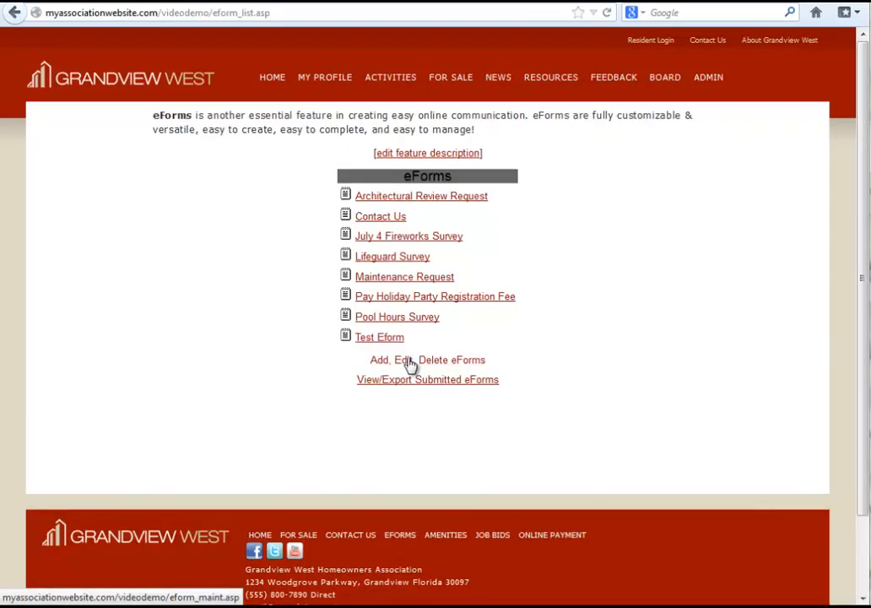
pyautogui.click(427, 359)
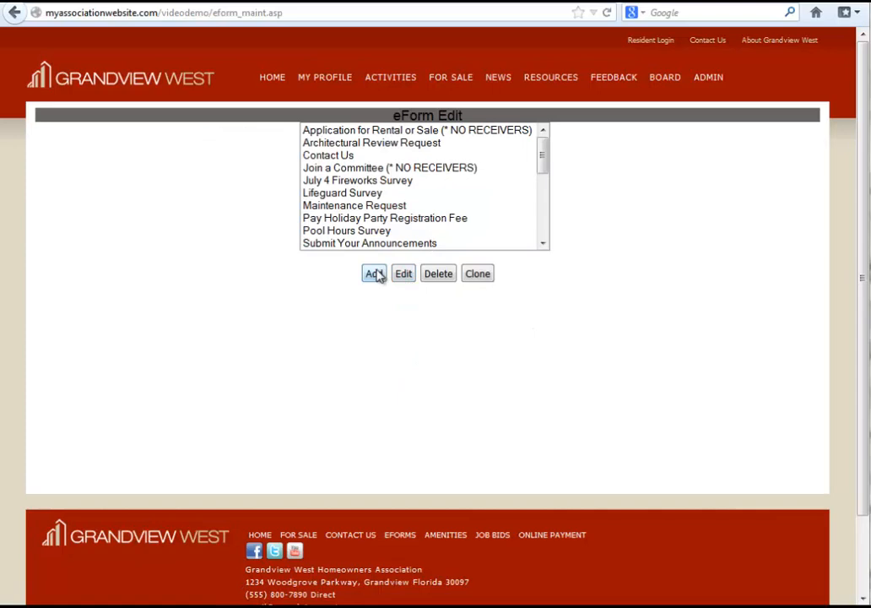
pyautogui.click(372, 273)
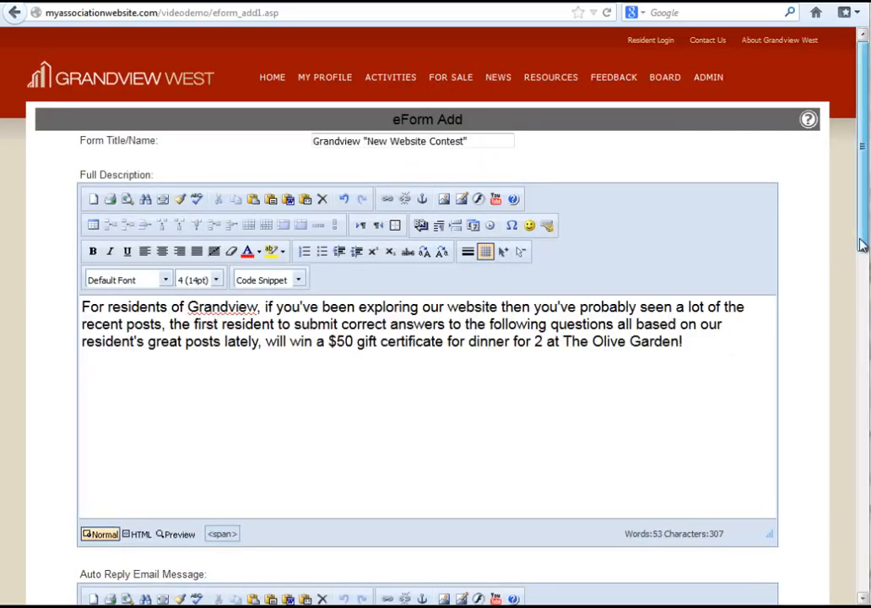
pyautogui.scroll(-3)
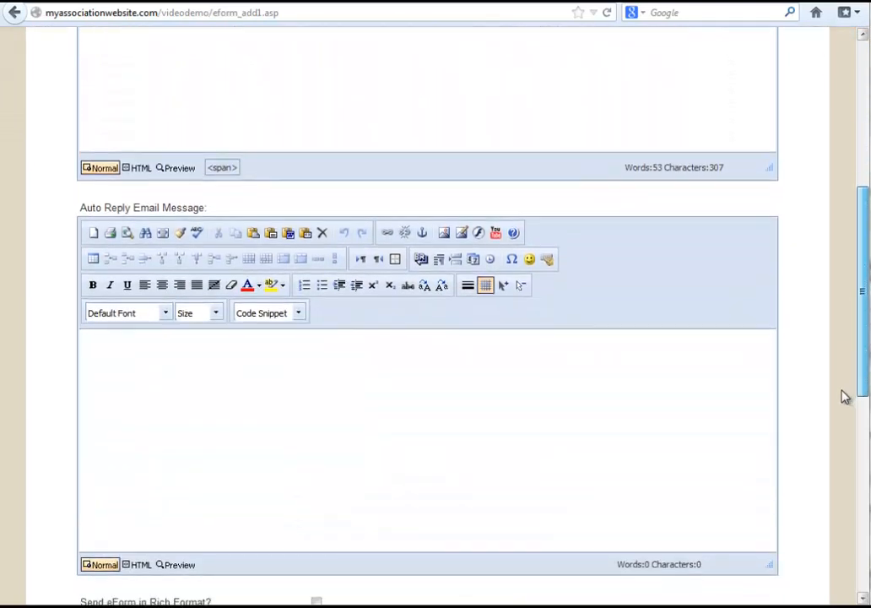
pyautogui.scroll(-3)
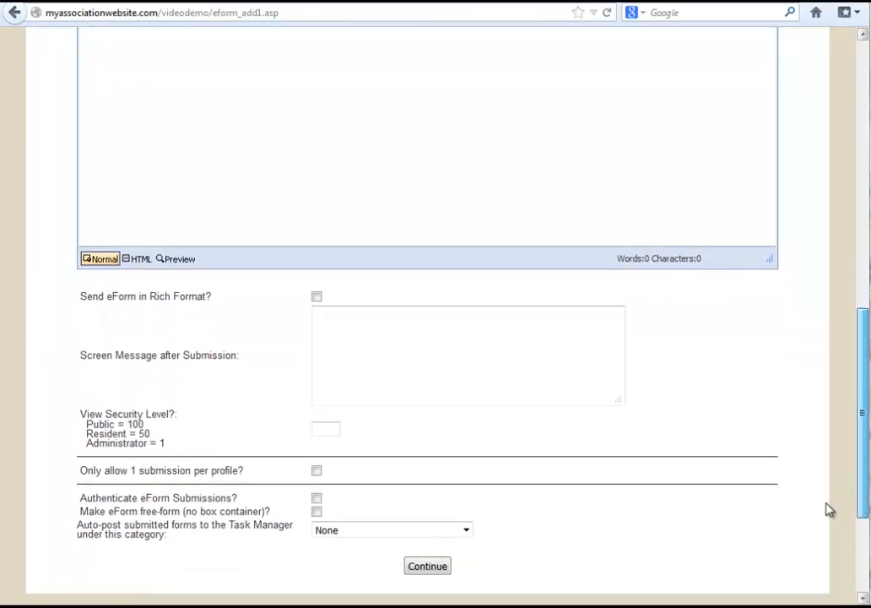
pyautogui.scroll(-3)
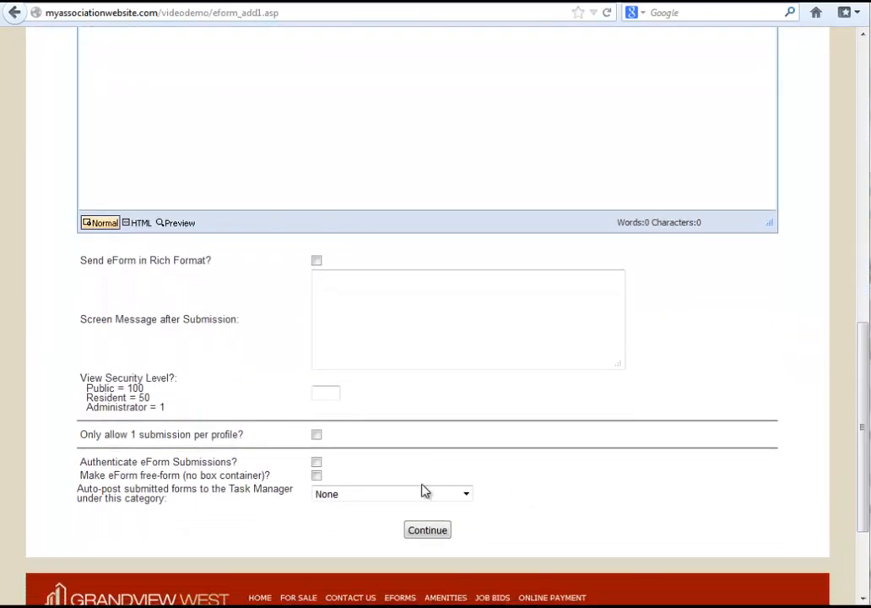
pyautogui.click(326, 392)
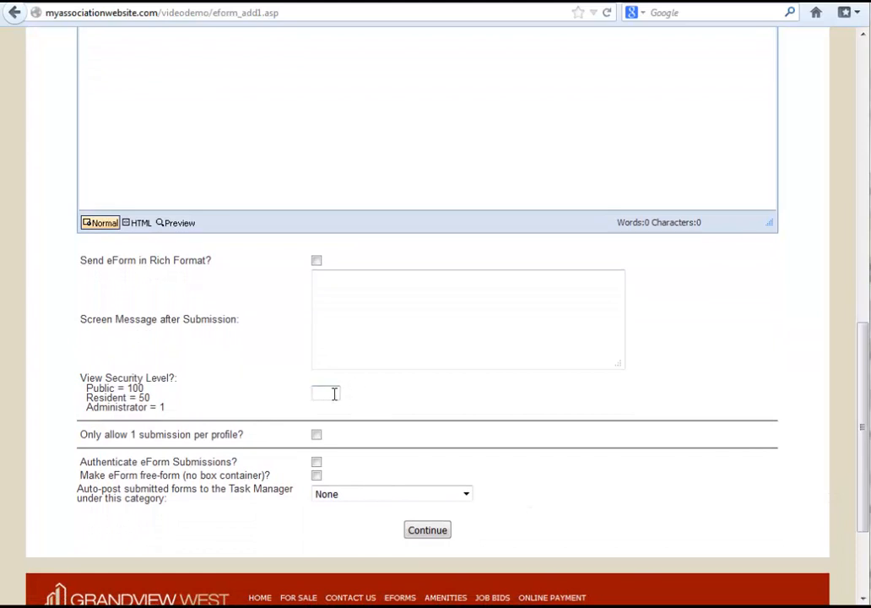
pyautogui.click(427, 529)
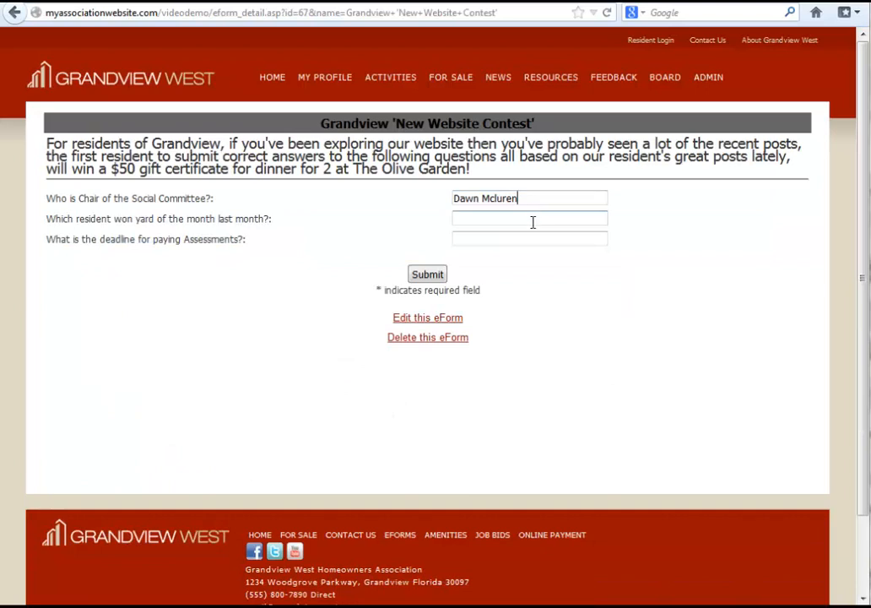
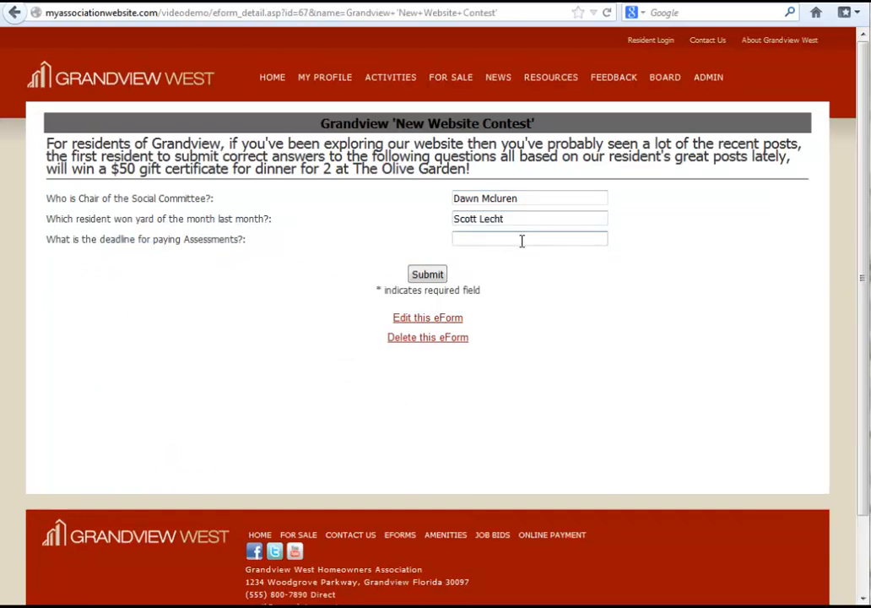
pyautogui.write('October')
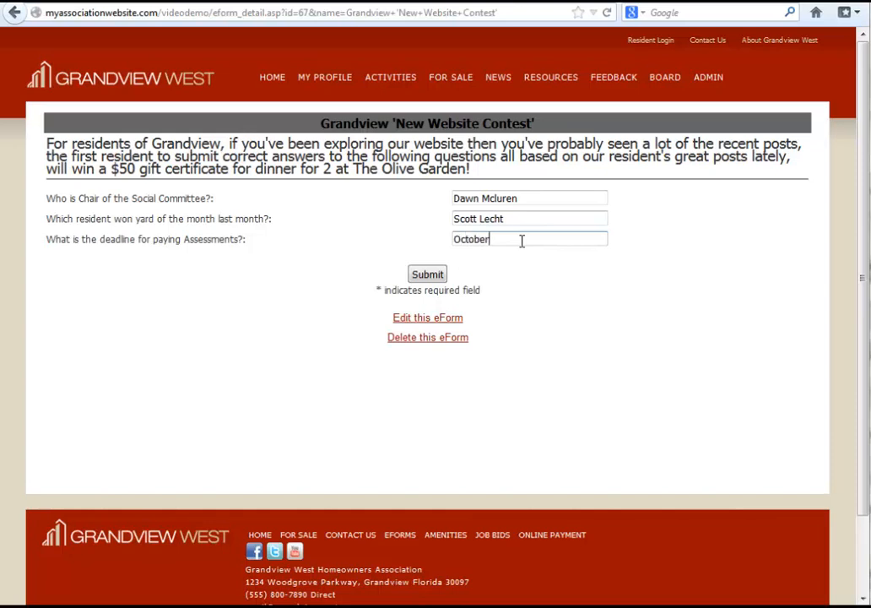
pyautogui.write('19th')
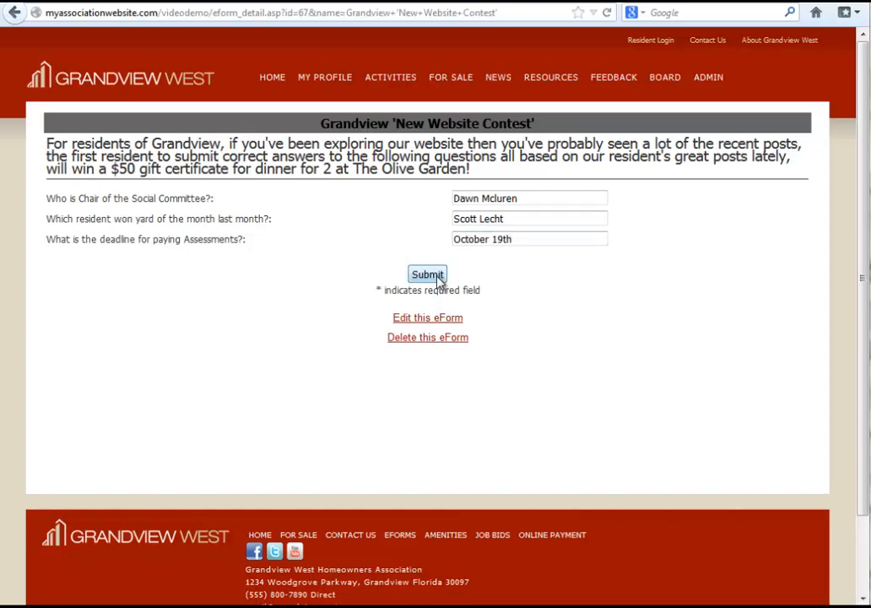
pyautogui.click(427, 274)
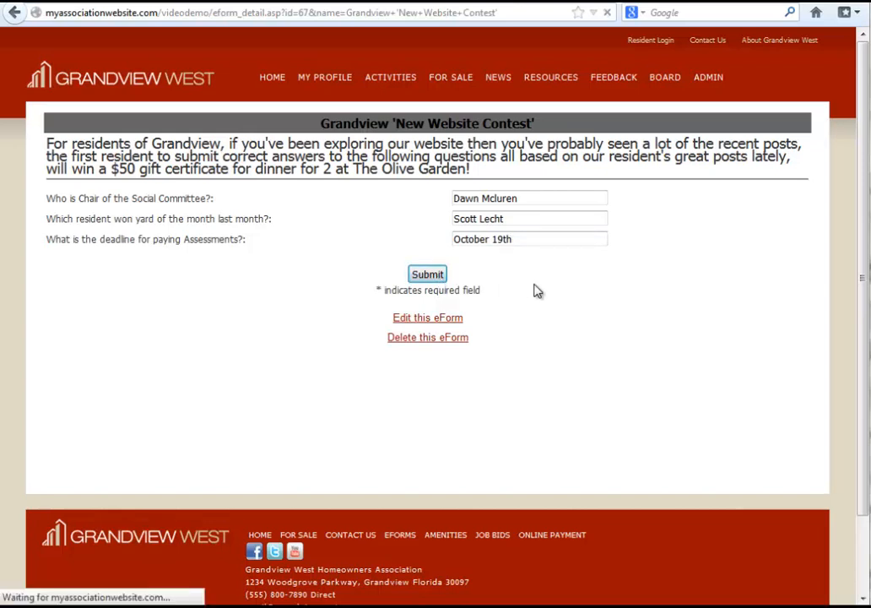
pyautogui.click(427, 274)
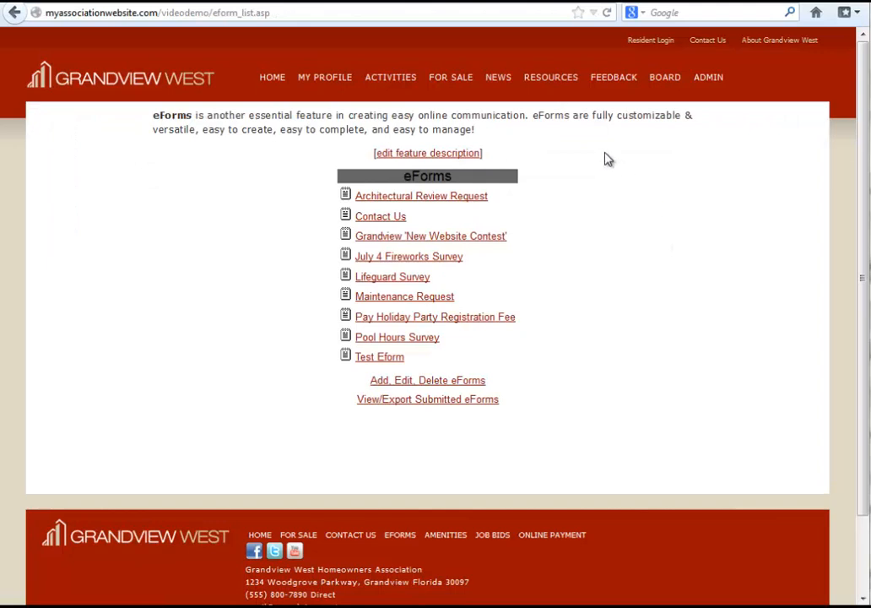
pyautogui.moveTo(605, 323)
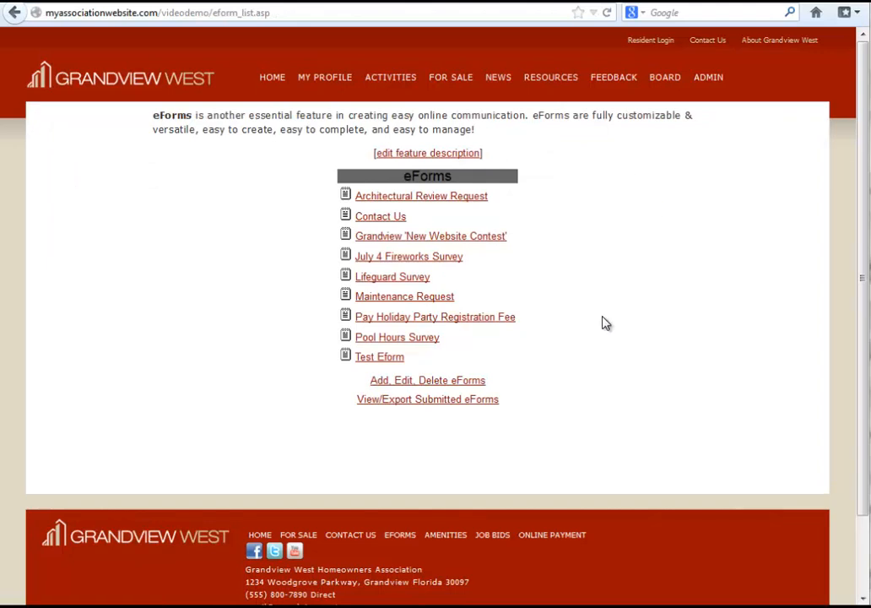
# Open the Pool Hours Survey and view its pool-code choices without selecting one.
pyautogui.click(397, 337)
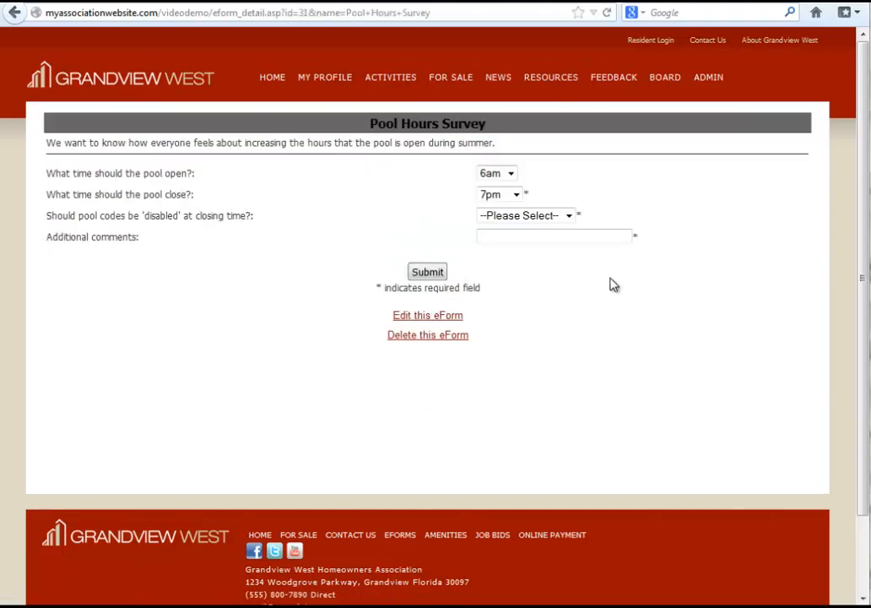
pyautogui.moveTo(379, 239)
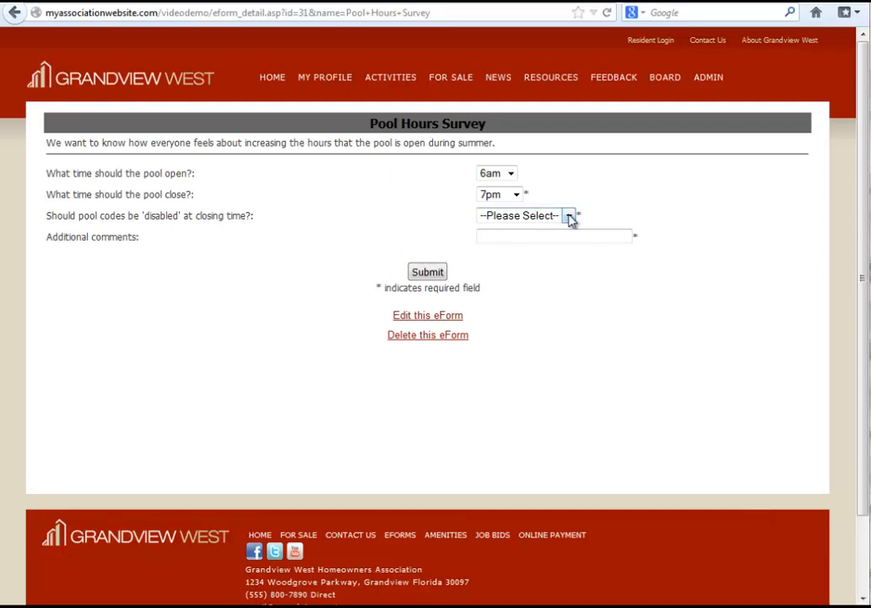
pyautogui.click(568, 215)
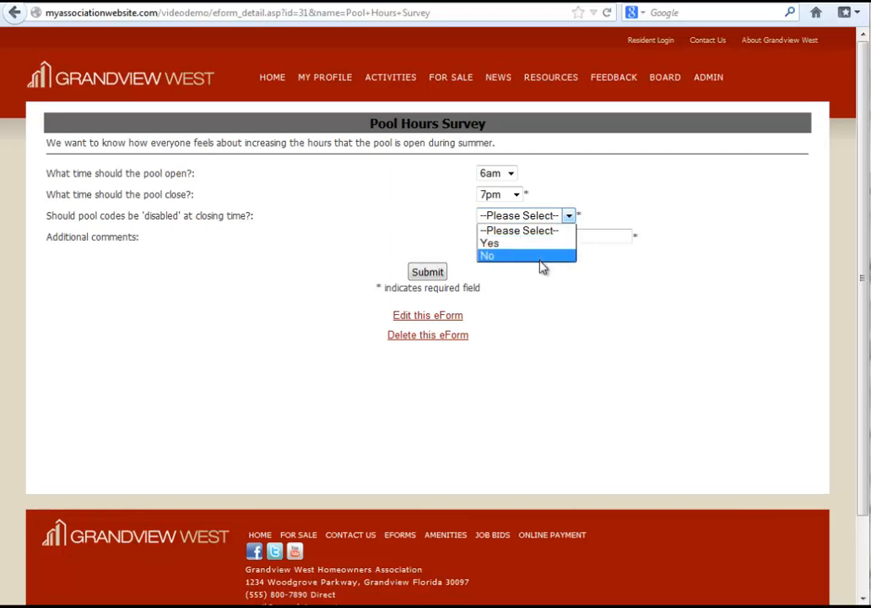
pyautogui.moveTo(420, 237)
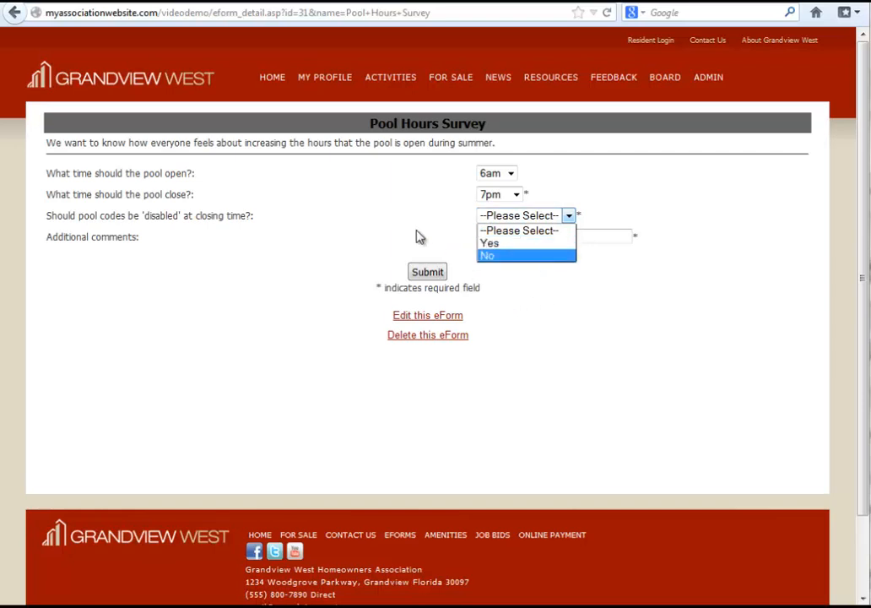
pyautogui.click(498, 77)
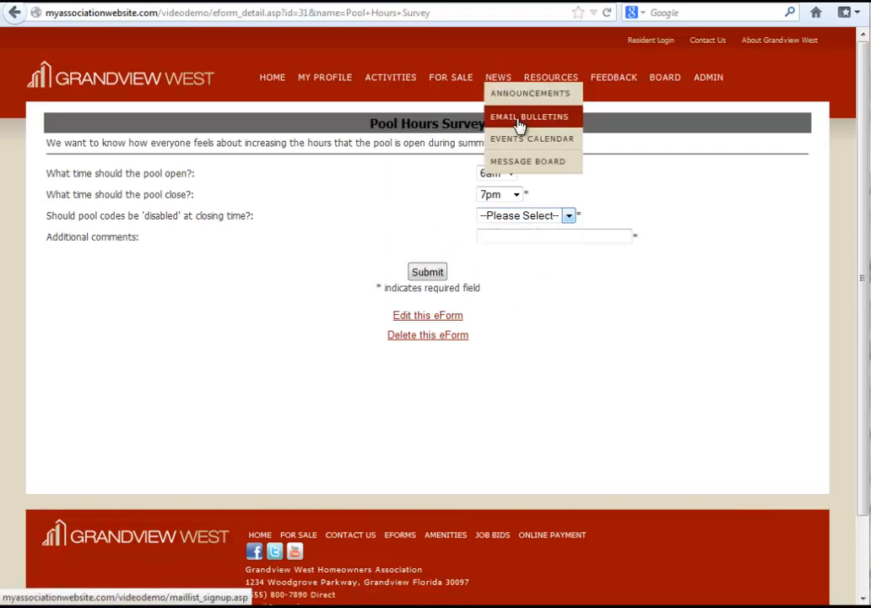
# Search bulletin templates for 'community survey' and edit the draft's Pool Hour Change Survey heading.
pyautogui.click(529, 117)
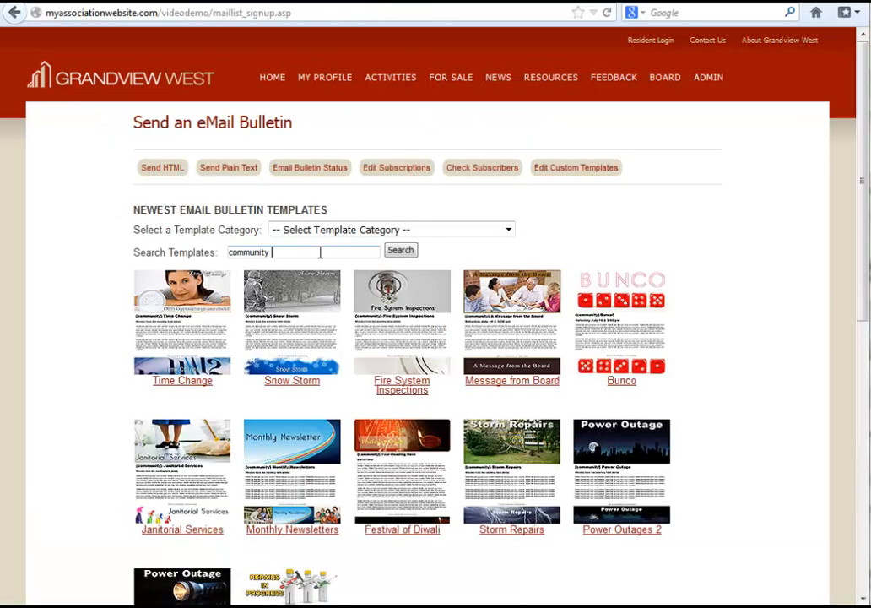
pyautogui.write('survey')
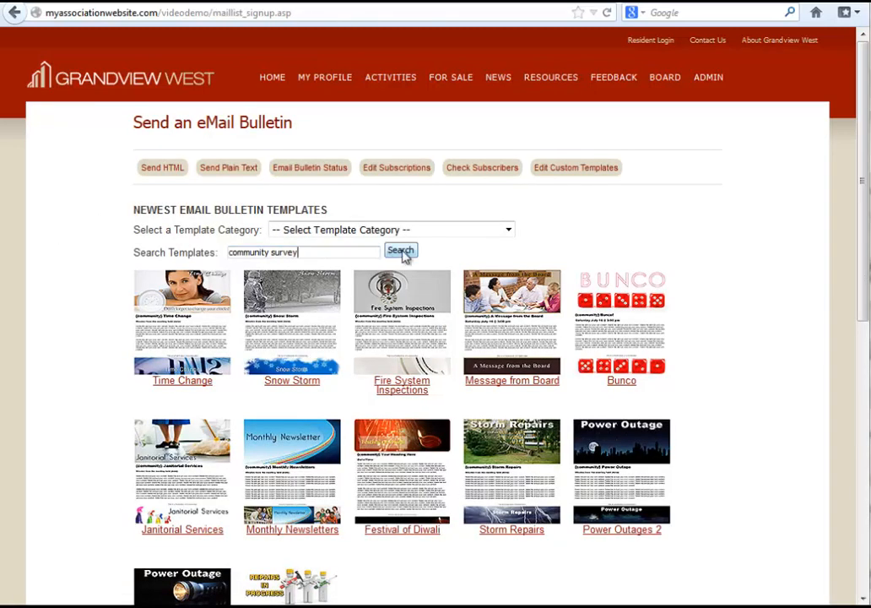
pyautogui.click(400, 252)
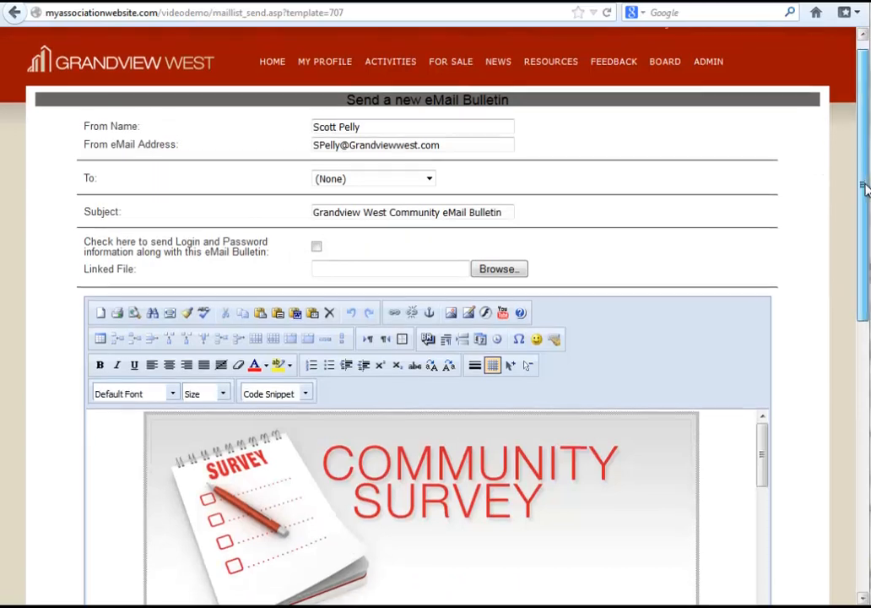
pyautogui.scroll(-3)
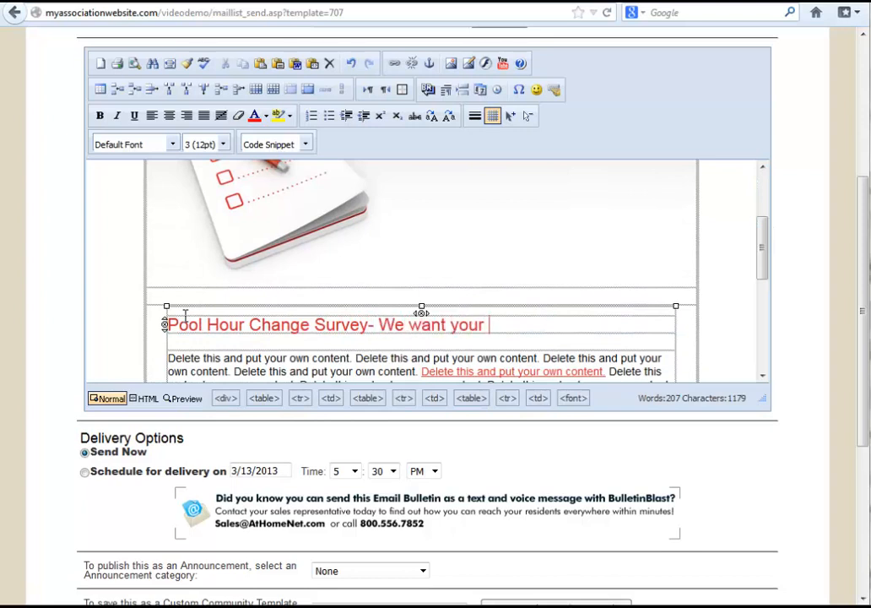
pyautogui.write('input!')
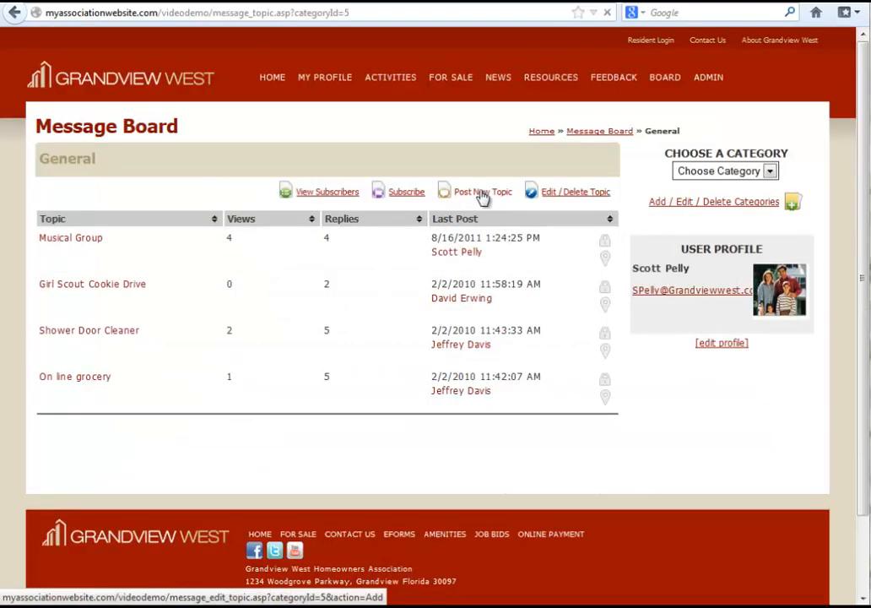
# Finish the split level houses topic message and save the new topic.
pyautogui.click(482, 192)
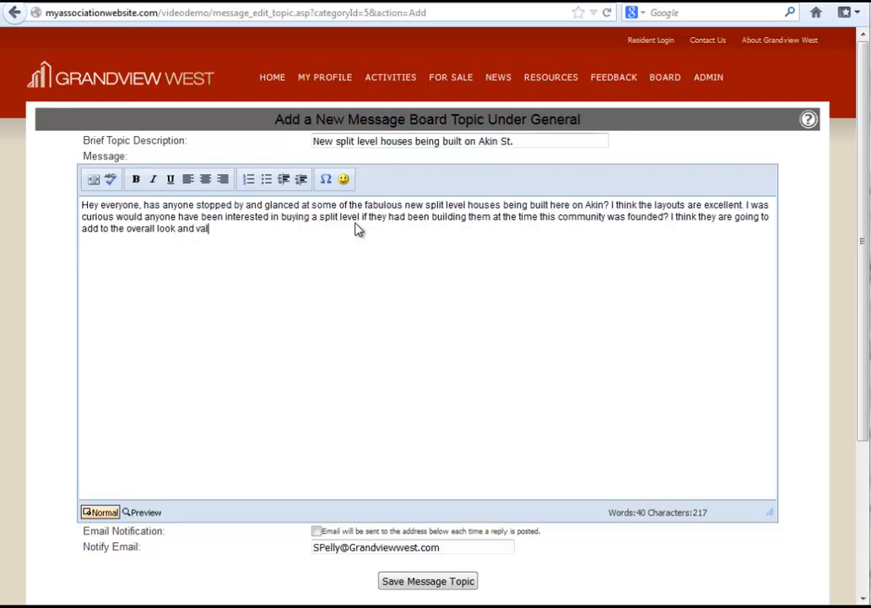
pyautogui.write('ue of this communi')
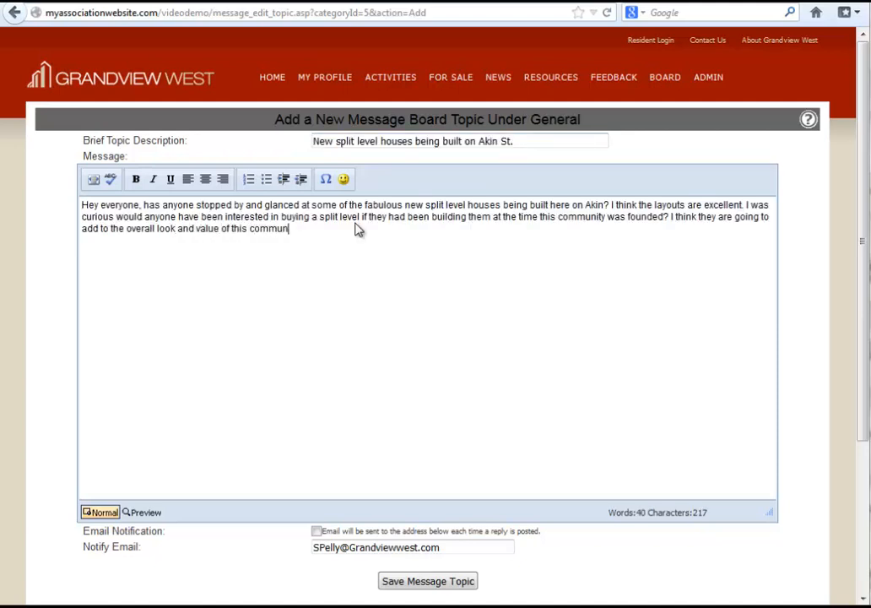
pyautogui.write('ty.')
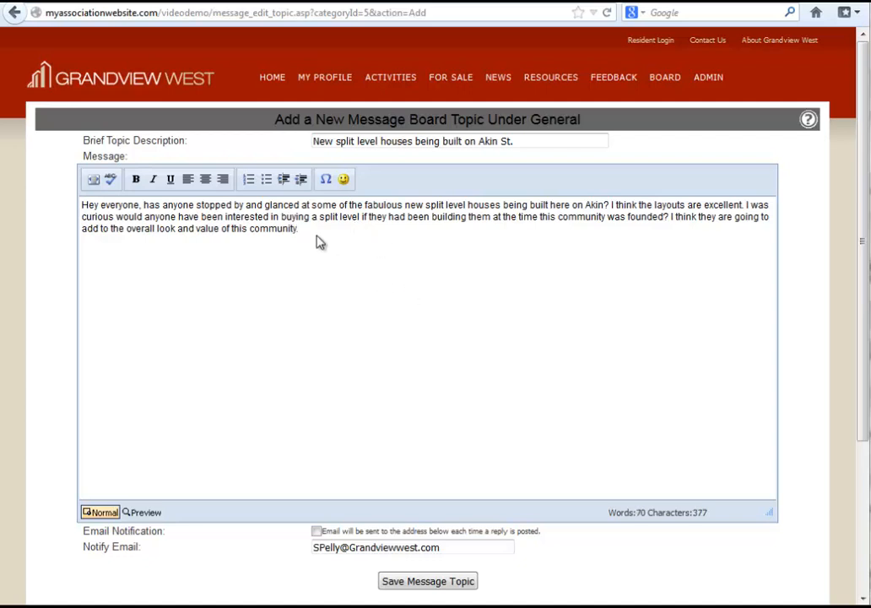
pyautogui.click(427, 581)
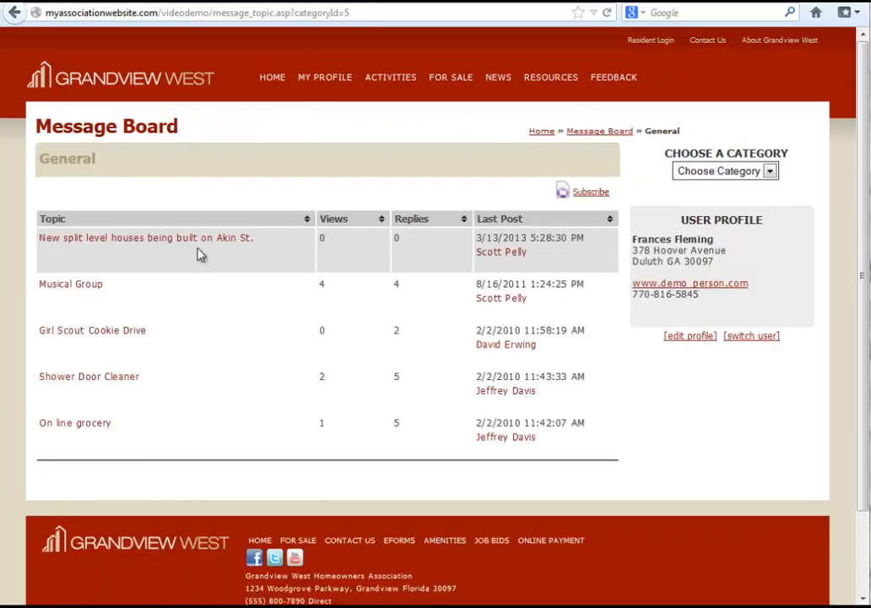
# Subscribe to the split level houses topic and the On line grocery discussion.
pyautogui.click(145, 237)
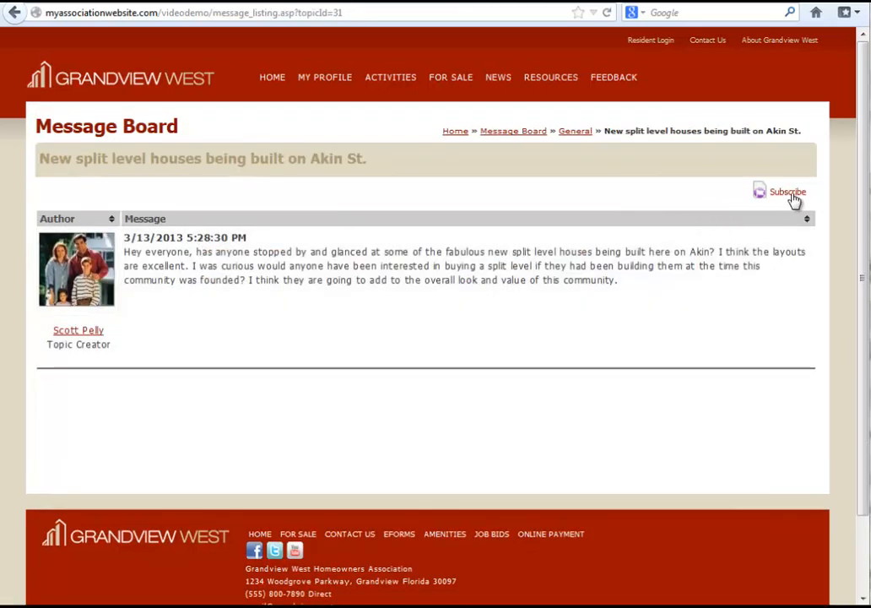
pyautogui.click(787, 191)
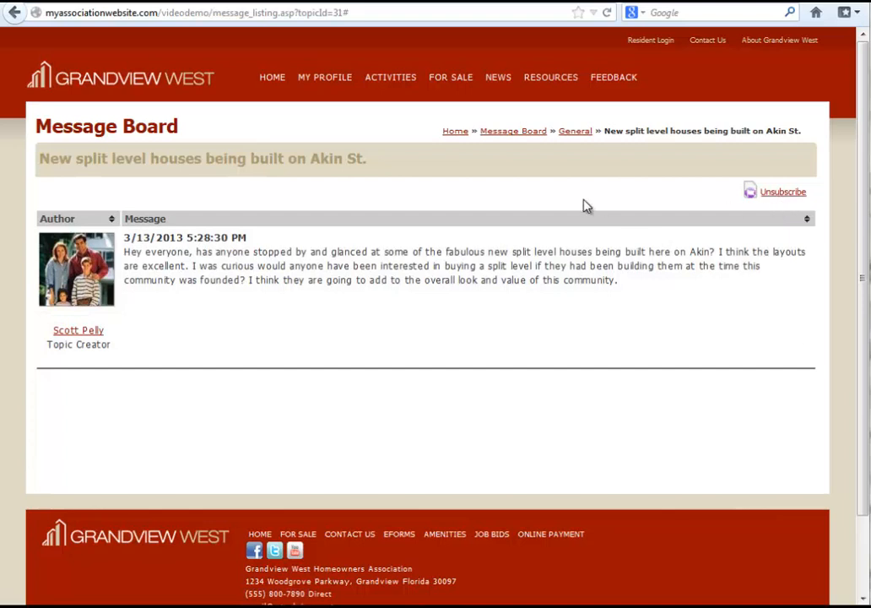
pyautogui.moveTo(567, 206)
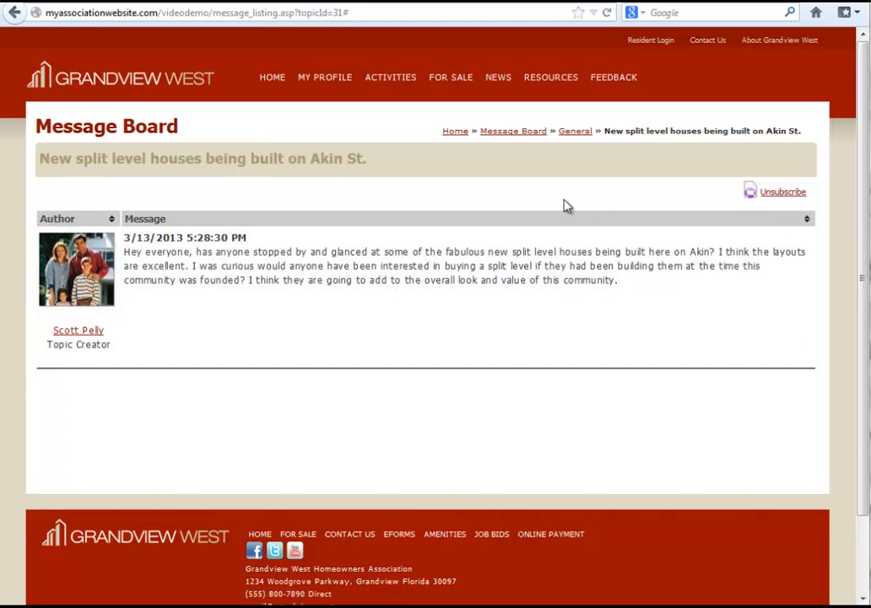
pyautogui.moveTo(523, 192)
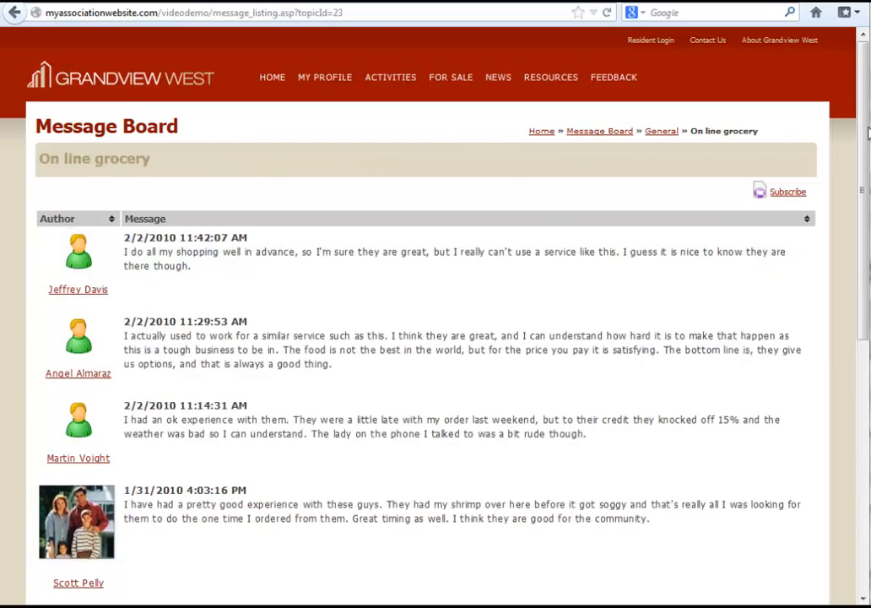
pyautogui.scroll(-3)
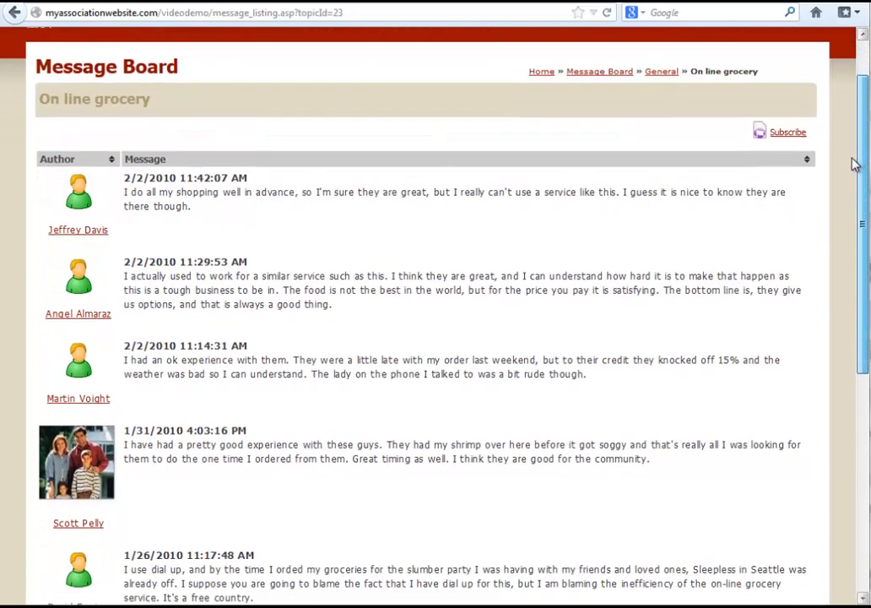
pyautogui.scroll(-3)
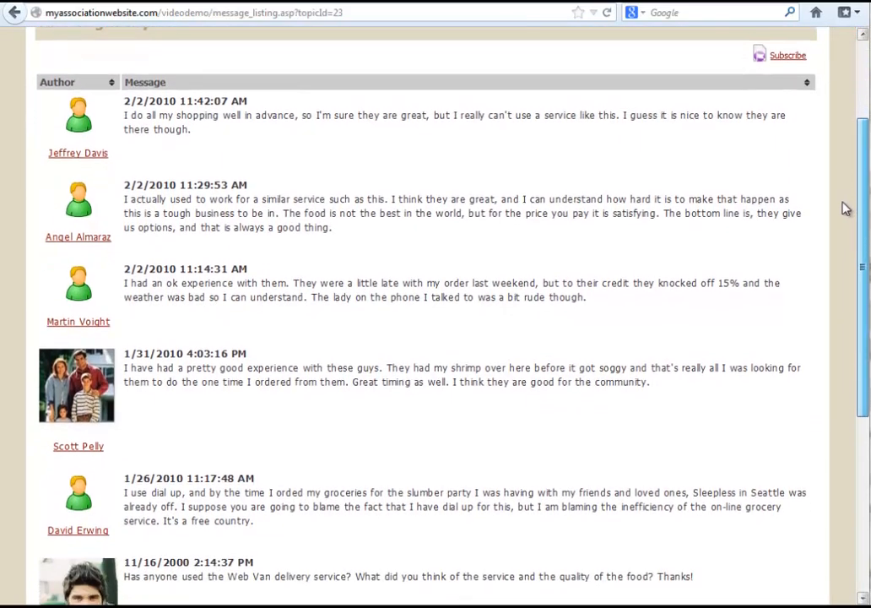
pyautogui.scroll(3)
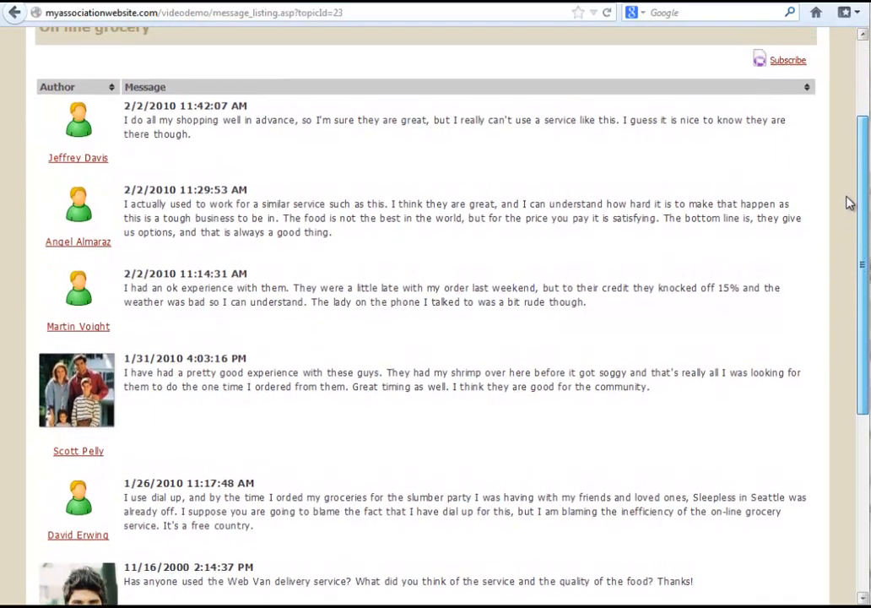
pyautogui.scroll(3)
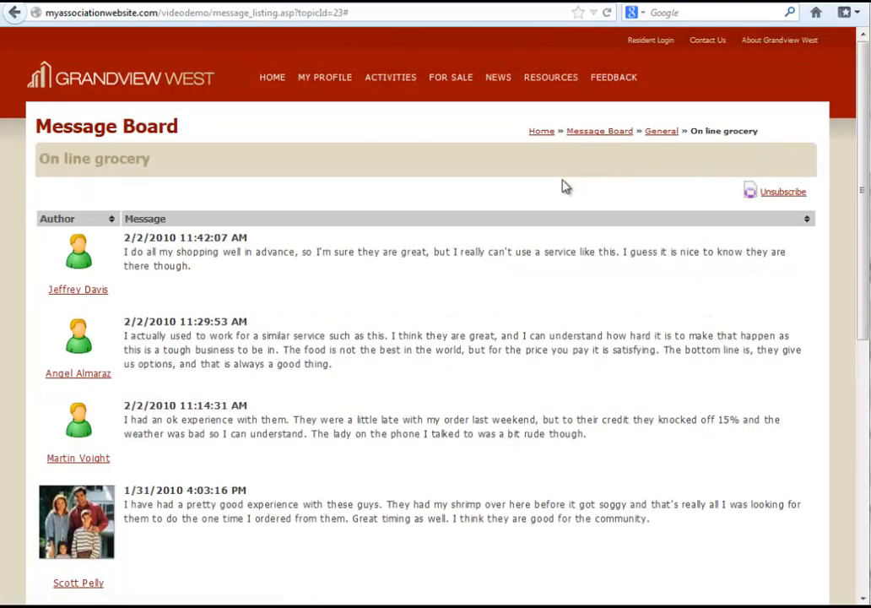
pyautogui.moveTo(546, 194)
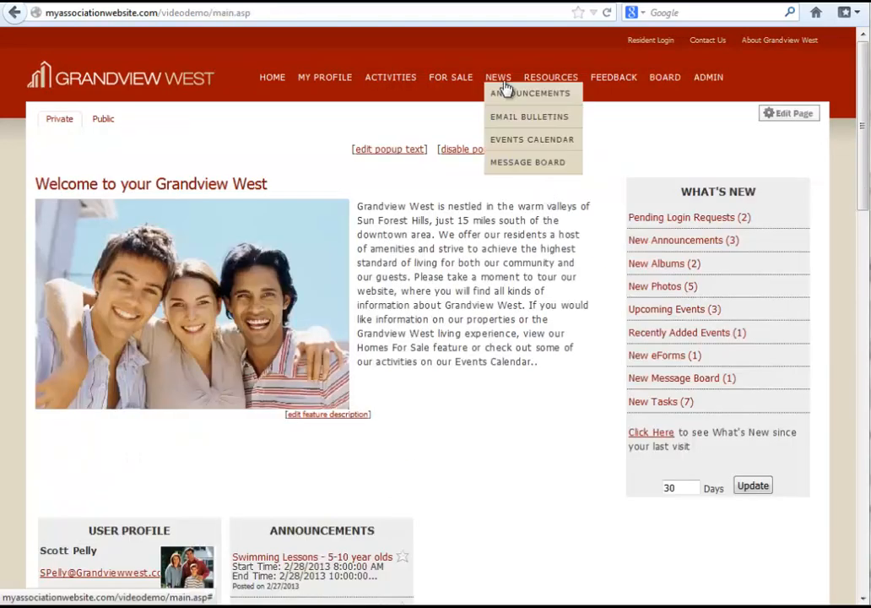
# Browse a bulletin template's Address Book categories, then search templates for 'announce website'.
pyautogui.click(529, 115)
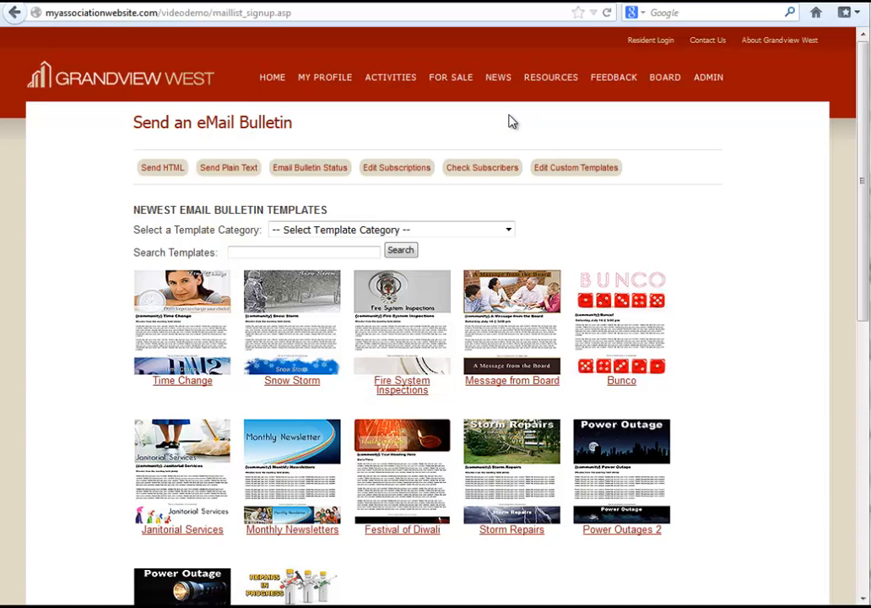
pyautogui.moveTo(858, 154)
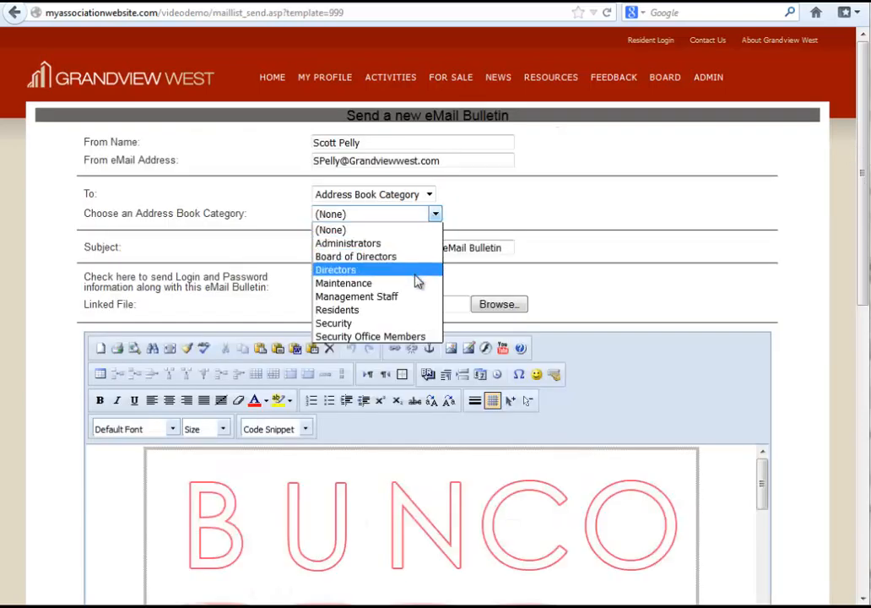
pyautogui.moveTo(425, 309)
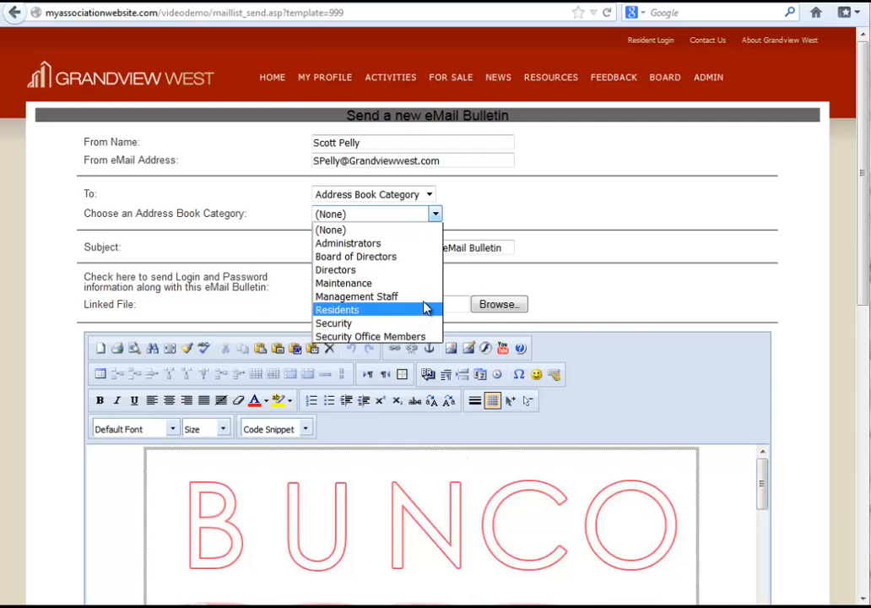
pyautogui.moveTo(546, 201)
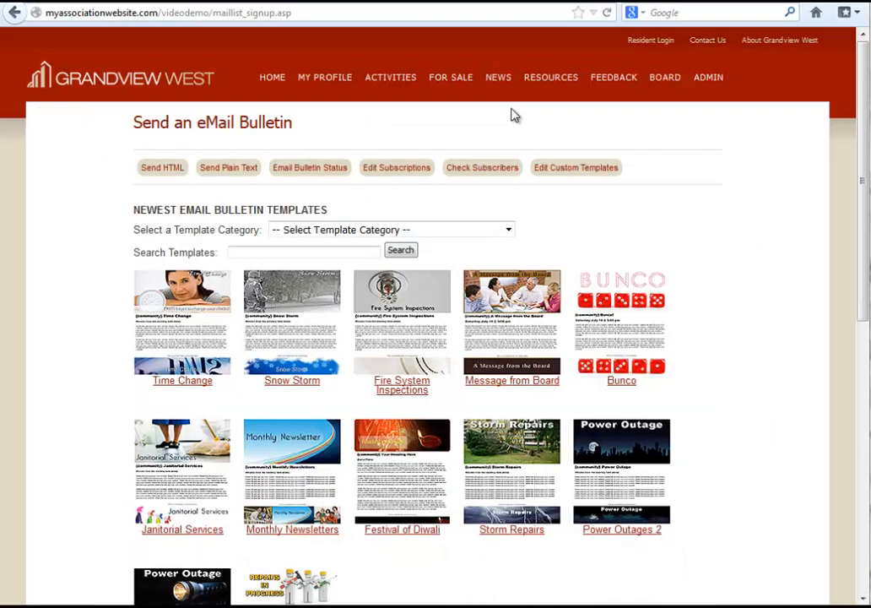
pyautogui.click(292, 308)
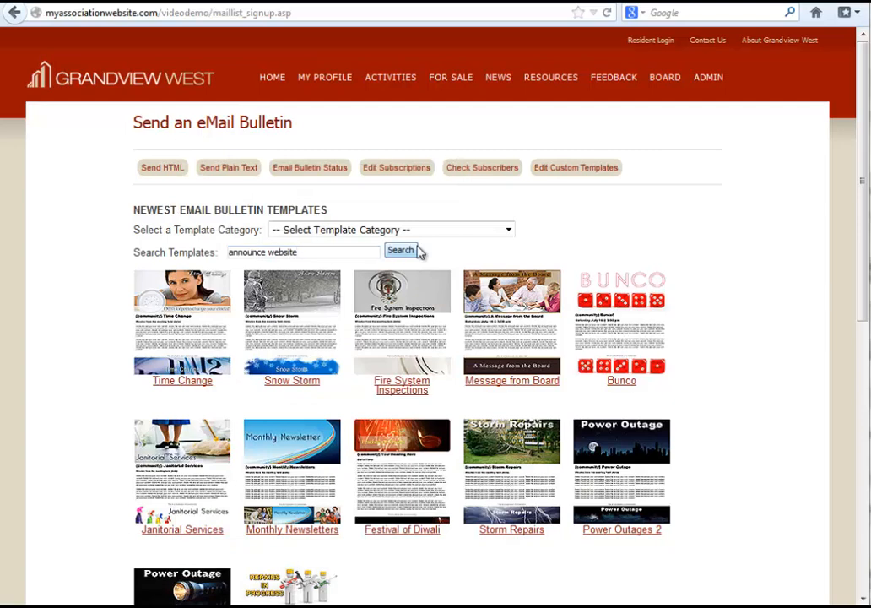
# Start an Announce Website 1 bulletin, 'Brand New Website!', greeting Grandview, with login details.
pyautogui.click(400, 251)
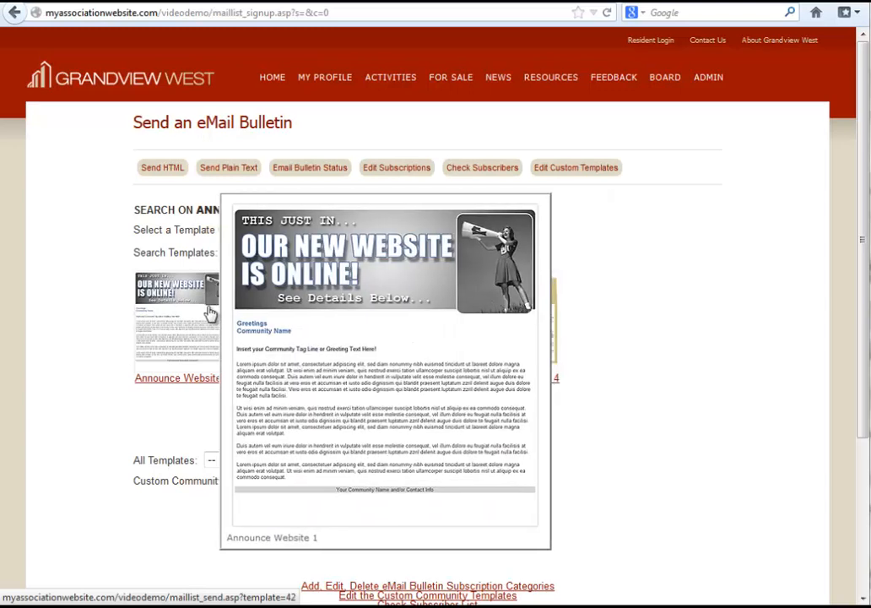
pyautogui.click(176, 313)
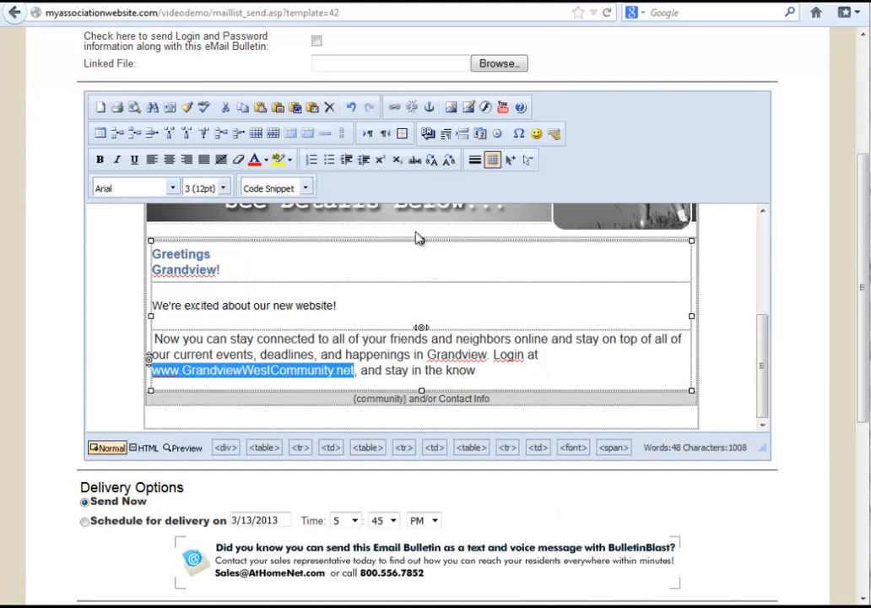
pyautogui.moveTo(448, 260)
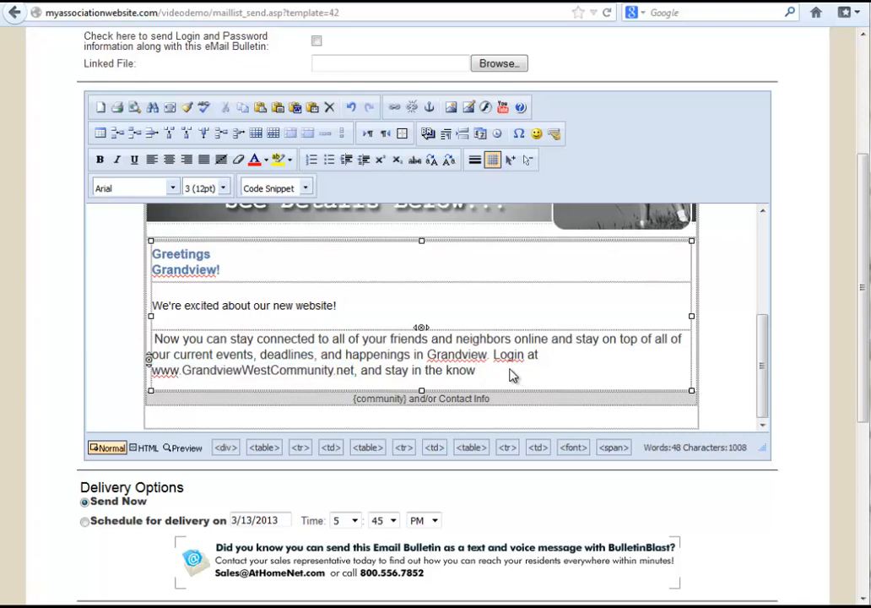
pyautogui.scroll(3)
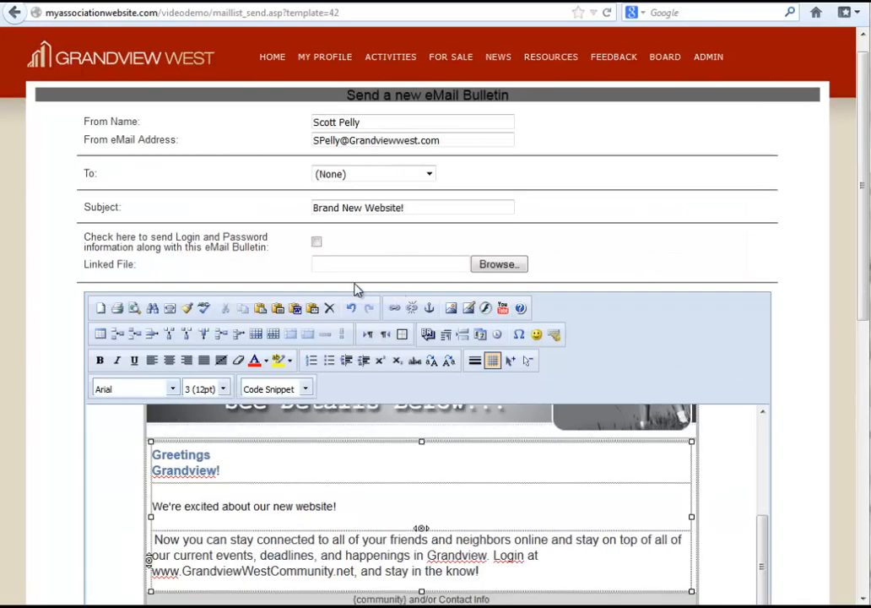
pyautogui.click(316, 241)
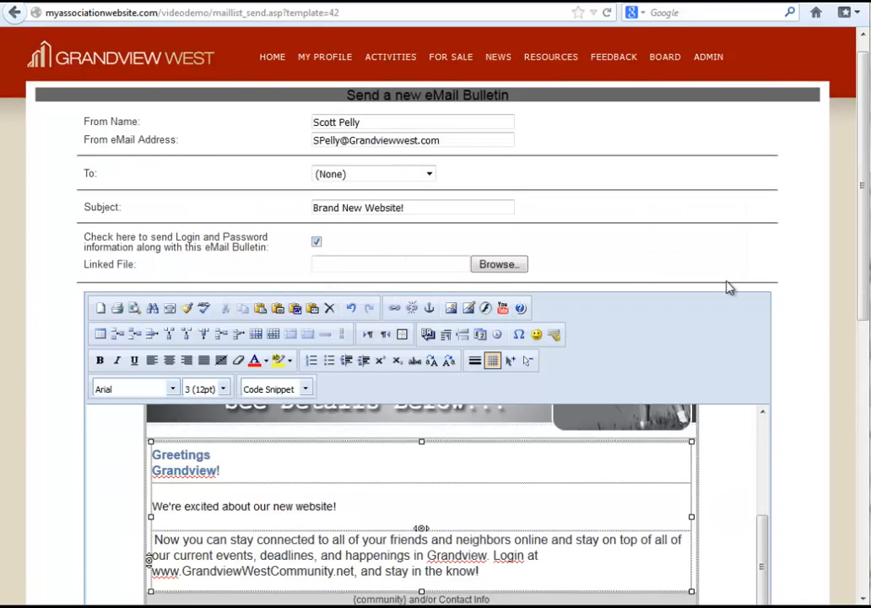
pyautogui.scroll(-3)
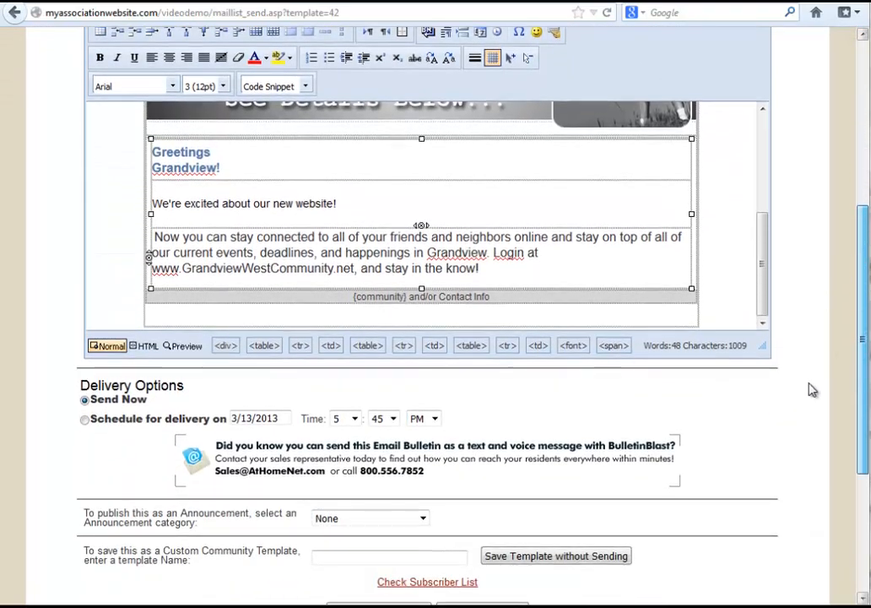
pyautogui.scroll(-3)
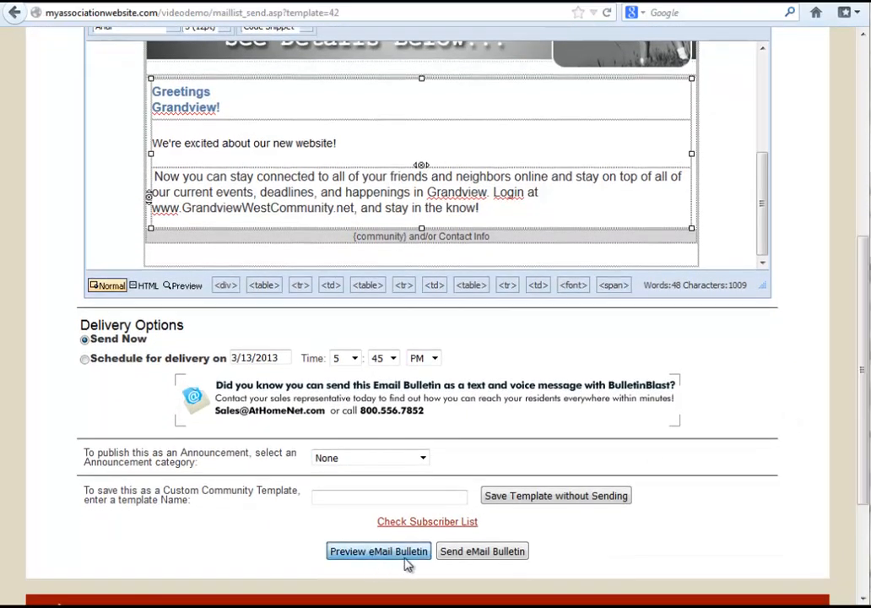
# Preview the announcement bulletin and send a preview copy to yourself.
pyautogui.click(378, 550)
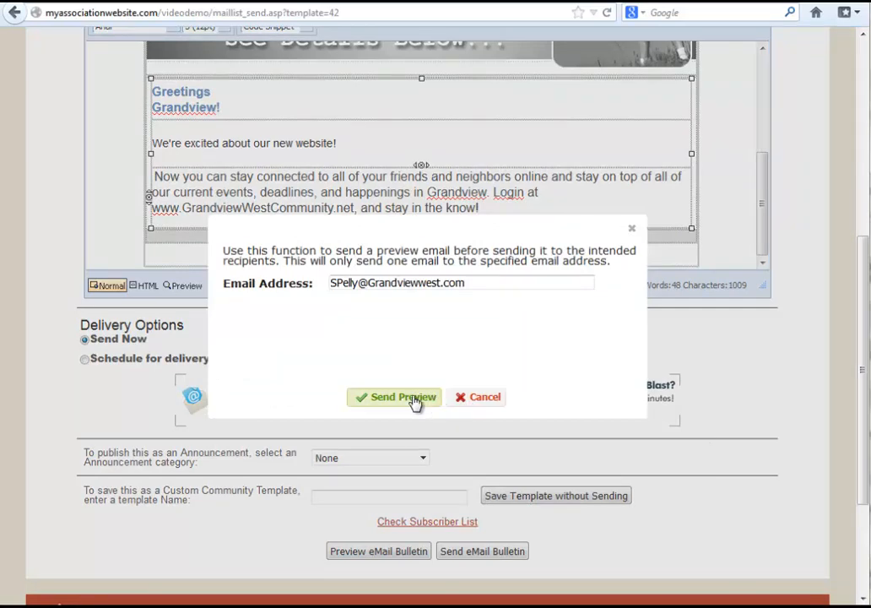
pyautogui.click(394, 397)
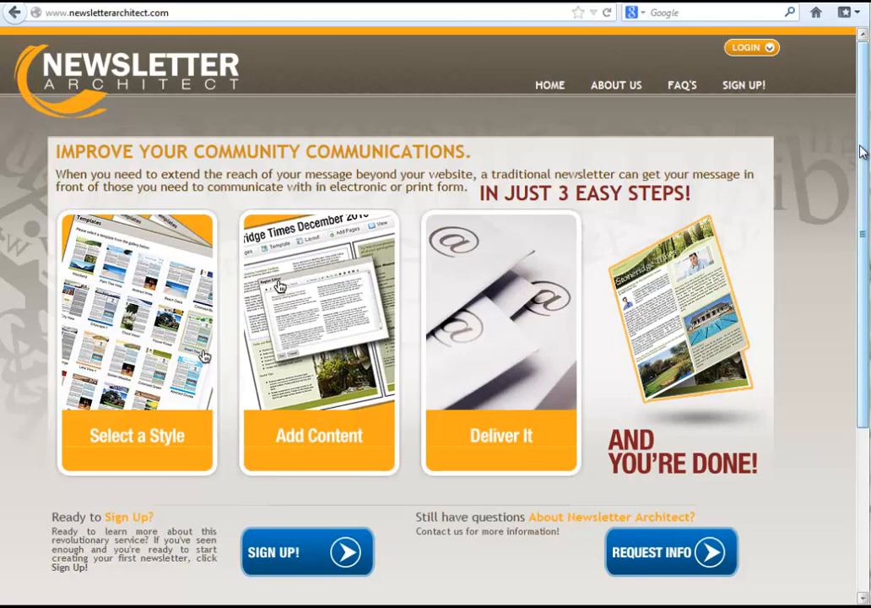
# Scroll the Newsletter Architect home page explaining three steps to a newsletter.
pyautogui.scroll(-3)
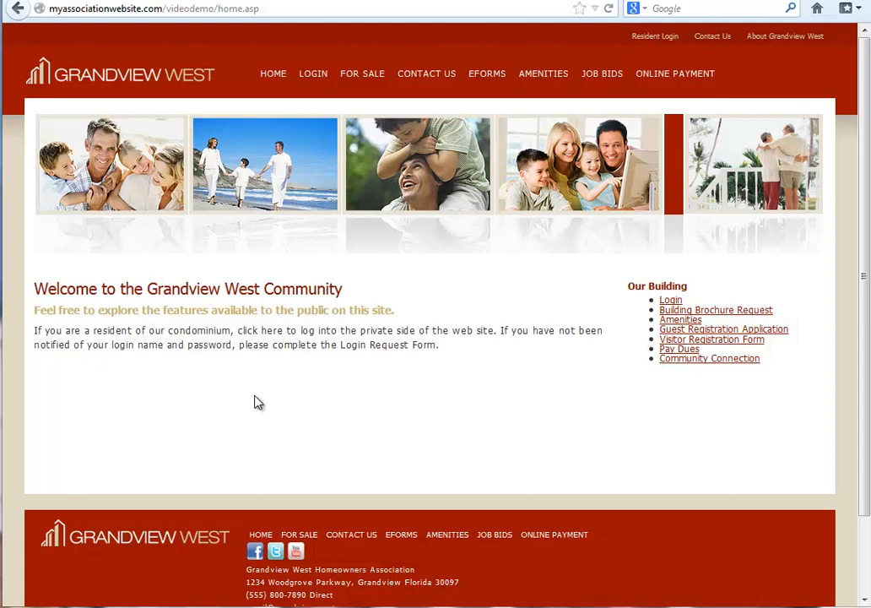
pyautogui.moveTo(249, 294)
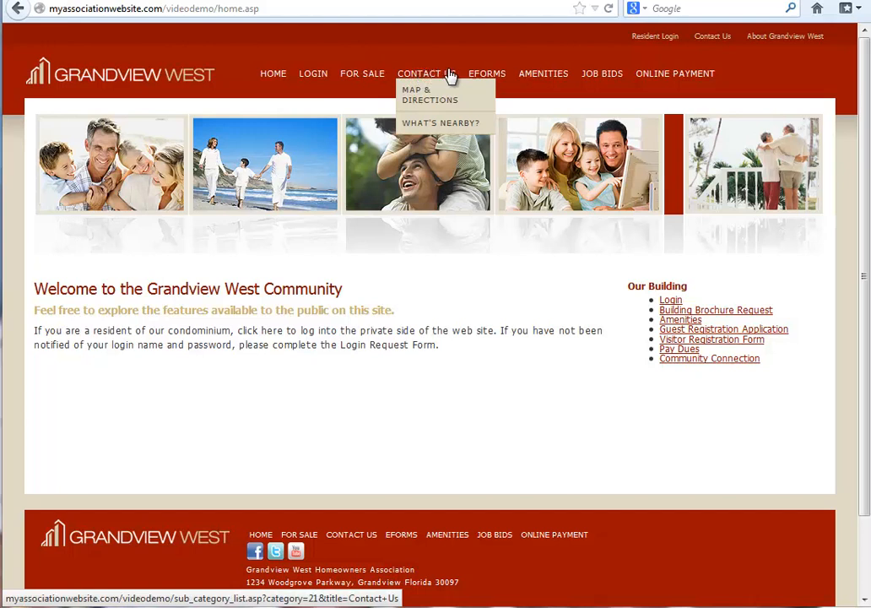
pyautogui.moveTo(601, 74)
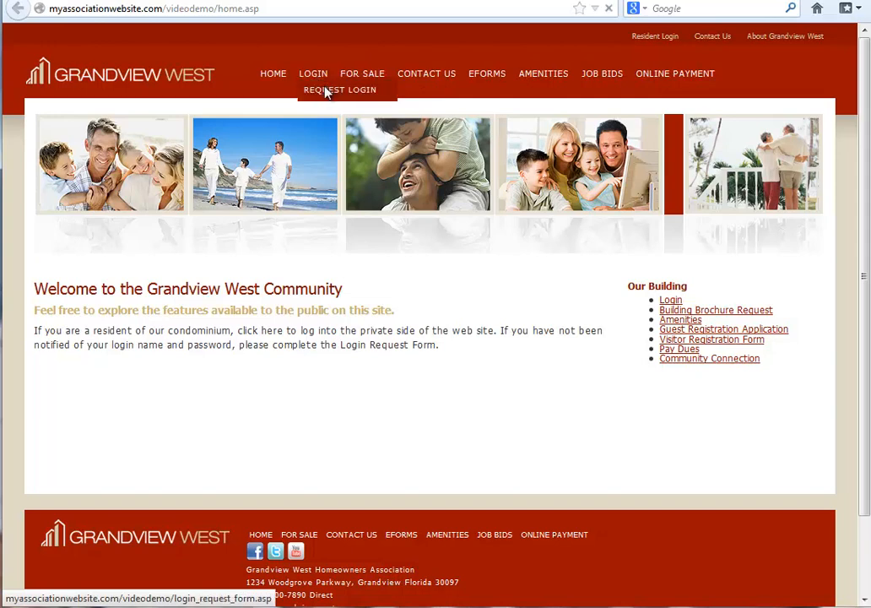
# Fill in the resident login request form and enter spam code 'bhxb'.
pyautogui.click(339, 90)
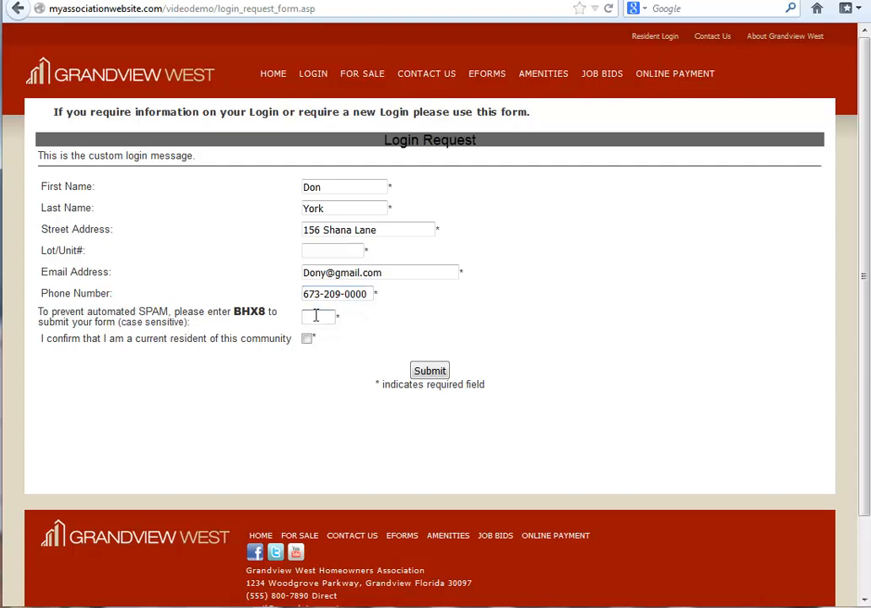
pyautogui.write('bhxb')
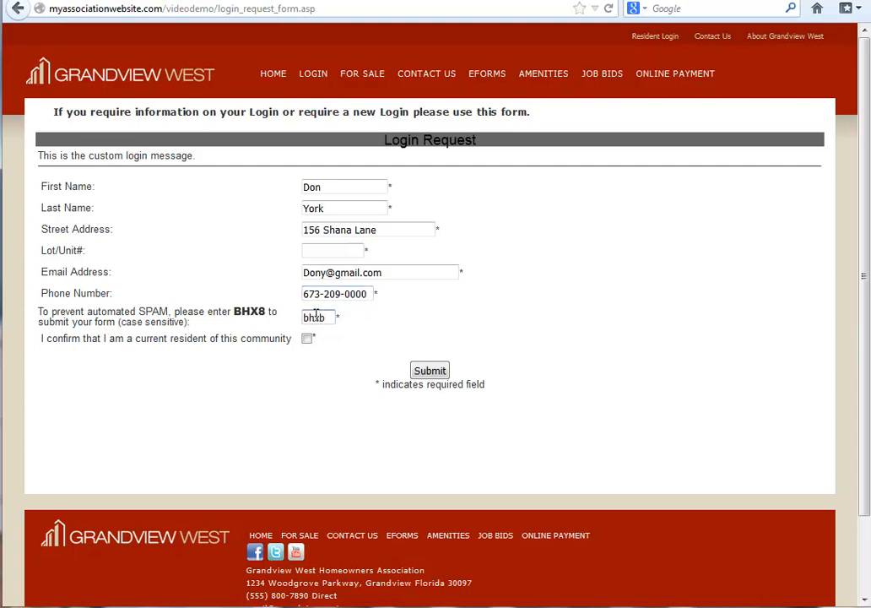
pyautogui.click(429, 370)
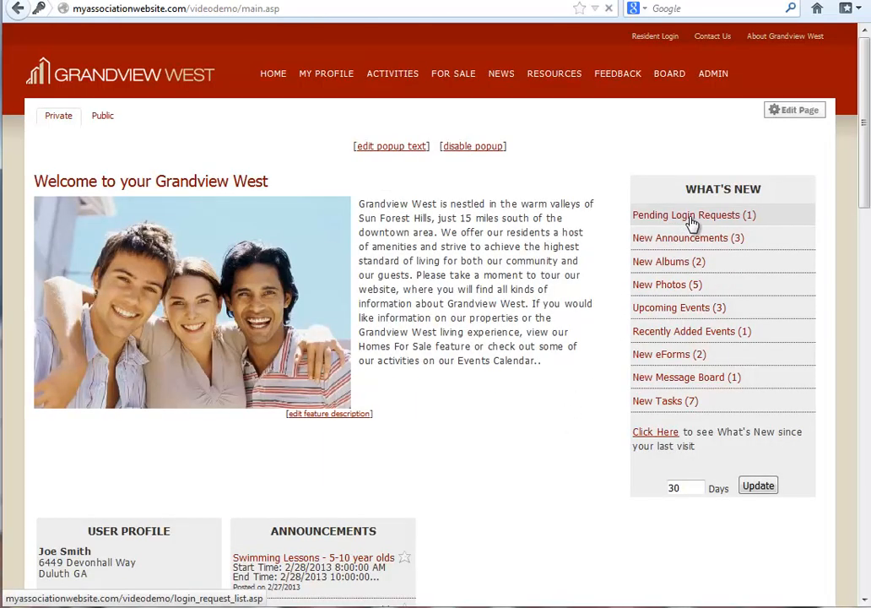
pyautogui.click(686, 215)
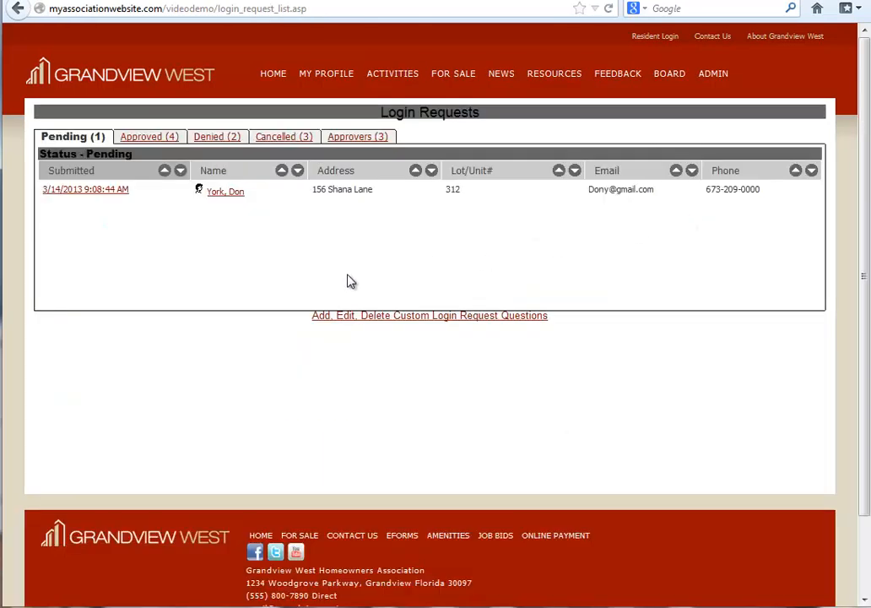
pyautogui.click(225, 191)
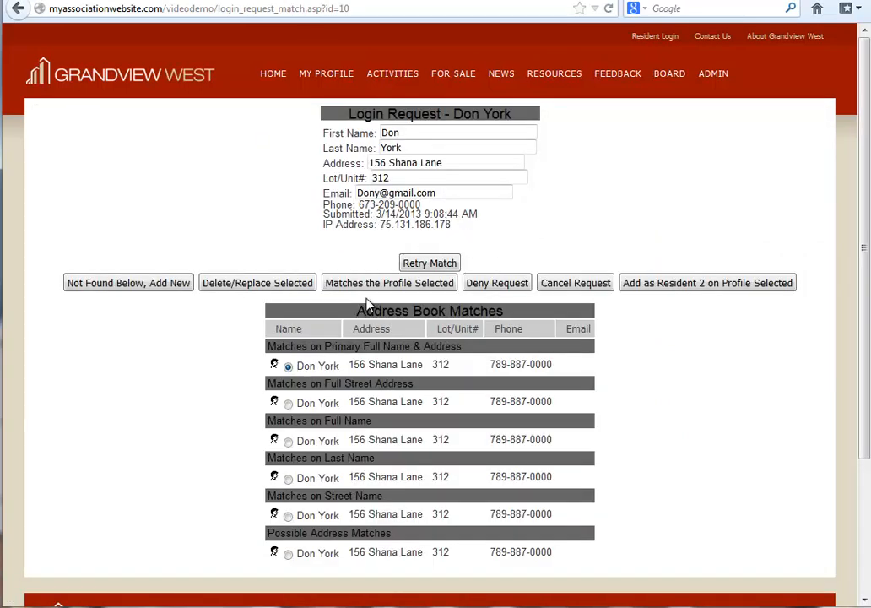
pyautogui.click(389, 283)
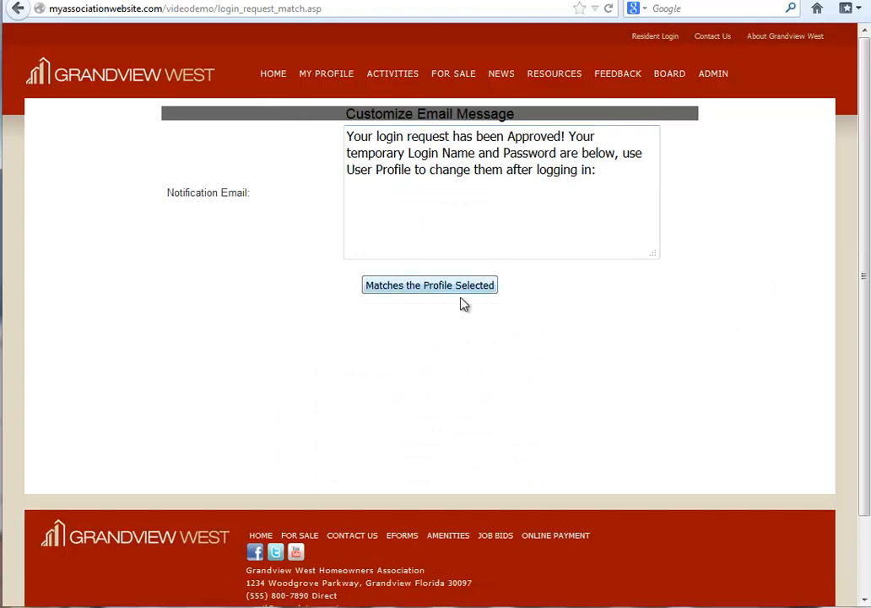
pyautogui.click(428, 284)
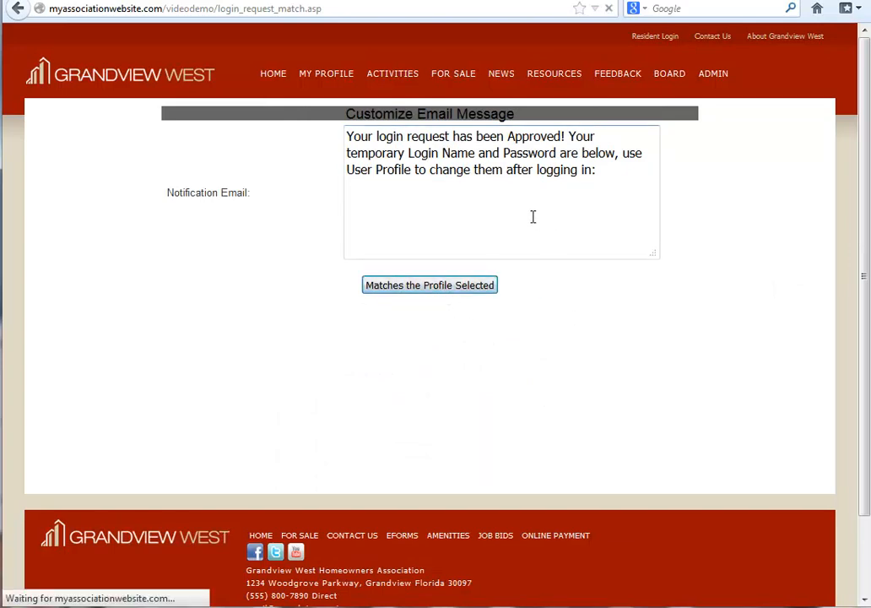
pyautogui.click(429, 285)
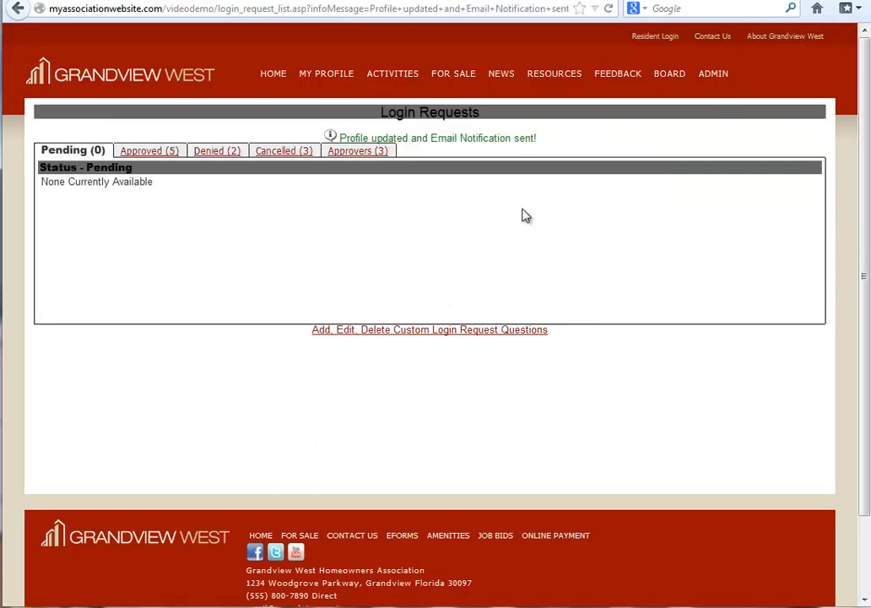
pyautogui.click(273, 73)
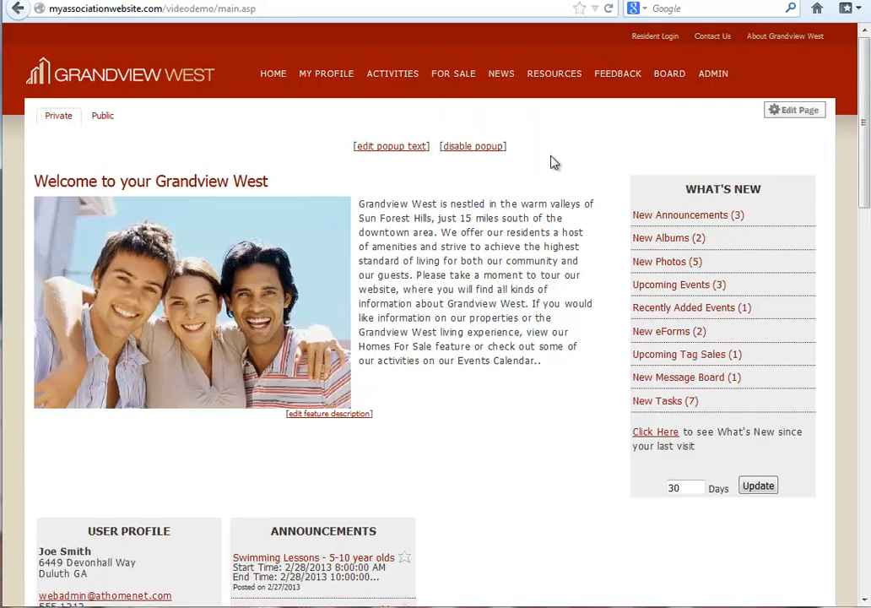
# Expand Garage Sale Settings in Admin > Settings and select the Tag Sales security level.
pyautogui.click(713, 73)
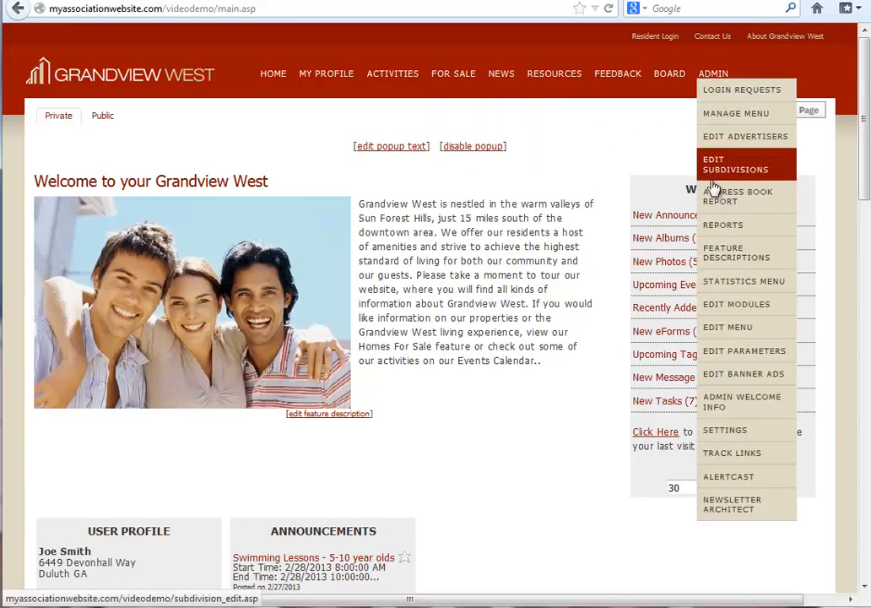
pyautogui.click(724, 430)
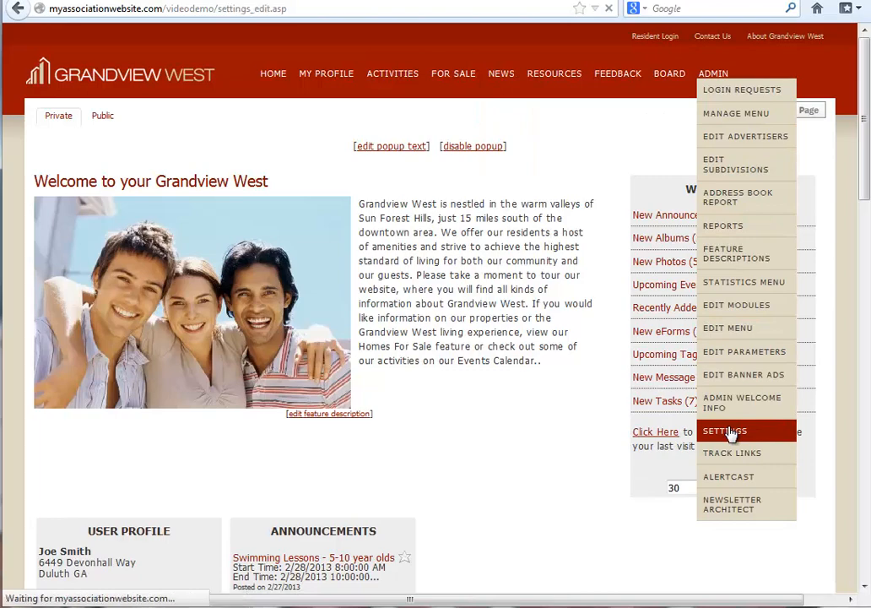
pyautogui.click(724, 431)
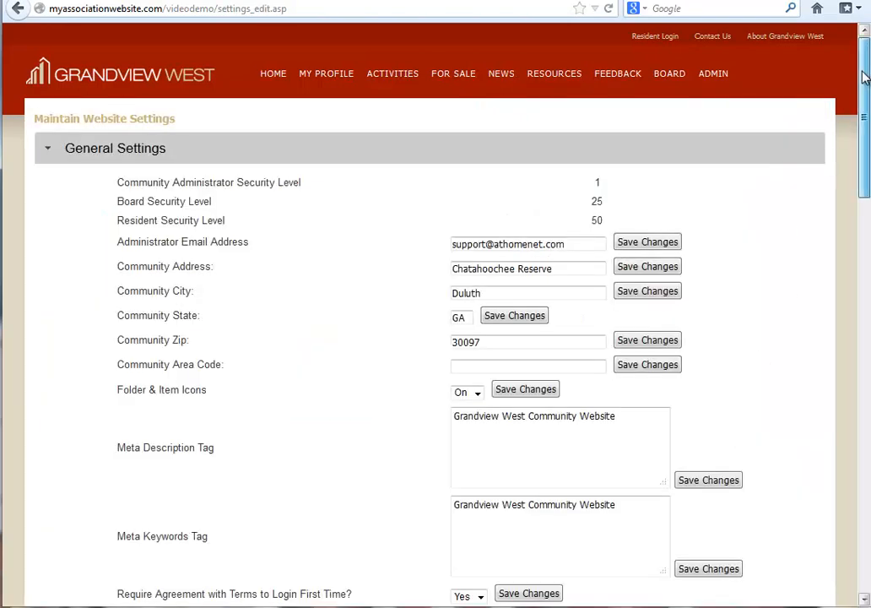
pyautogui.scroll(-3)
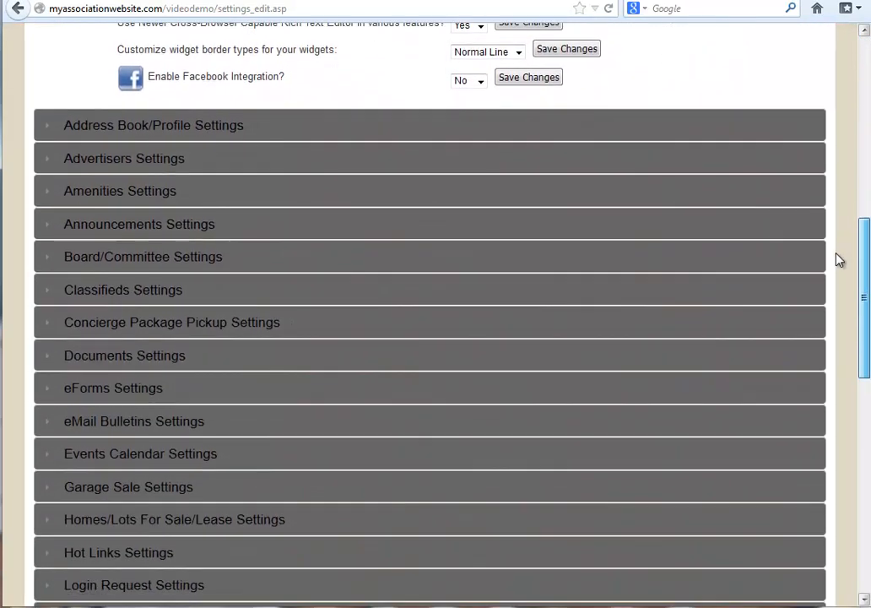
pyautogui.scroll(-3)
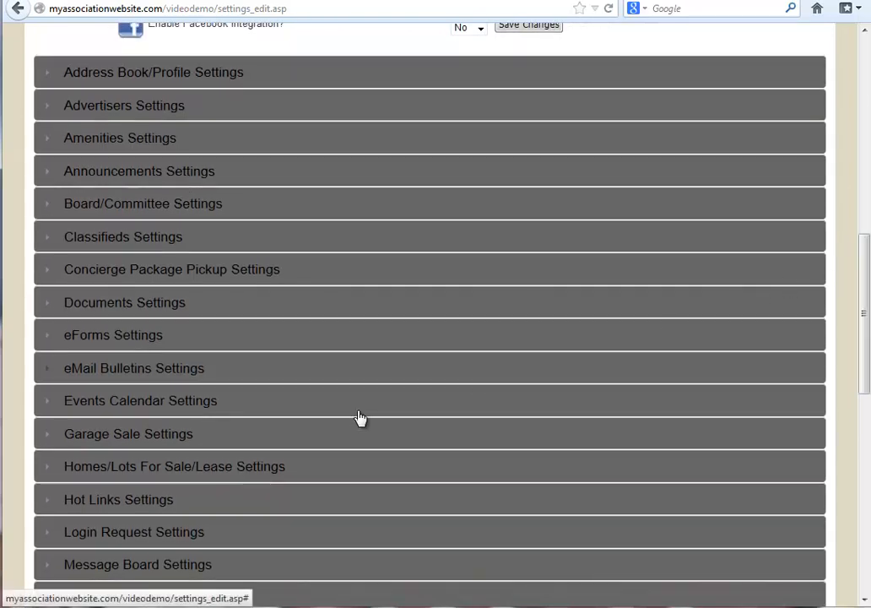
pyautogui.scroll(-3)
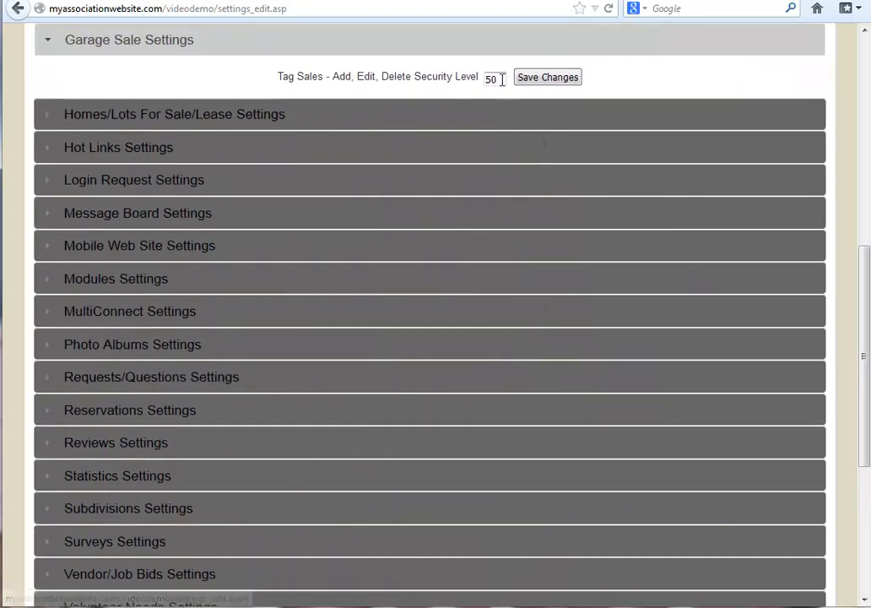
pyautogui.doubleClick(490, 77)
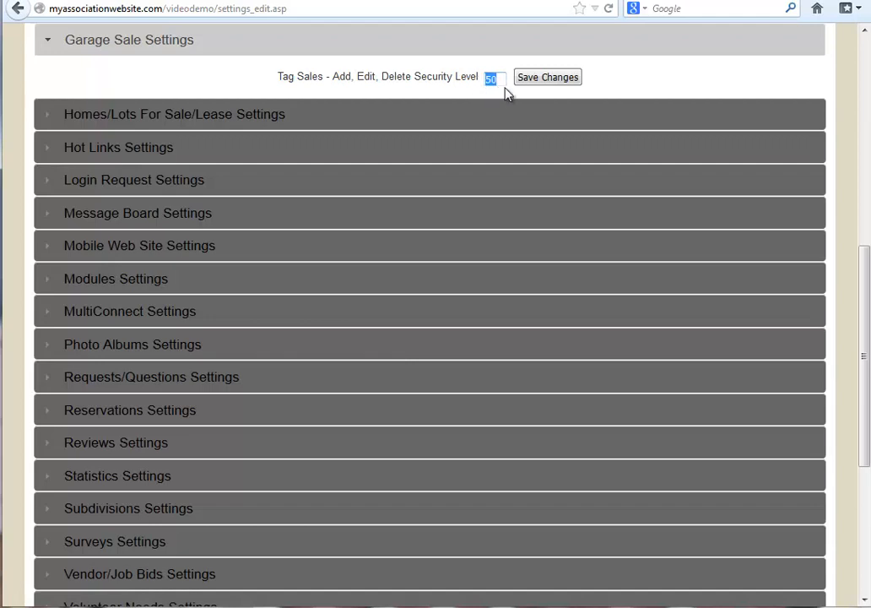
pyautogui.click(546, 77)
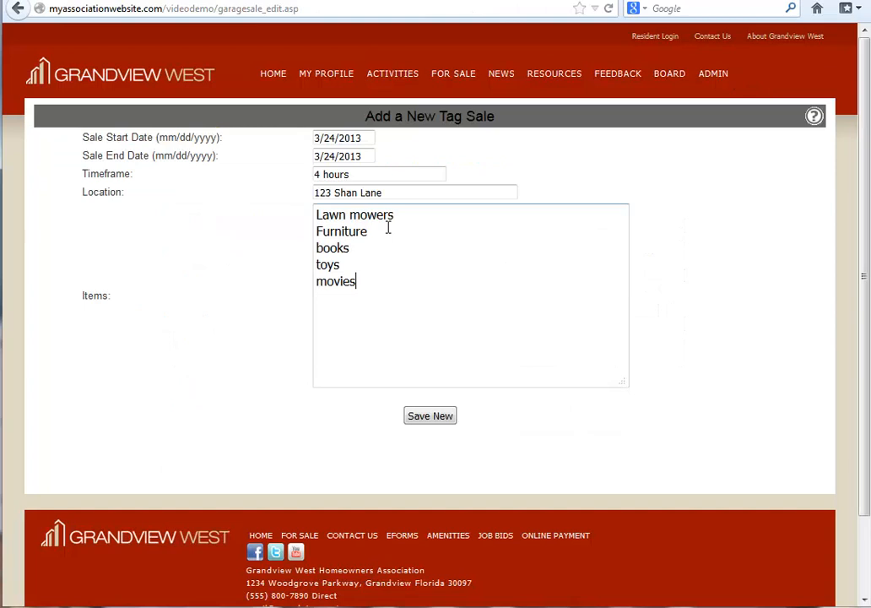
# Add DVD and VHS movies to the tag sale items and save the settings.
pyautogui.write('(dvd &')
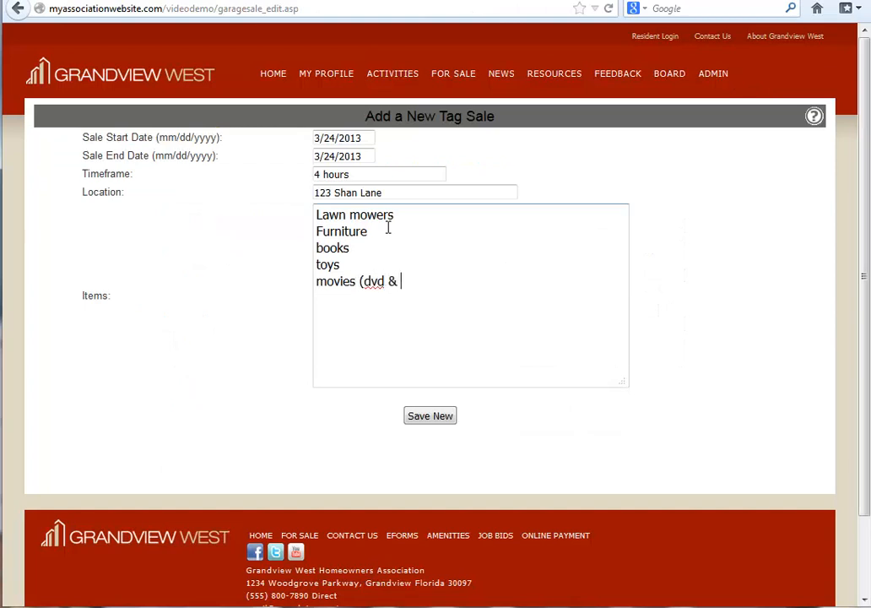
pyautogui.write('vhs(')
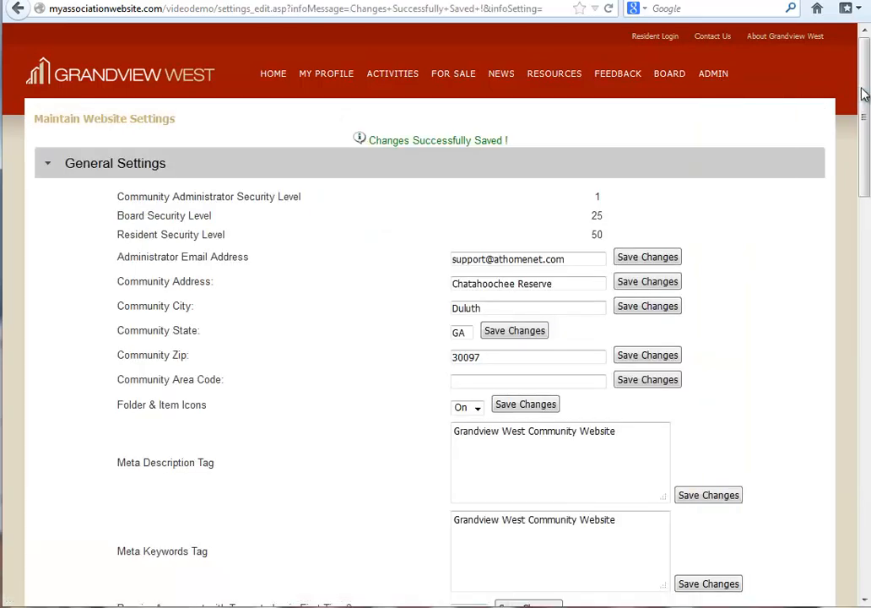
# Scroll to the Homes/Lots For Sale/Lease settings showing sort order, map and security levels.
pyautogui.scroll(-3)
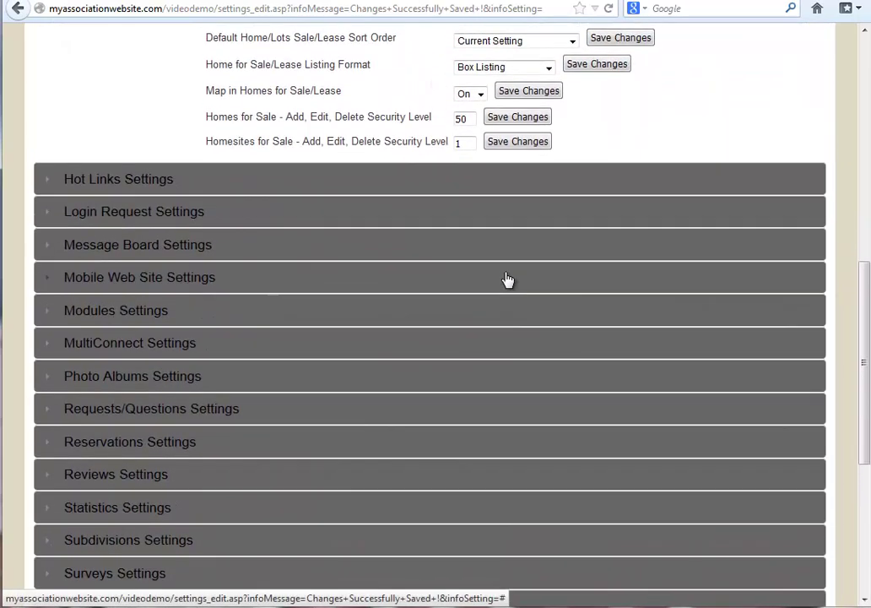
pyautogui.scroll(3)
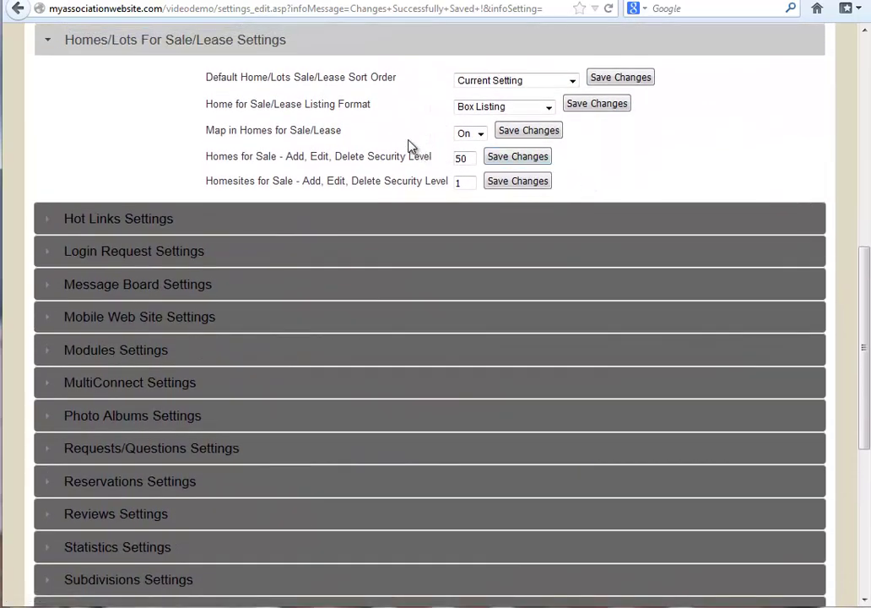
pyautogui.moveTo(451, 165)
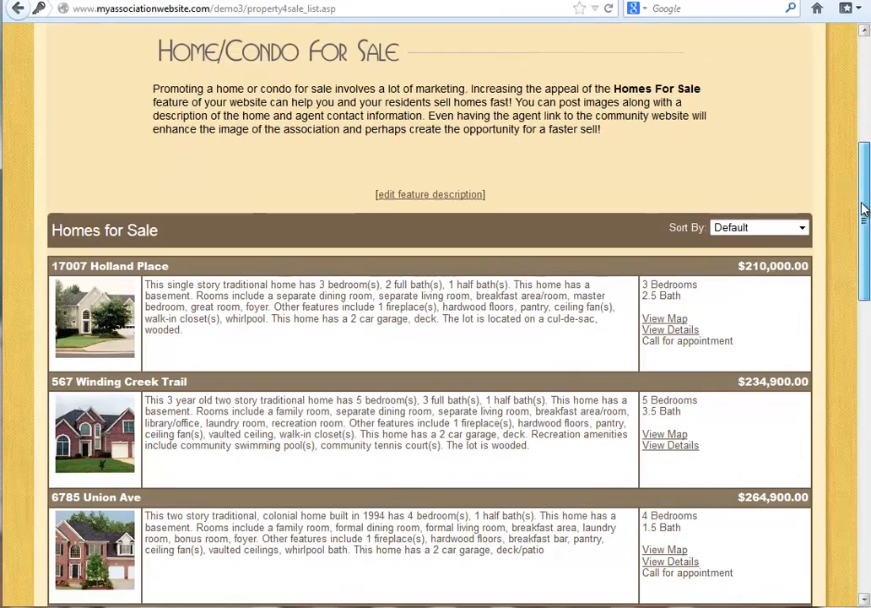
# Scroll through the Home/Condo For Sale listings with their prices and descriptions.
pyautogui.scroll(-3)
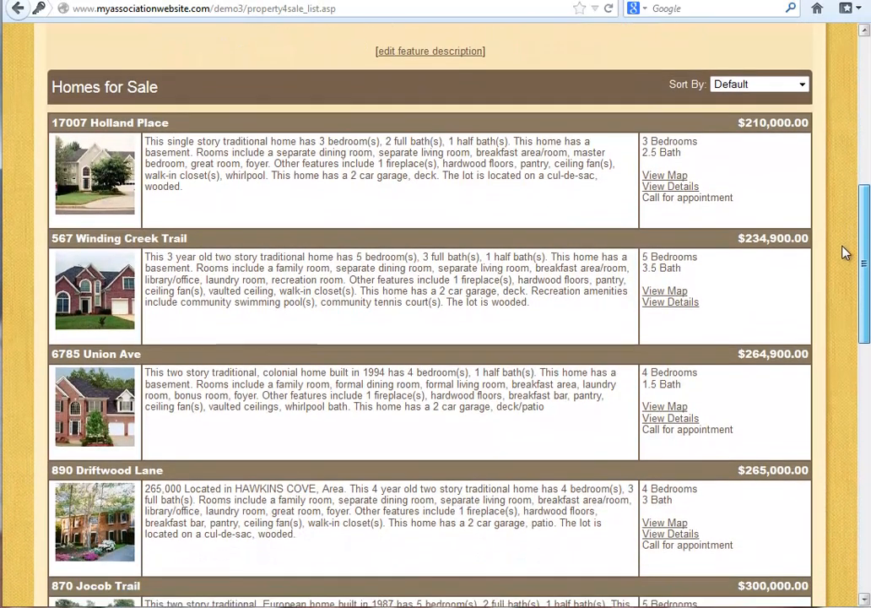
pyautogui.scroll(-3)
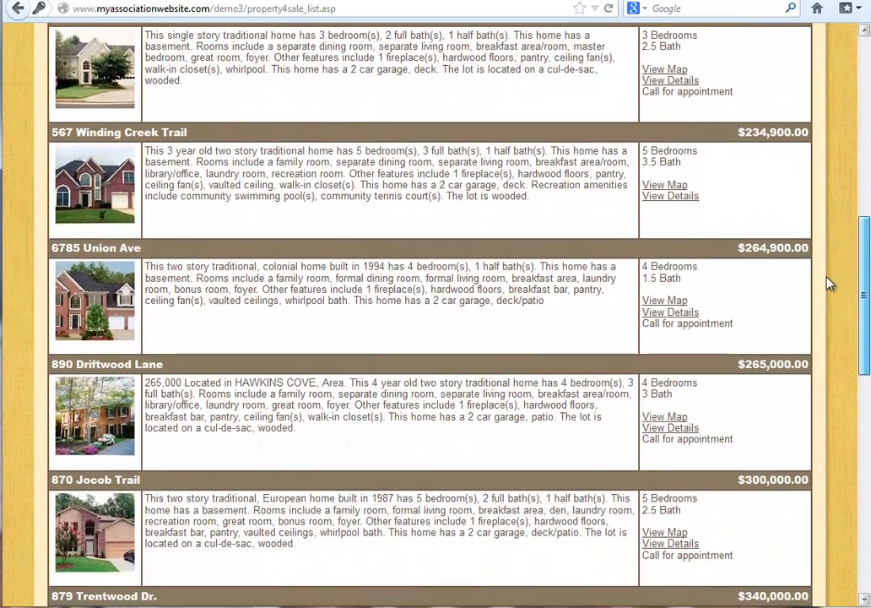
pyautogui.scroll(-3)
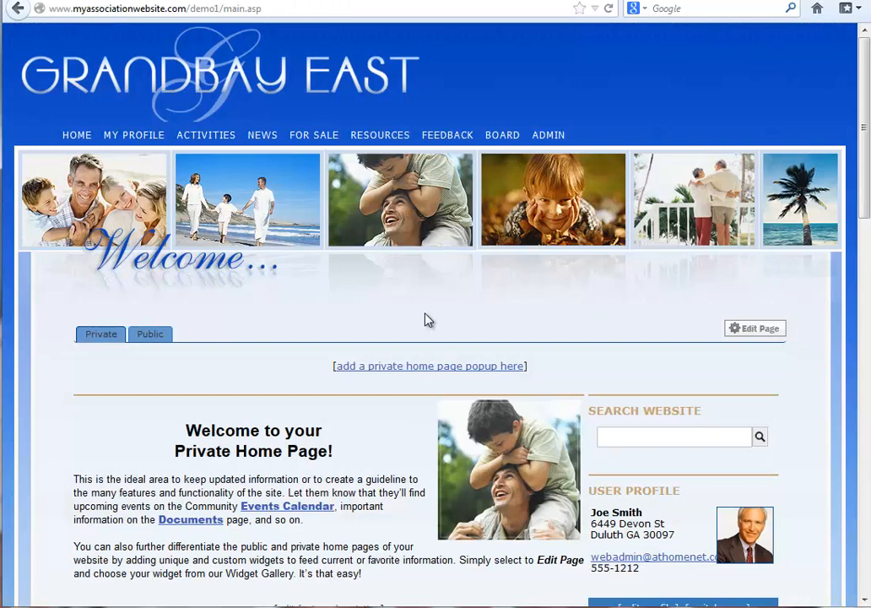
pyautogui.moveTo(433, 321)
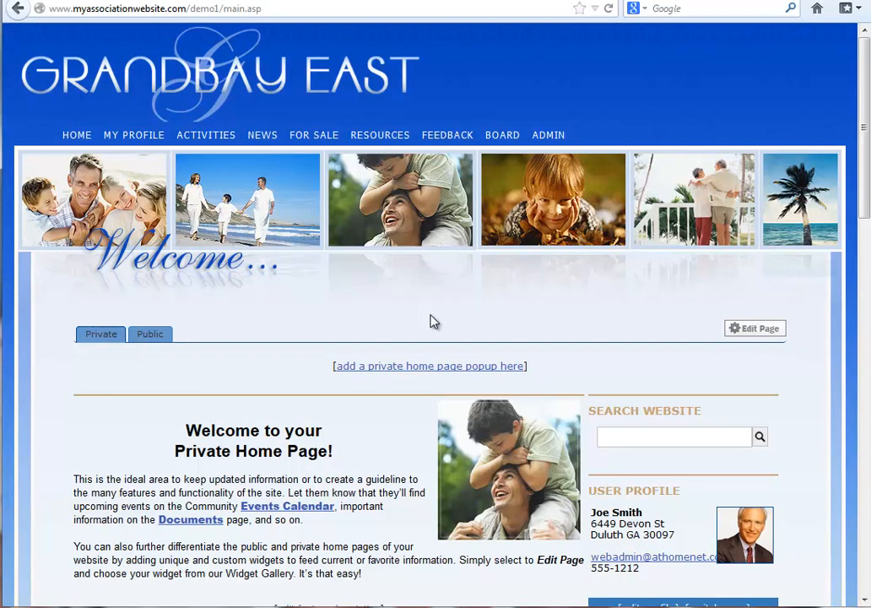
# Reveal the Board menu: Task Manager, Board Message, Board Chat and Board Documents.
pyautogui.click(503, 135)
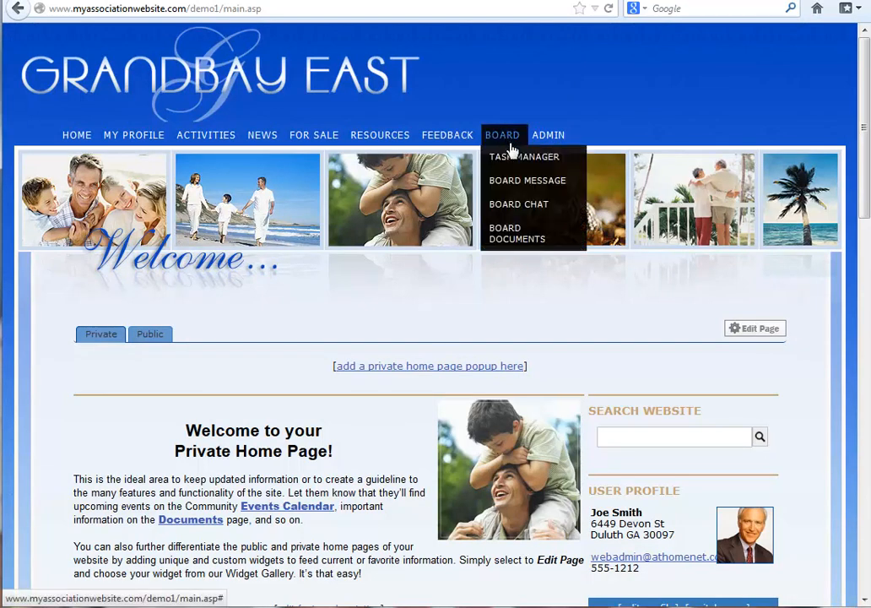
pyautogui.moveTo(518, 203)
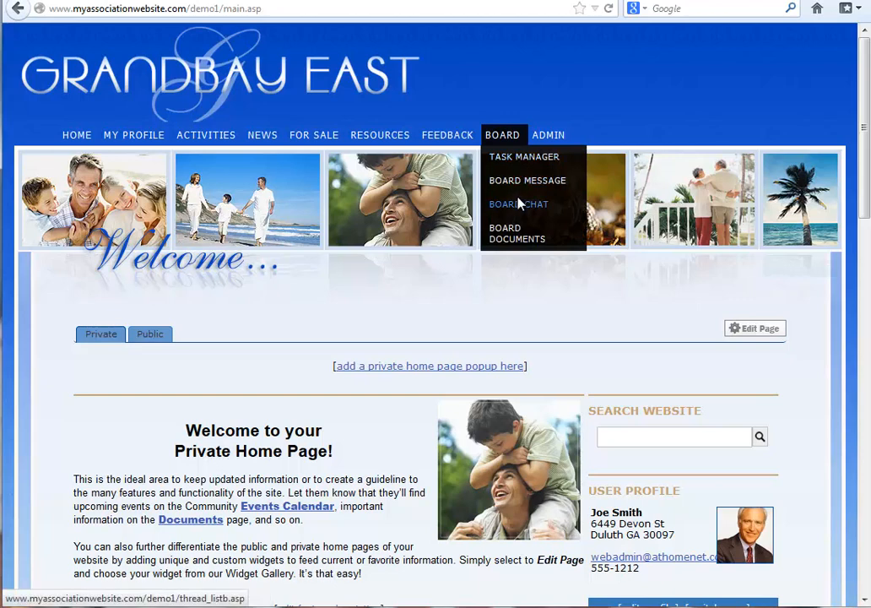
pyautogui.moveTo(517, 232)
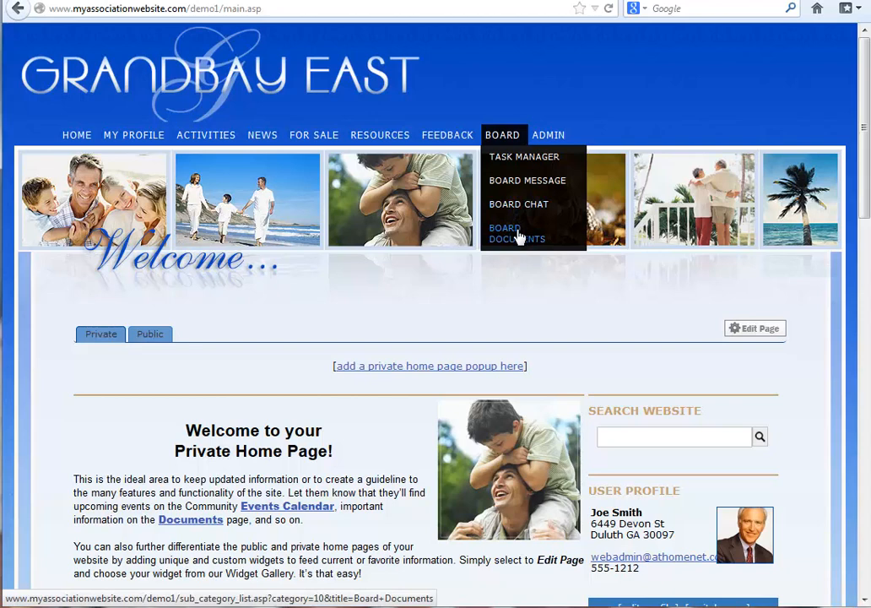
pyautogui.moveTo(519, 203)
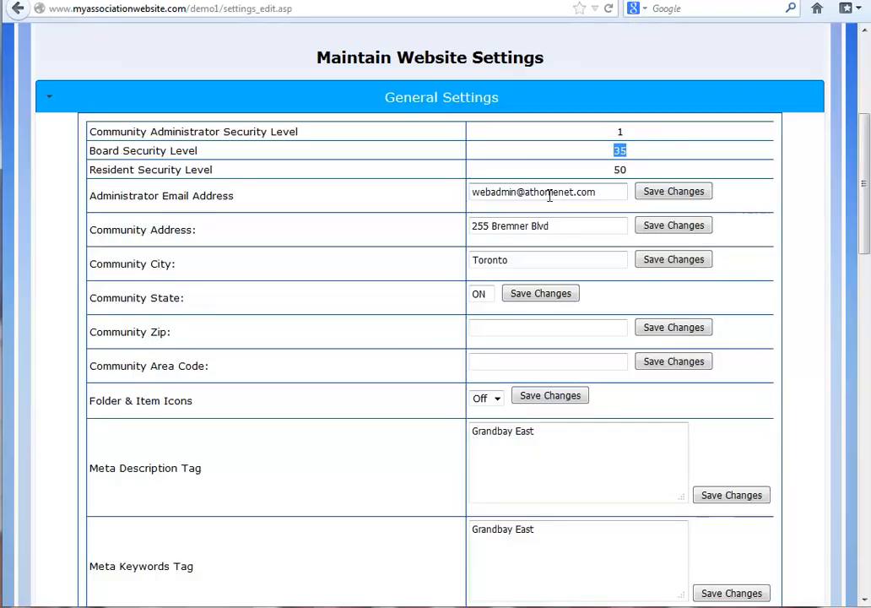
# Scroll past General Settings and expand the Board/Committee Settings section.
pyautogui.scroll(-3)
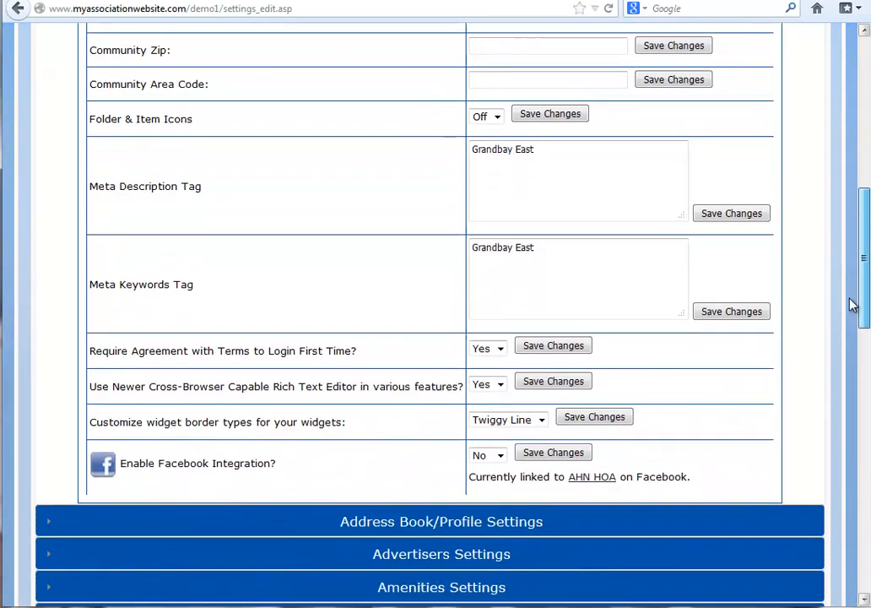
pyautogui.scroll(-3)
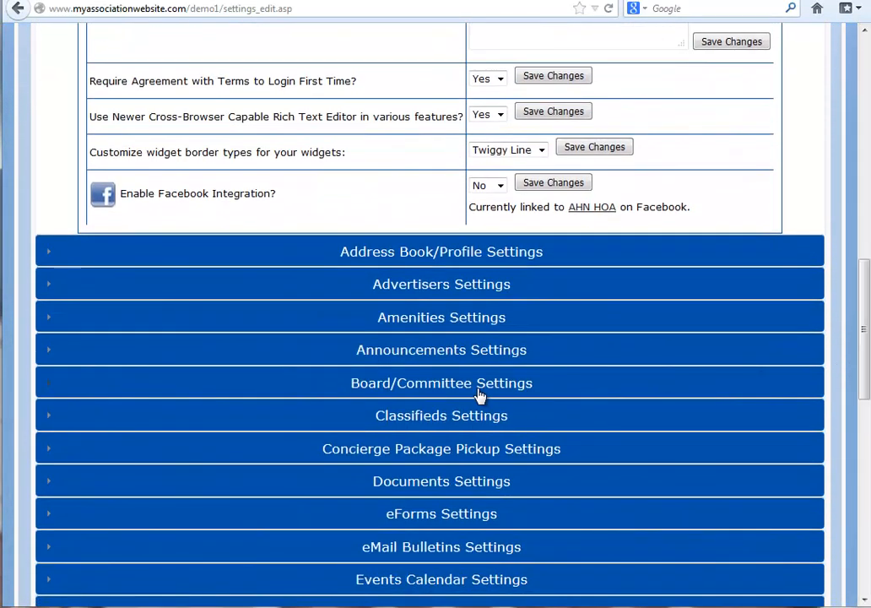
pyautogui.click(441, 382)
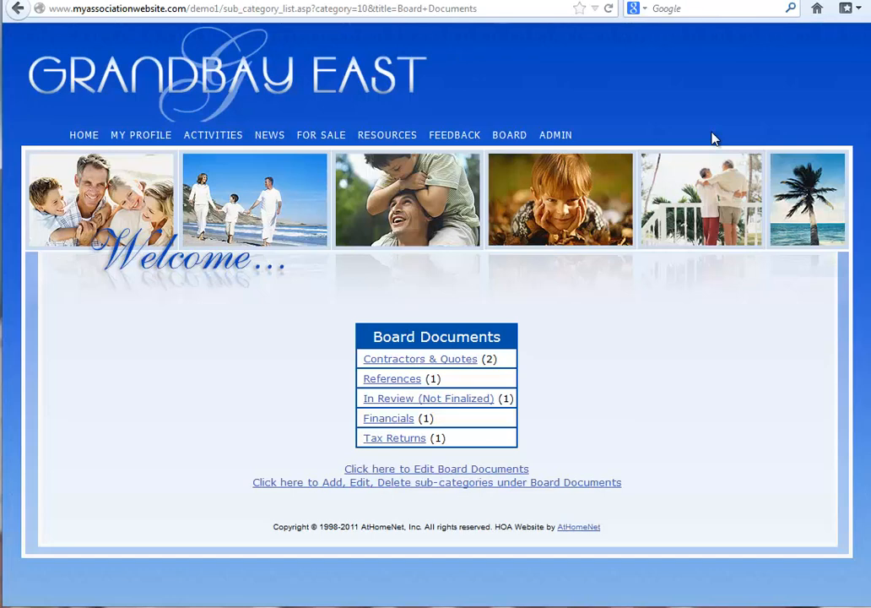
pyautogui.moveTo(676, 166)
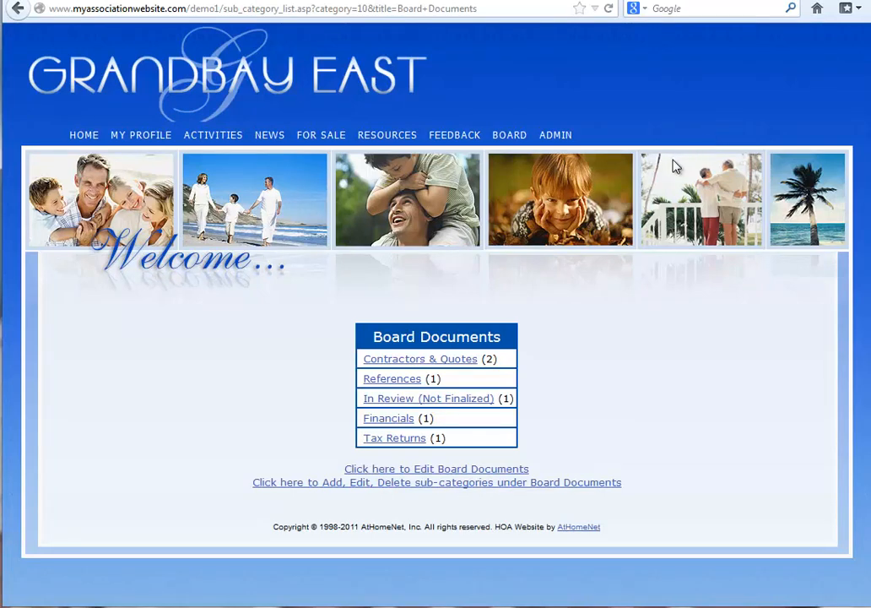
pyautogui.moveTo(392, 378)
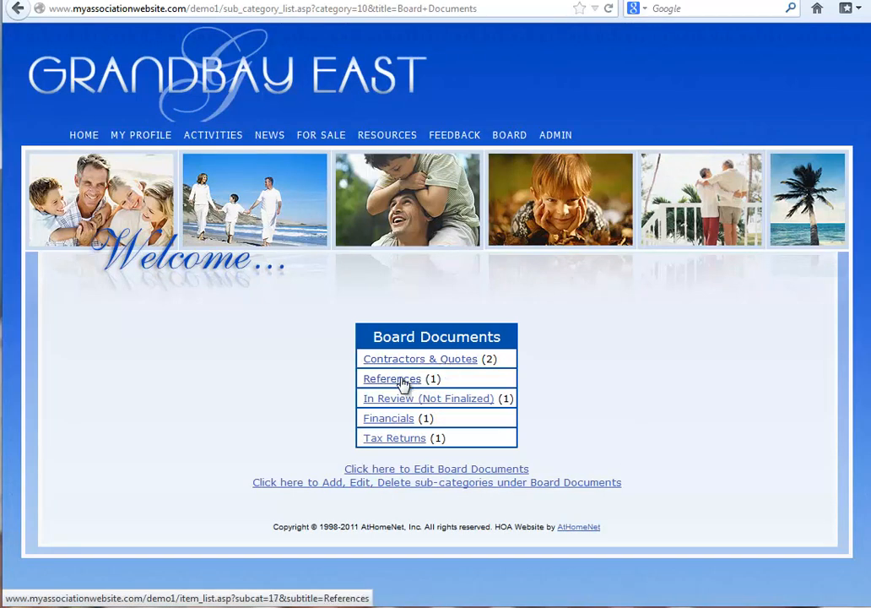
pyautogui.moveTo(432, 363)
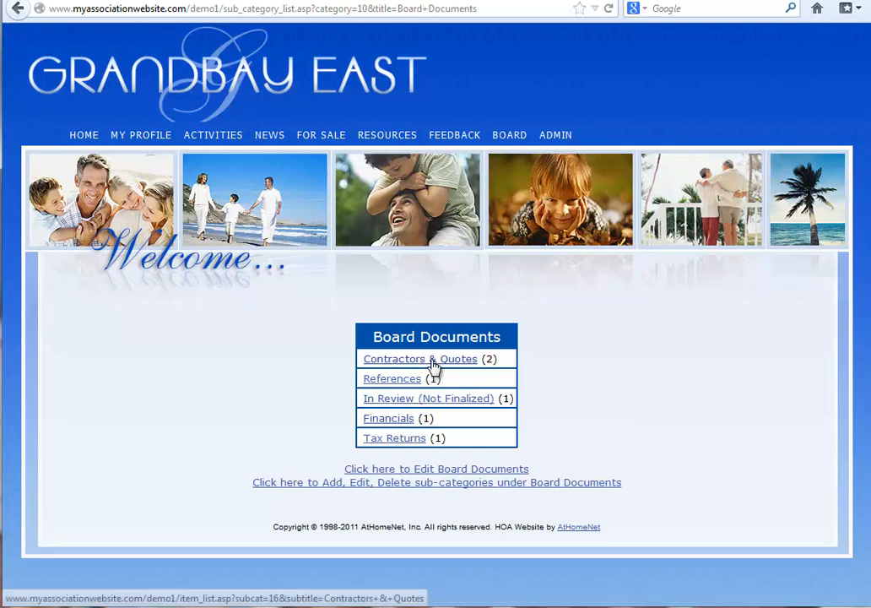
# View the Landscaping Service Contract from Contractors & Quotes in Word, then close it.
pyautogui.click(393, 437)
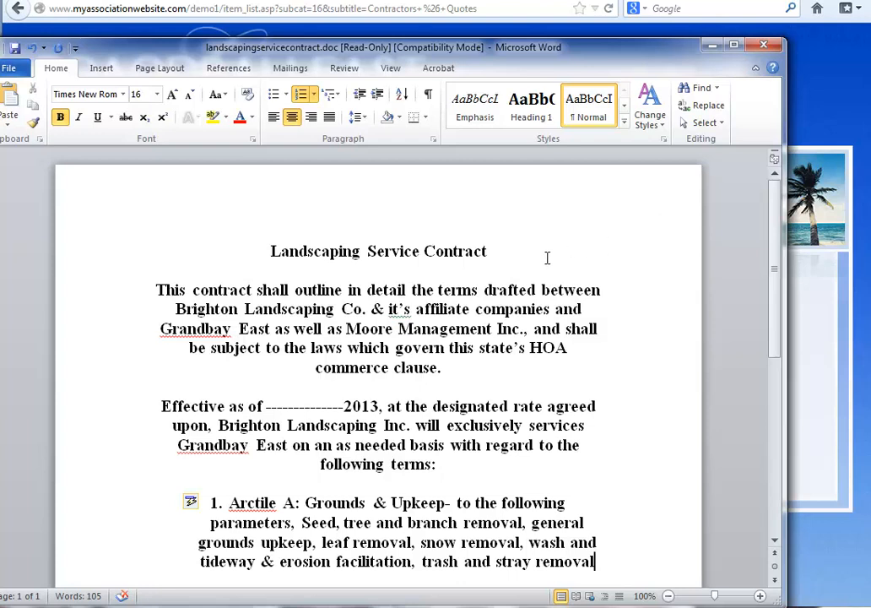
pyautogui.moveTo(707, 105)
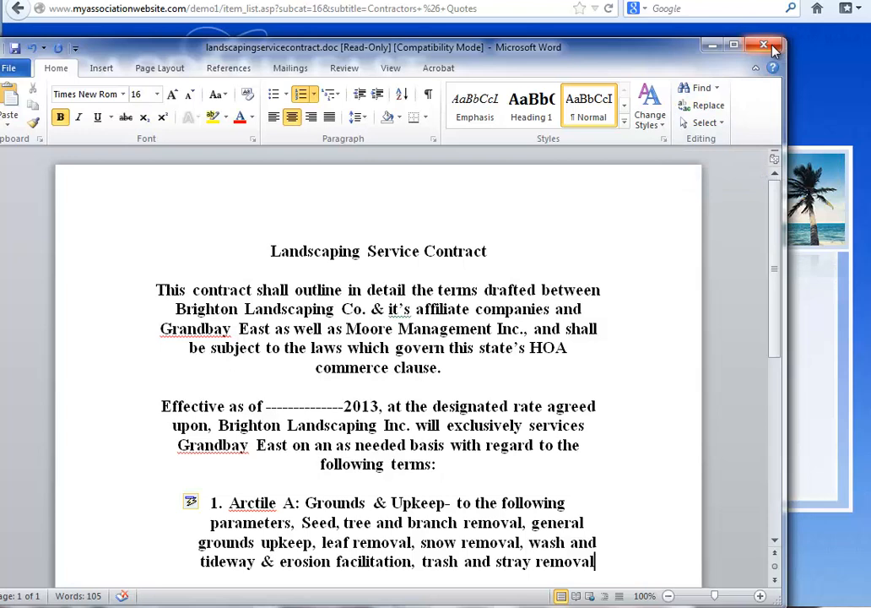
pyautogui.click(763, 45)
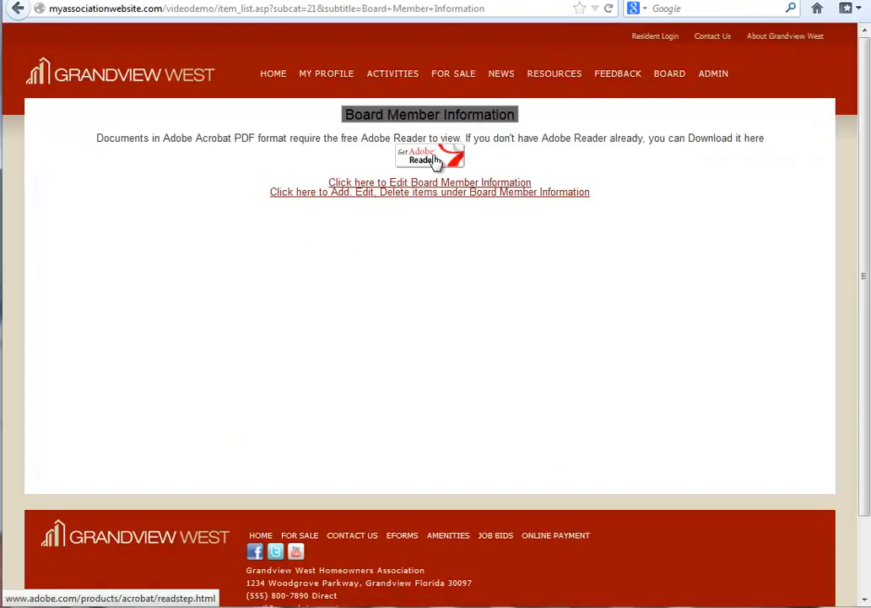
pyautogui.moveTo(531, 219)
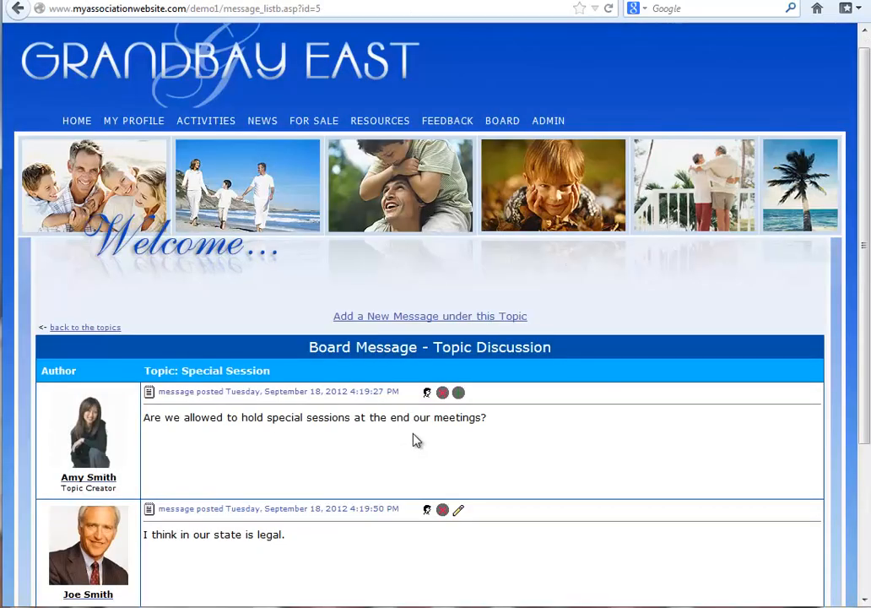
# Reply in the Special Session topic that questions can wait until everyone meets in person.
pyautogui.scroll(-3)
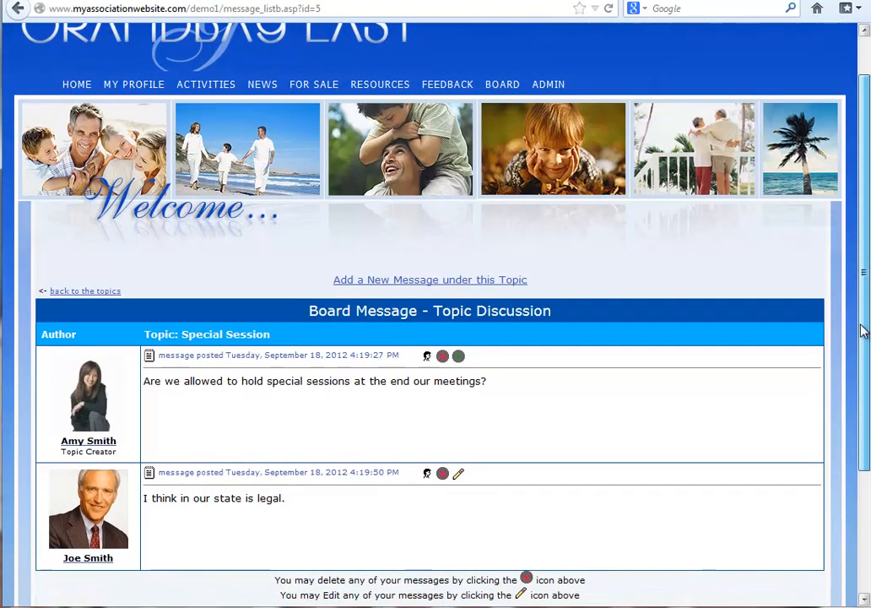
pyautogui.scroll(-3)
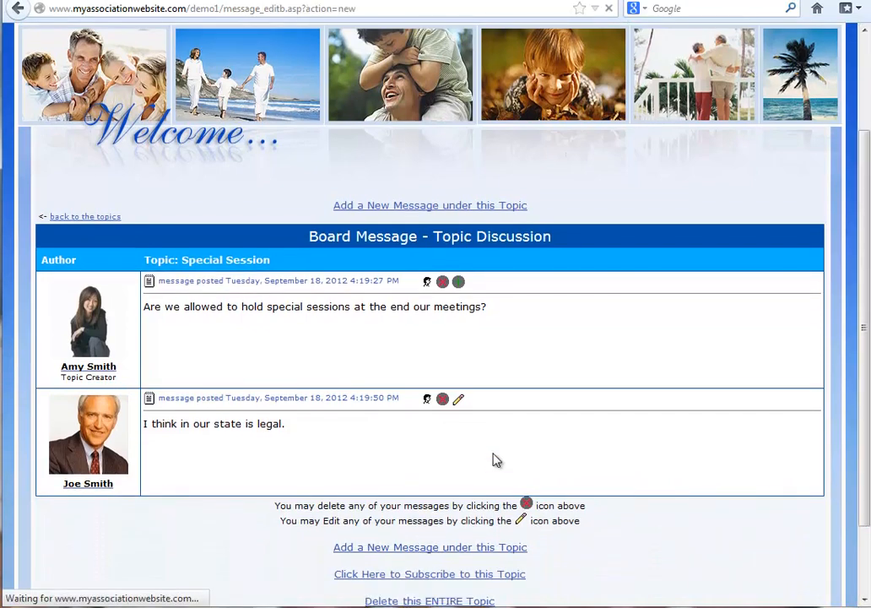
pyautogui.click(429, 204)
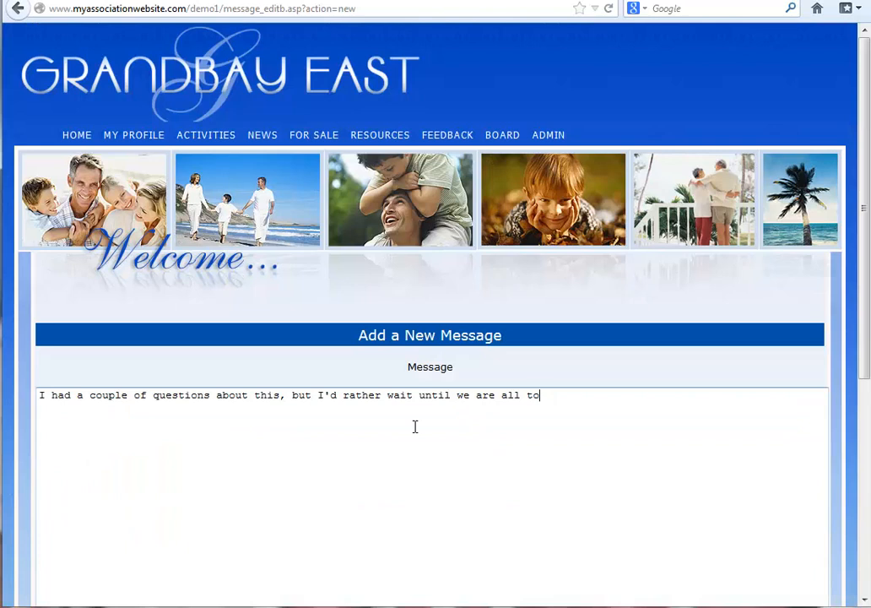
pyautogui.write('gether i')
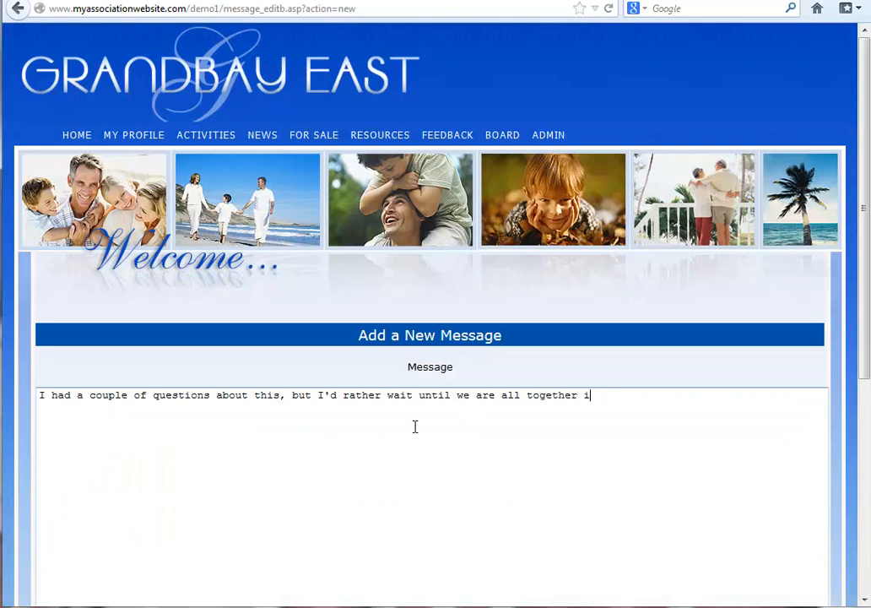
pyautogui.write('n person')
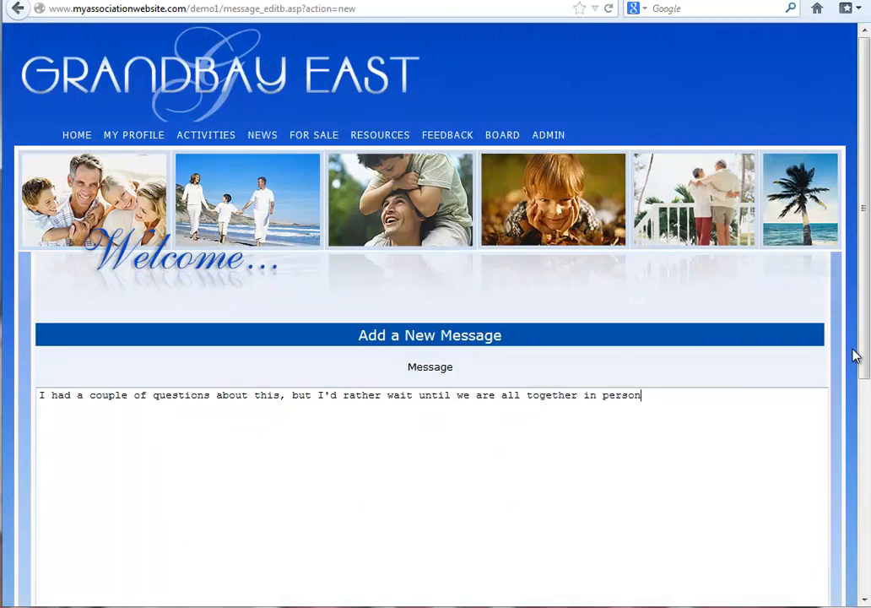
pyautogui.moveTo(414, 426)
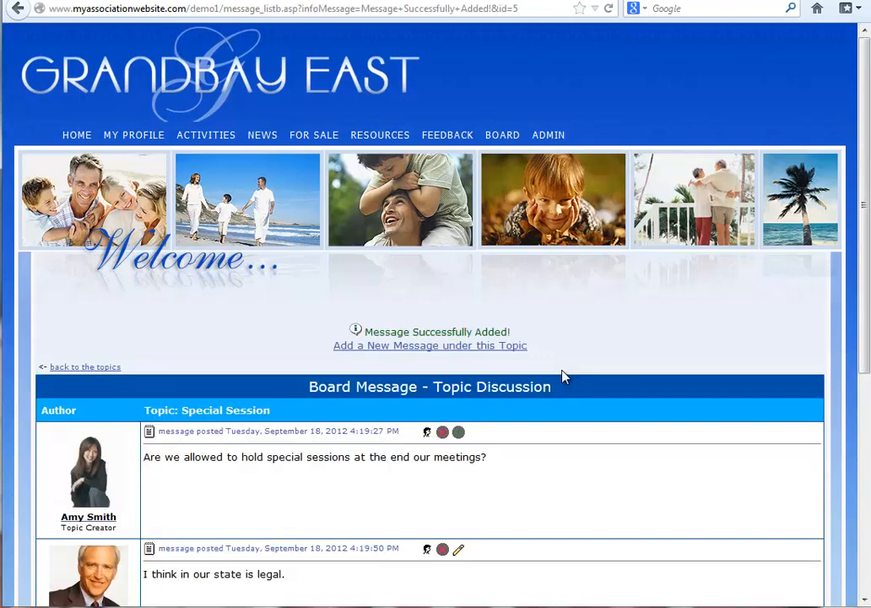
pyautogui.scroll(-3)
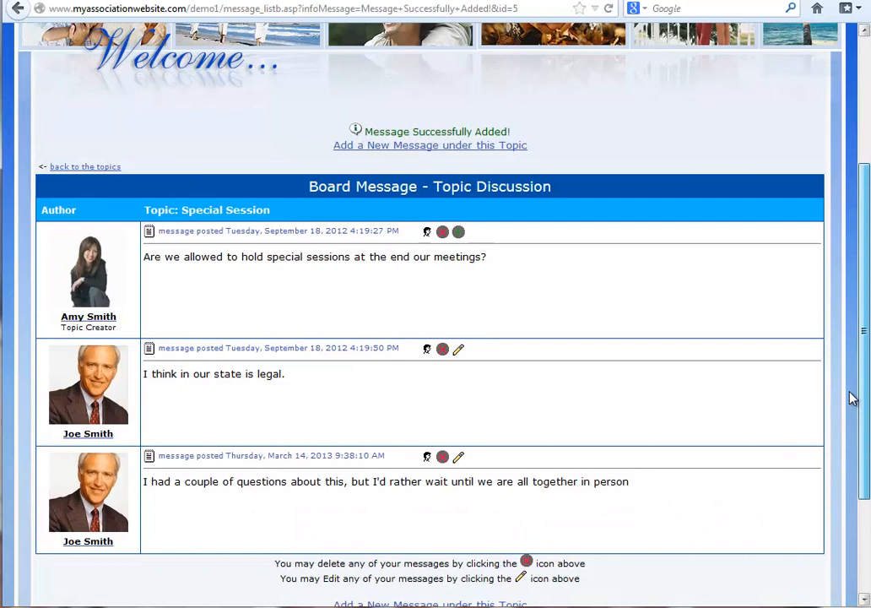
pyautogui.scroll(3)
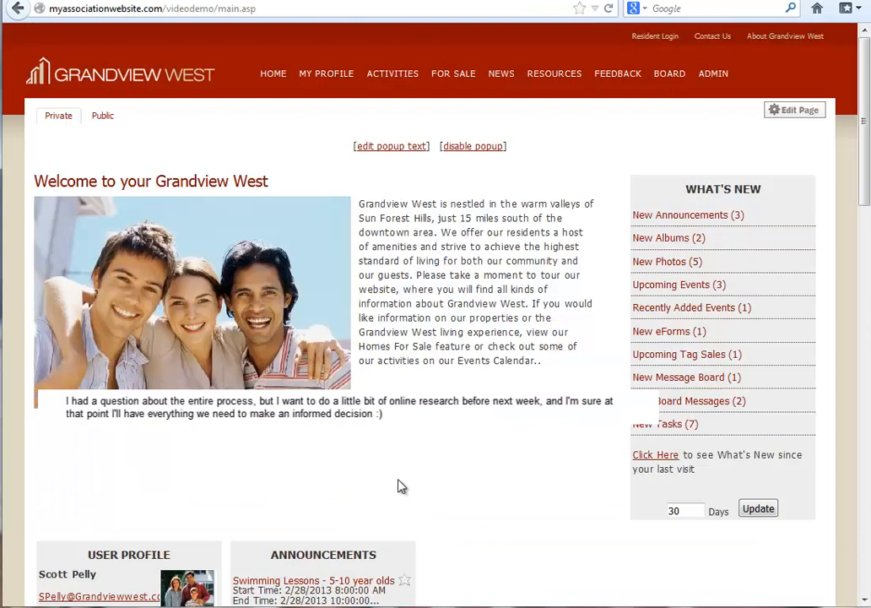
pyautogui.click(669, 73)
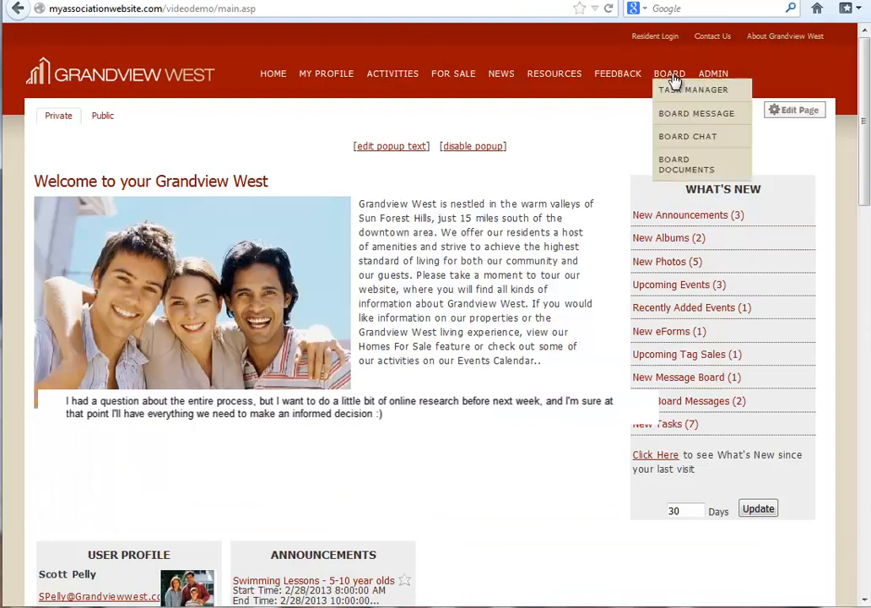
pyautogui.click(693, 90)
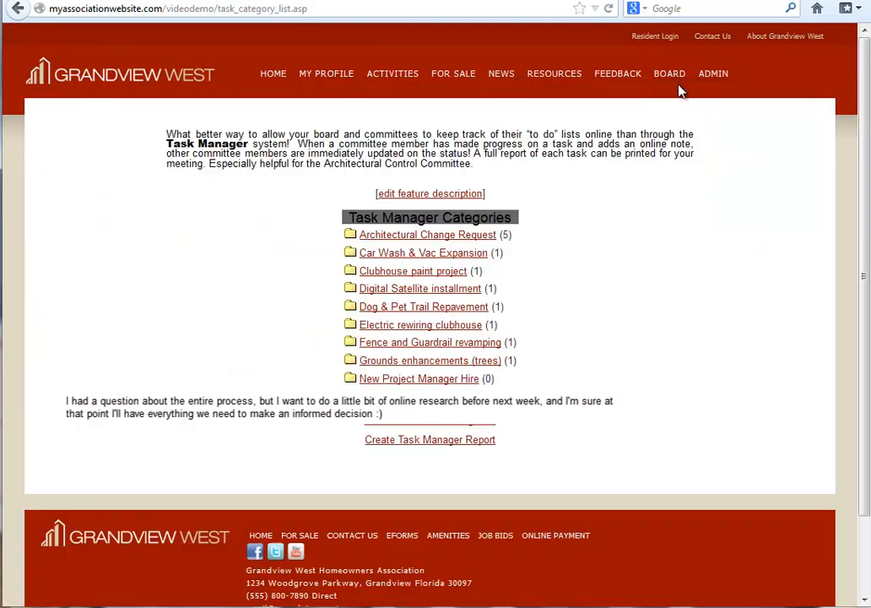
pyautogui.moveTo(657, 236)
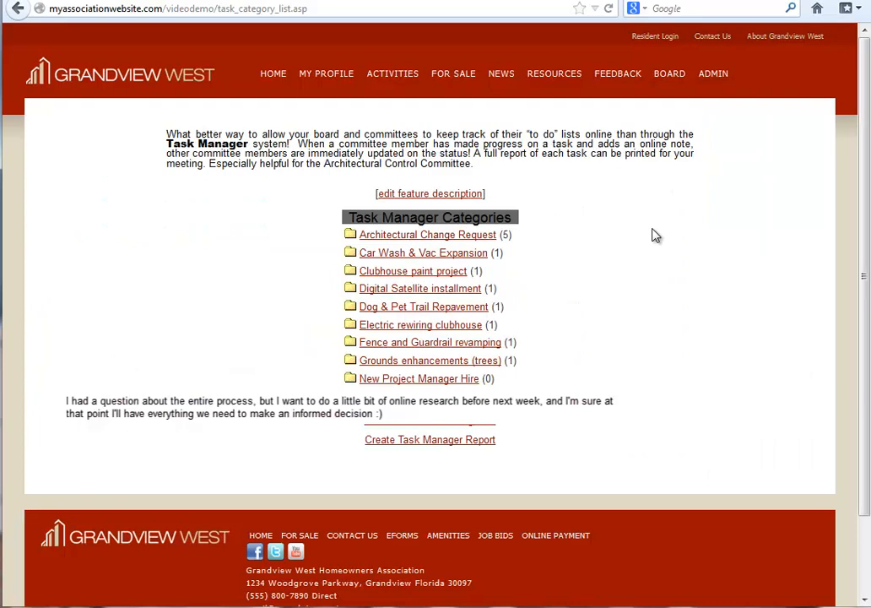
pyautogui.click(426, 234)
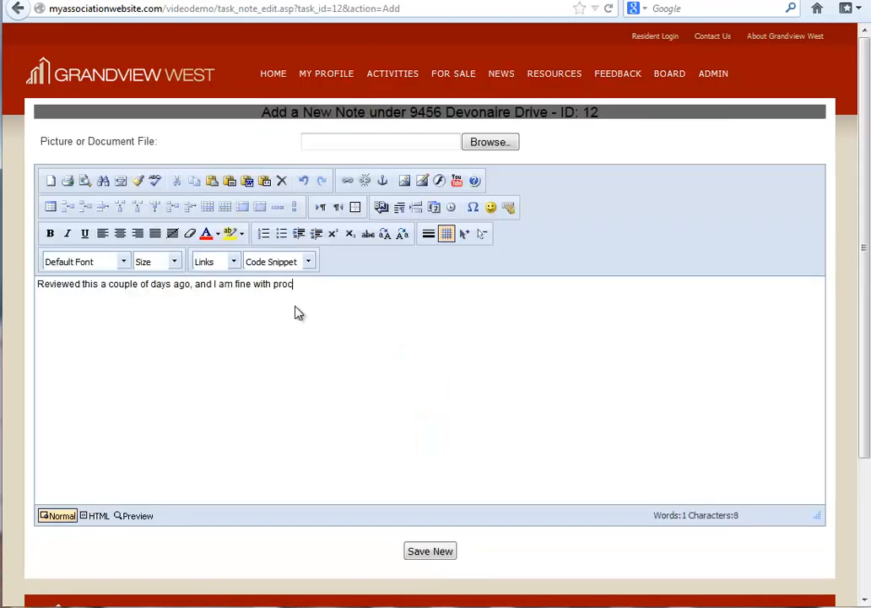
pyautogui.write('eeding on this one')
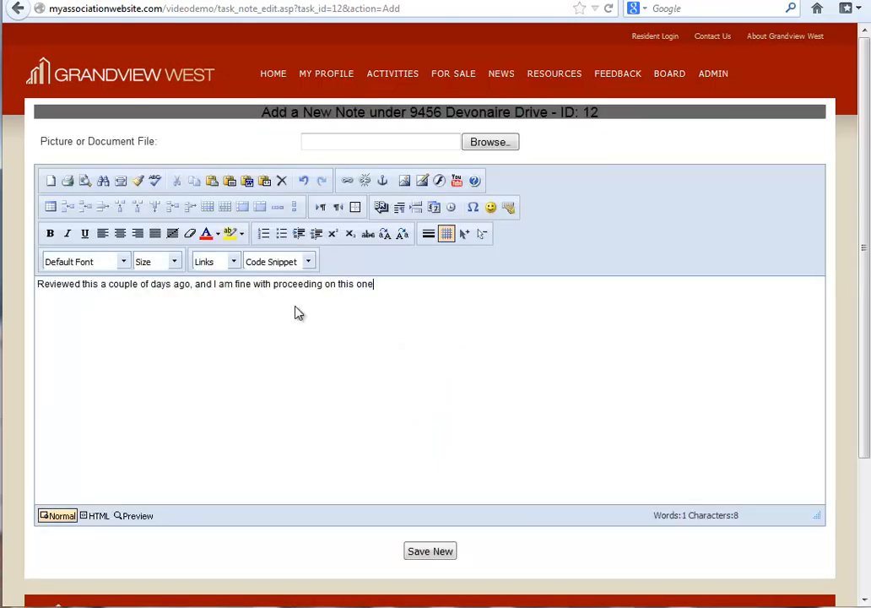
pyautogui.click(429, 551)
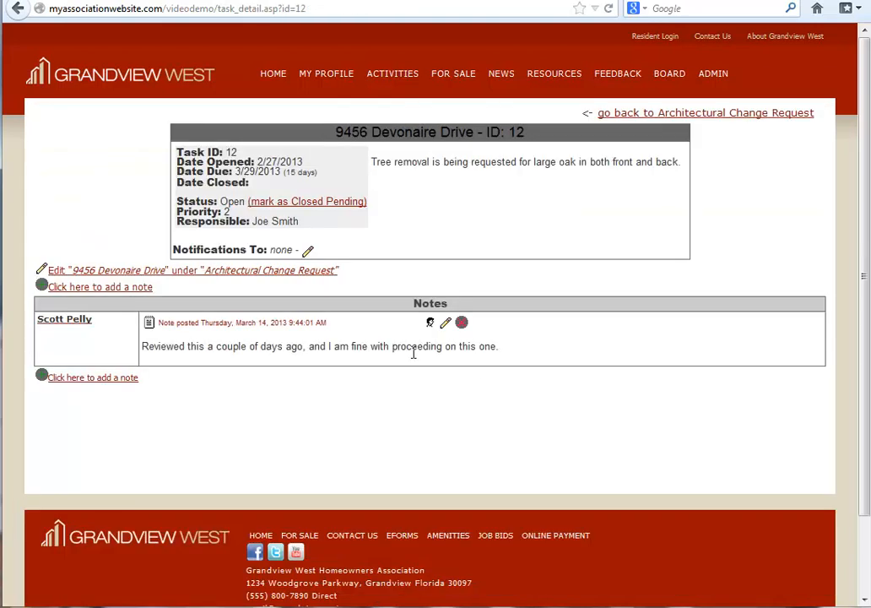
pyautogui.moveTo(272, 403)
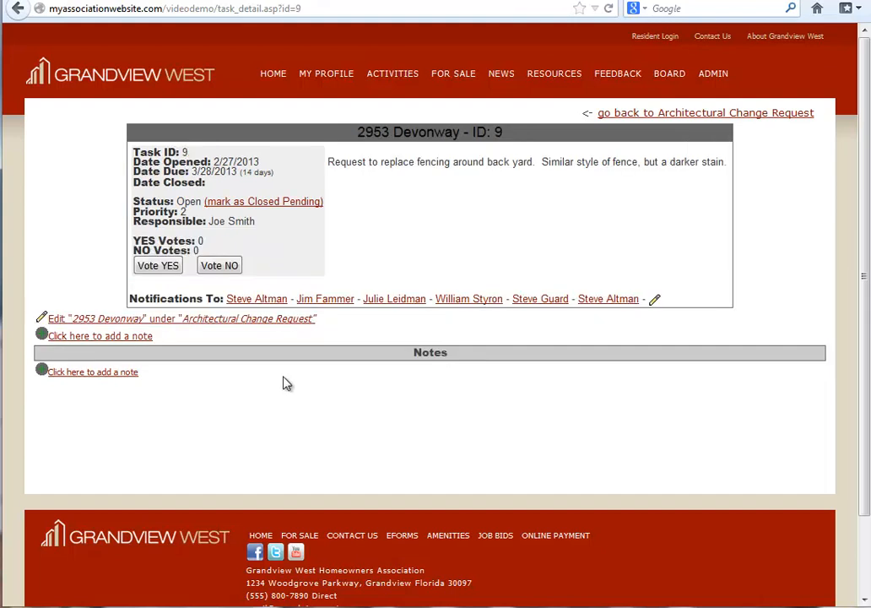
pyautogui.click(157, 265)
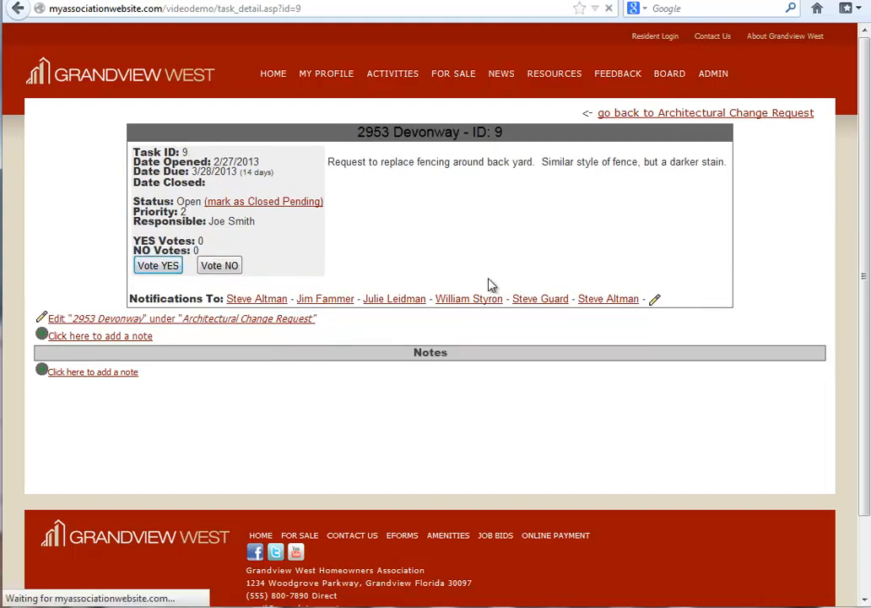
pyautogui.moveTo(256, 298)
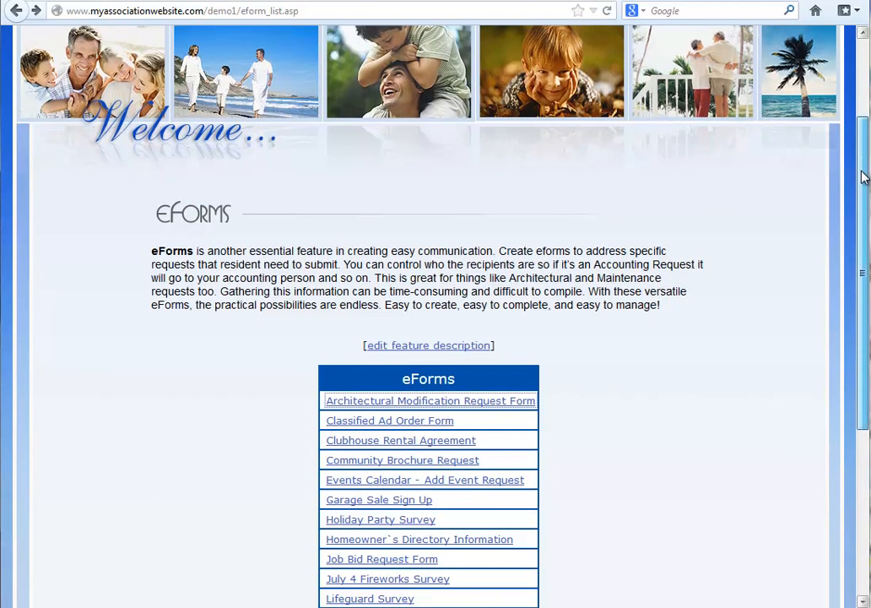
# Open the Architectural Modification Request Form and scroll down to its contact fields.
pyautogui.scroll(-3)
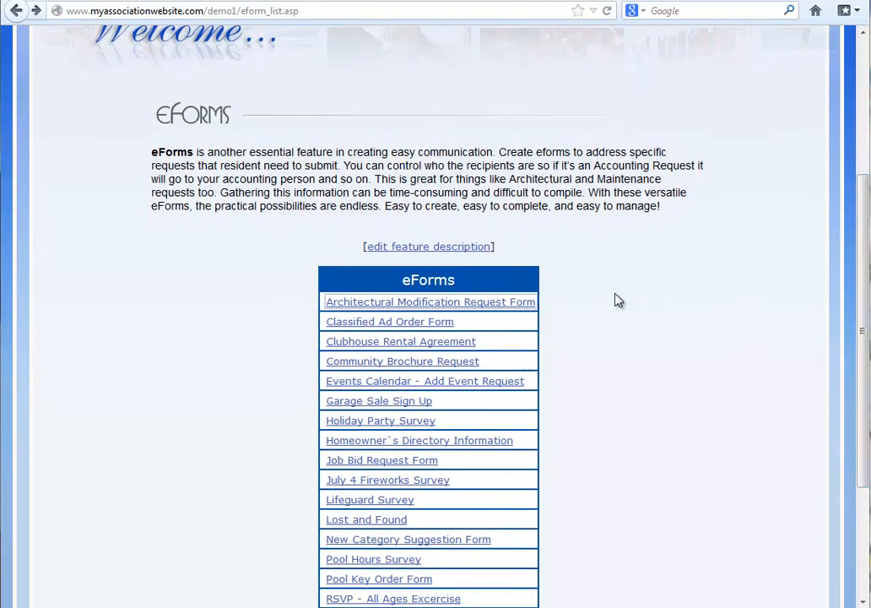
pyautogui.click(429, 301)
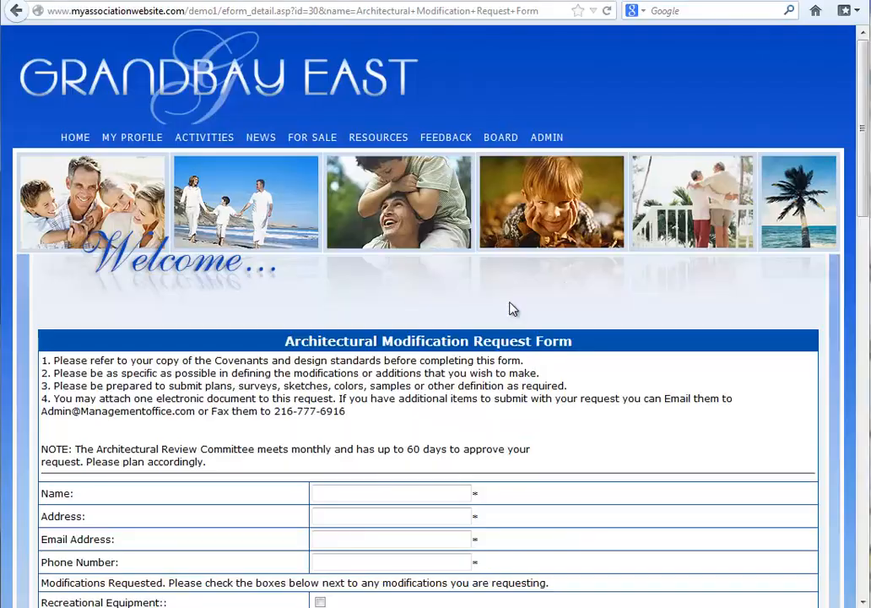
pyautogui.scroll(-3)
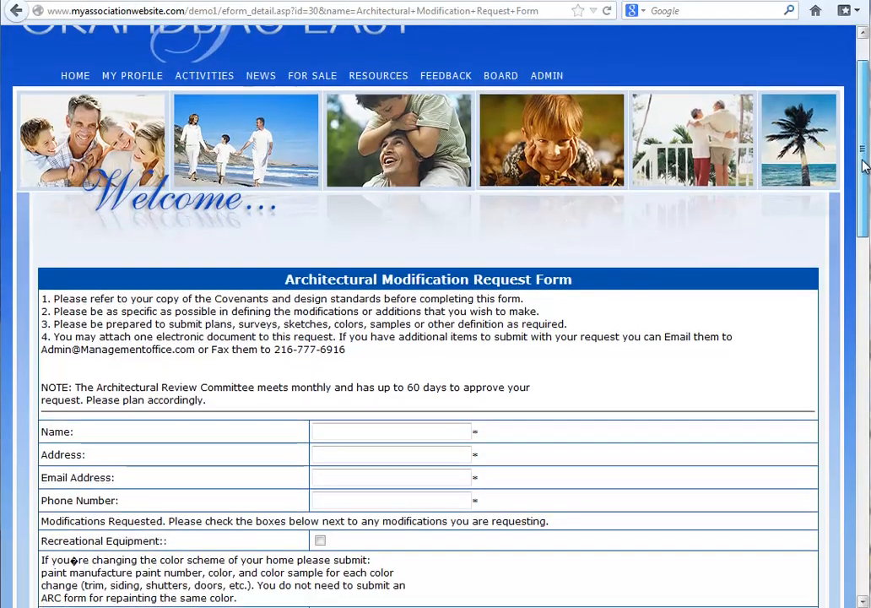
pyautogui.scroll(-3)
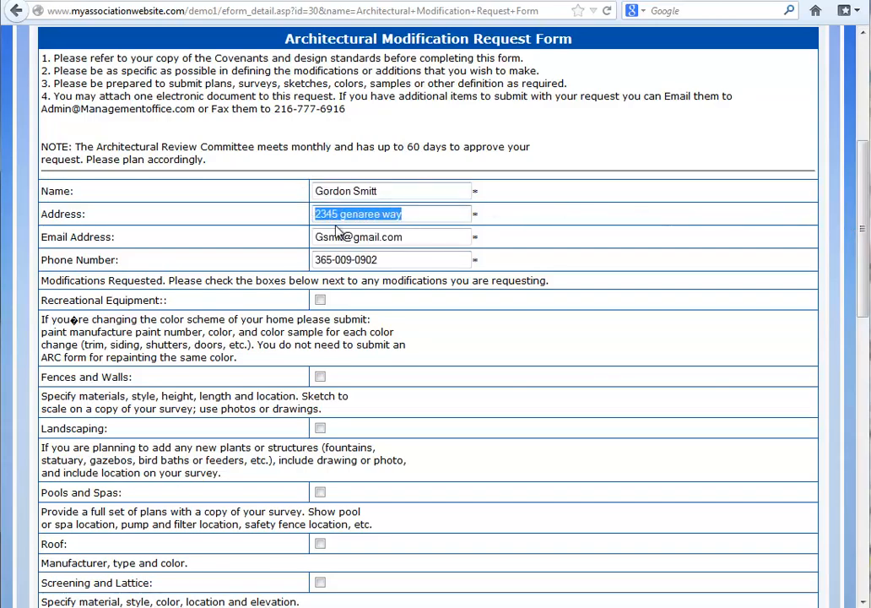
pyautogui.scroll(-3)
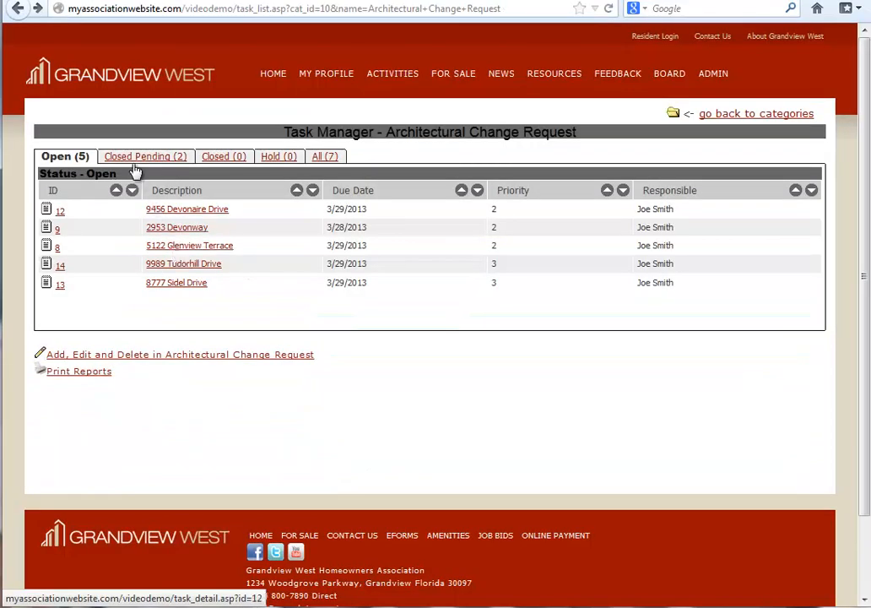
pyautogui.click(145, 156)
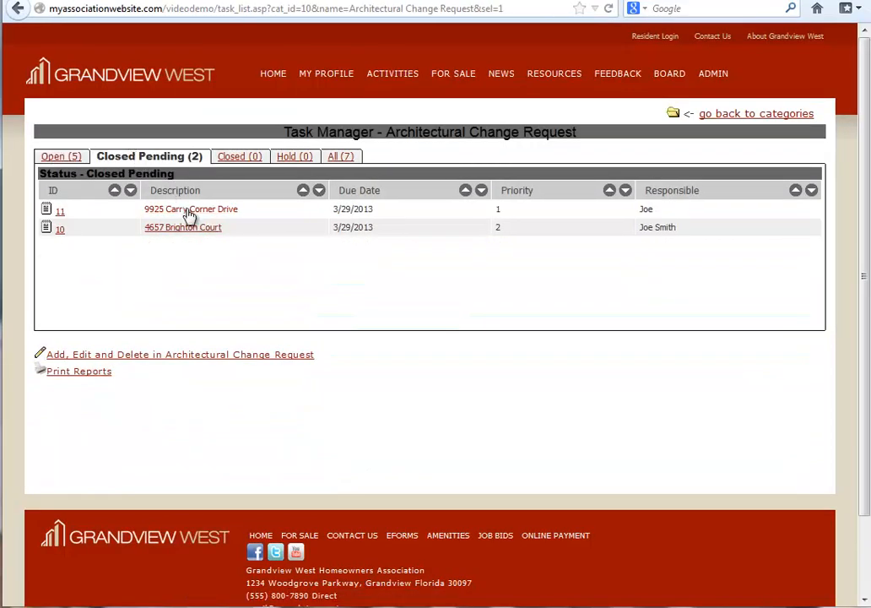
pyautogui.moveTo(182, 226)
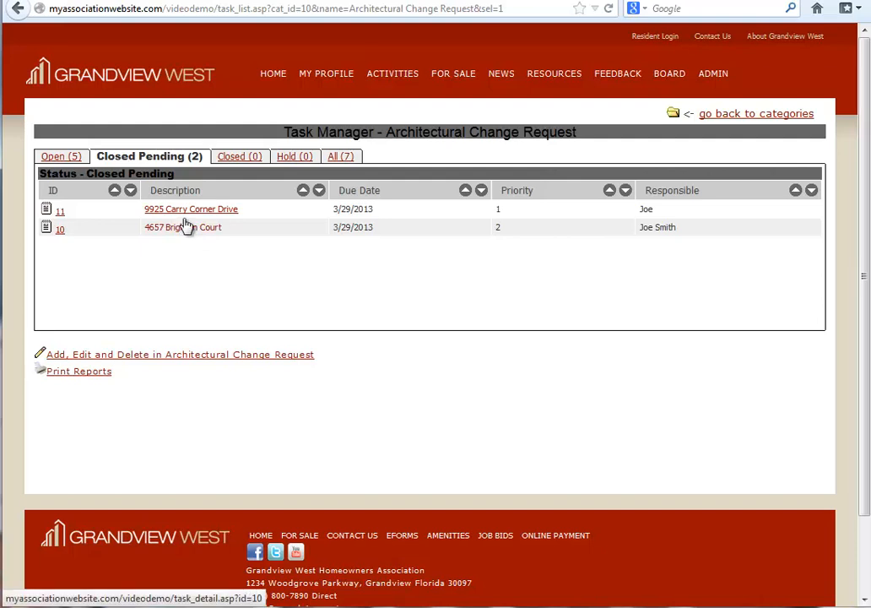
pyautogui.moveTo(189, 235)
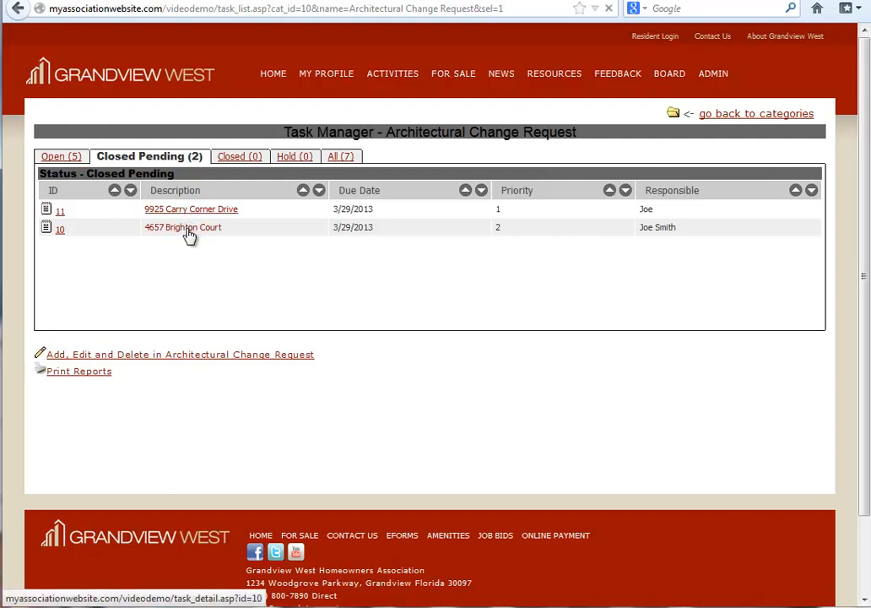
pyautogui.click(182, 227)
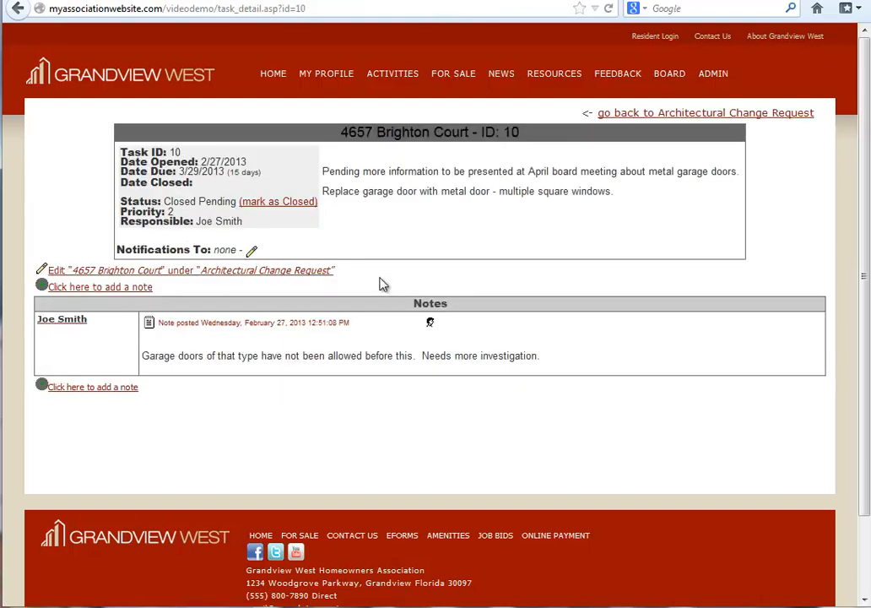
pyautogui.moveTo(378, 400)
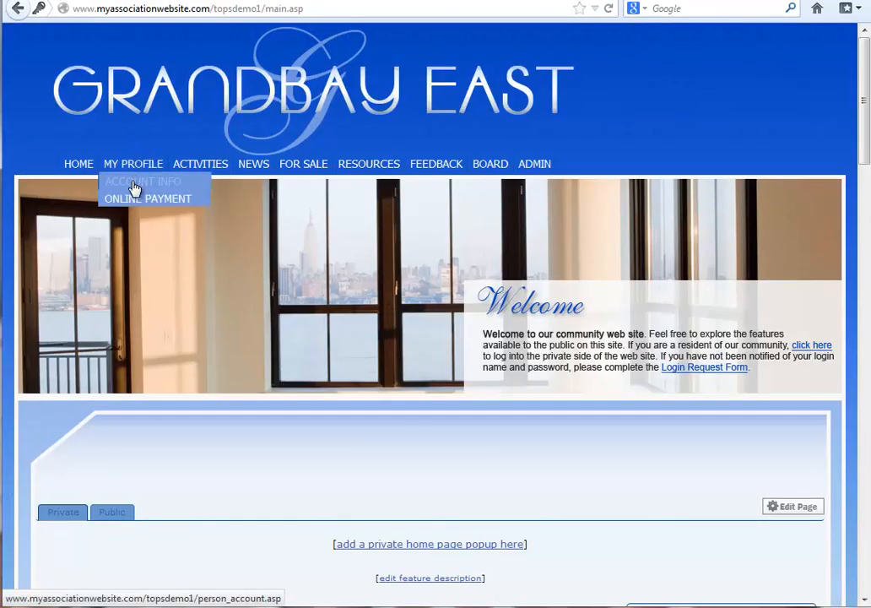
# Open Account Info and scroll to the balance, payment and architectural request details.
pyautogui.click(143, 181)
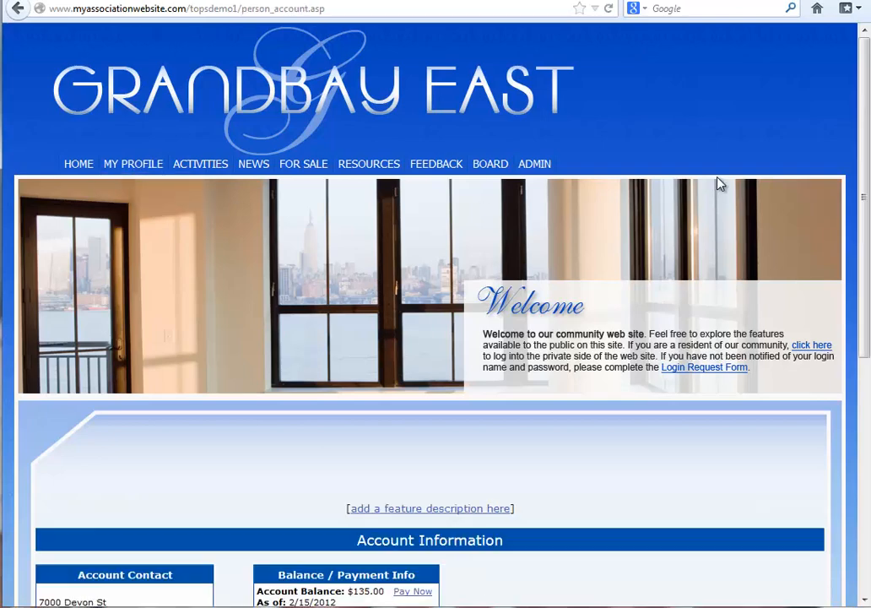
pyautogui.scroll(-3)
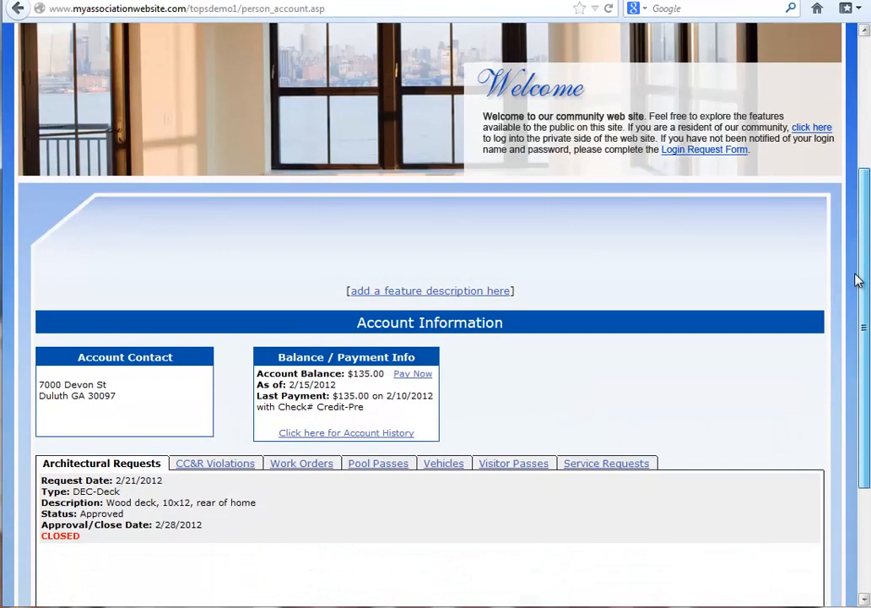
pyautogui.scroll(-3)
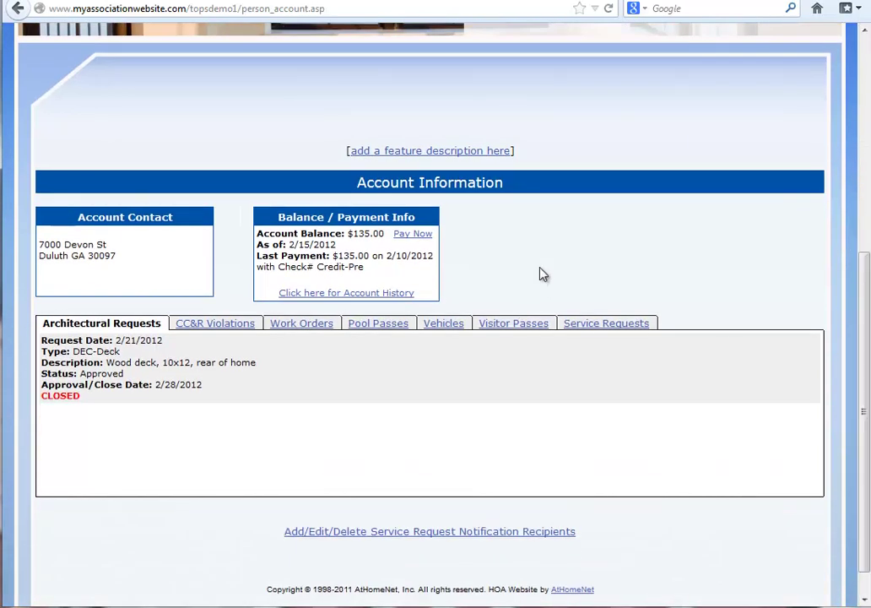
# Open Board Reports, view the Print Balance Sheet PDF, and return to the TOPS reports list.
pyautogui.click(490, 145)
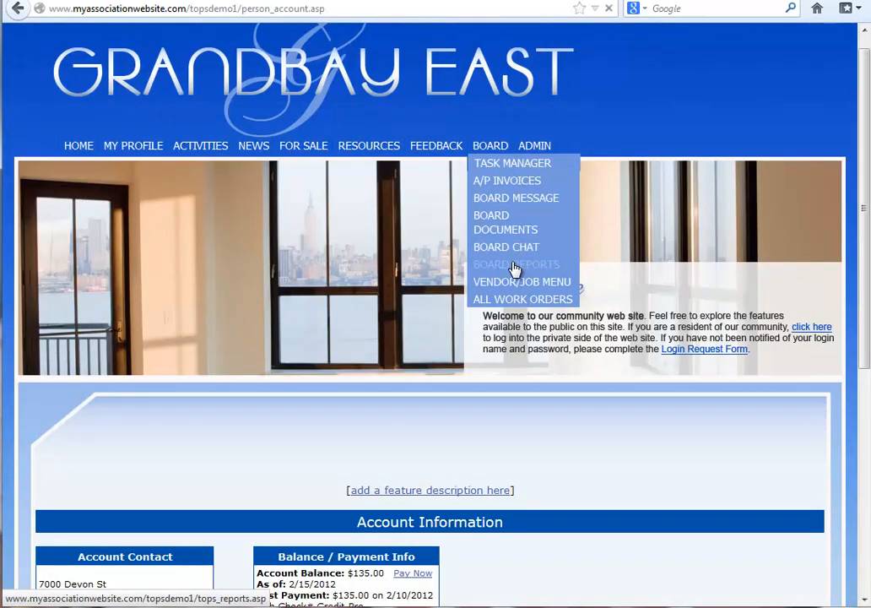
pyautogui.click(515, 264)
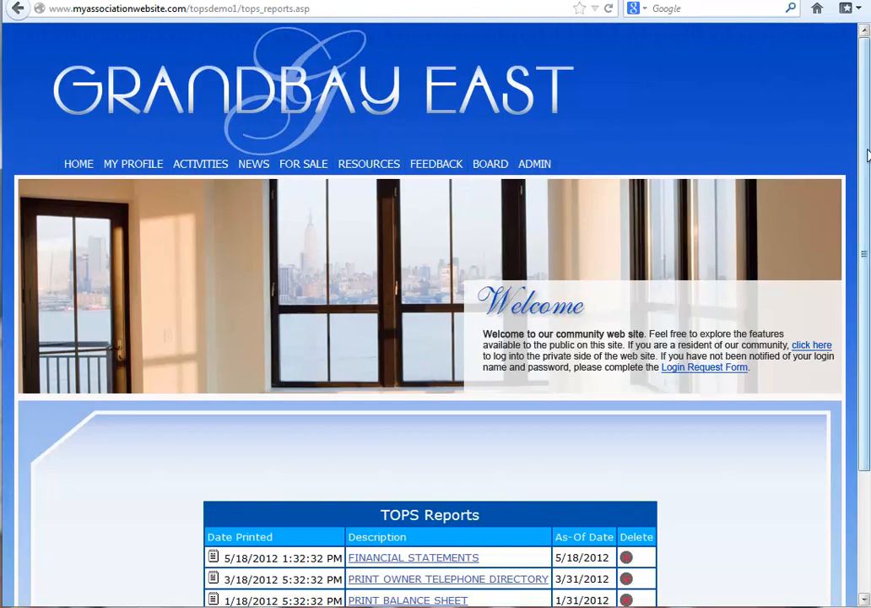
pyautogui.scroll(-3)
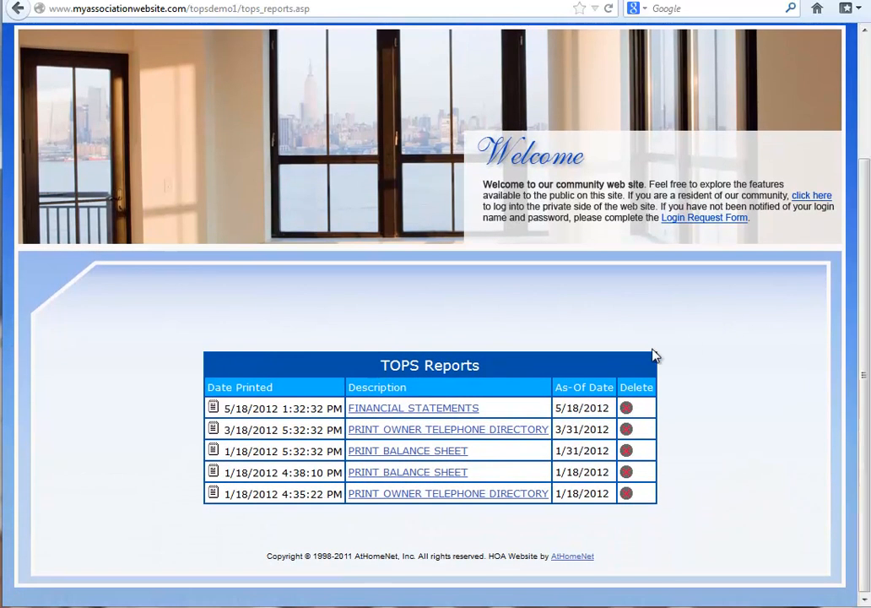
pyautogui.moveTo(439, 407)
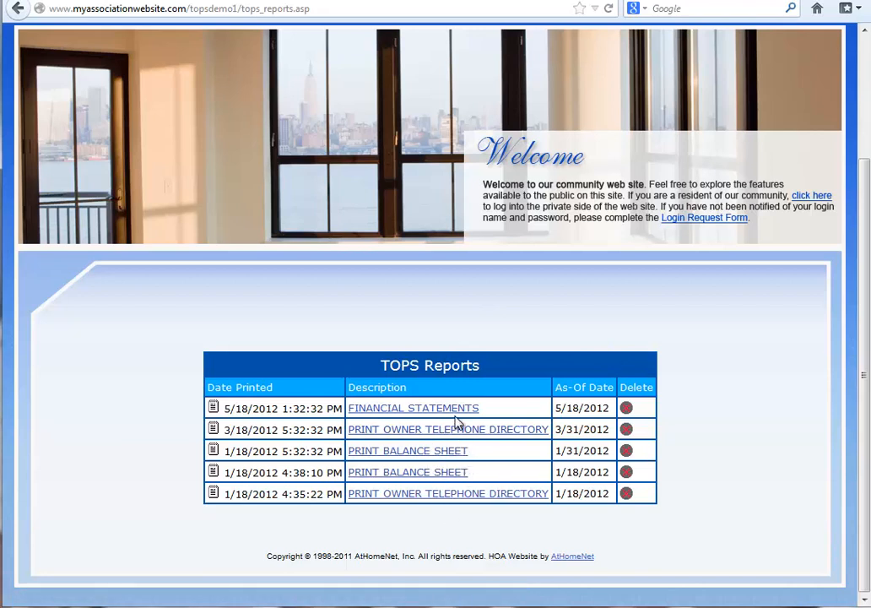
pyautogui.click(408, 450)
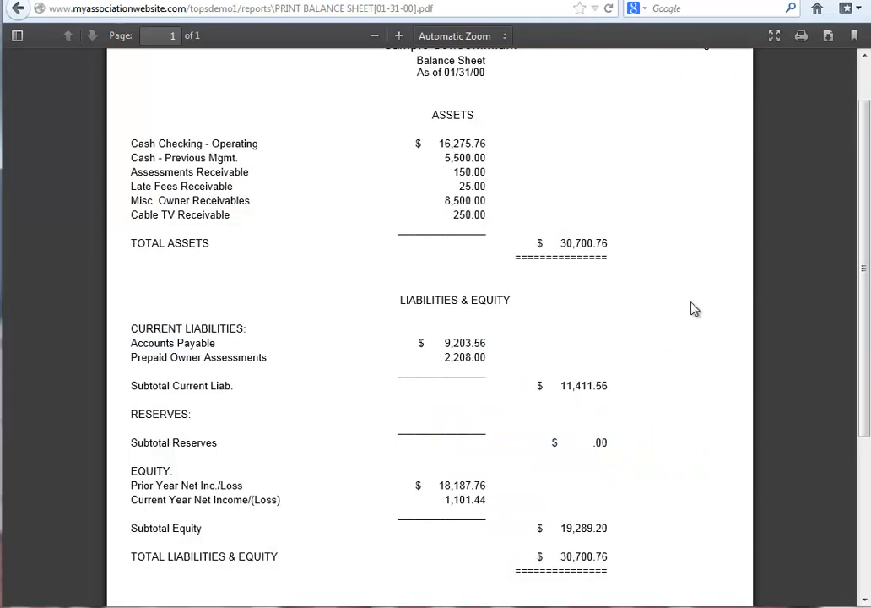
pyautogui.scroll(3)
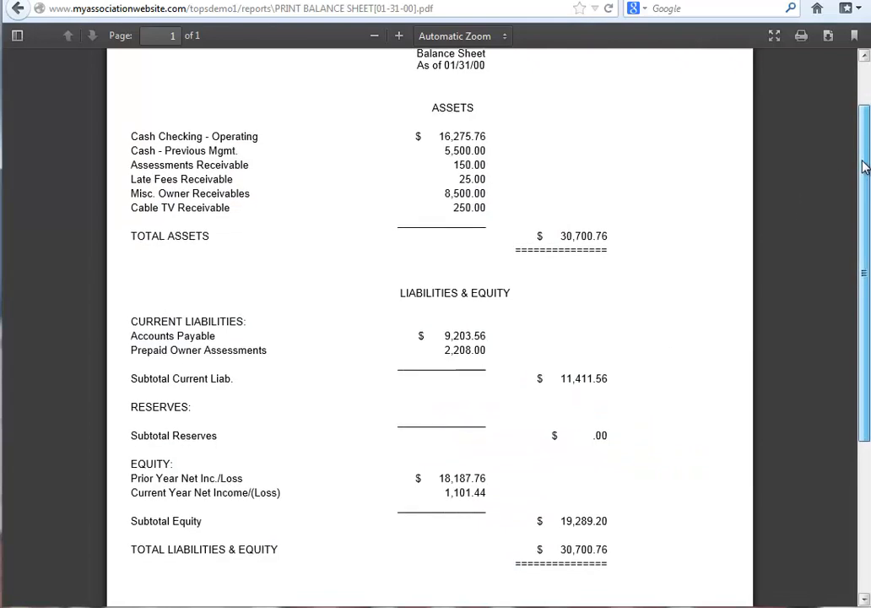
pyautogui.click(18, 7)
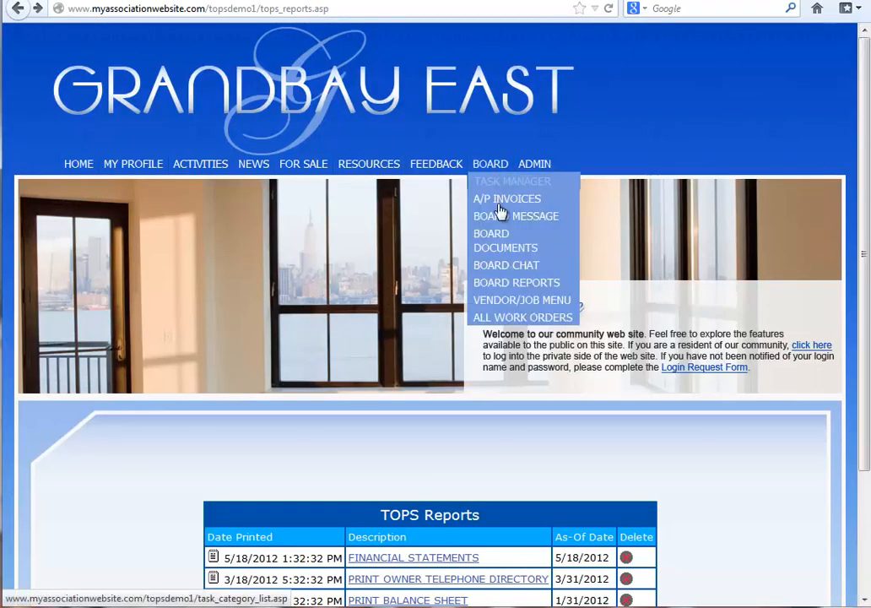
# Display Grandbay East's All Work Orders list with its three open orders.
pyautogui.click(521, 316)
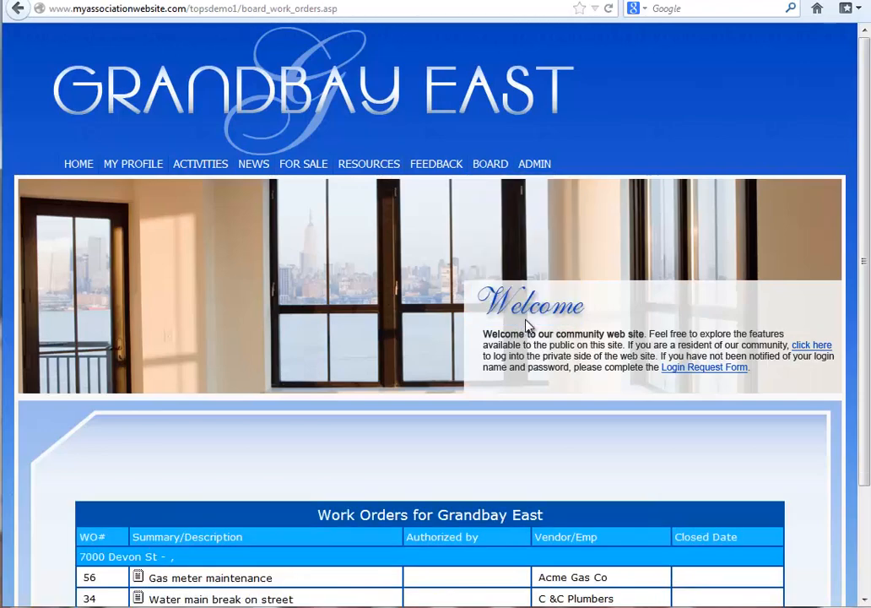
pyautogui.scroll(-3)
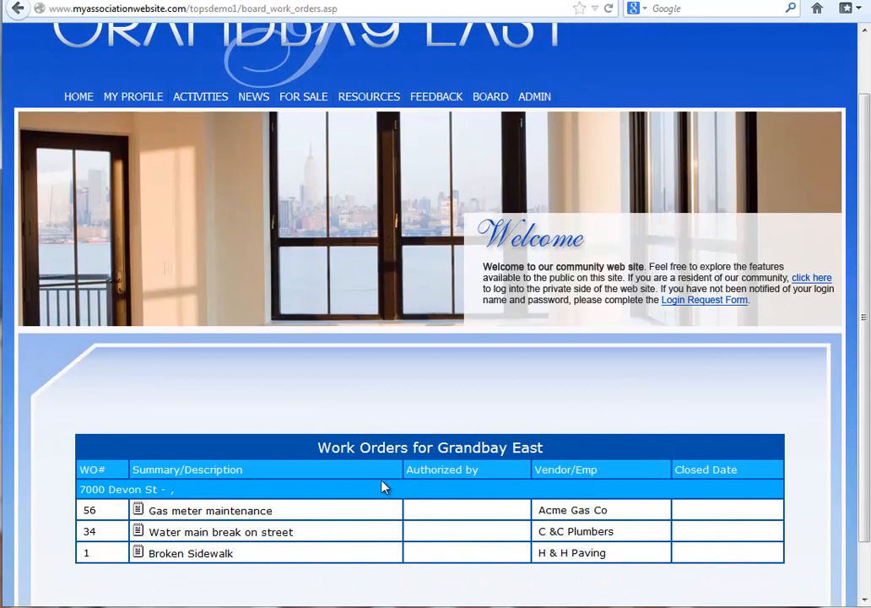
pyautogui.moveTo(285, 568)
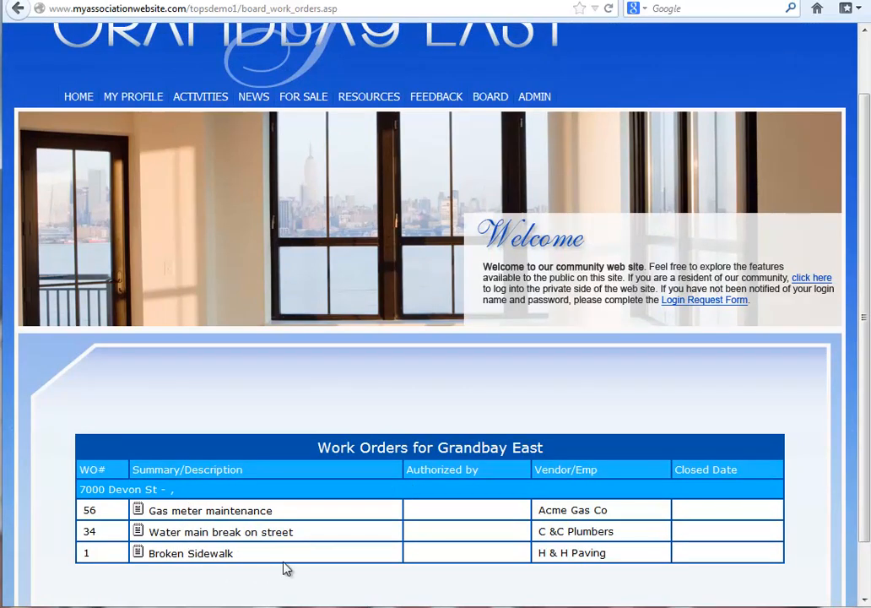
pyautogui.click(490, 96)
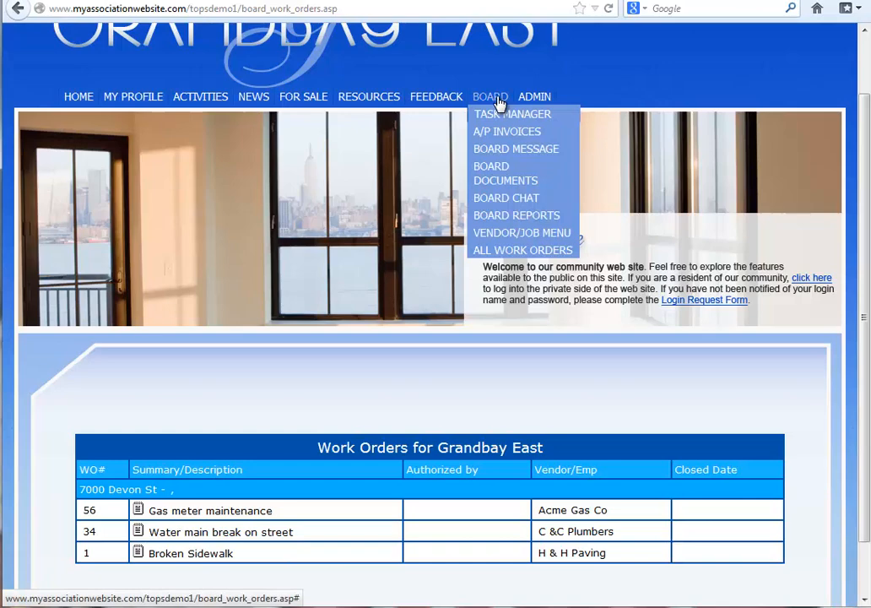
# Open A/P Invoices and log in to see the invoice approval summary.
pyautogui.click(508, 131)
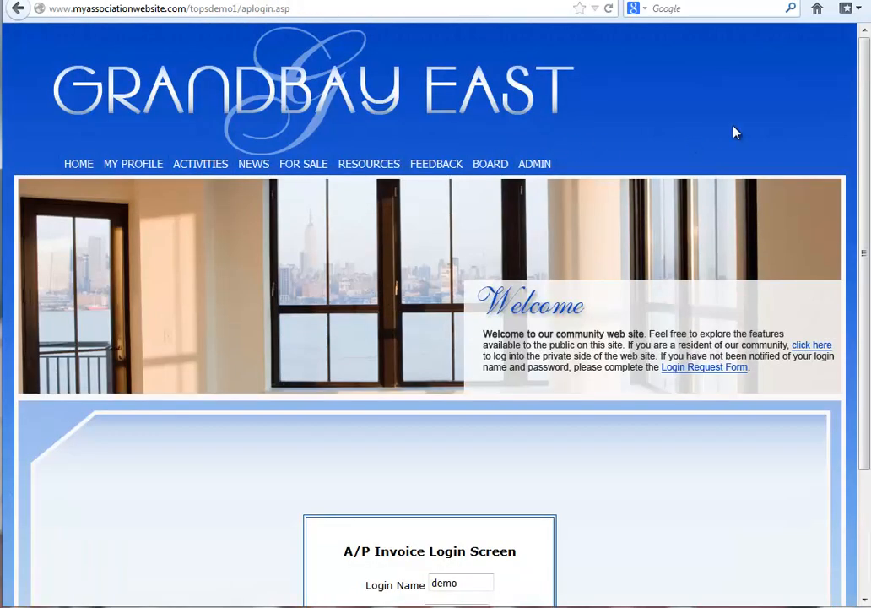
pyautogui.scroll(-3)
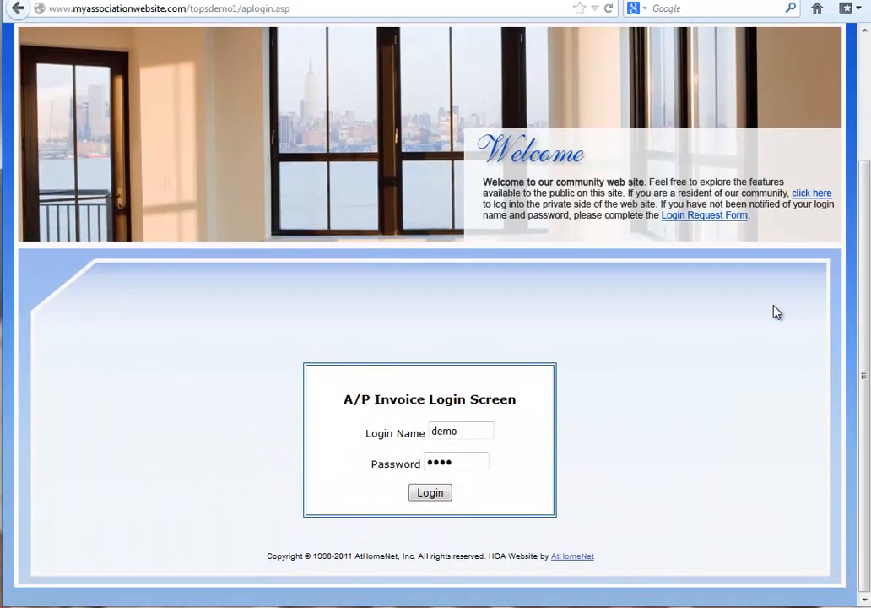
pyautogui.click(430, 492)
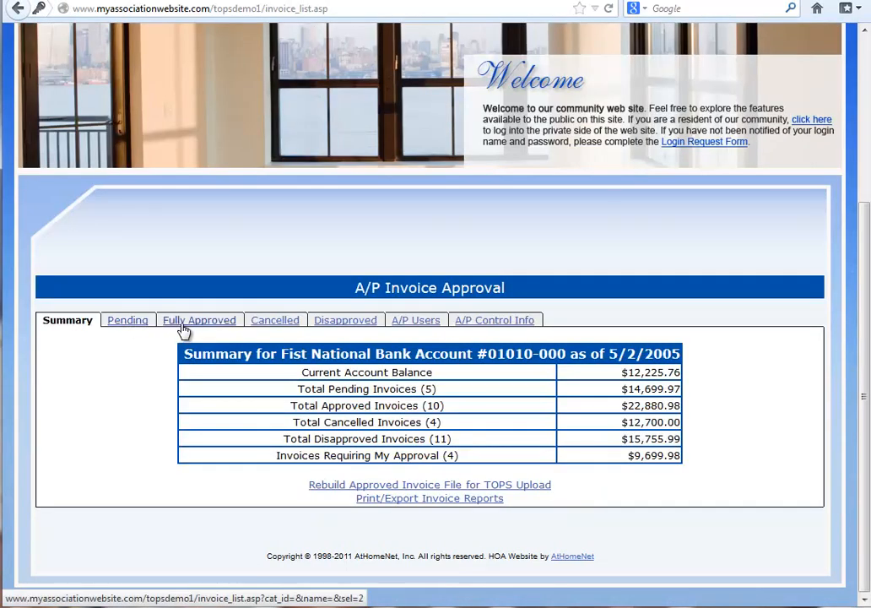
pyautogui.moveTo(396, 490)
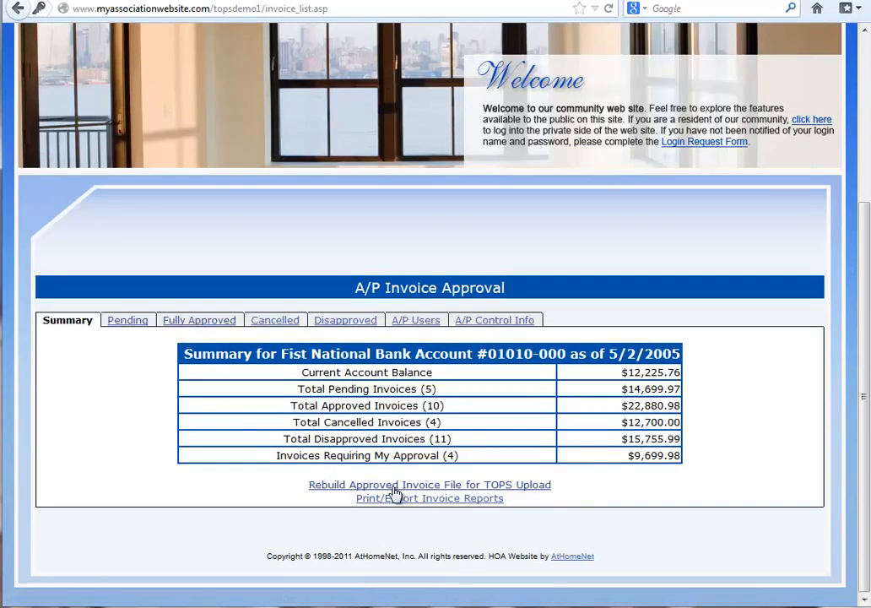
pyautogui.moveTo(409, 498)
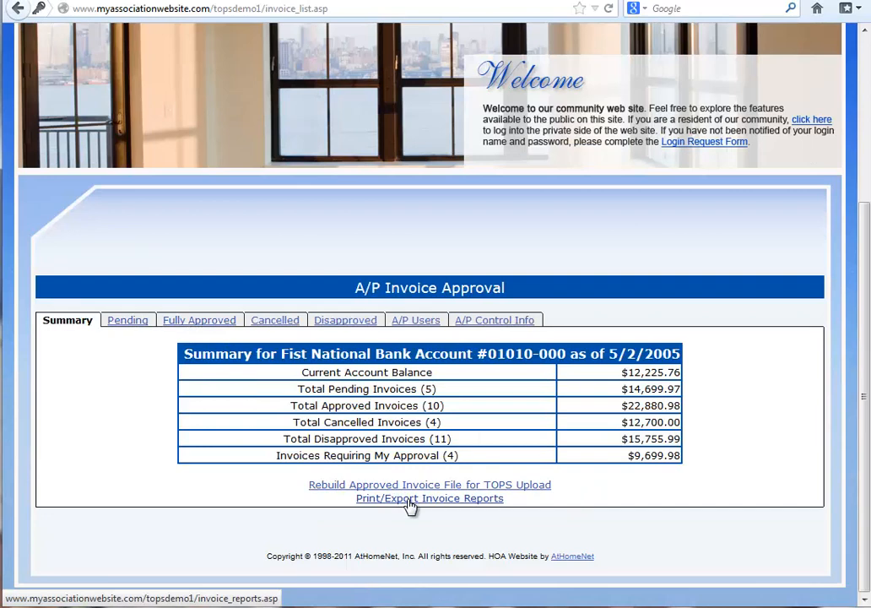
pyautogui.moveTo(414, 490)
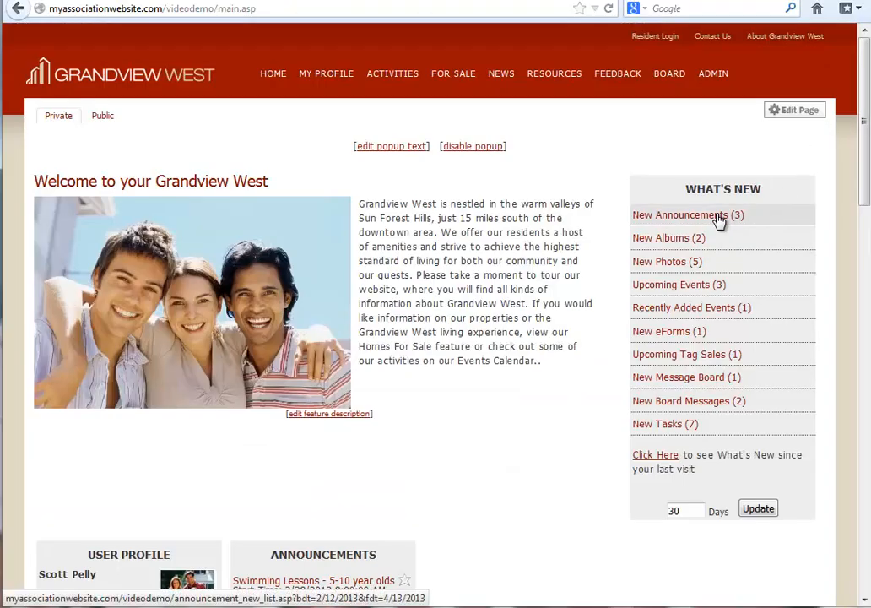
pyautogui.moveTo(713, 226)
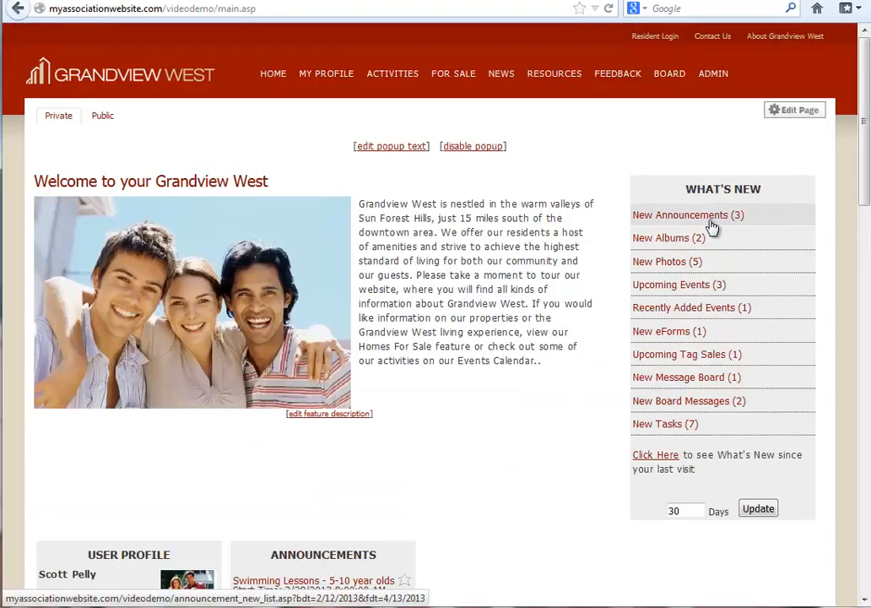
pyautogui.moveTo(683, 285)
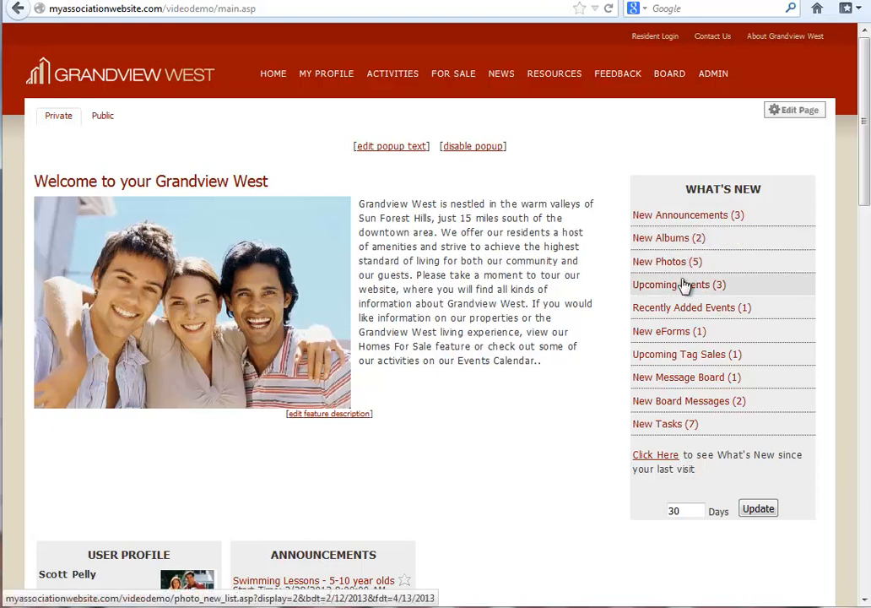
pyautogui.moveTo(684, 319)
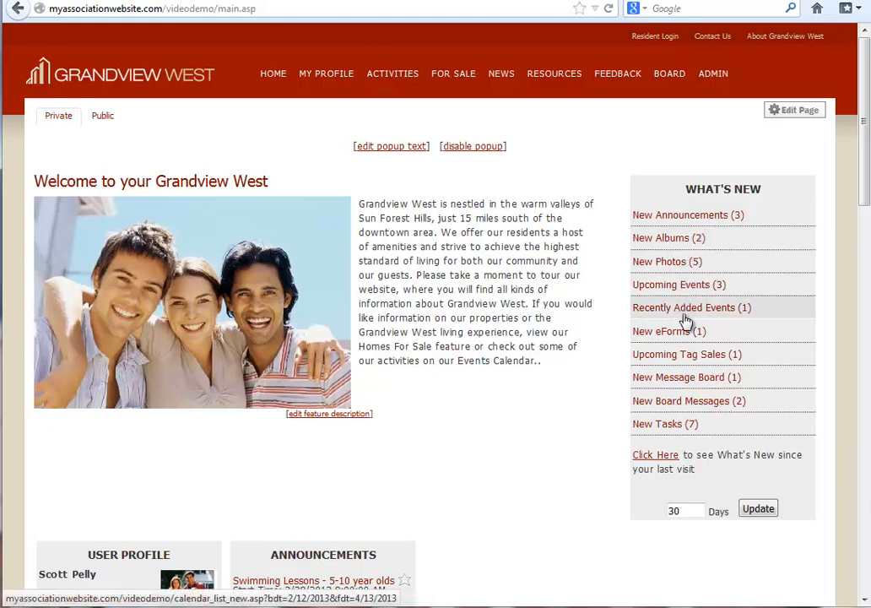
pyautogui.moveTo(669, 331)
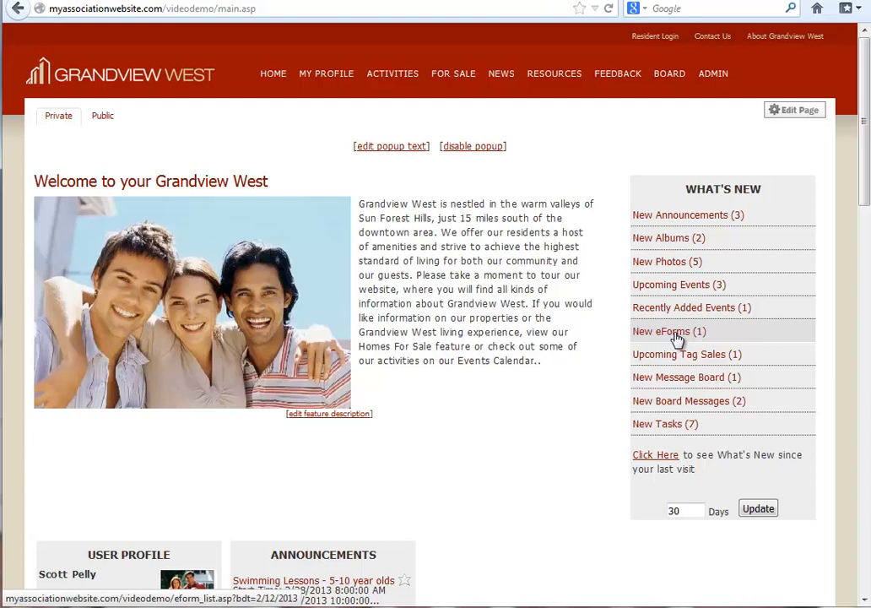
pyautogui.moveTo(678, 354)
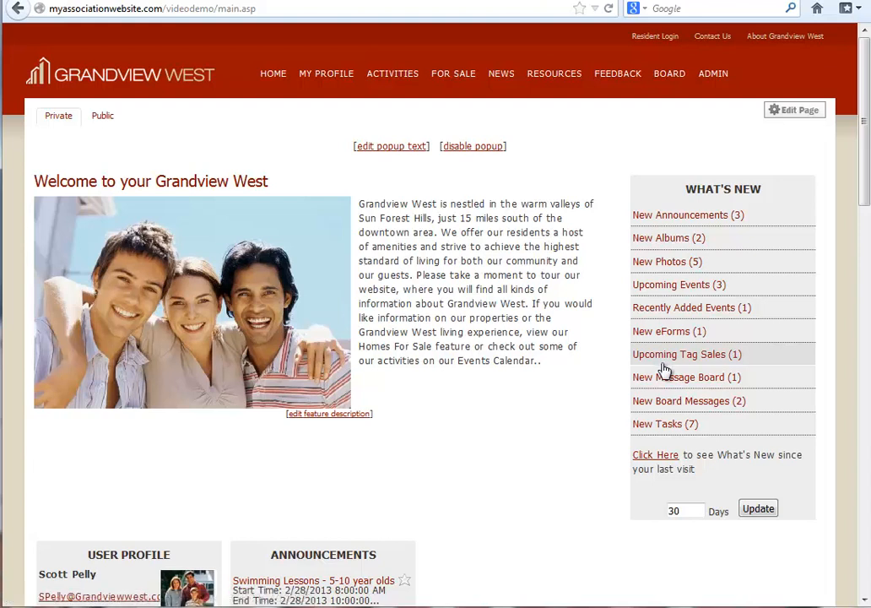
pyautogui.moveTo(662, 375)
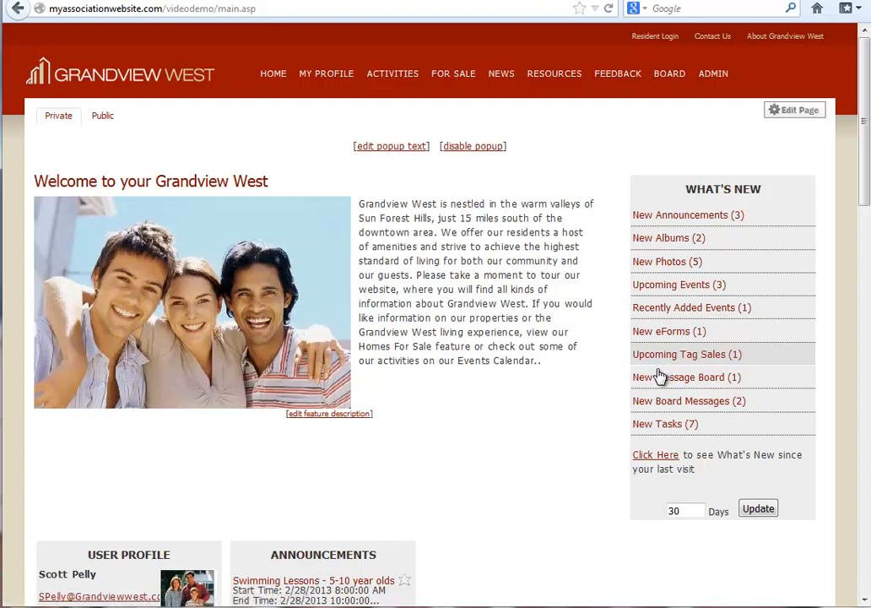
pyautogui.moveTo(669, 424)
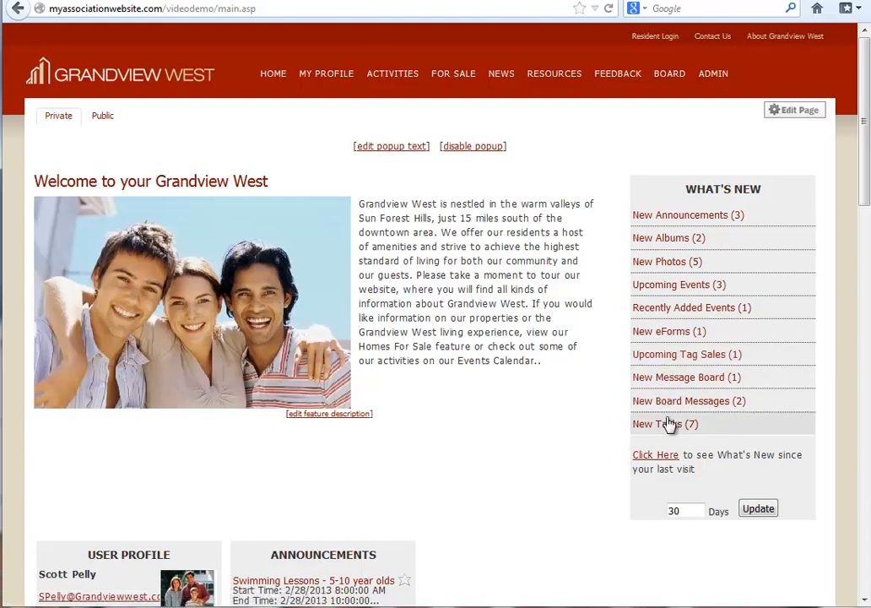
pyautogui.moveTo(447, 180)
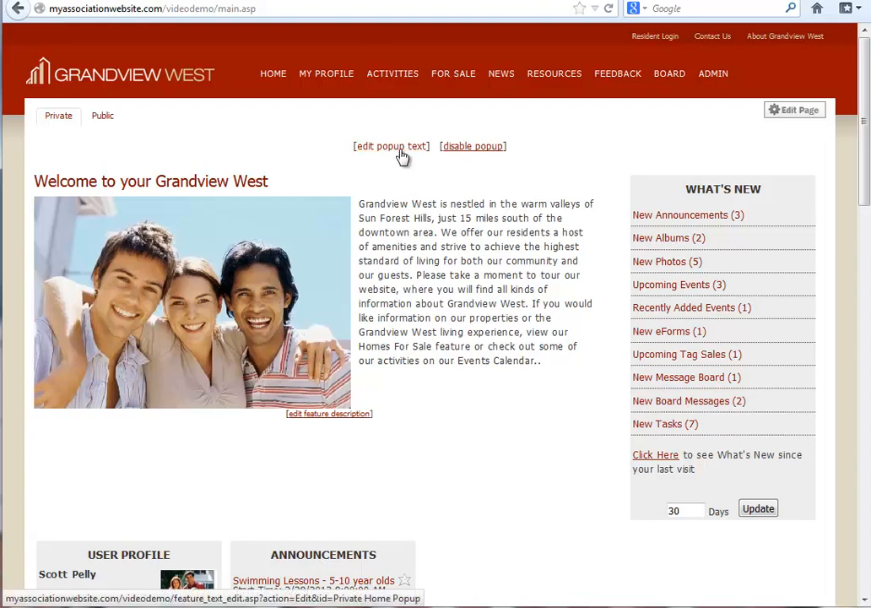
pyautogui.moveTo(552, 198)
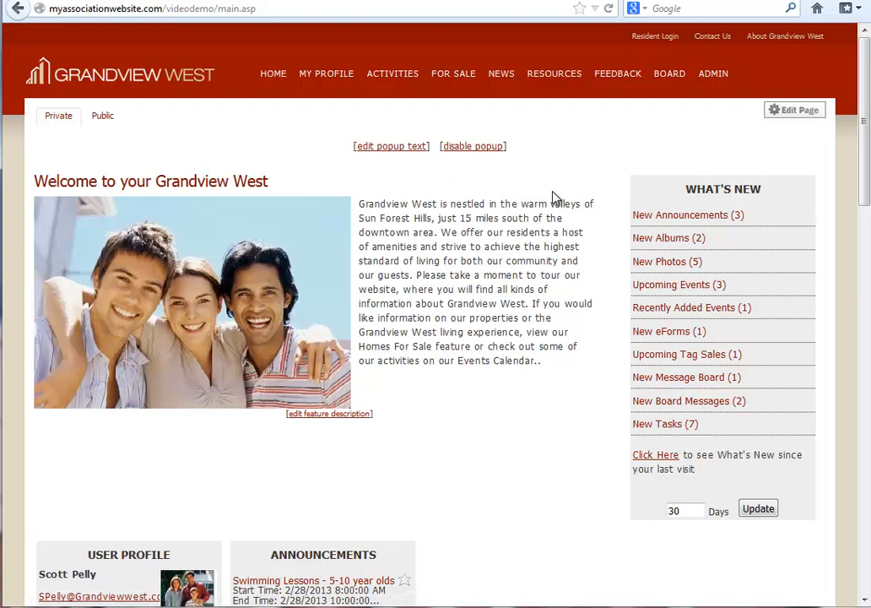
pyautogui.moveTo(616, 231)
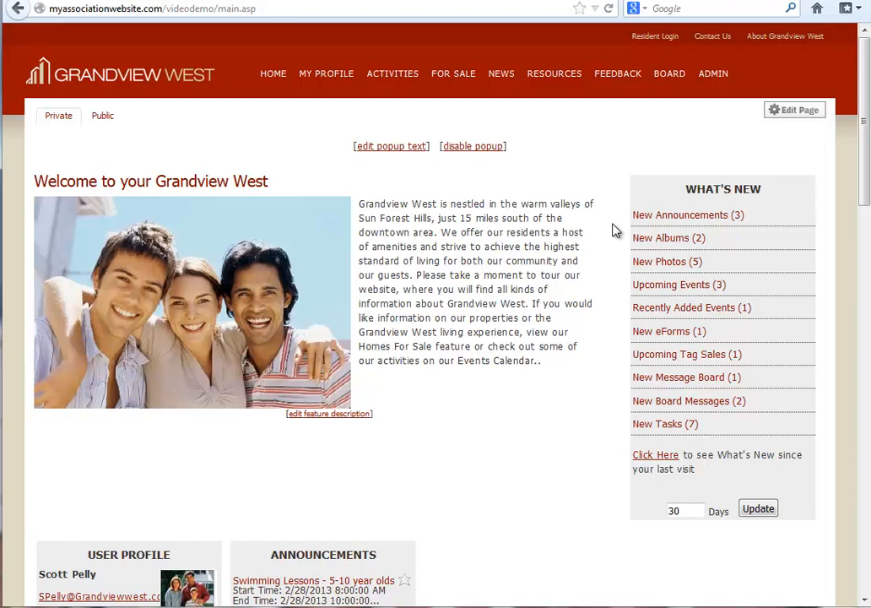
# Start a new announcement from the Grandview West private home page.
pyautogui.click(680, 214)
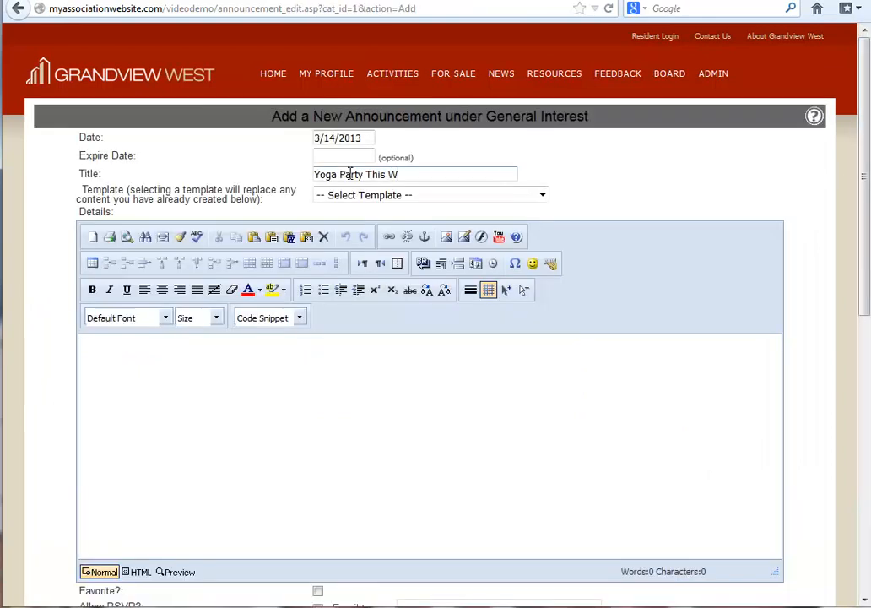
# Finish the announcement title so it reads 'Yoga Party This Weekend!'.
pyautogui.write('eekend!')
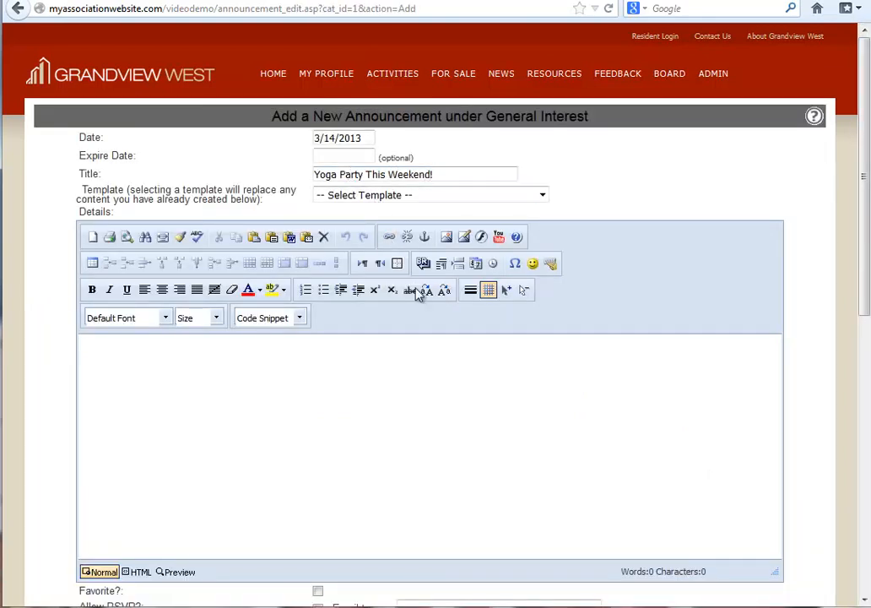
pyautogui.moveTo(414, 420)
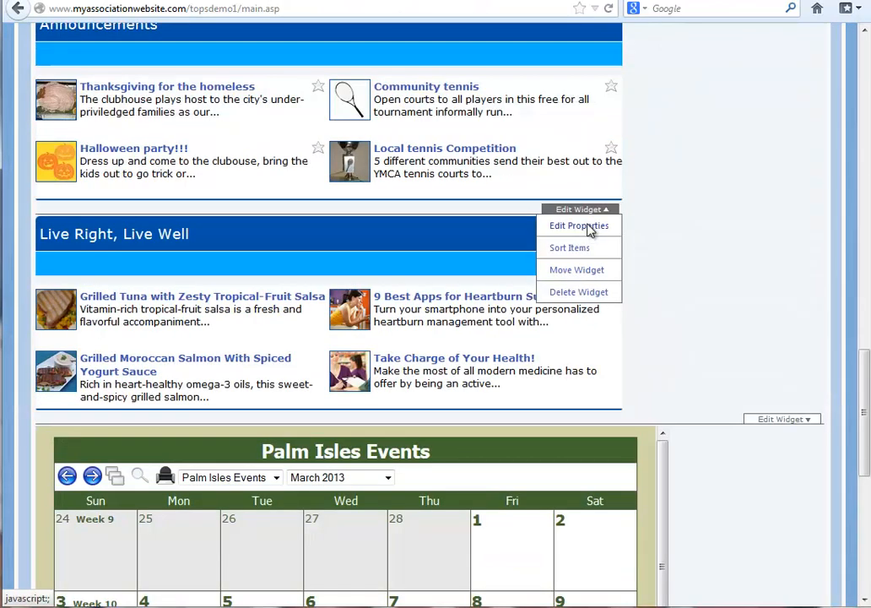
# Rename the Live Right, Live Well widget to Instant Articles and apply, then read an article.
pyautogui.click(579, 225)
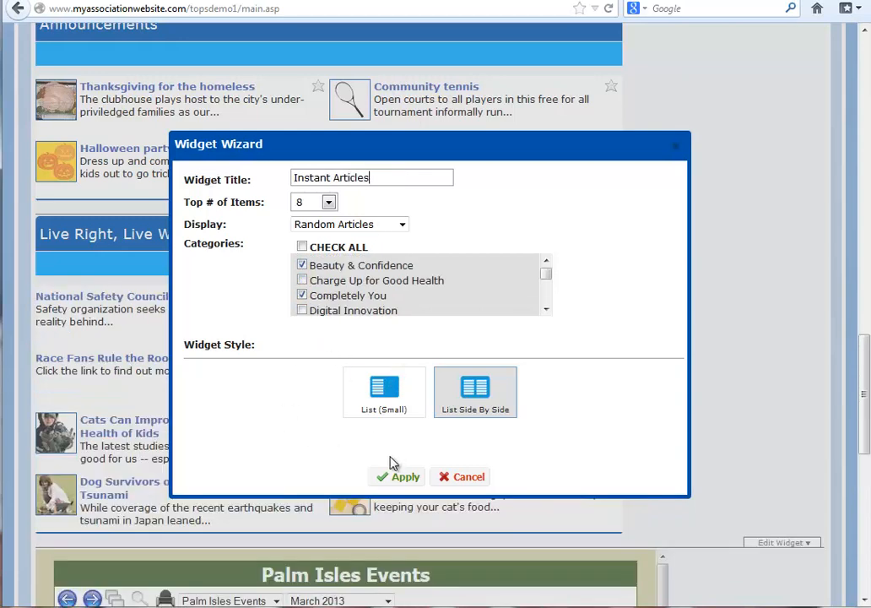
pyautogui.click(399, 476)
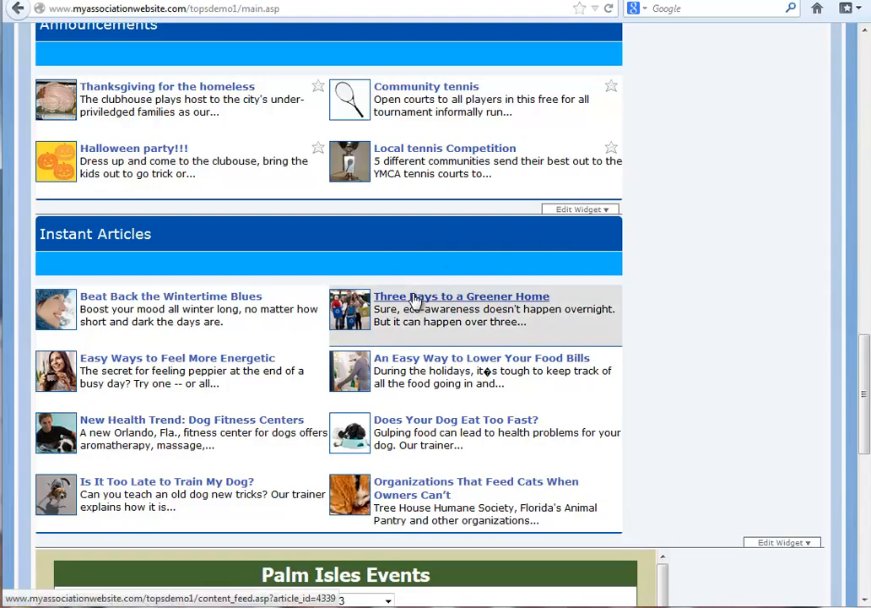
pyautogui.click(177, 358)
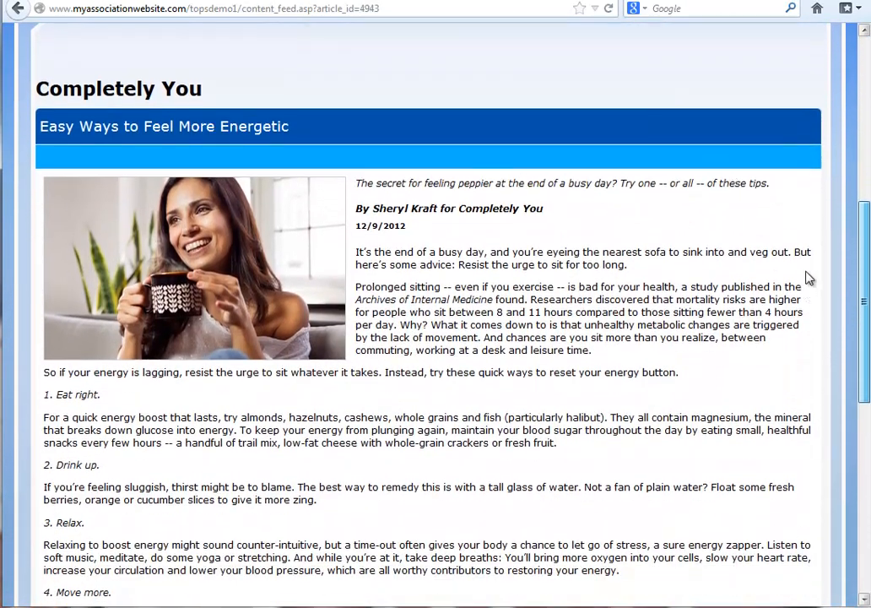
pyautogui.scroll(-3)
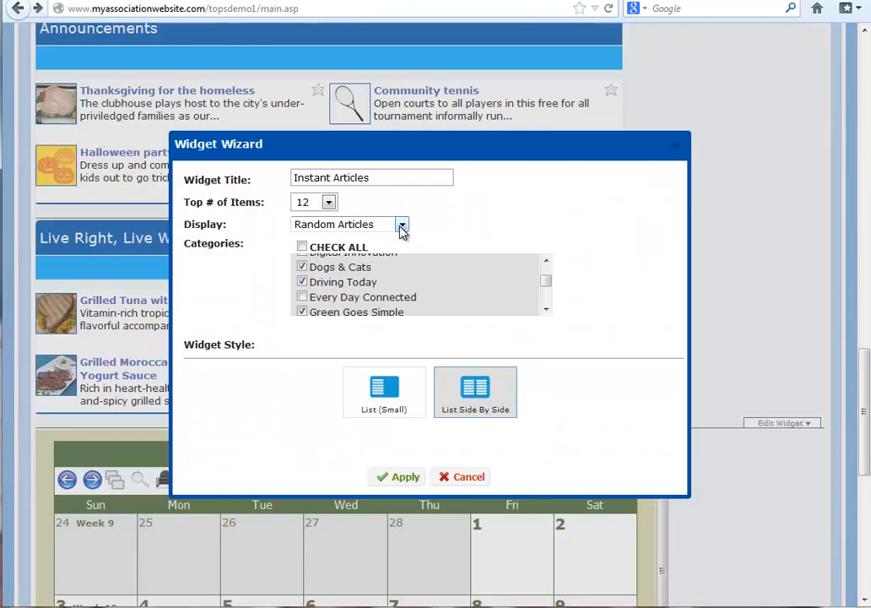
# Switch the widget to recent articles, include Sniffle Solutions, and apply.
pyautogui.click(402, 223)
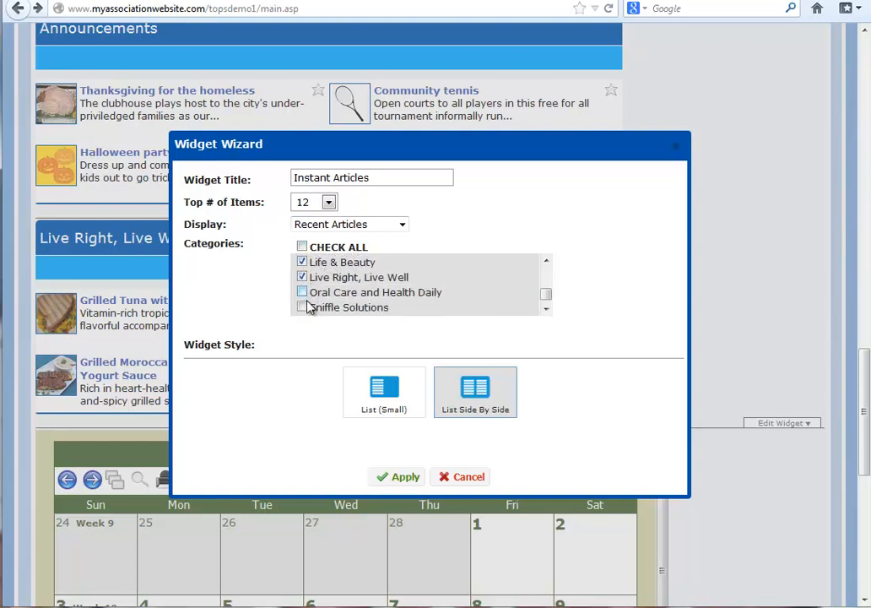
pyautogui.click(302, 306)
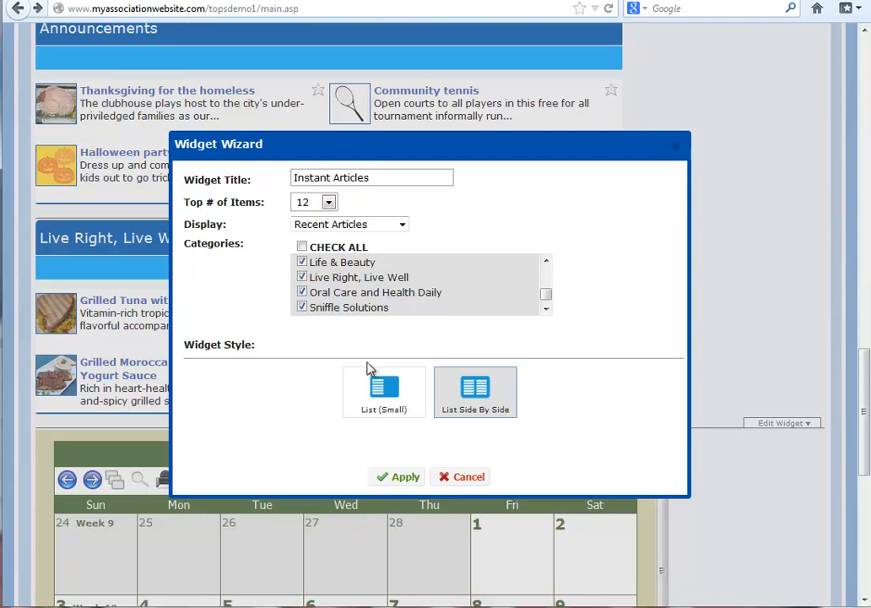
pyautogui.click(397, 476)
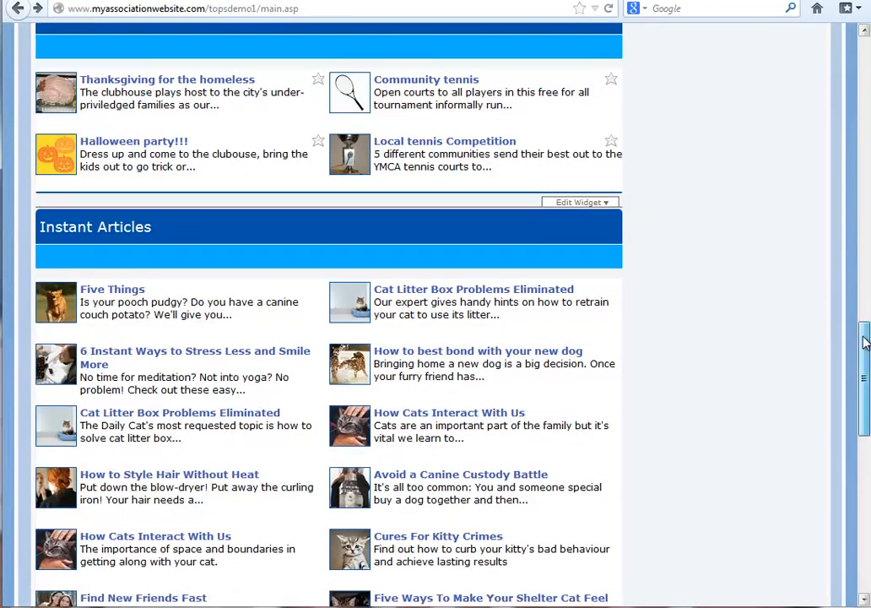
pyautogui.scroll(-3)
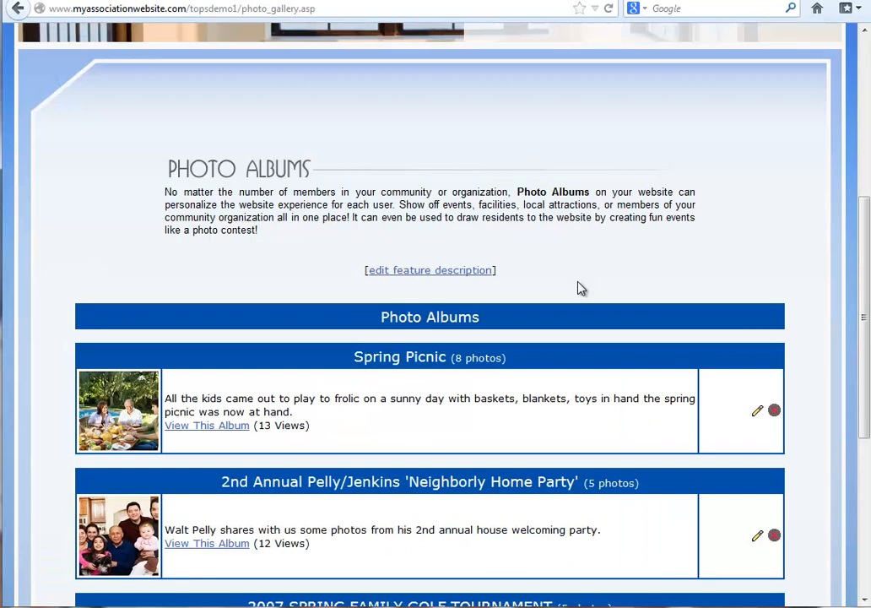
pyautogui.moveTo(228, 438)
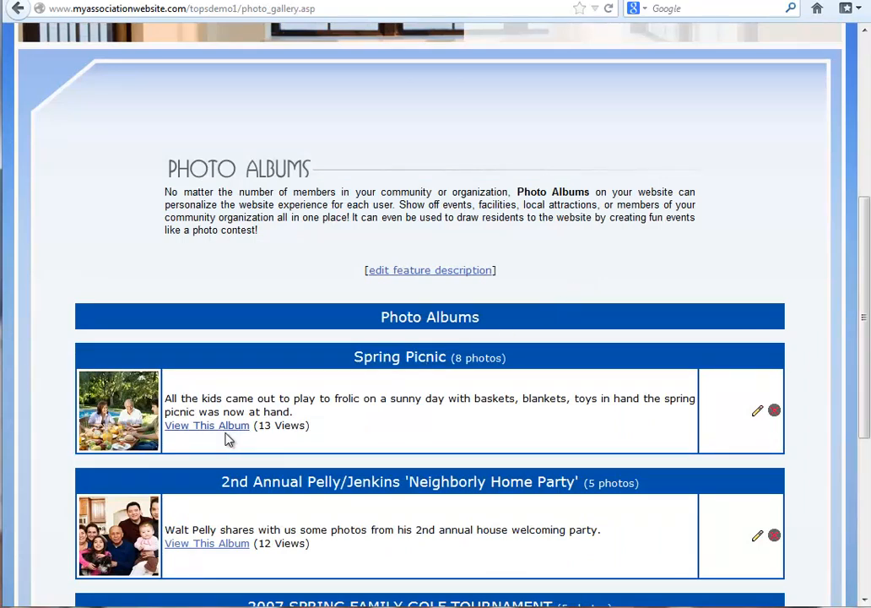
# Open the Spring Picnic album and step through several of its photos.
pyautogui.click(207, 424)
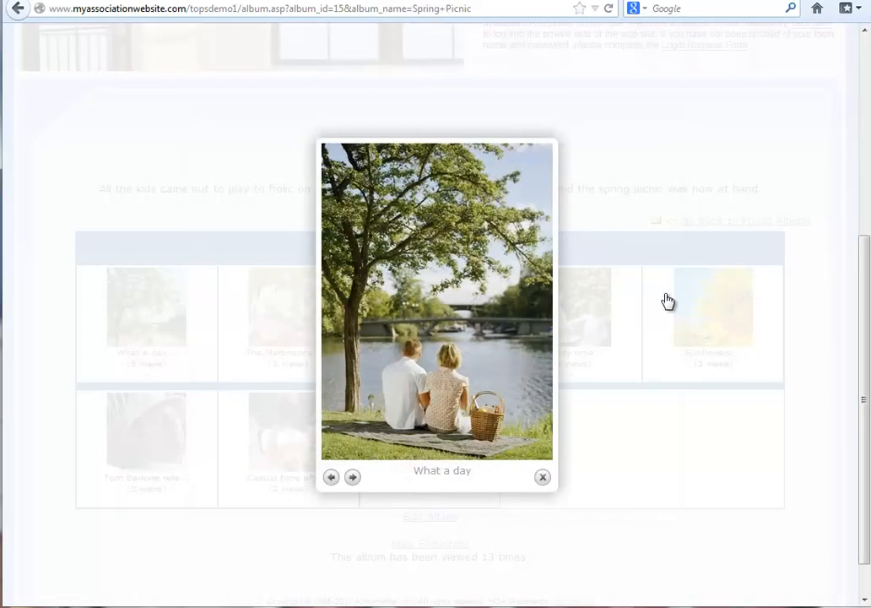
pyautogui.click(543, 477)
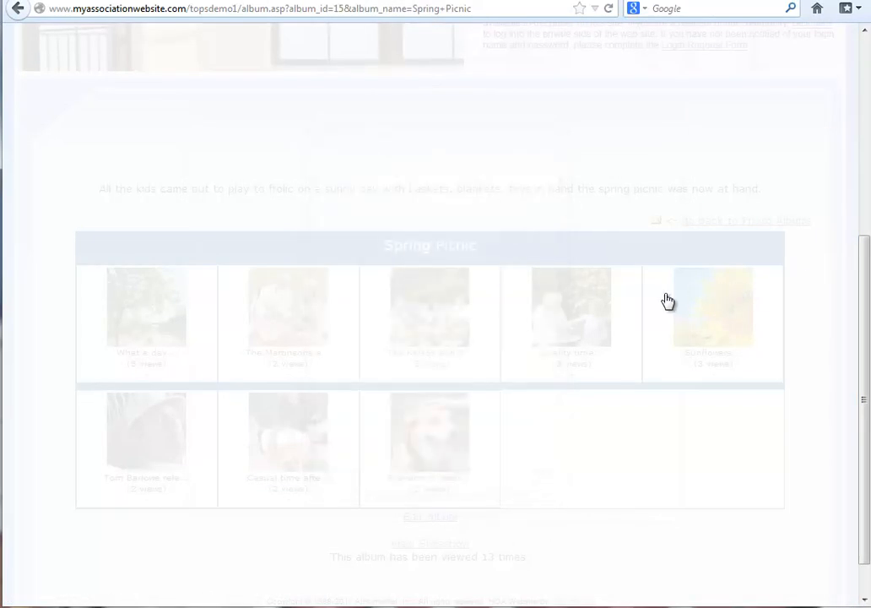
pyautogui.click(287, 306)
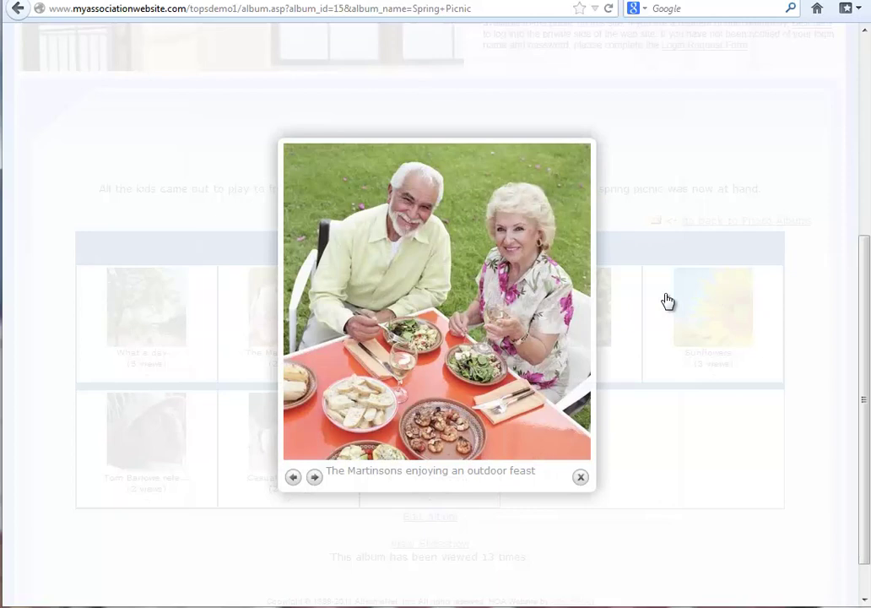
pyautogui.click(314, 476)
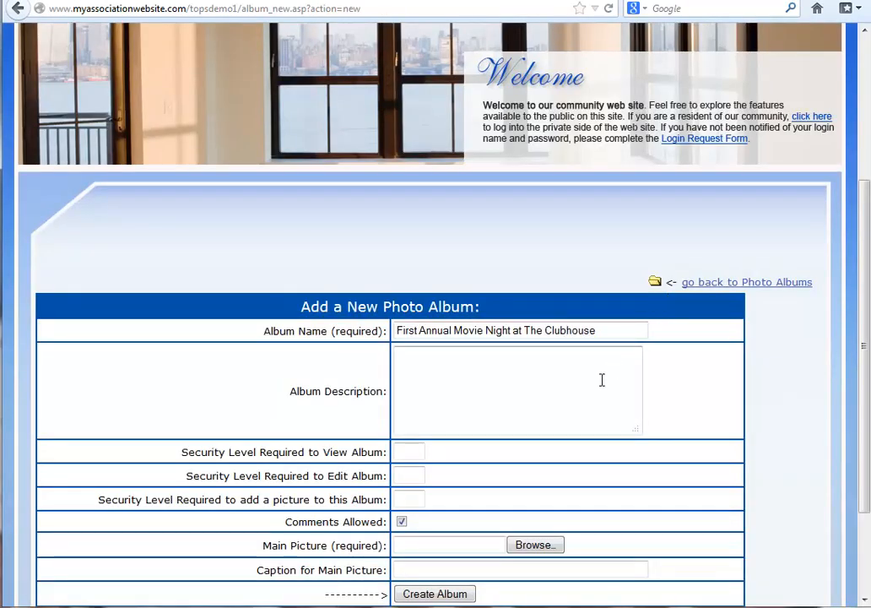
# Enter the album description 'Movies from 8pm til 8am, Blockbusters, family friendly'.
pyautogui.write('Movies from 8pm til 8am, Blockbusters, family friendly this')
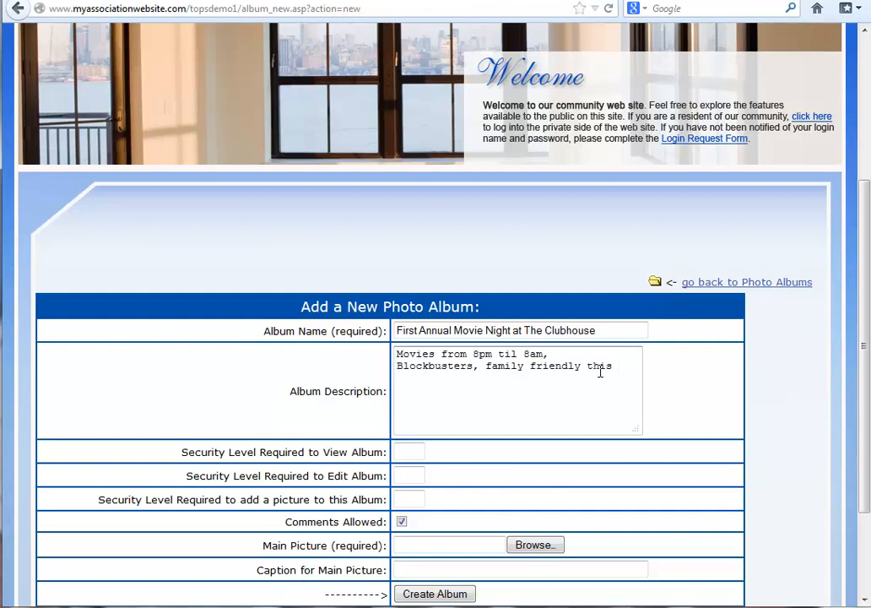
pyautogui.press('Backspace')
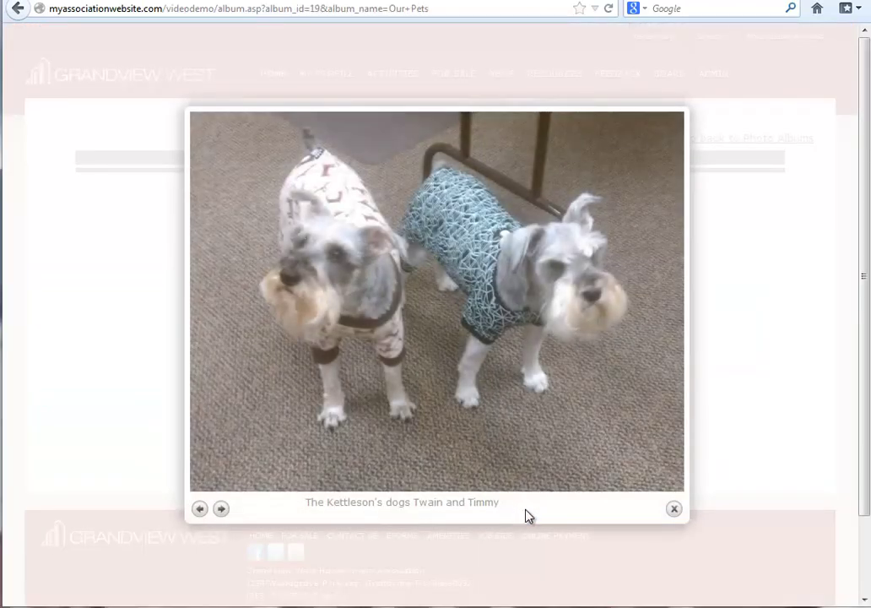
# Advance through the next photos in the Our Pets album.
pyautogui.click(221, 508)
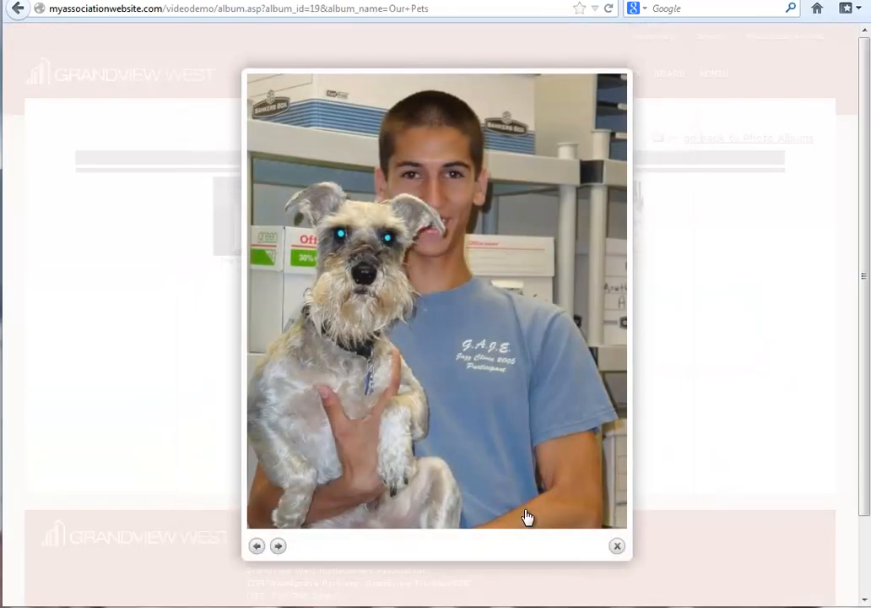
pyautogui.click(616, 546)
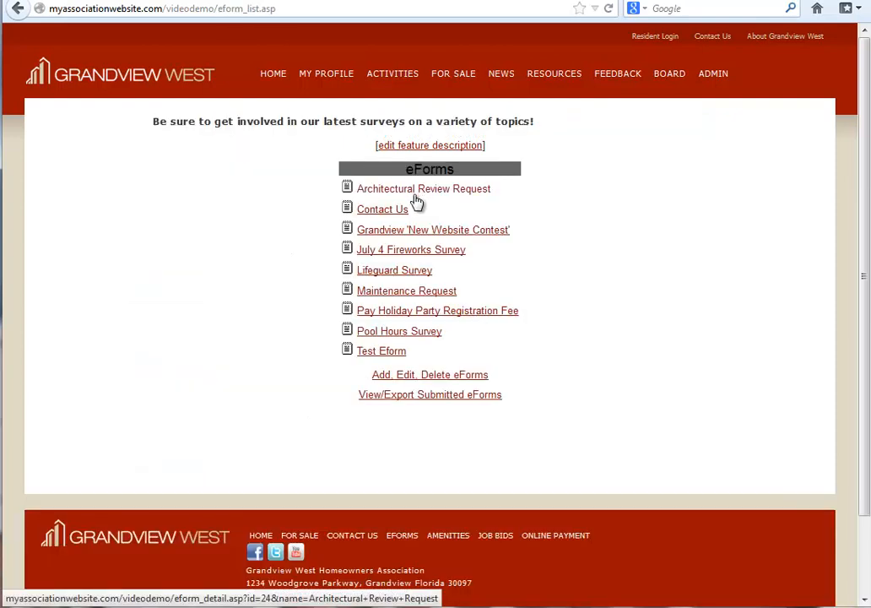
pyautogui.moveTo(410, 254)
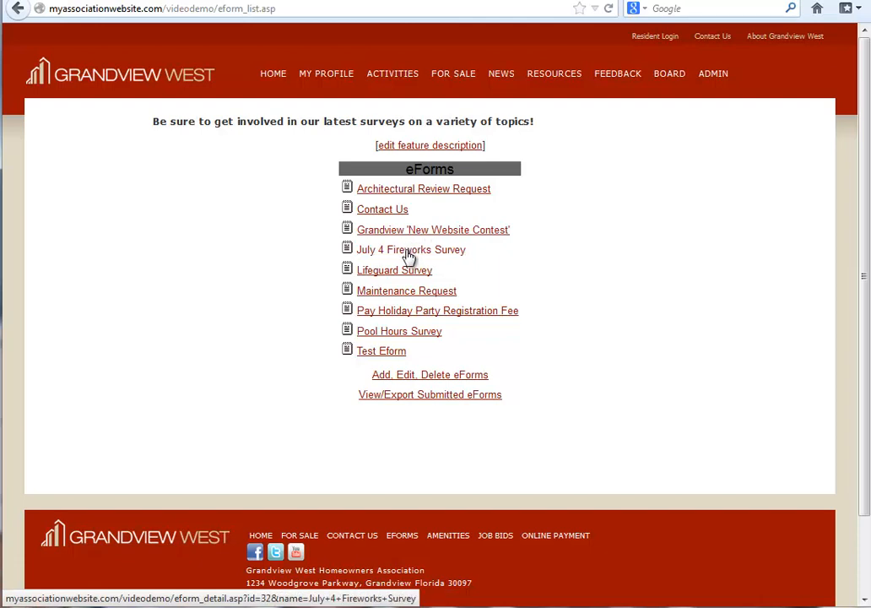
pyautogui.moveTo(402, 306)
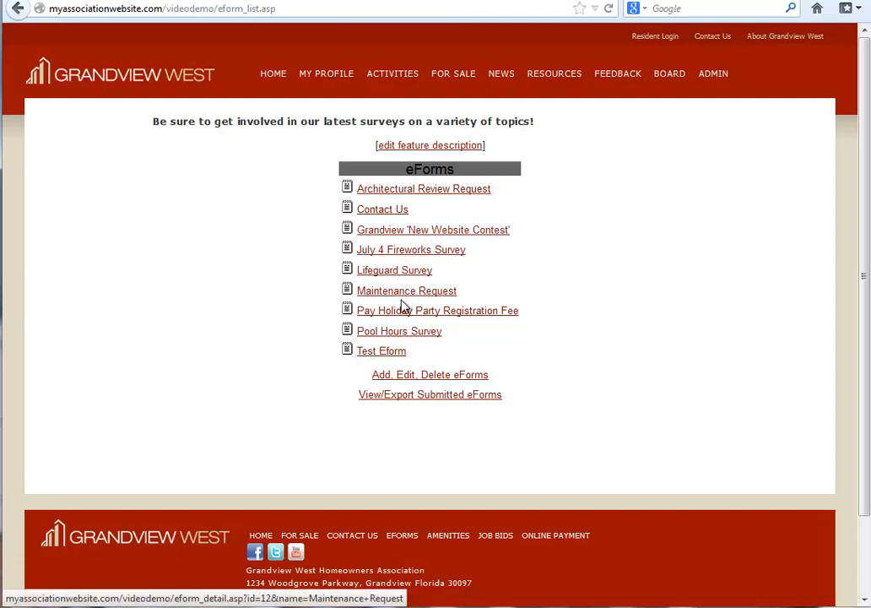
pyautogui.moveTo(403, 285)
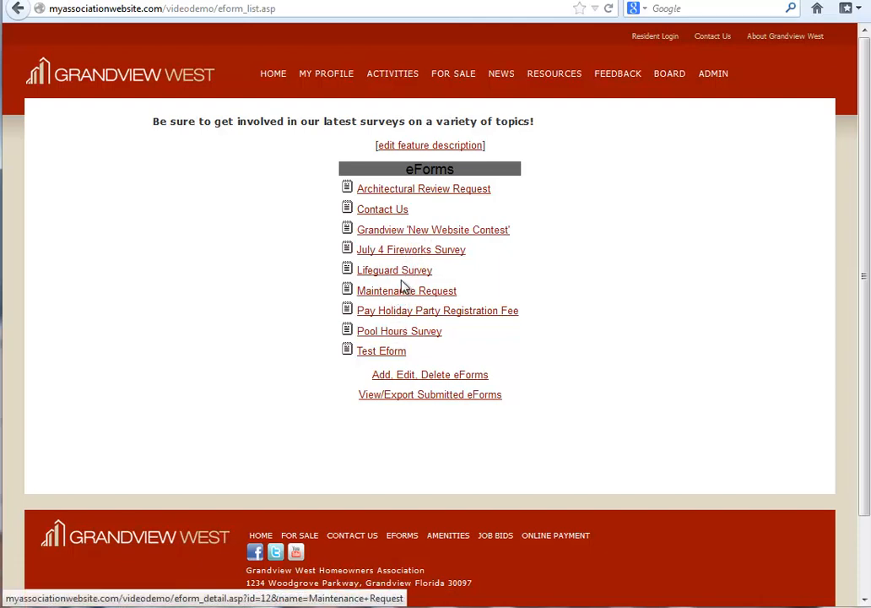
# Open the Lifeguard Survey eForm and show the answer choices for the first question.
pyautogui.click(394, 269)
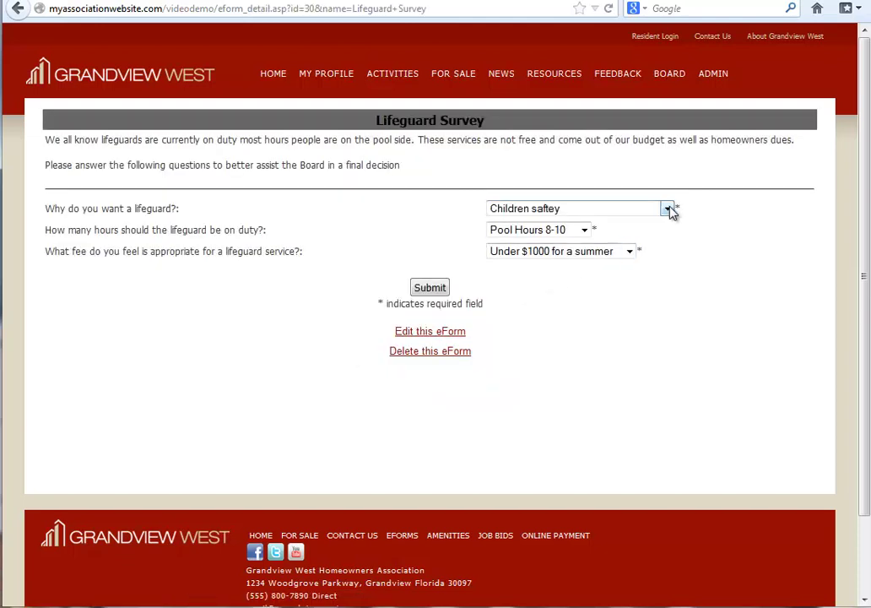
pyautogui.click(667, 208)
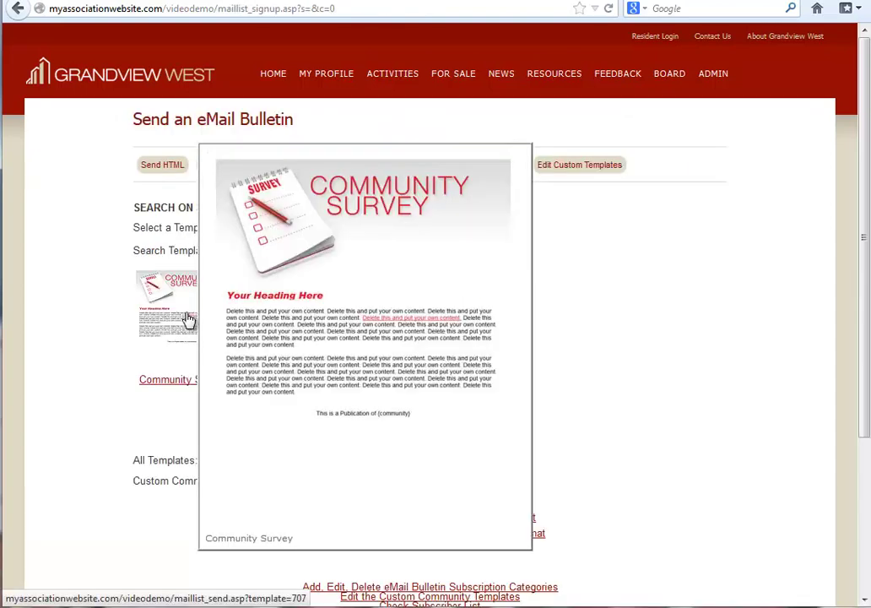
# Load the Community Survey template into a new email bulletin.
pyautogui.click(167, 307)
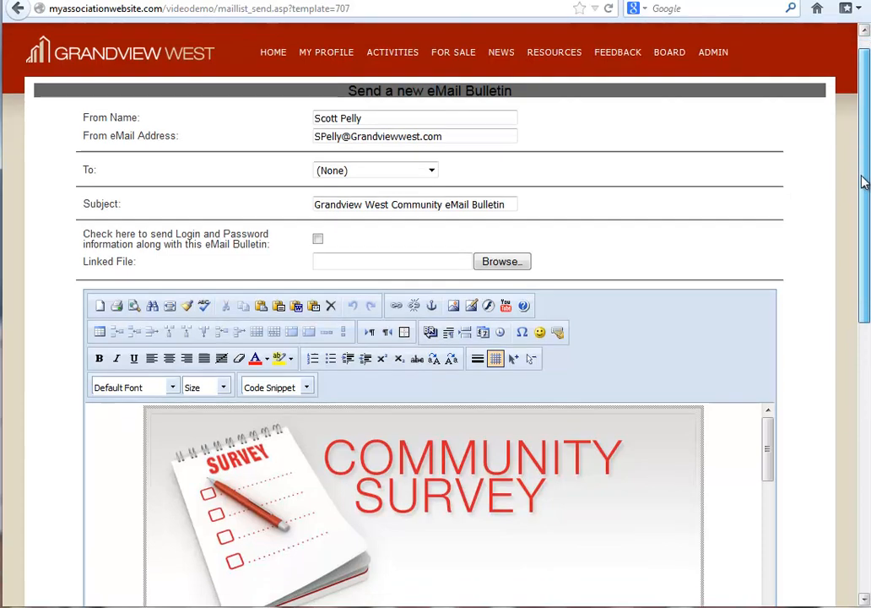
pyautogui.scroll(-3)
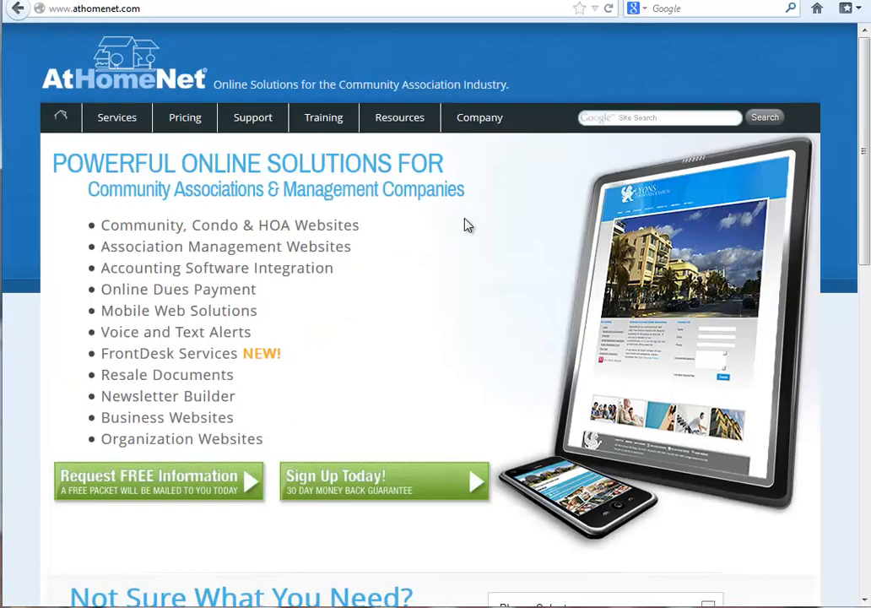
# Open the Training Webinars page's New Admin Training listings and select the Mar 27 evening session.
pyautogui.click(323, 117)
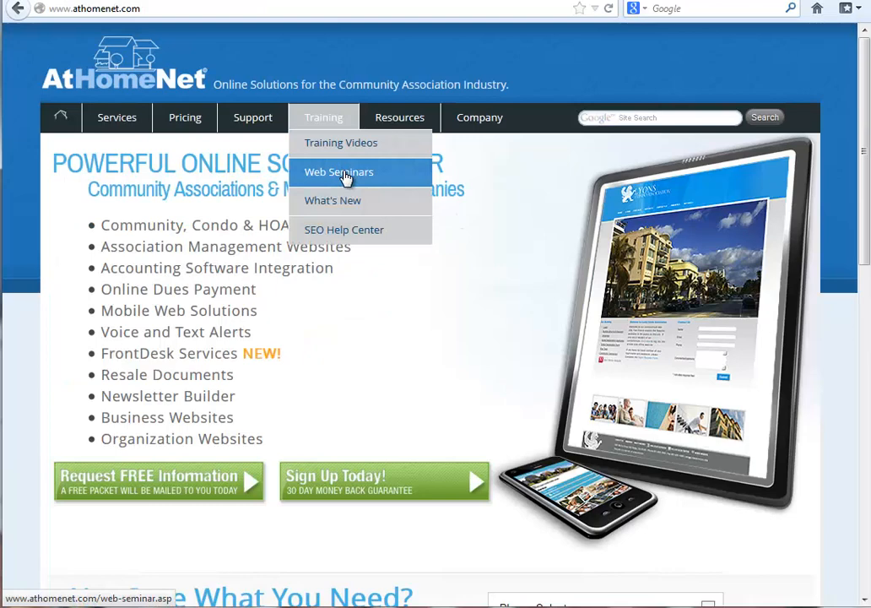
pyautogui.click(338, 171)
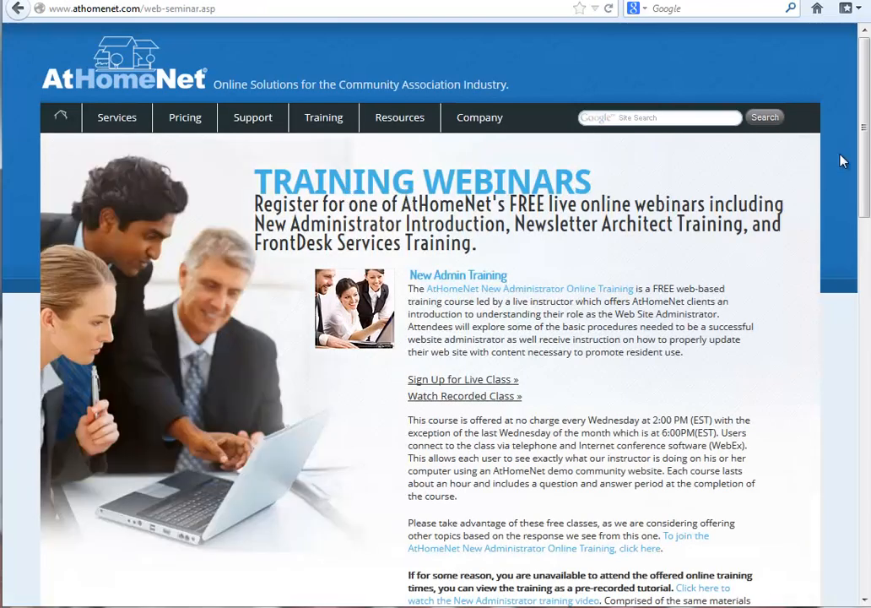
pyautogui.moveTo(532, 261)
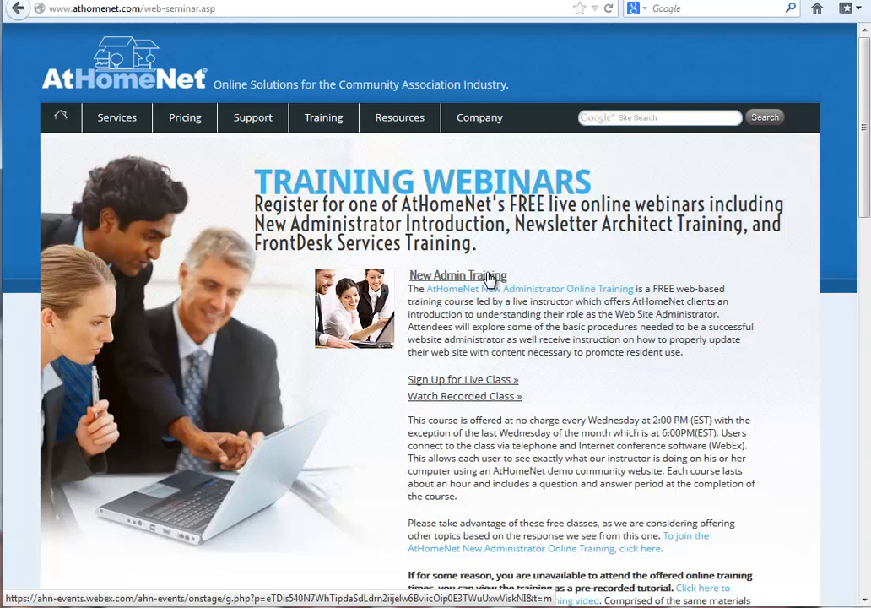
pyautogui.click(462, 379)
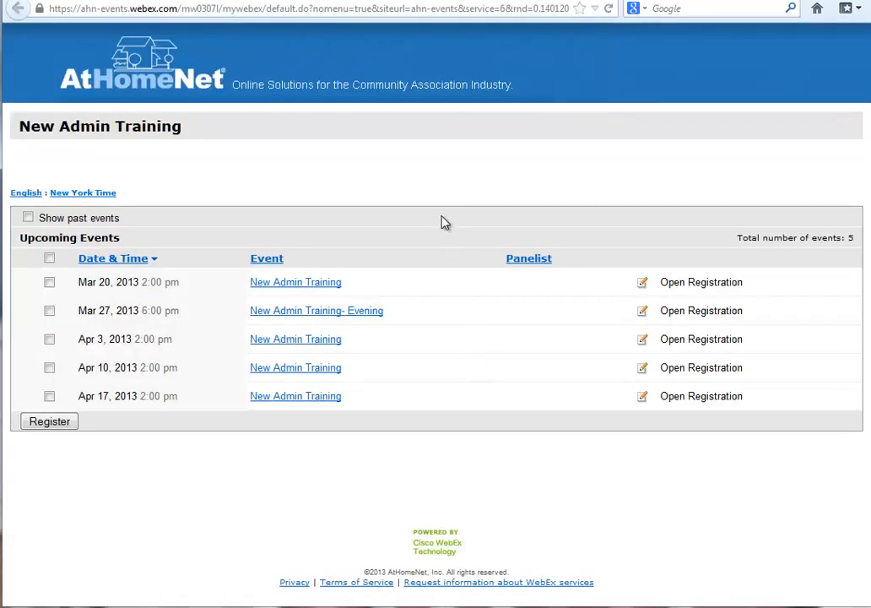
pyautogui.moveTo(296, 282)
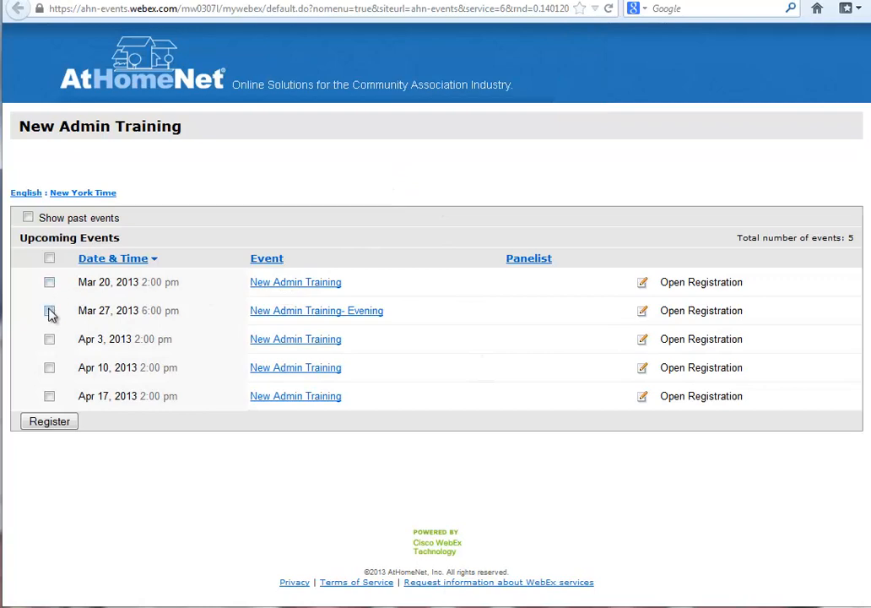
pyautogui.click(49, 339)
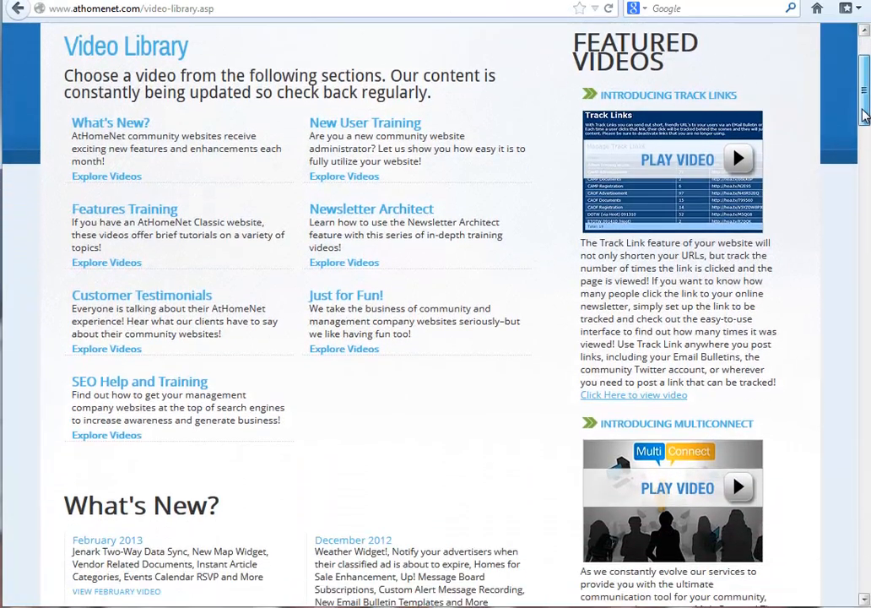
# Scroll the Video Library and open the Features Training videos list.
pyautogui.scroll(-3)
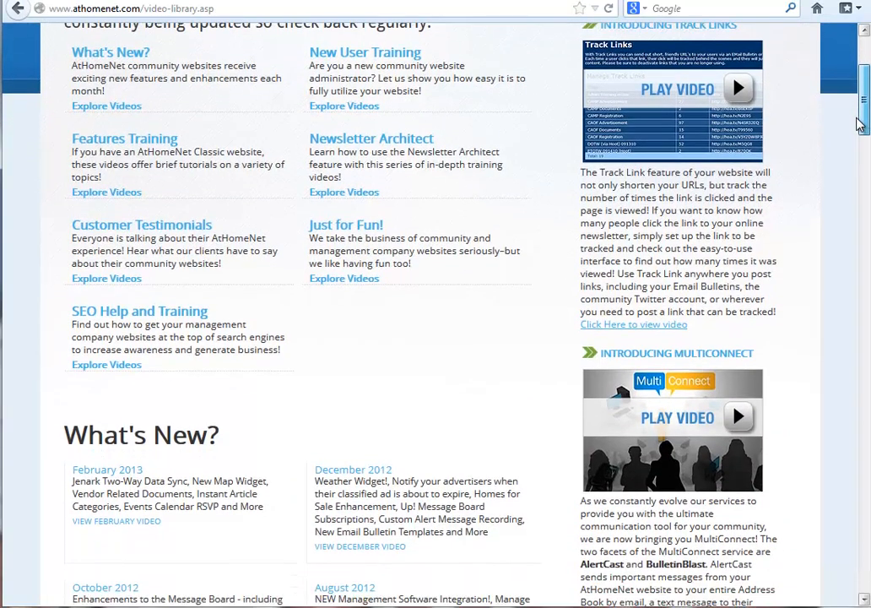
pyautogui.moveTo(124, 138)
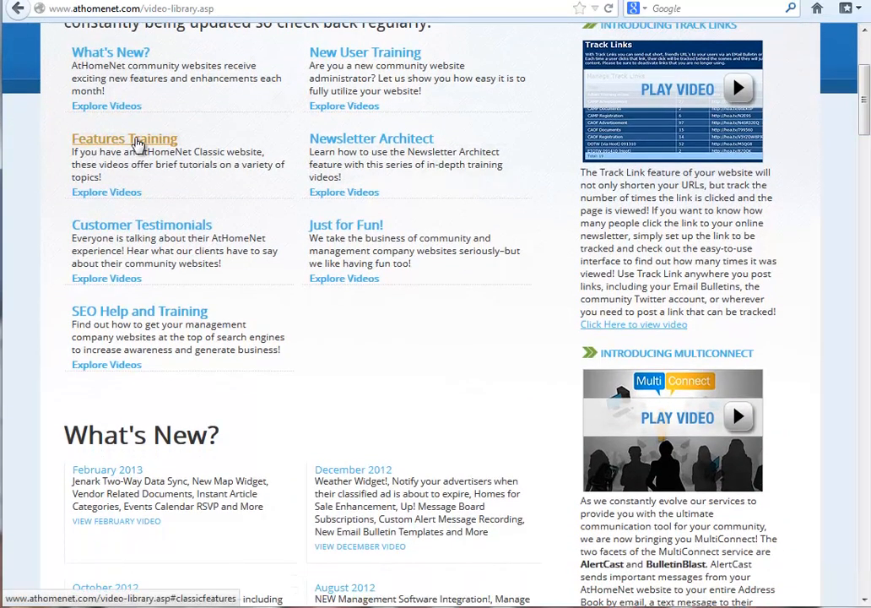
pyautogui.click(125, 138)
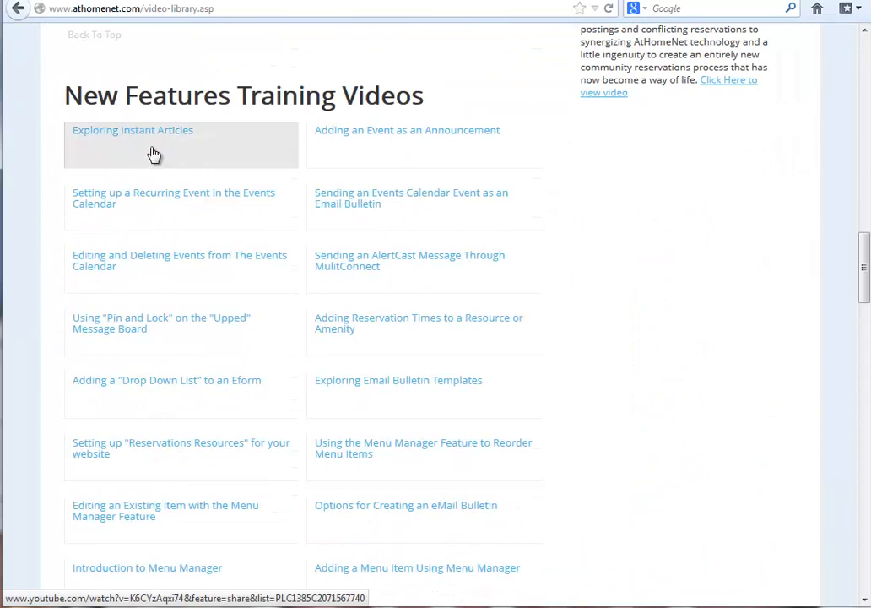
pyautogui.moveTo(161, 203)
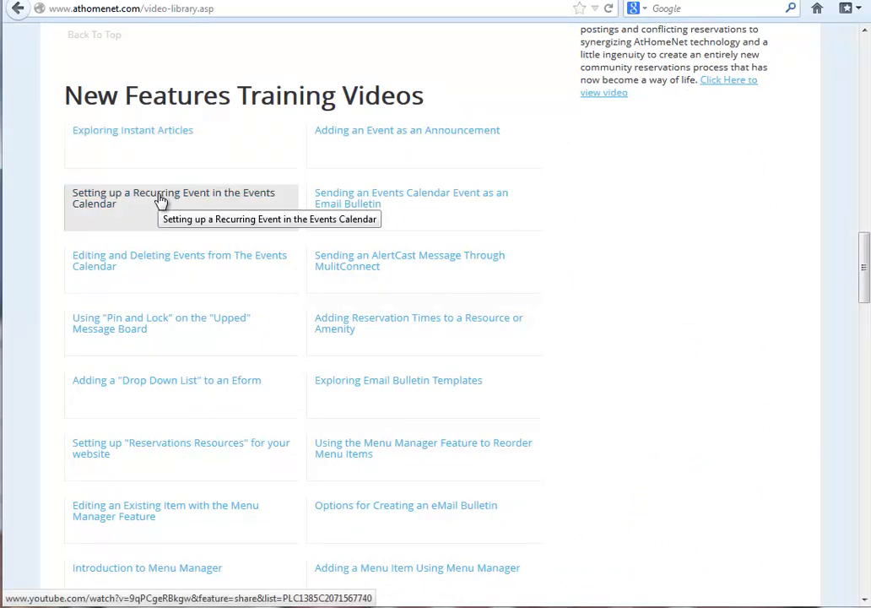
pyautogui.moveTo(163, 248)
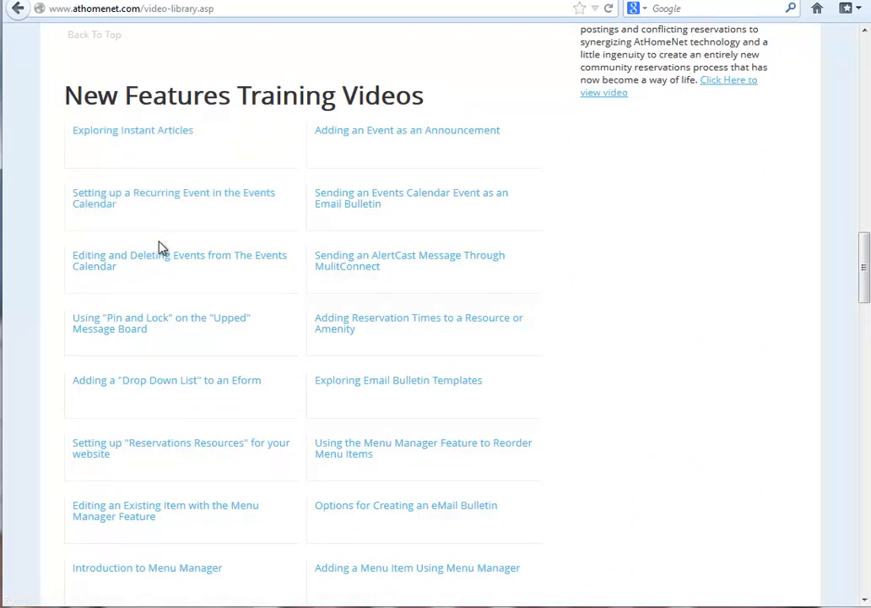
pyautogui.moveTo(345, 327)
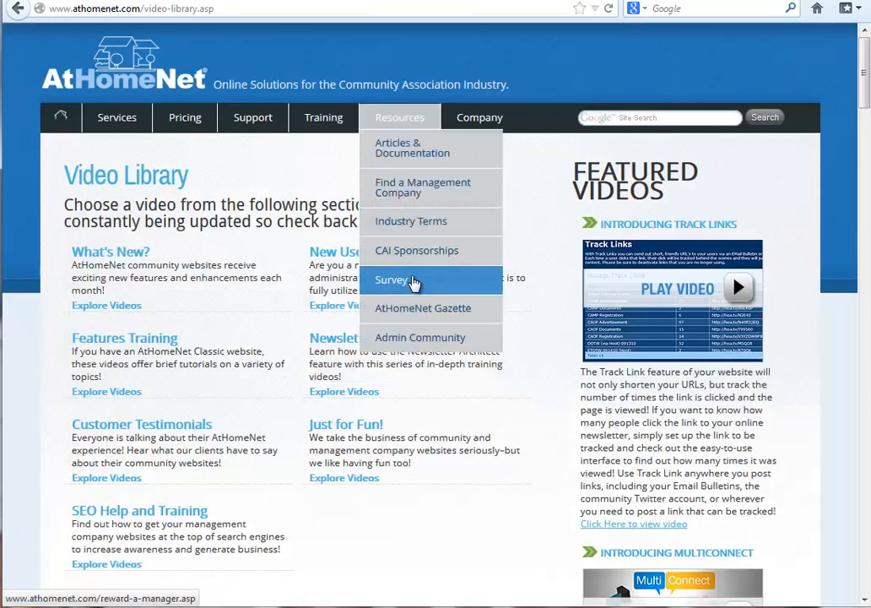
# Open the AtHomeNet Gazette and read its Fox Run Preserve spotlight article.
pyautogui.click(423, 307)
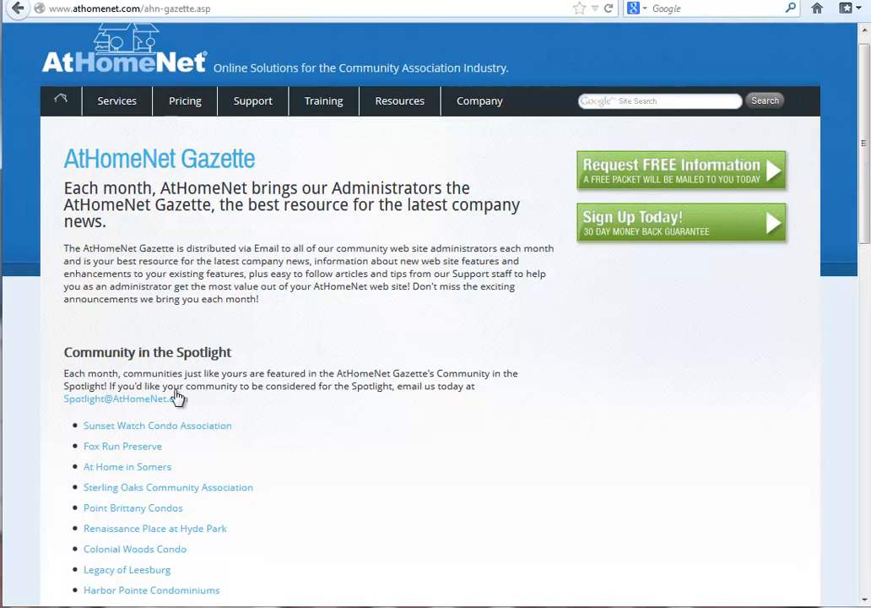
pyautogui.click(122, 446)
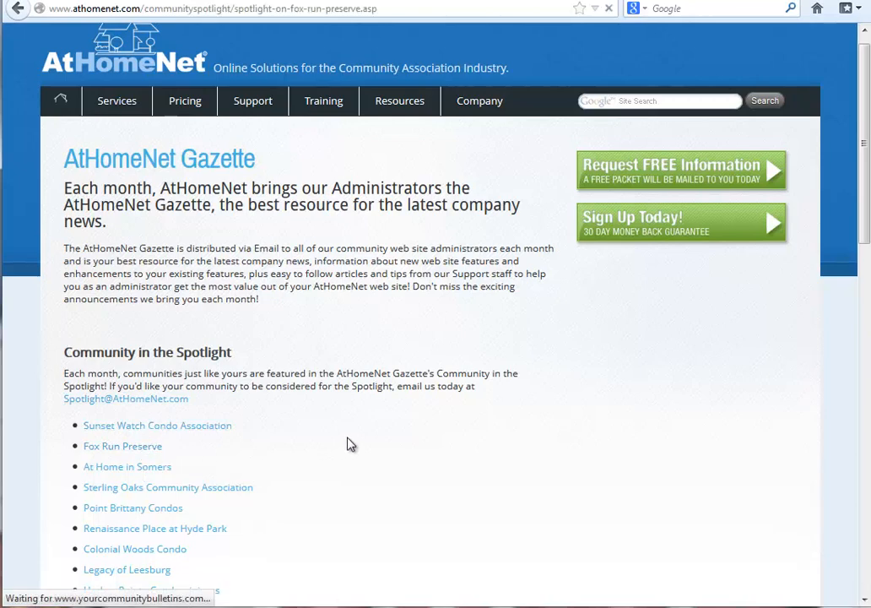
pyautogui.click(123, 445)
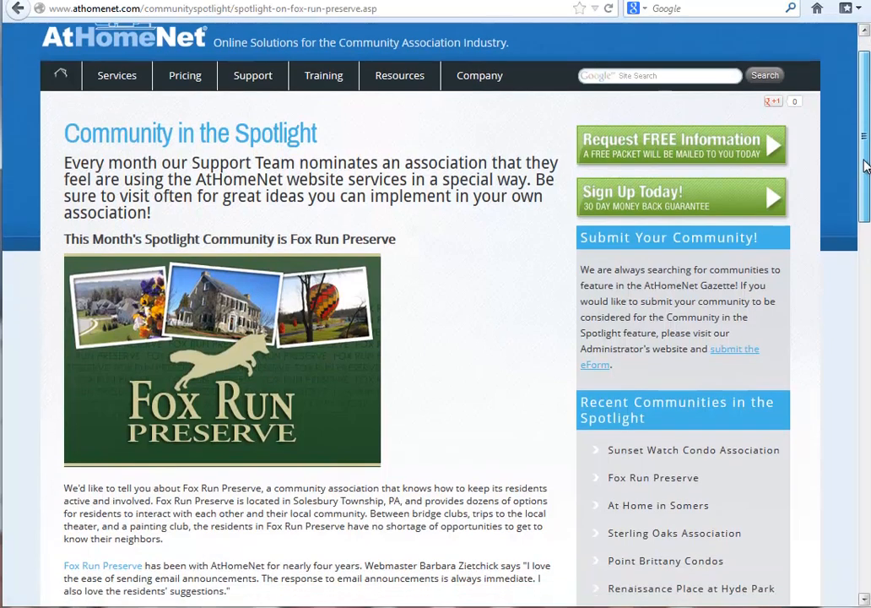
pyautogui.scroll(-3)
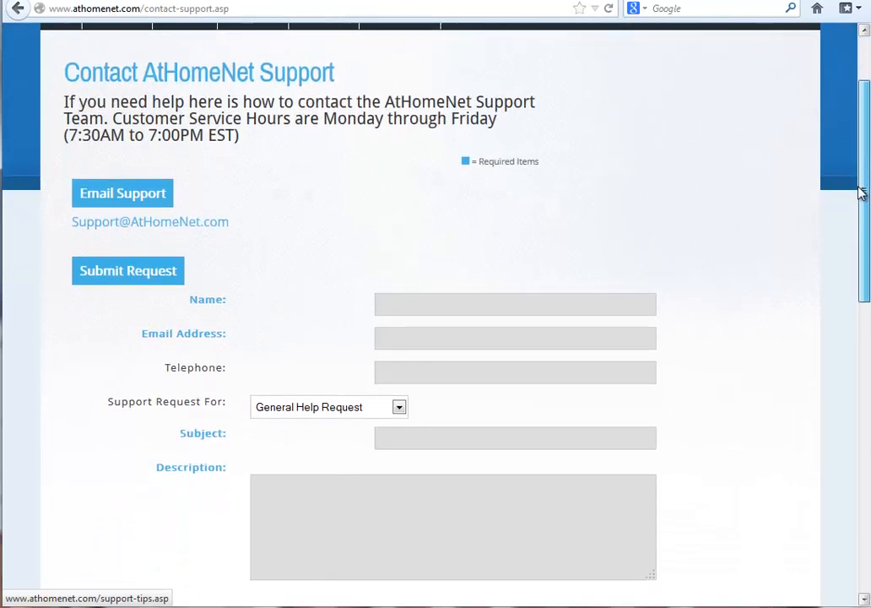
pyautogui.click(515, 305)
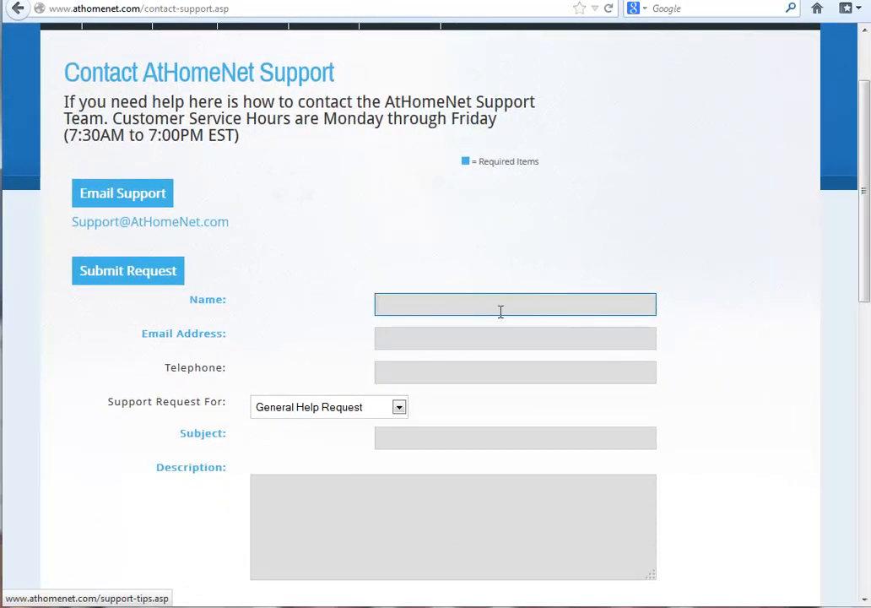
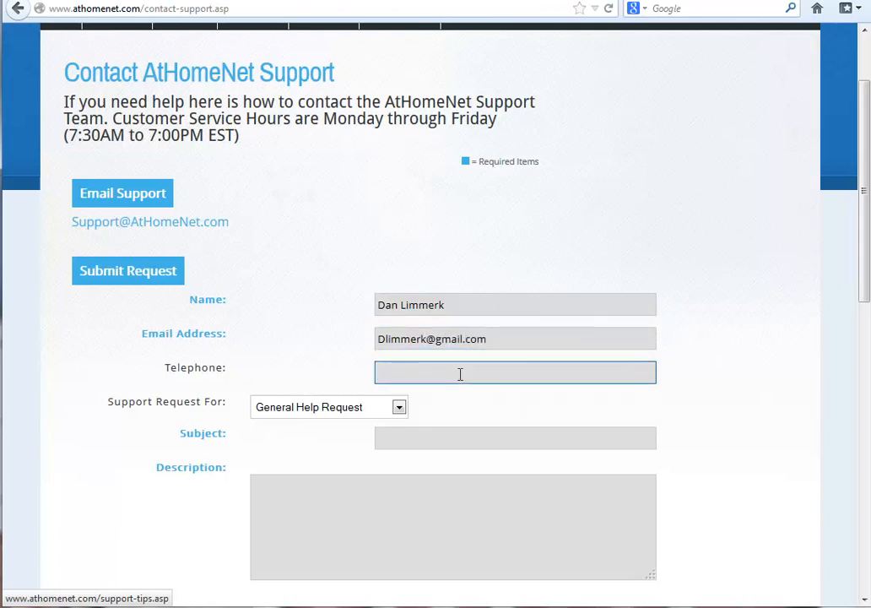
pyautogui.write('404-898-0')
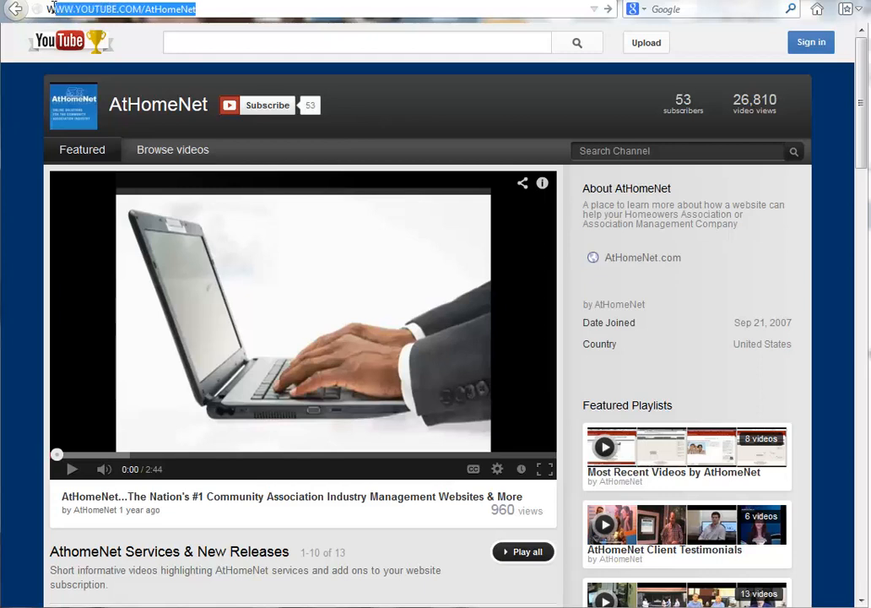
pyautogui.moveTo(72, 472)
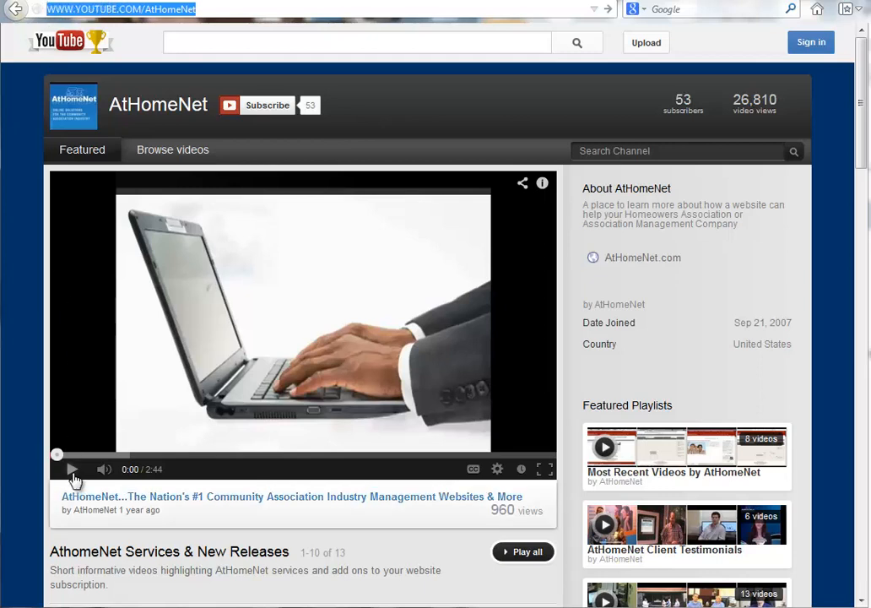
# Play the featured video on AtHomeNet's YouTube channel page.
pyautogui.click(71, 469)
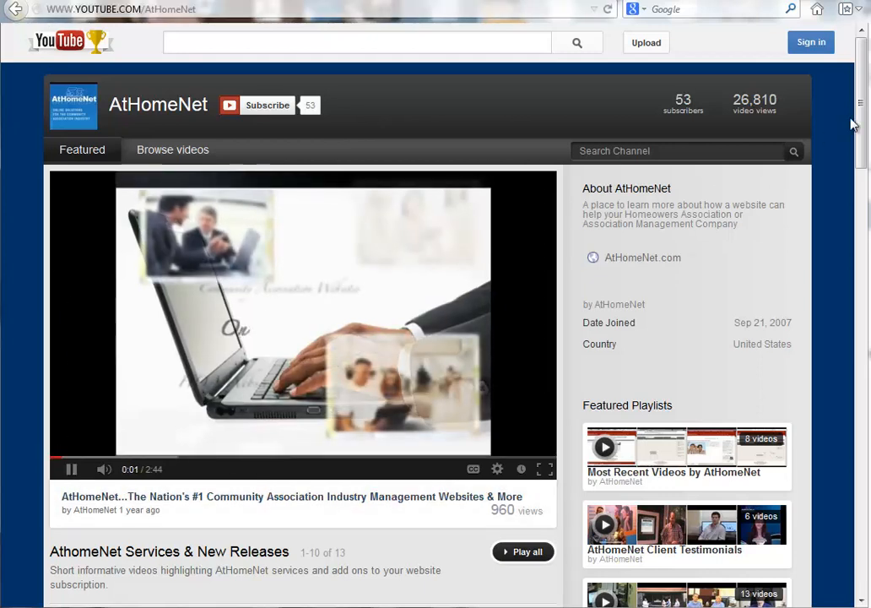